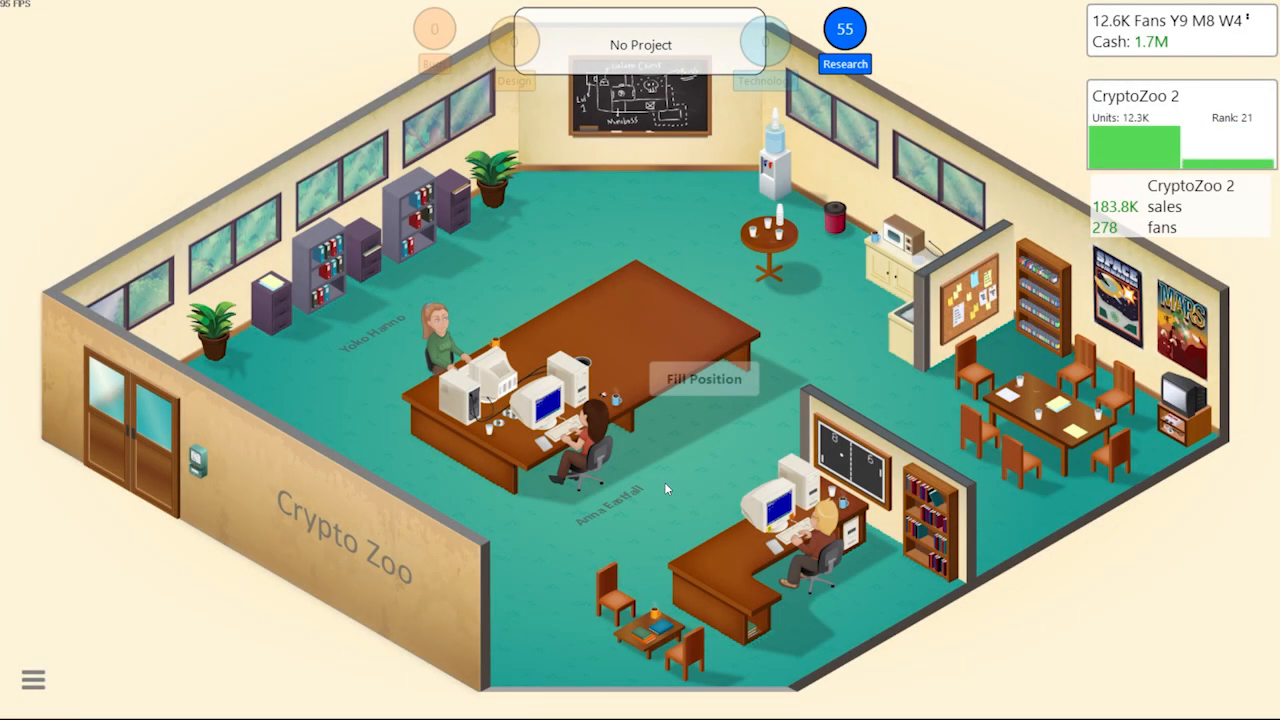
Dismiss the actions menu and the news that overhyping CryptoZoo 2 hurt sales
left_click(703, 378)
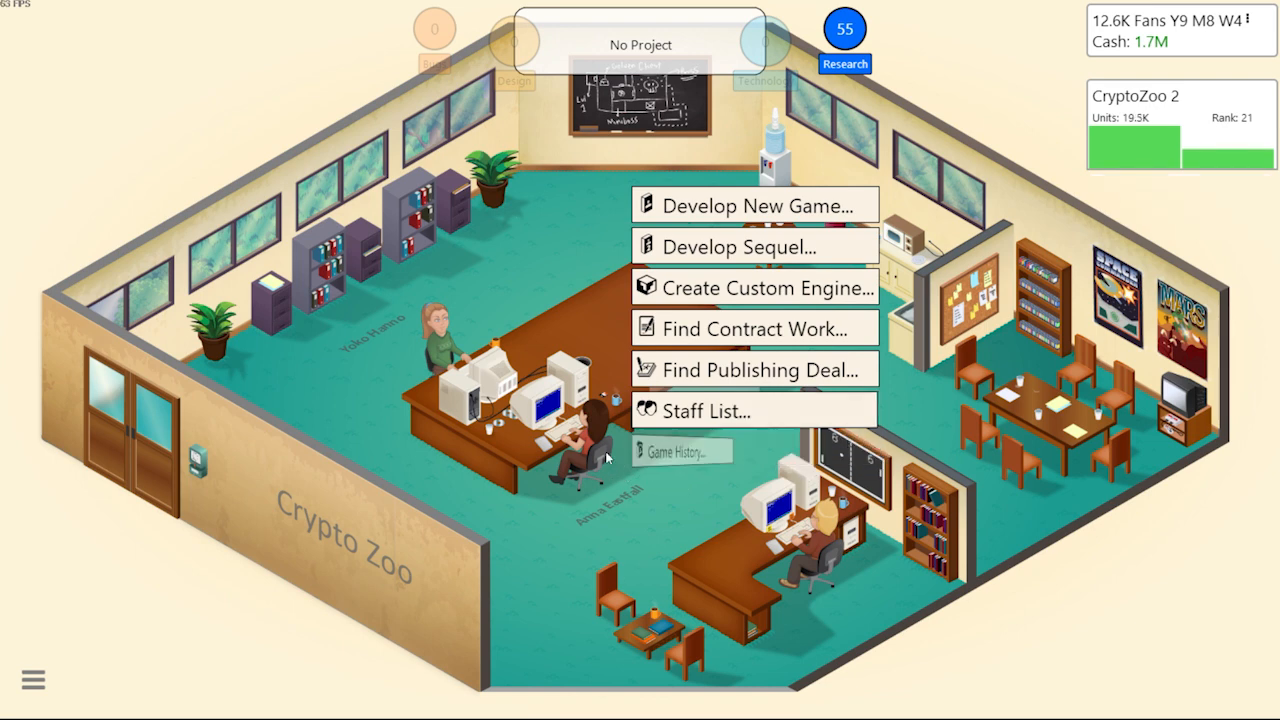
left_click(739, 246)
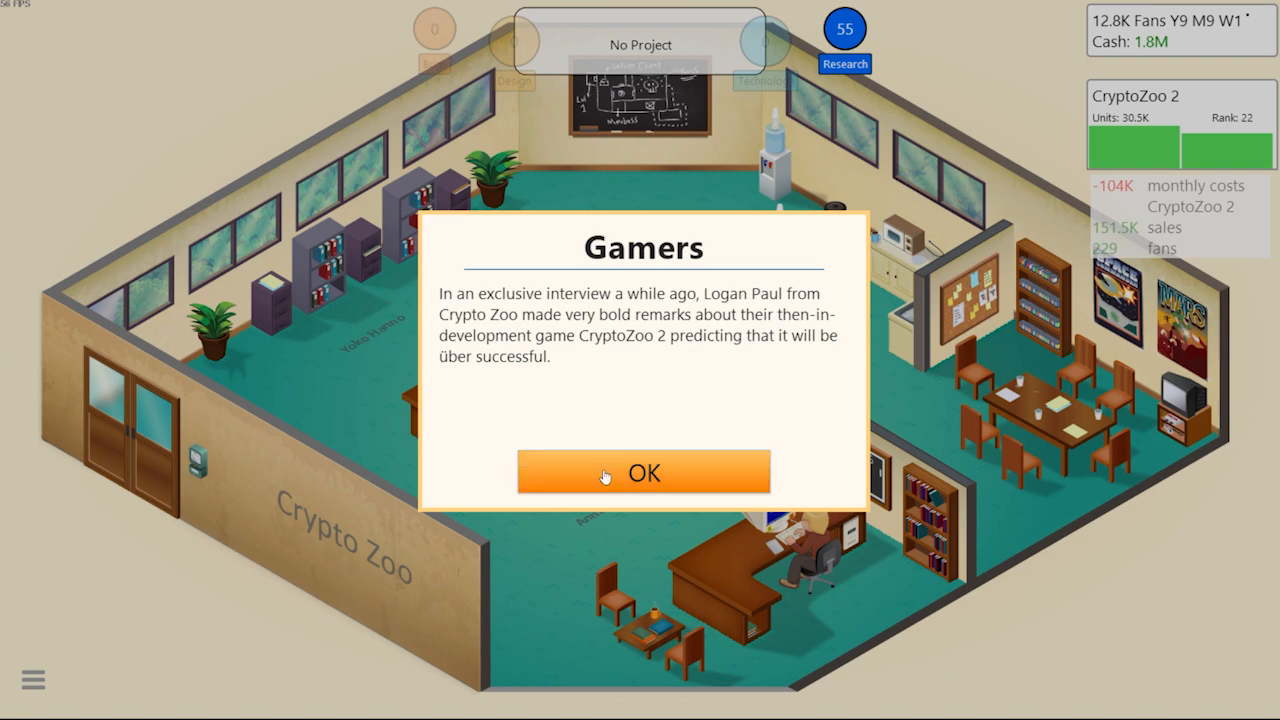
left_click(644, 471)
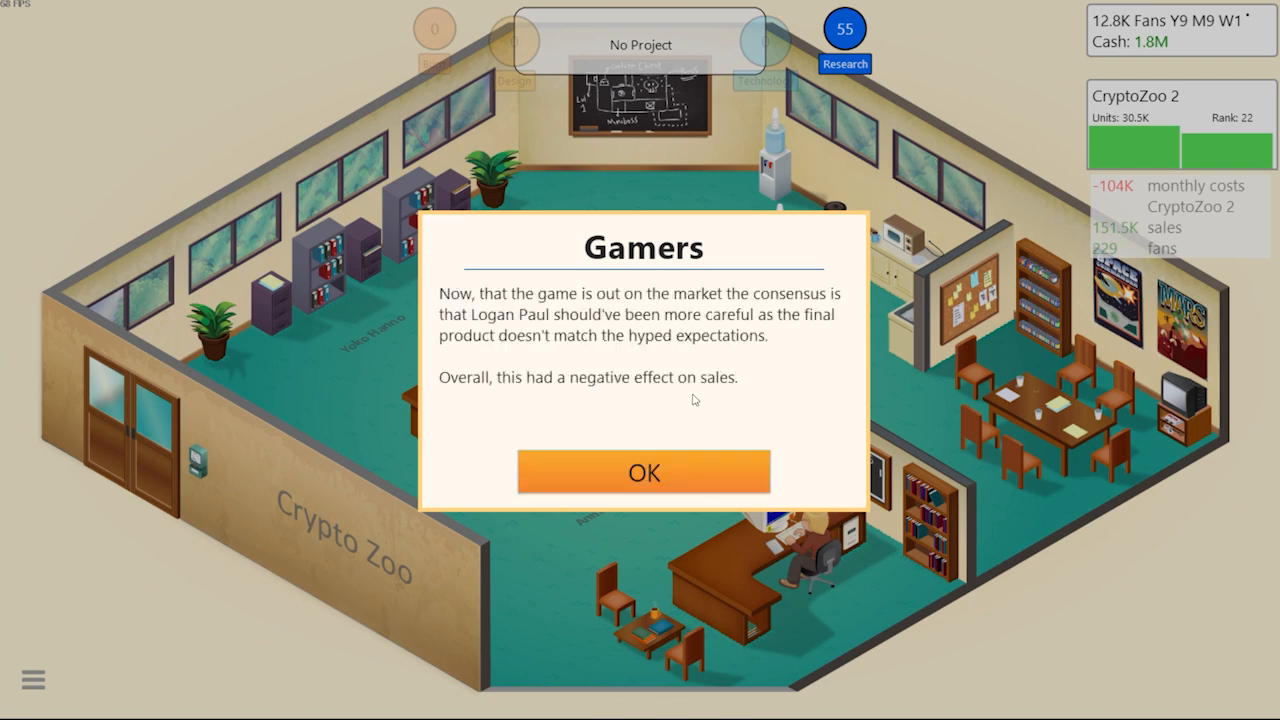
left_click(644, 472)
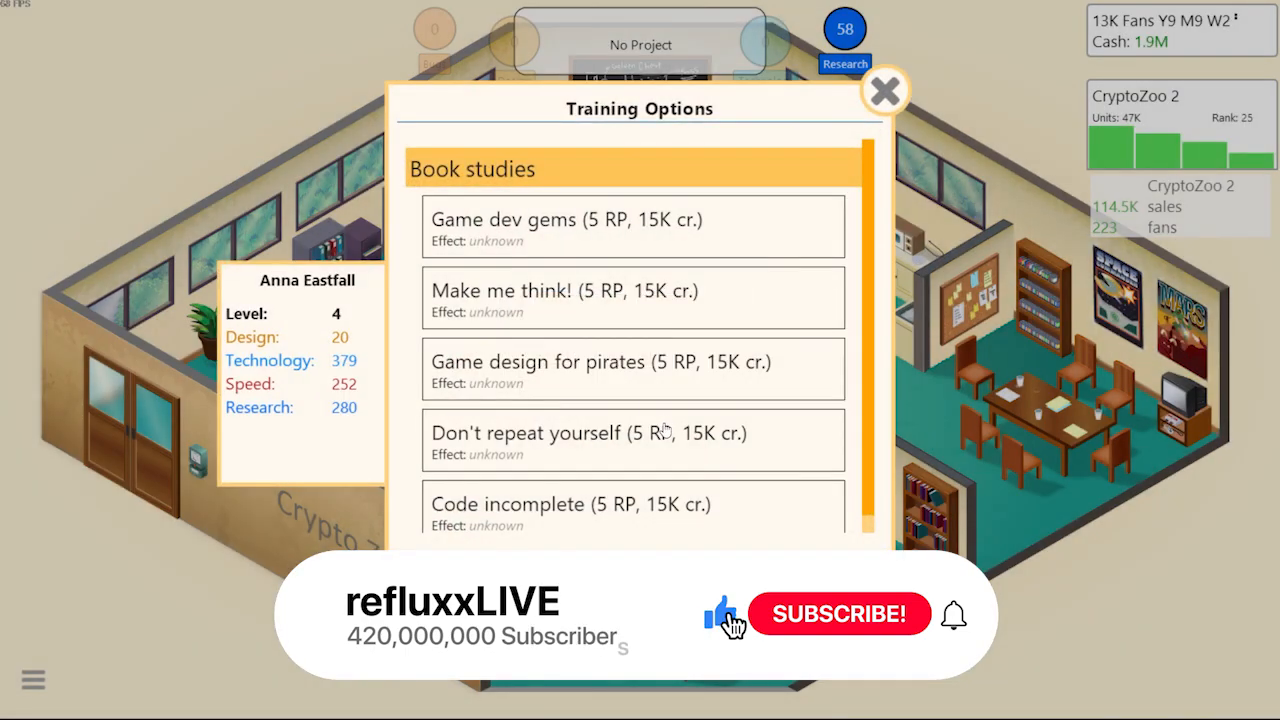
Close staff training options and start researching Easter eggs
left_click(884, 91)
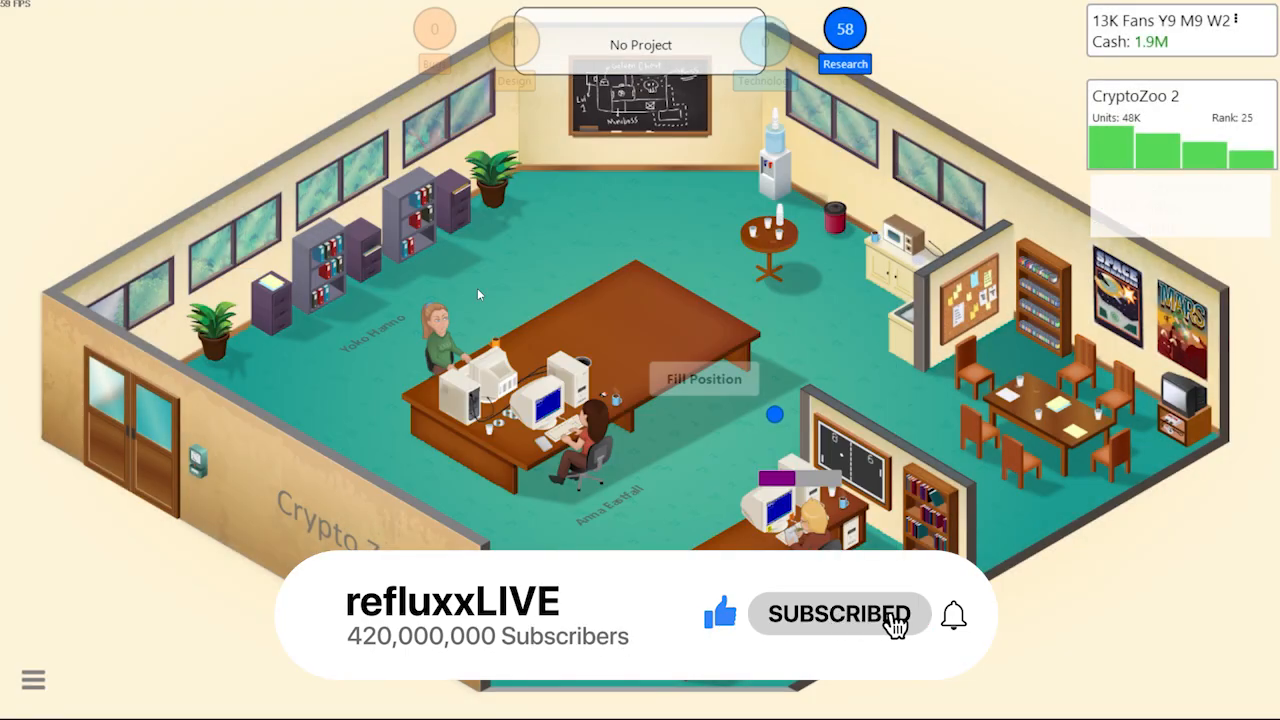
left_click(845, 40)
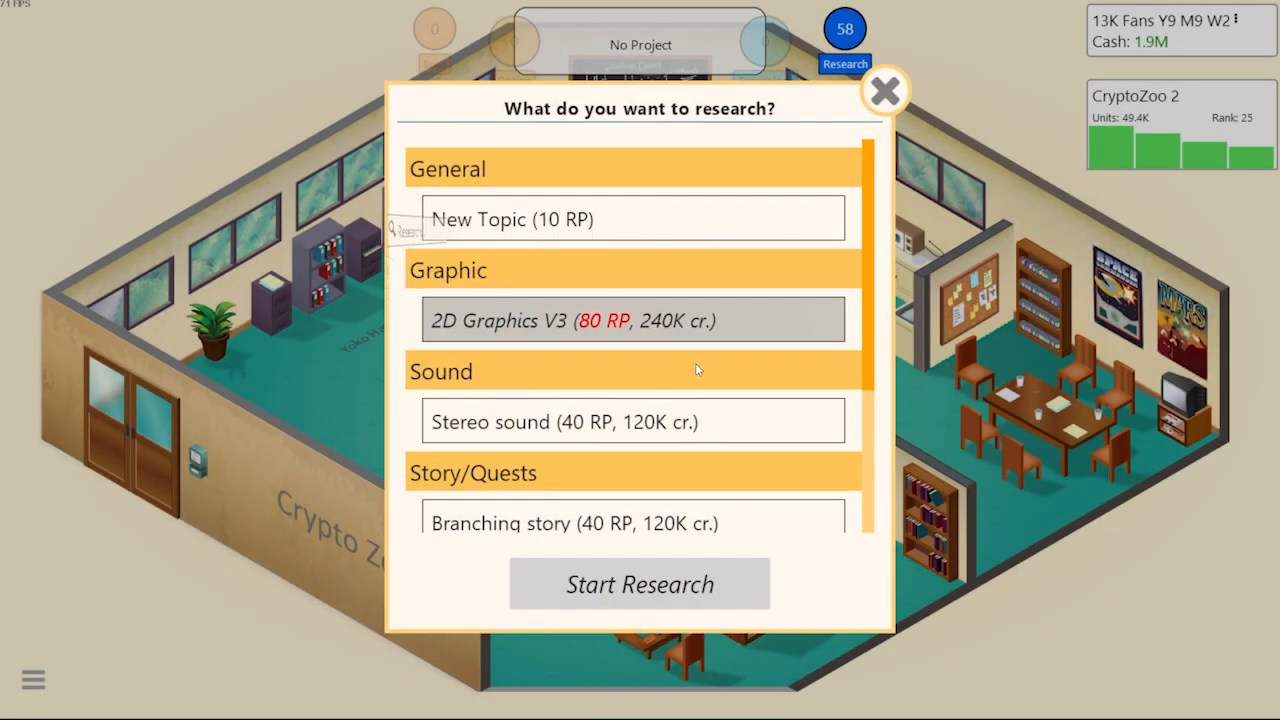
left_click(884, 91)
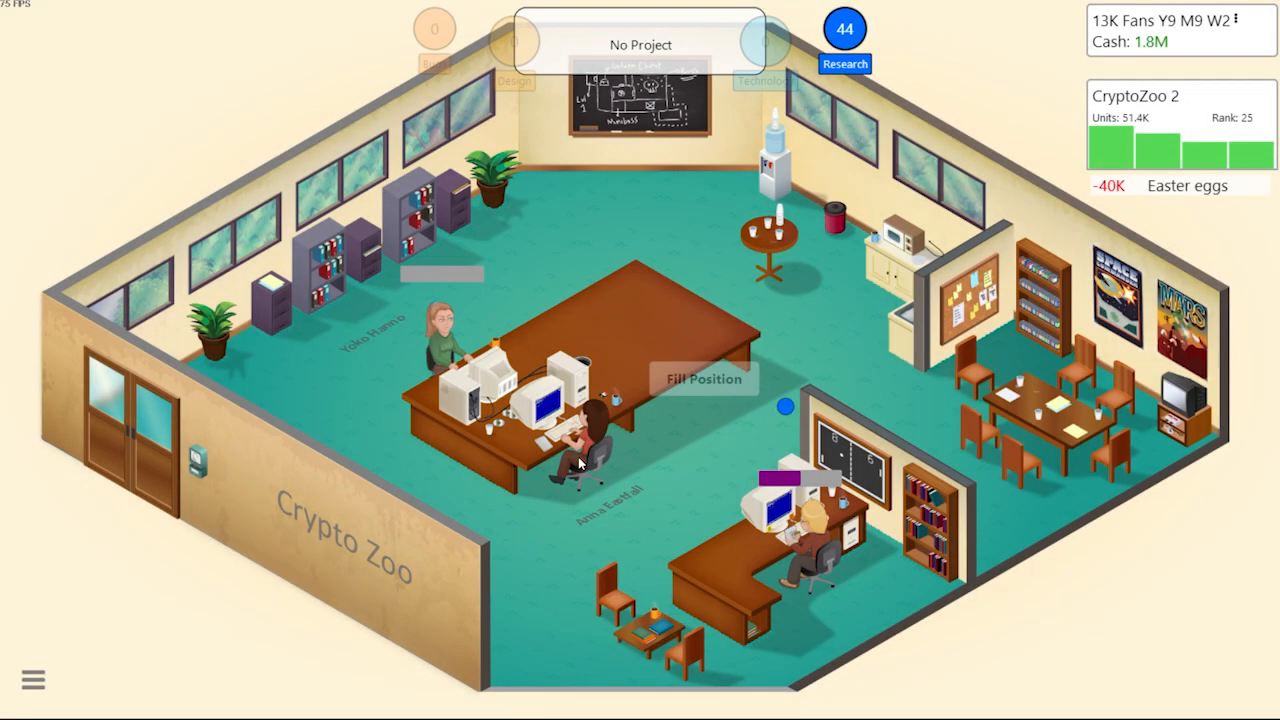
Start researching the Dialogue tree feature
left_click(845, 35)
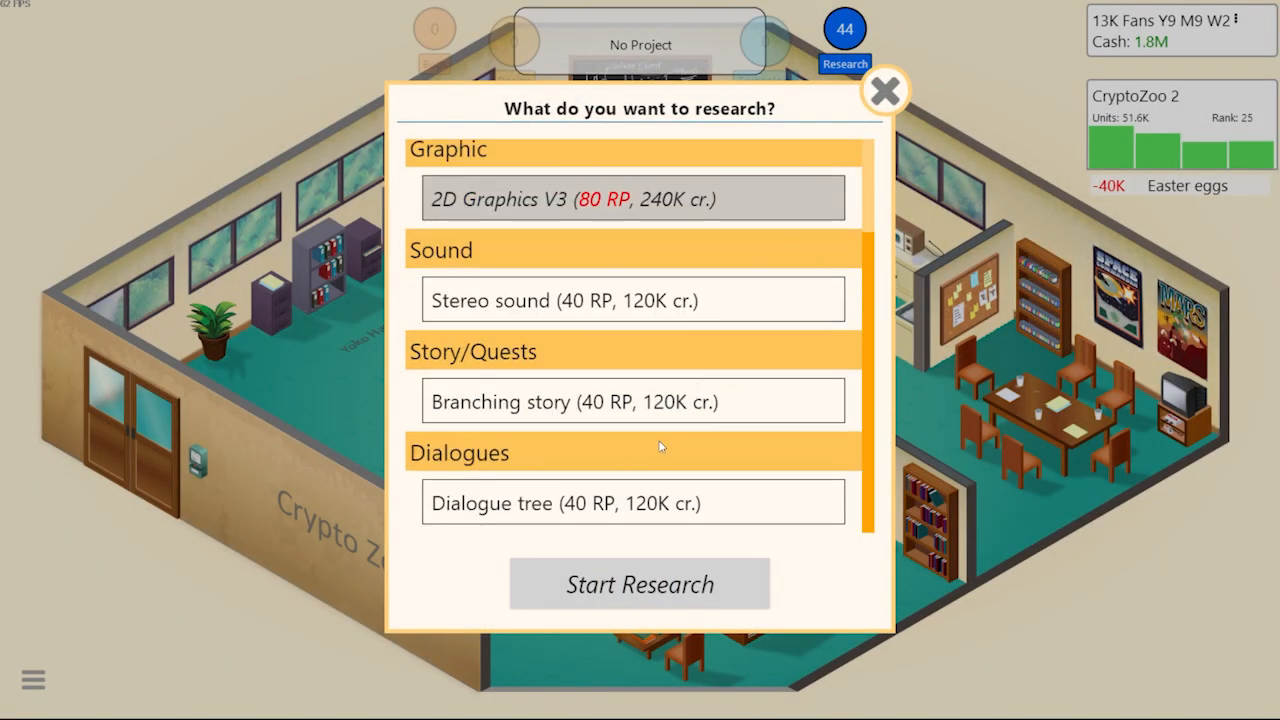
left_click(632, 502)
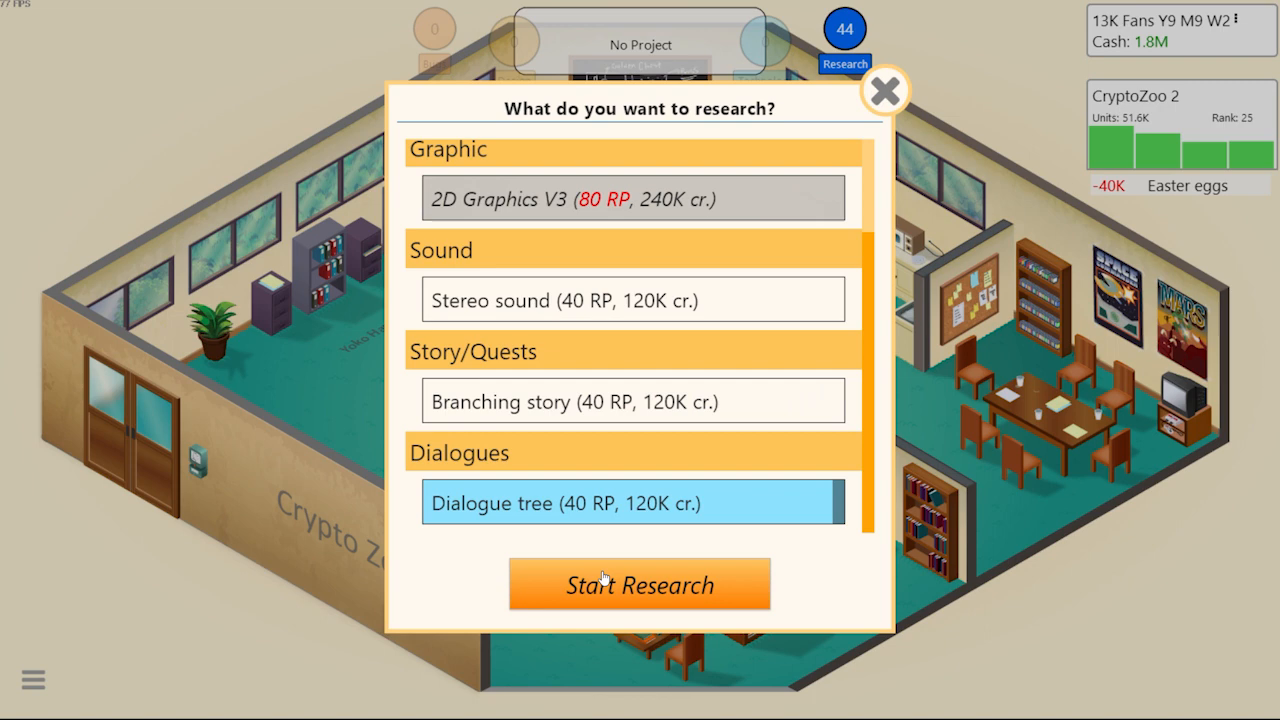
left_click(639, 584)
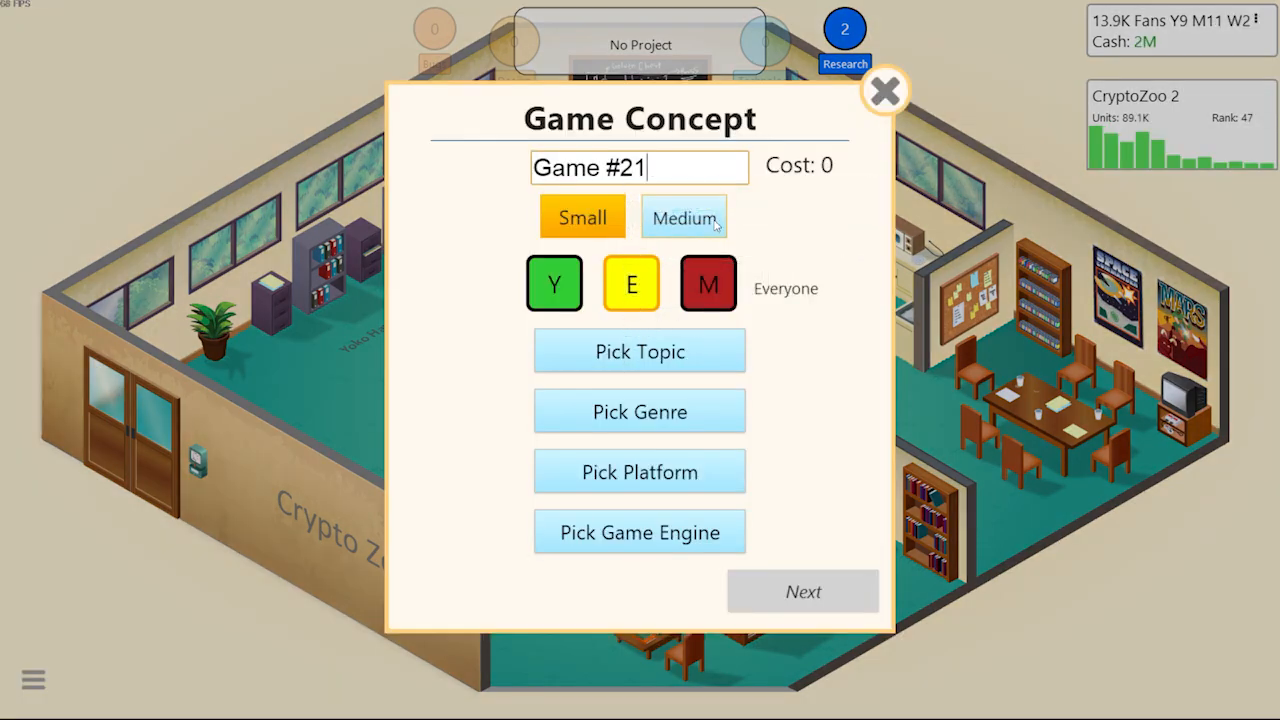
Set topic Life, genre Simulation, and name the game '4 all you valorant players'
left_click(639, 351)
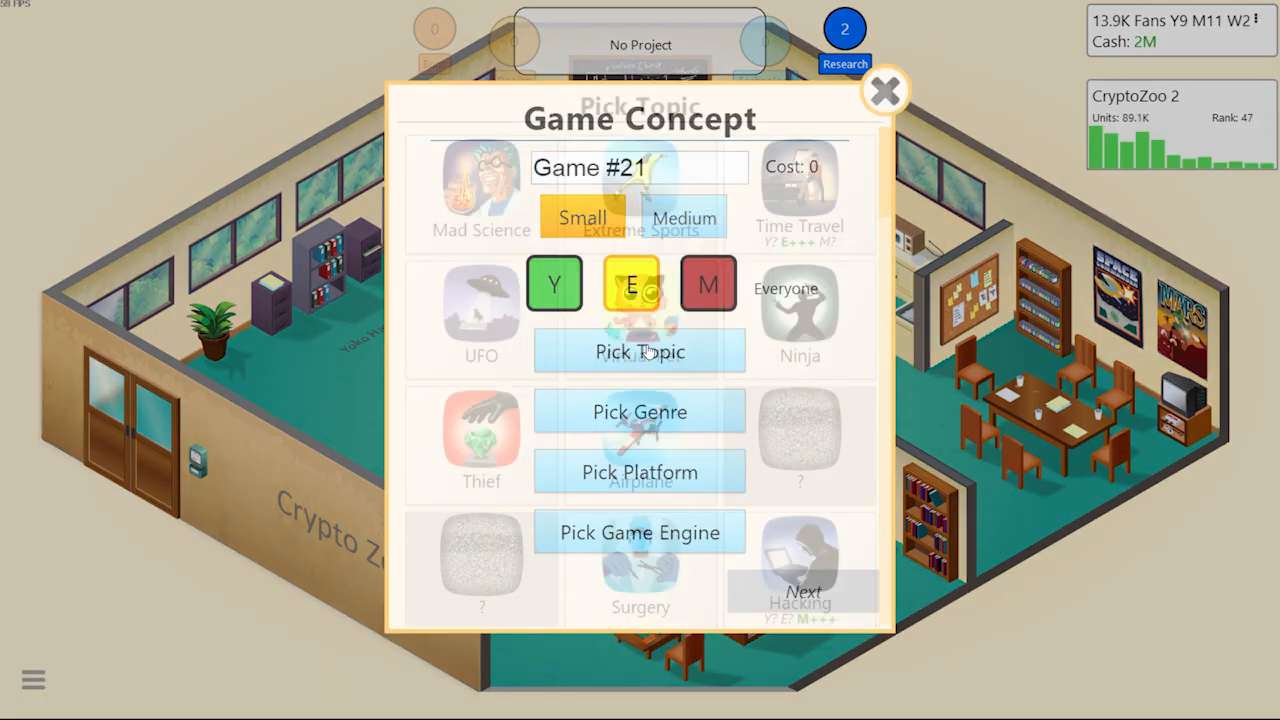
left_click(639, 351)
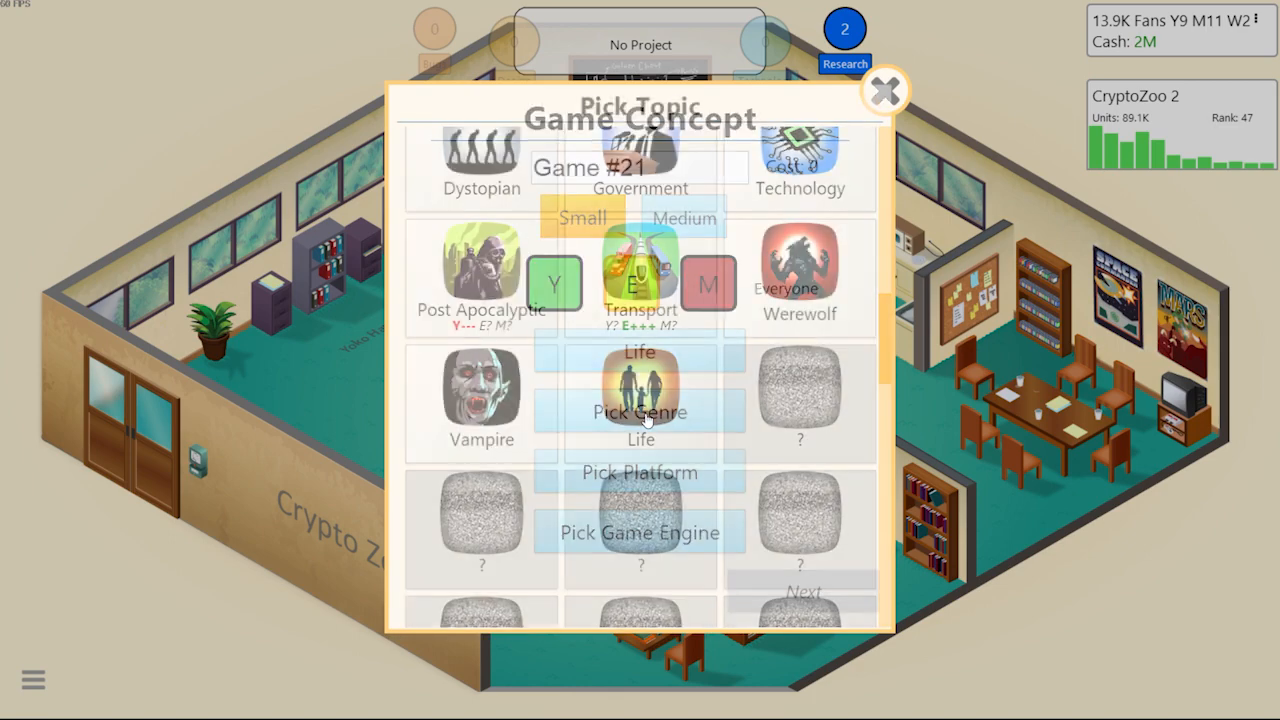
left_click(640, 412)
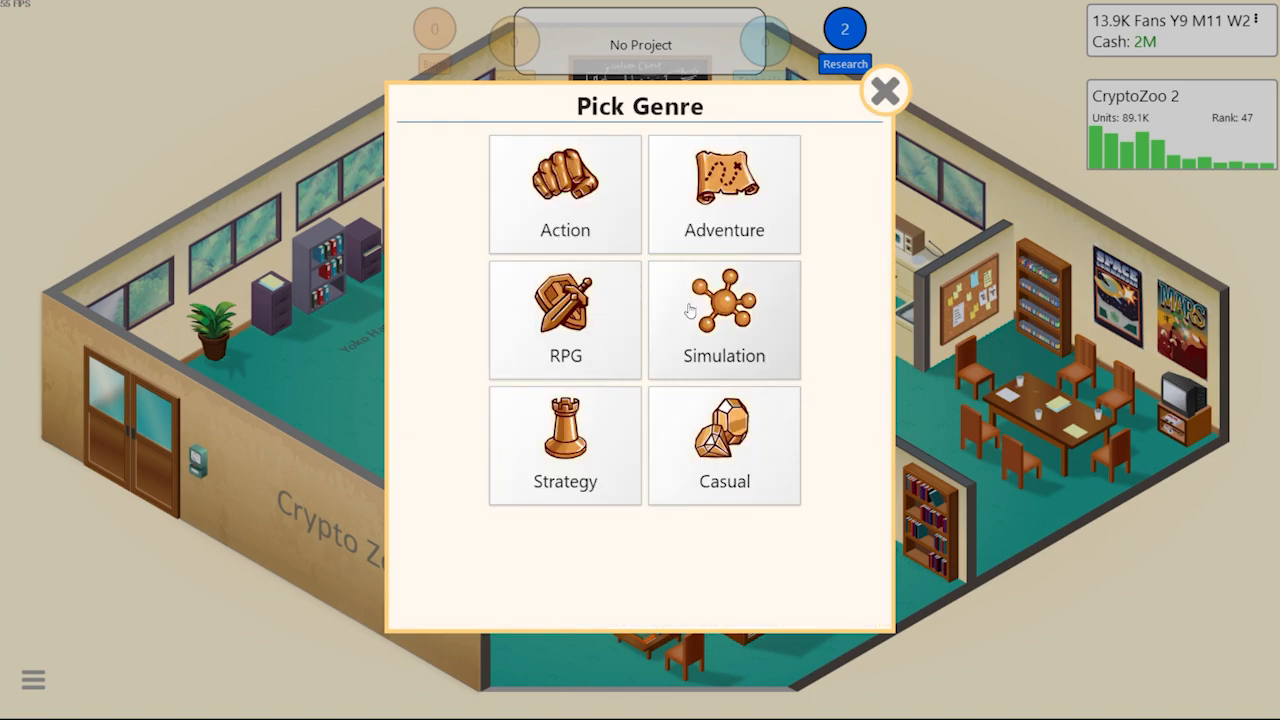
left_click(723, 320)
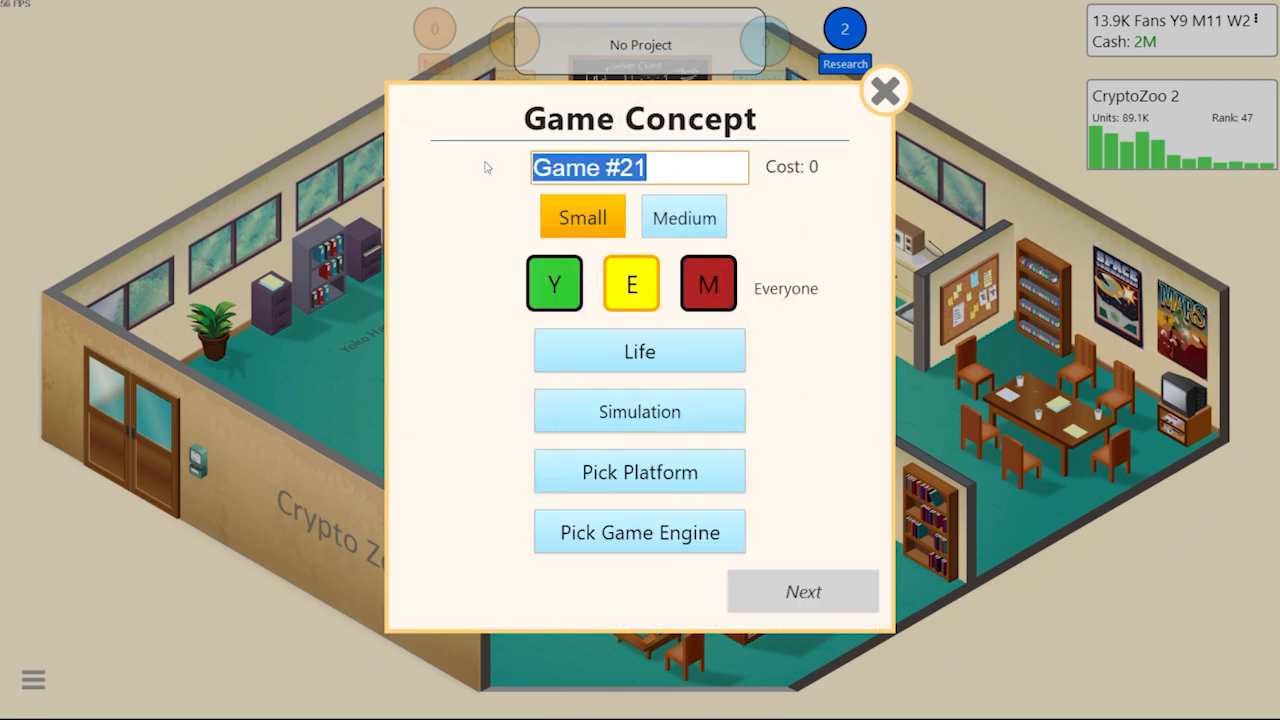
type("4")
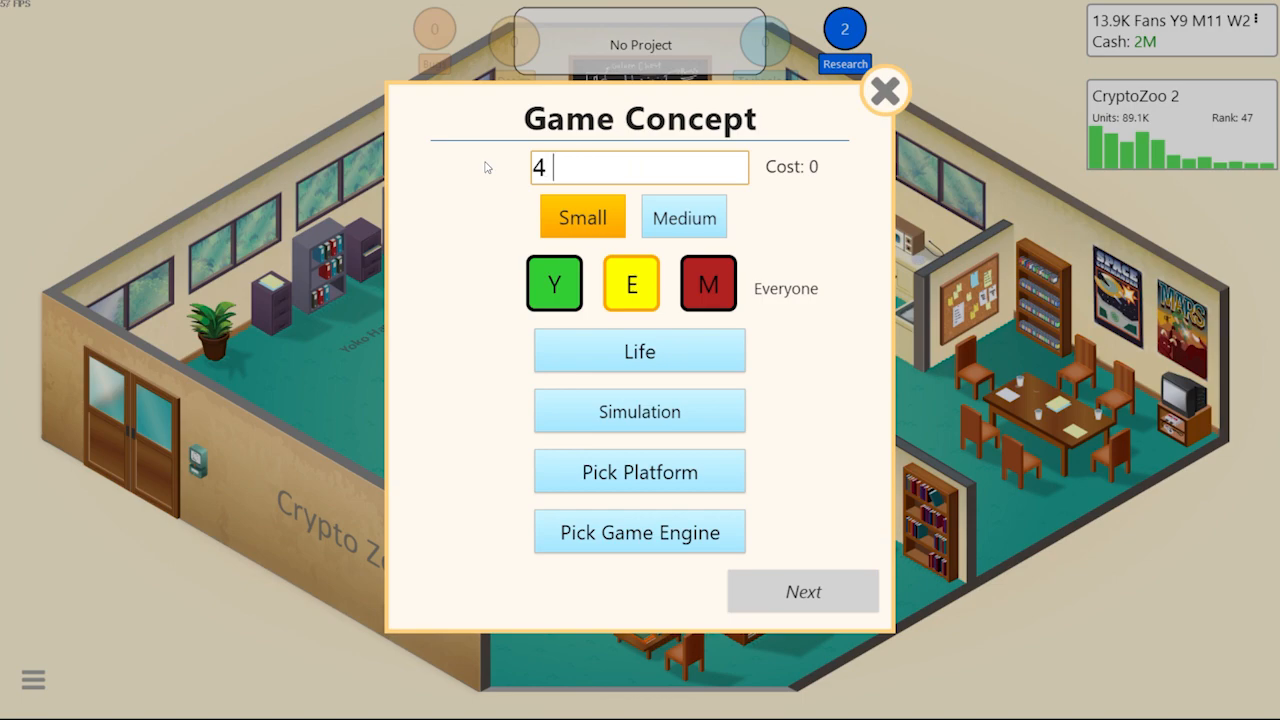
type("all you valorant pla")
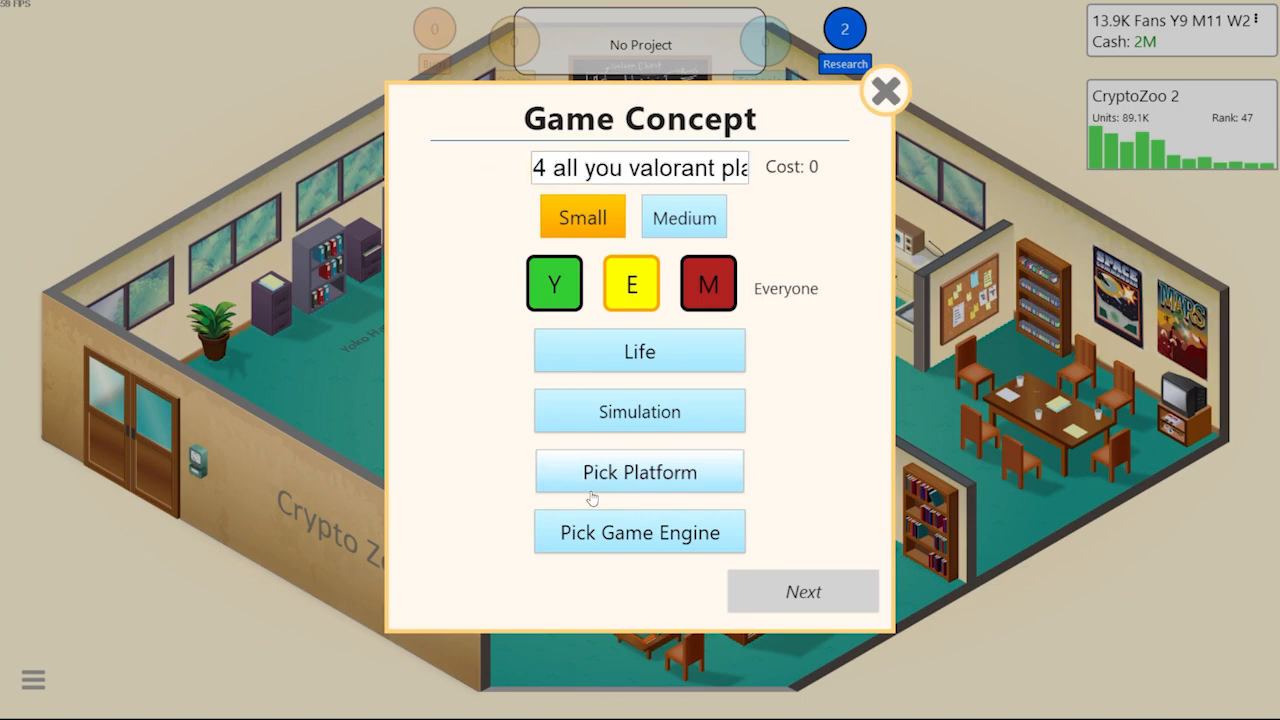
Choose PC with the Ethereum engine and start development
left_click(639, 471)
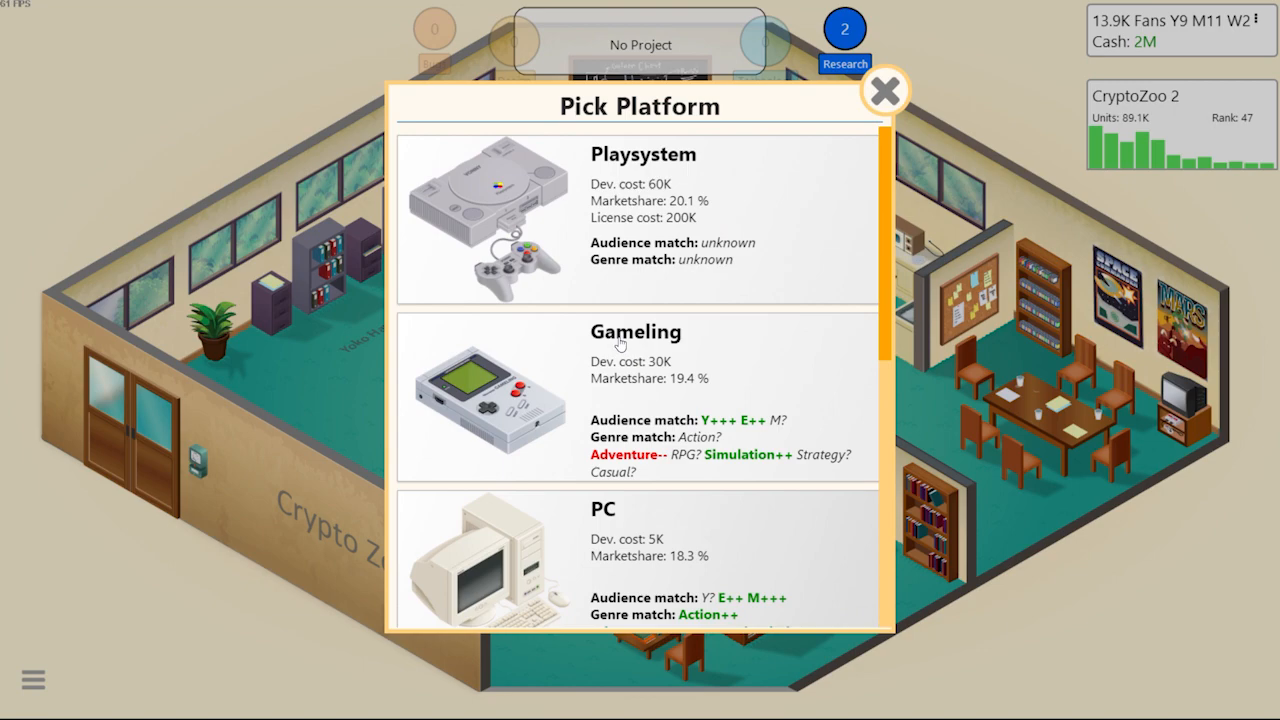
scroll("down", 3)
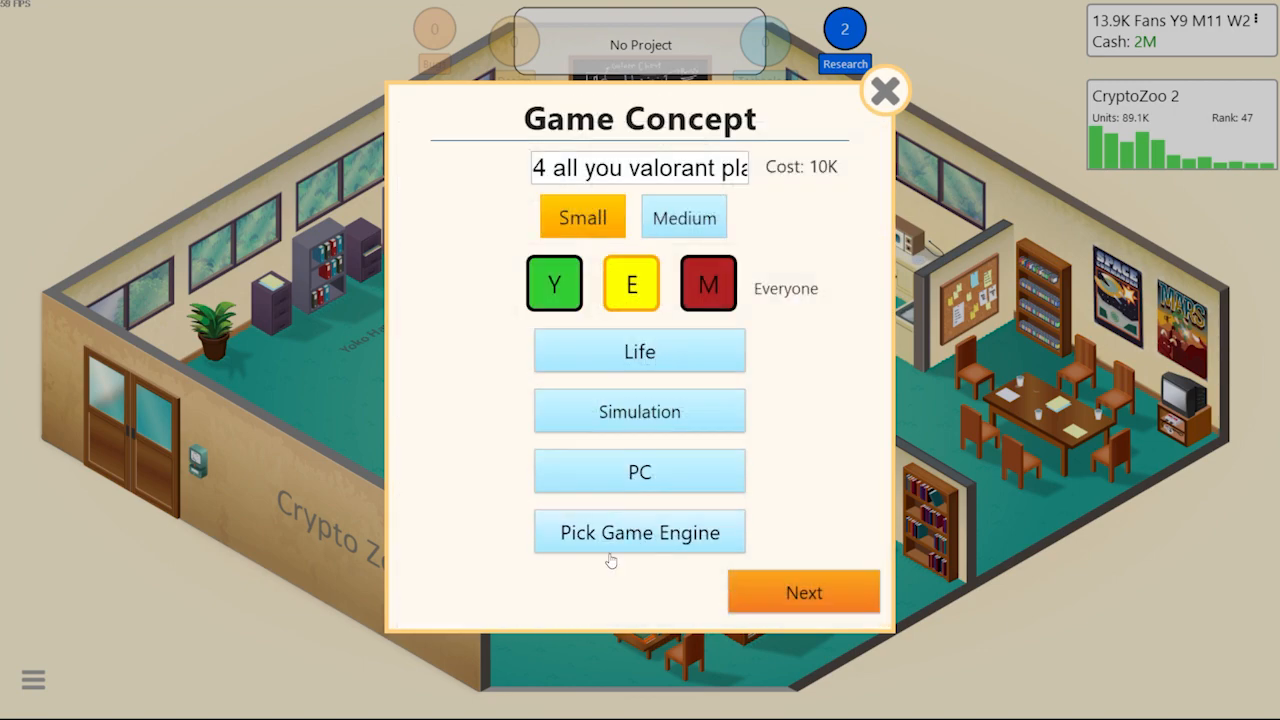
left_click(639, 531)
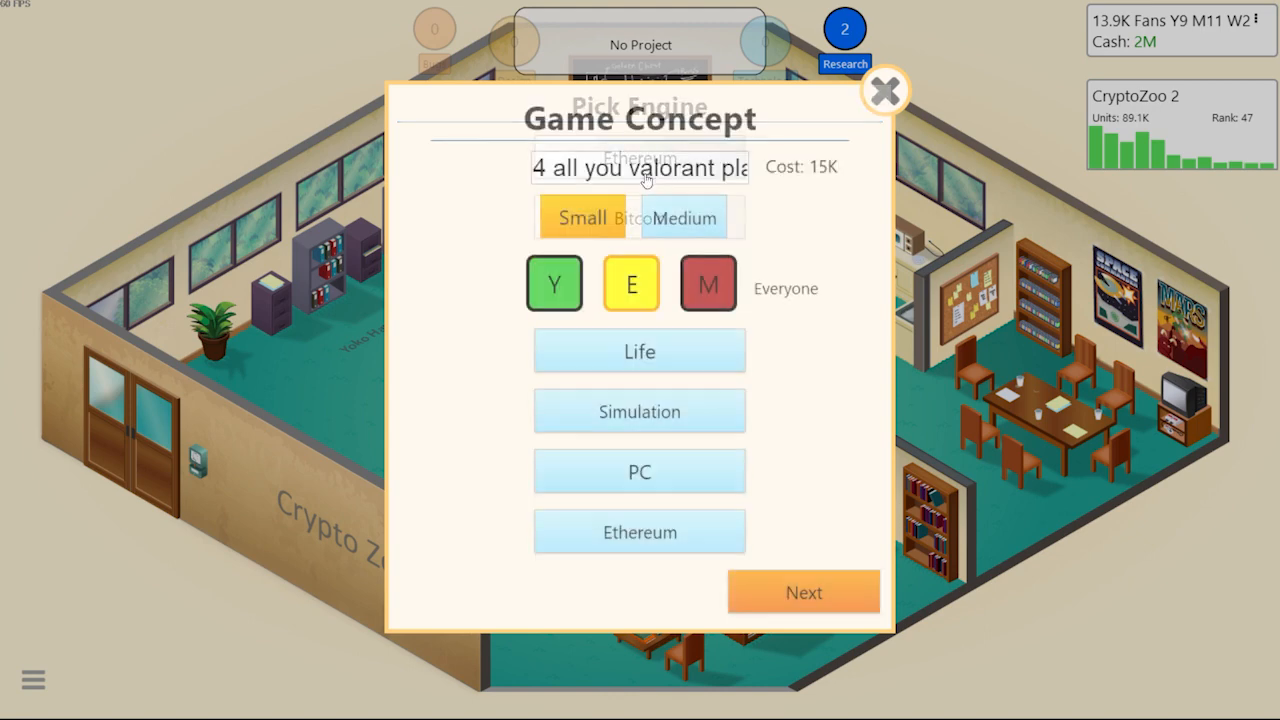
left_click(803, 591)
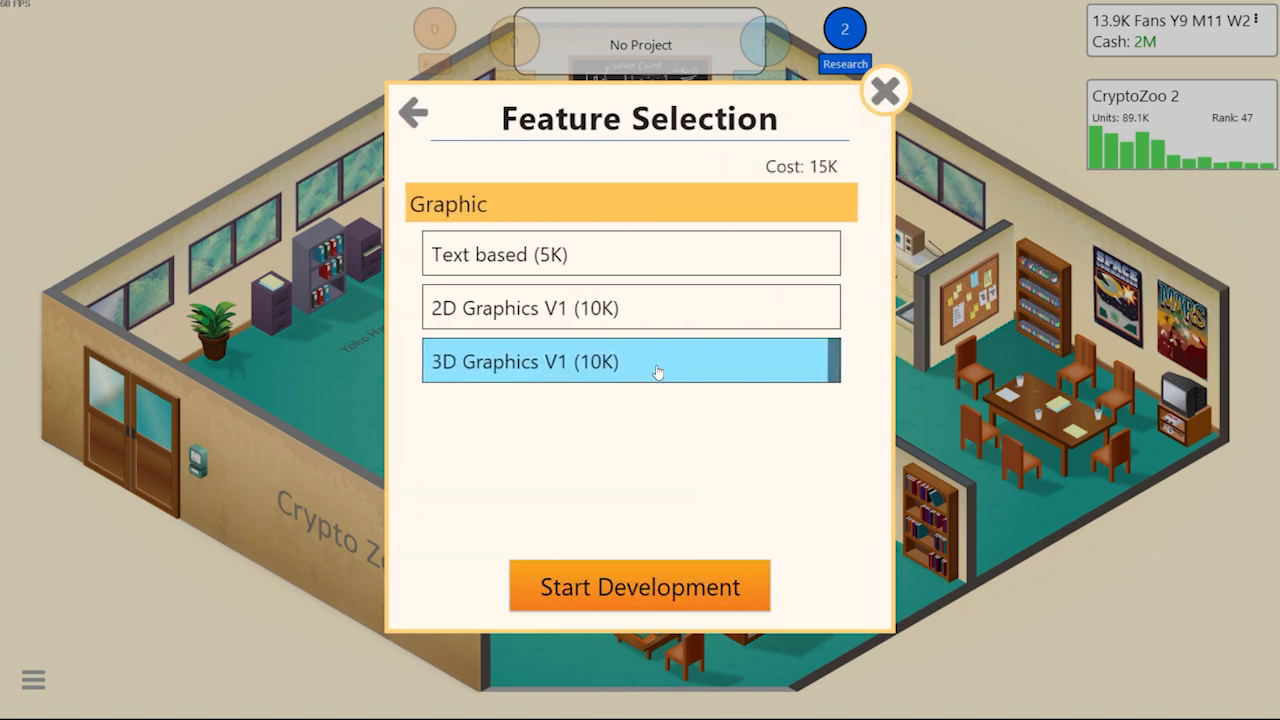
left_click(639, 586)
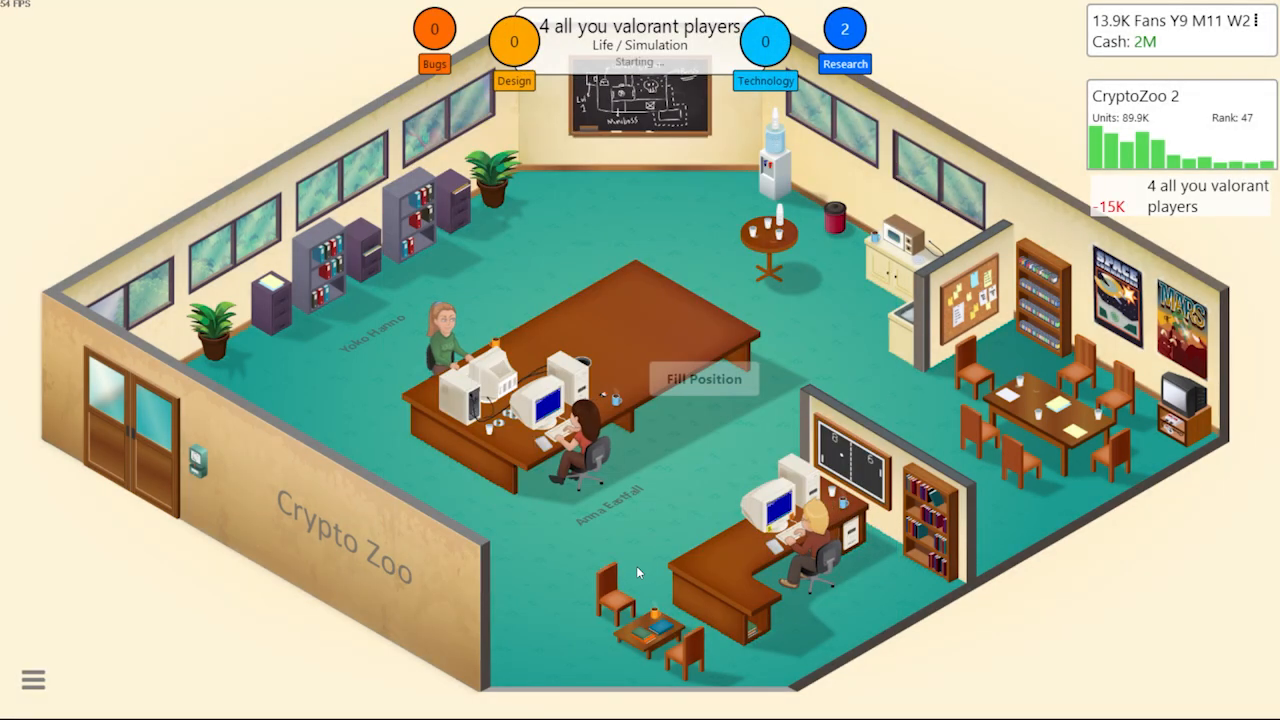
Confirm the Stage 1 focus split and buy the Magazines & Demos campaign
left_click(702, 378)
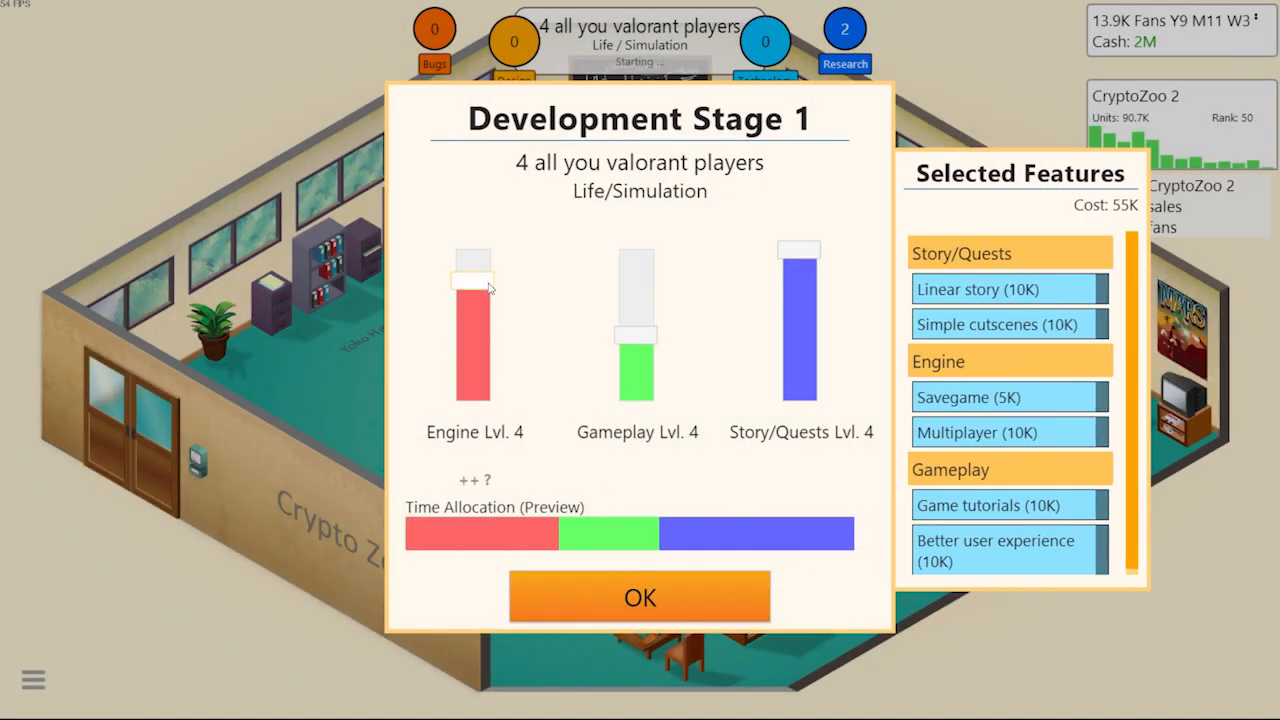
left_click(639, 597)
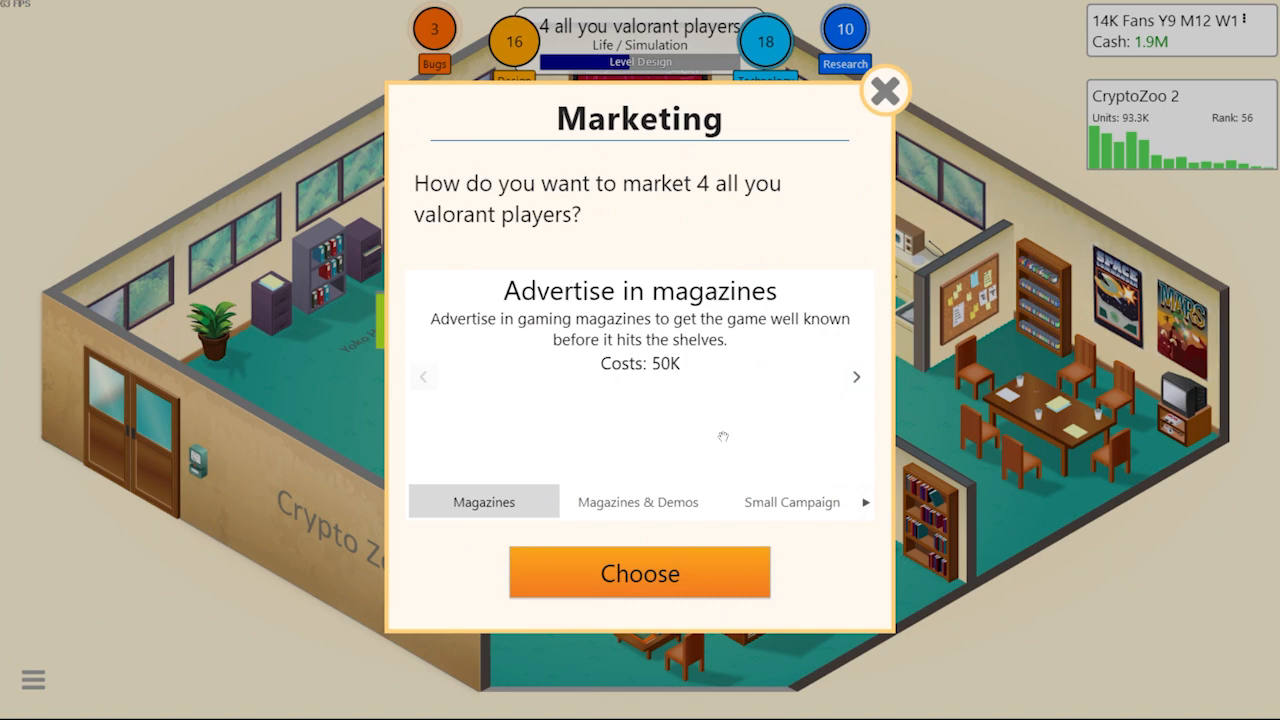
left_click(791, 501)
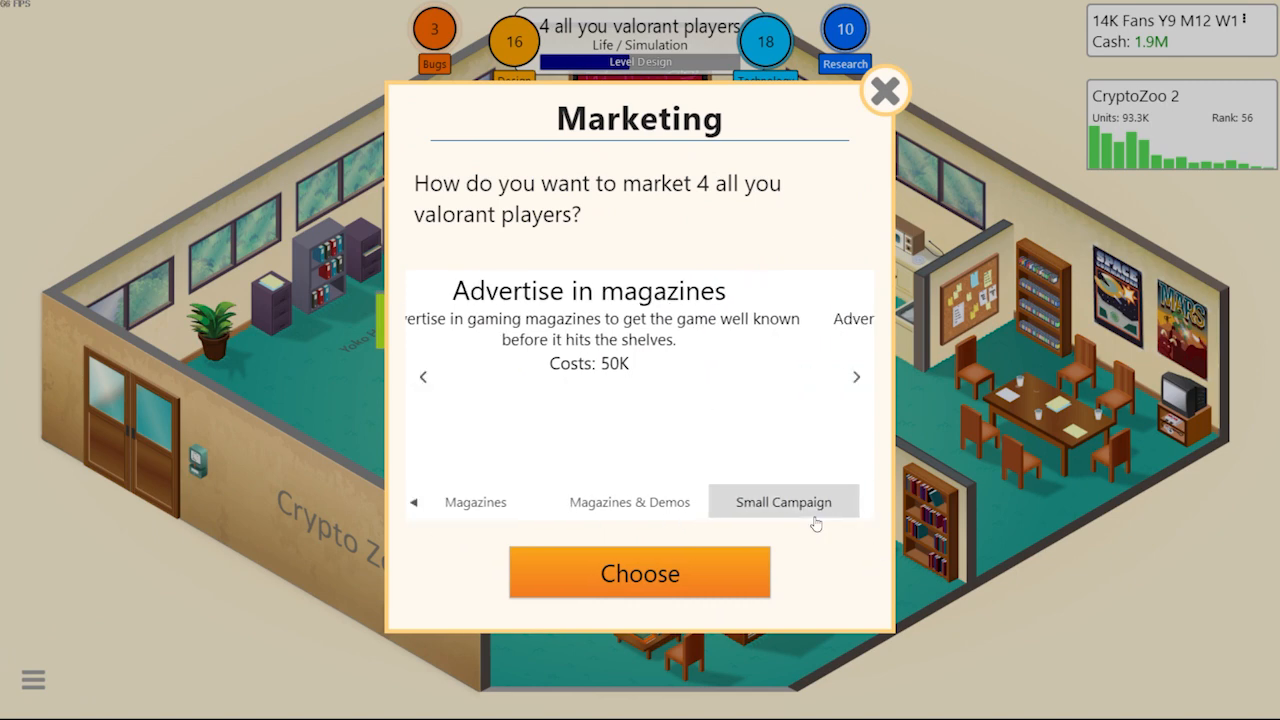
left_click(856, 377)
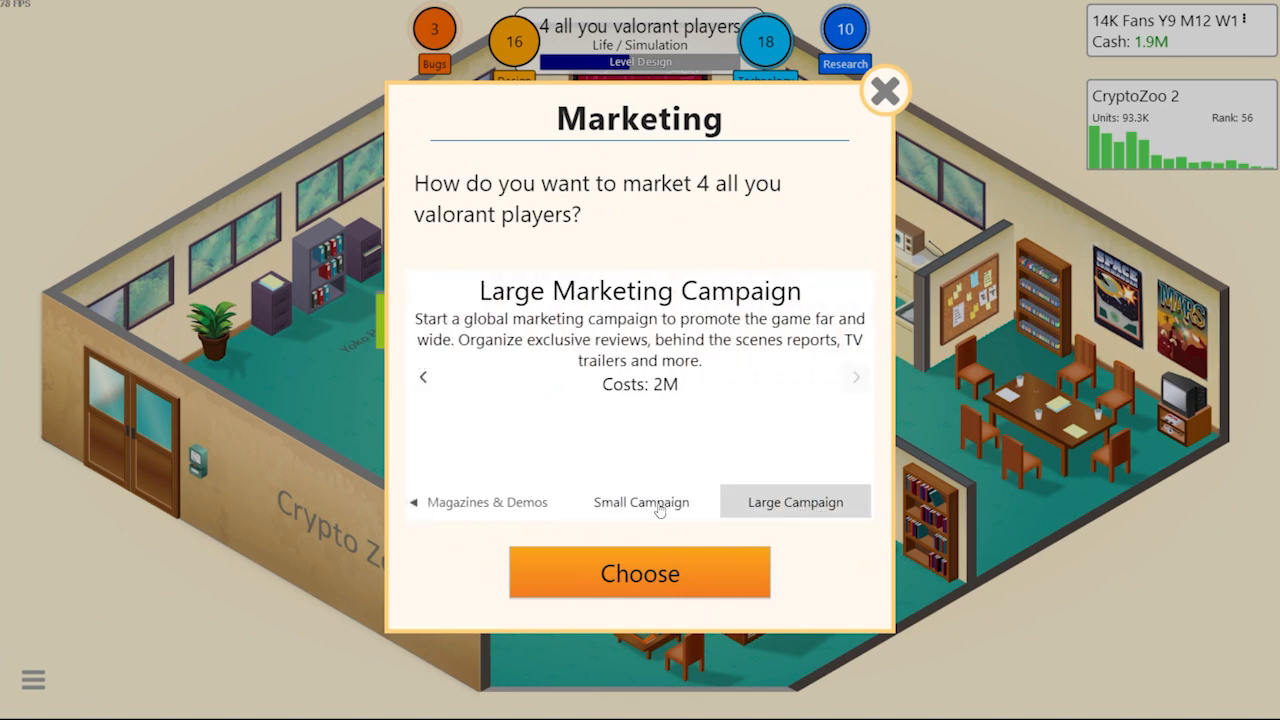
left_click(423, 377)
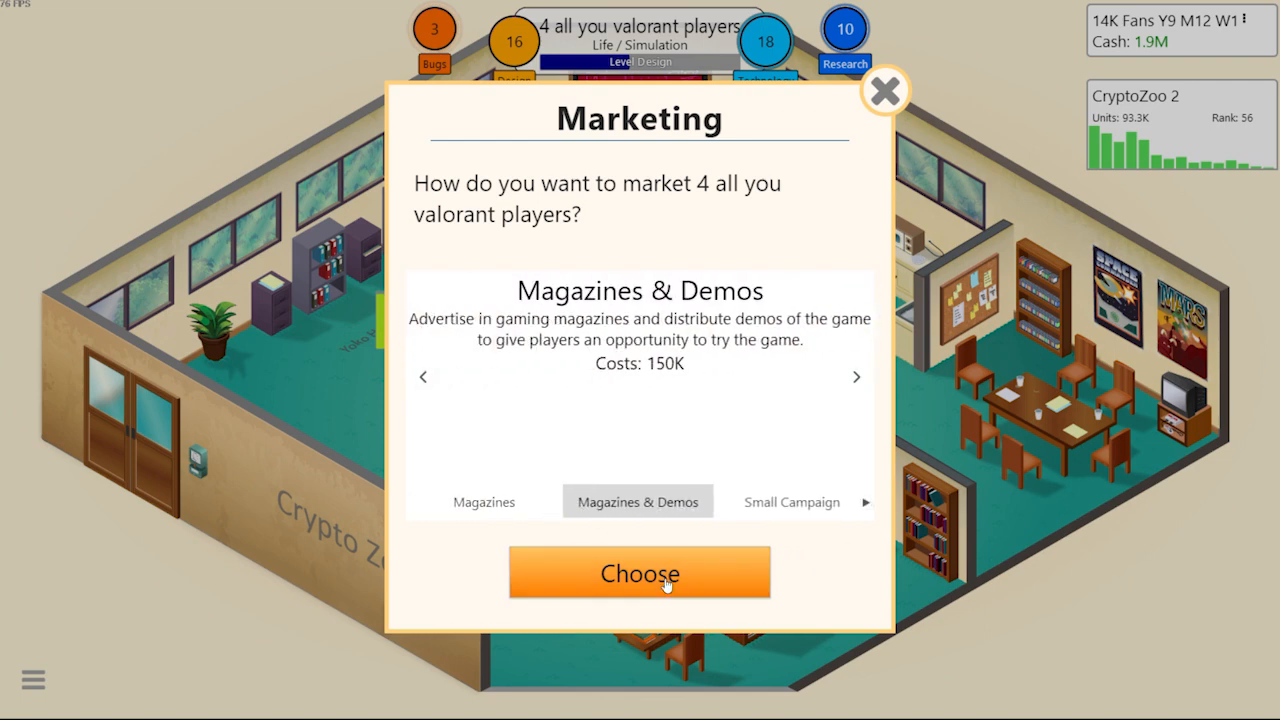
left_click(639, 573)
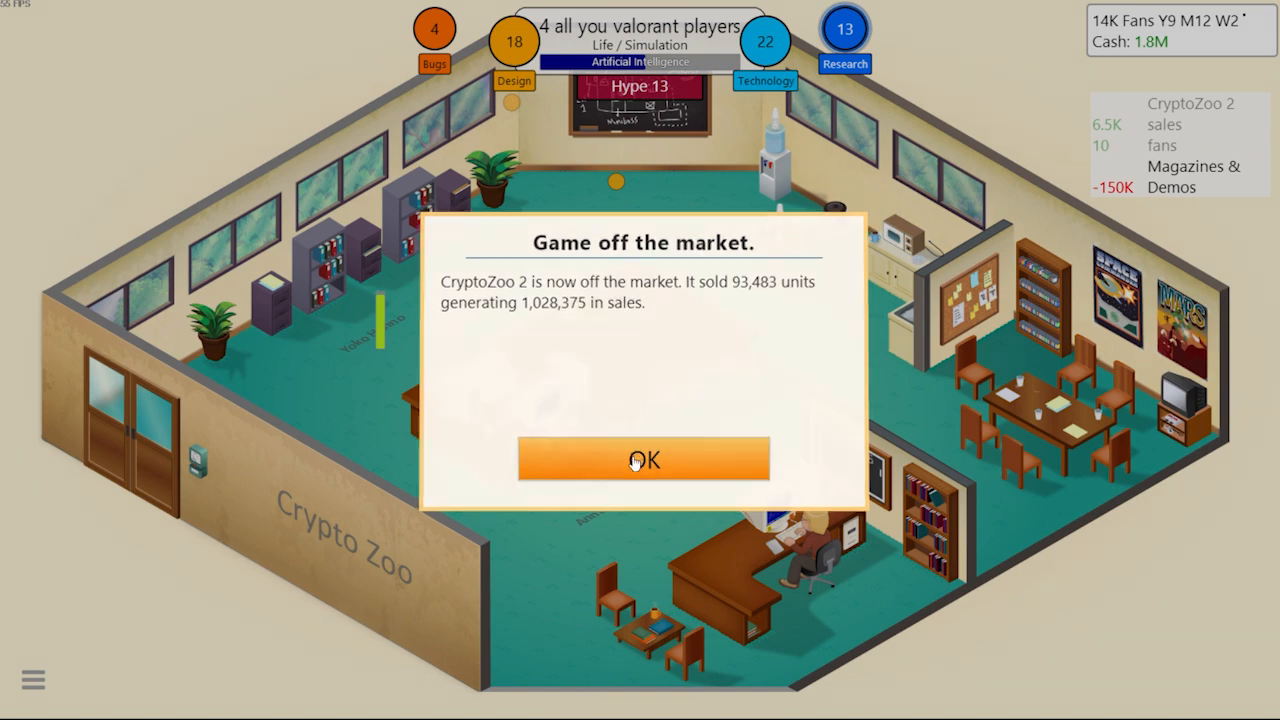
Dismiss the CryptoZoo 2 off-market notice, confirm stage three, and release the game
left_click(644, 459)
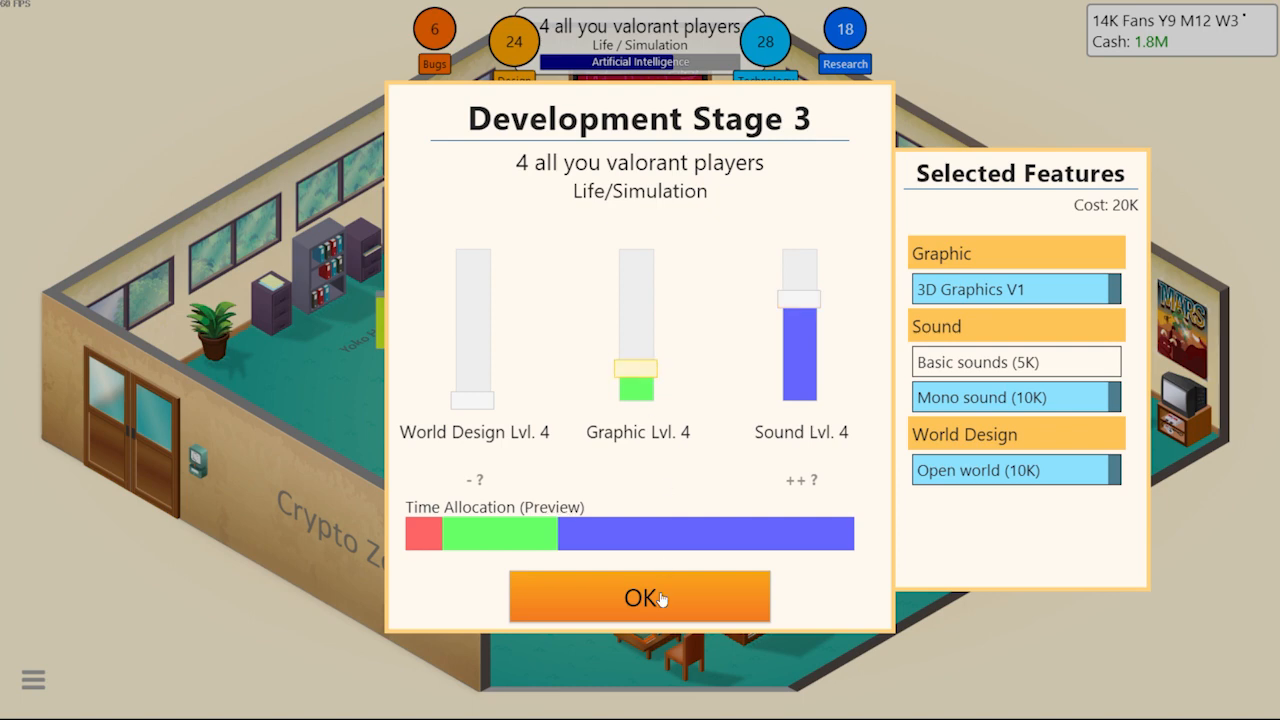
left_click(639, 597)
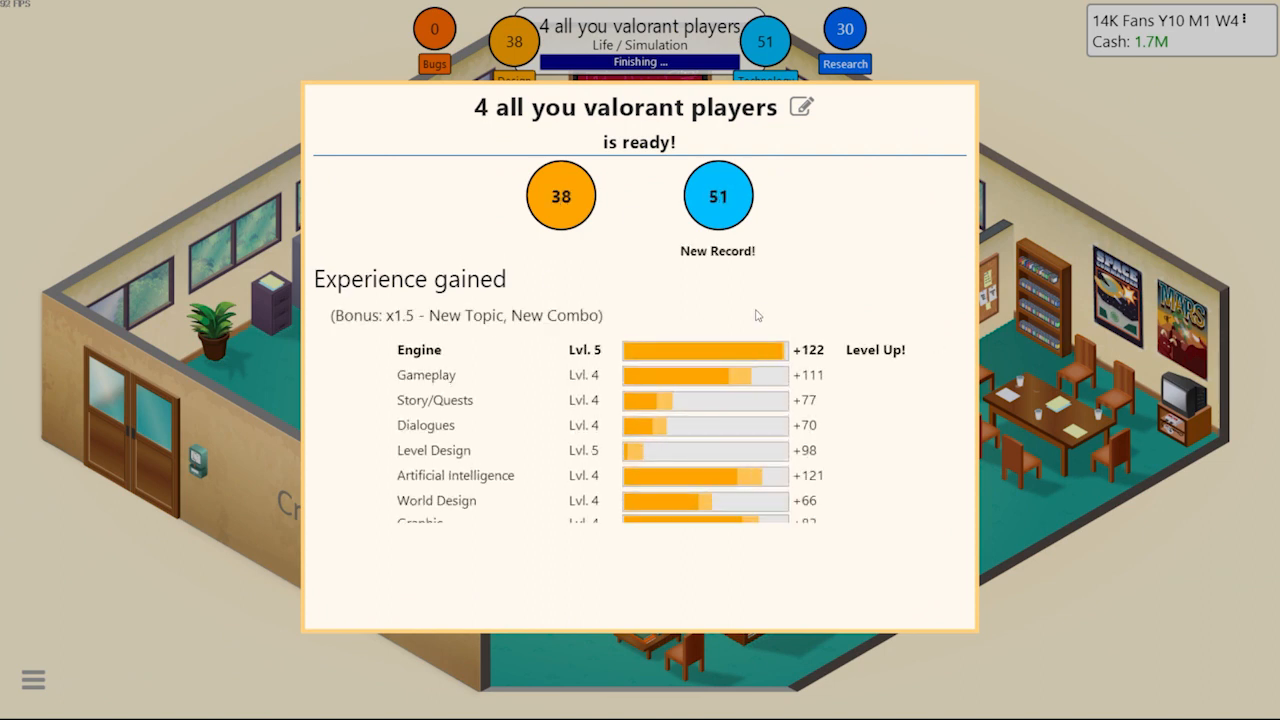
scroll("down", 3)
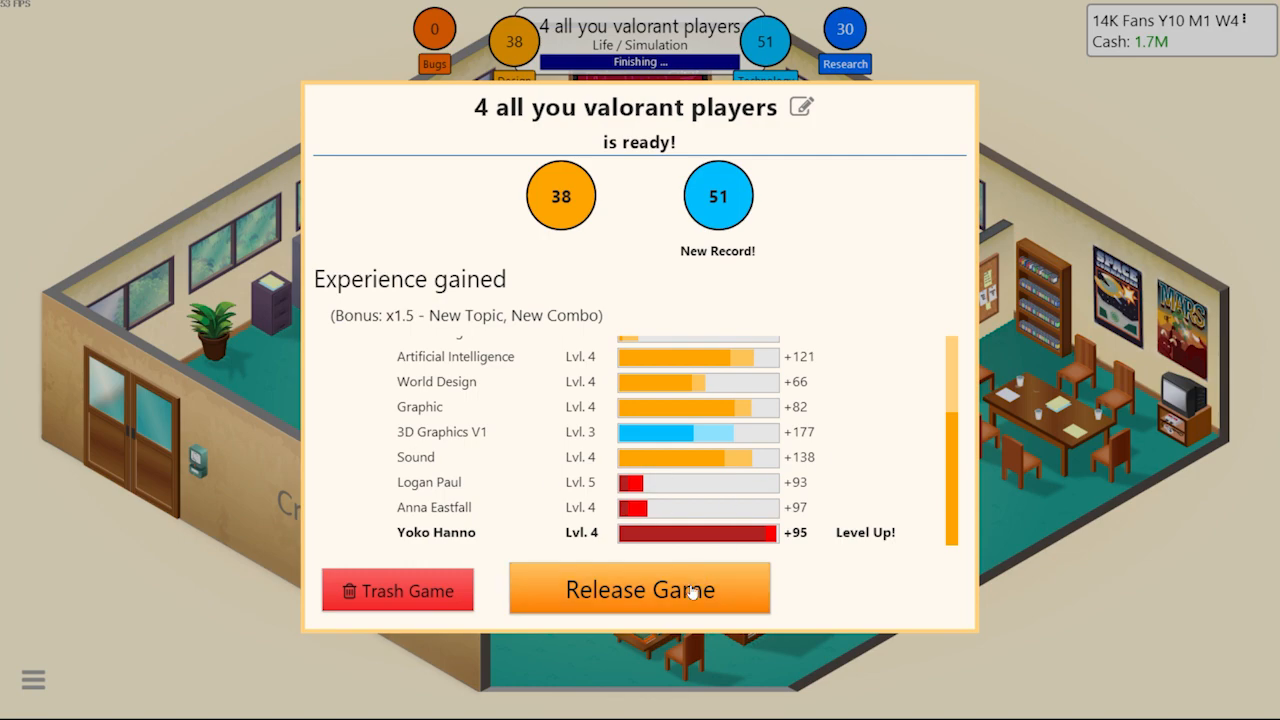
left_click(639, 589)
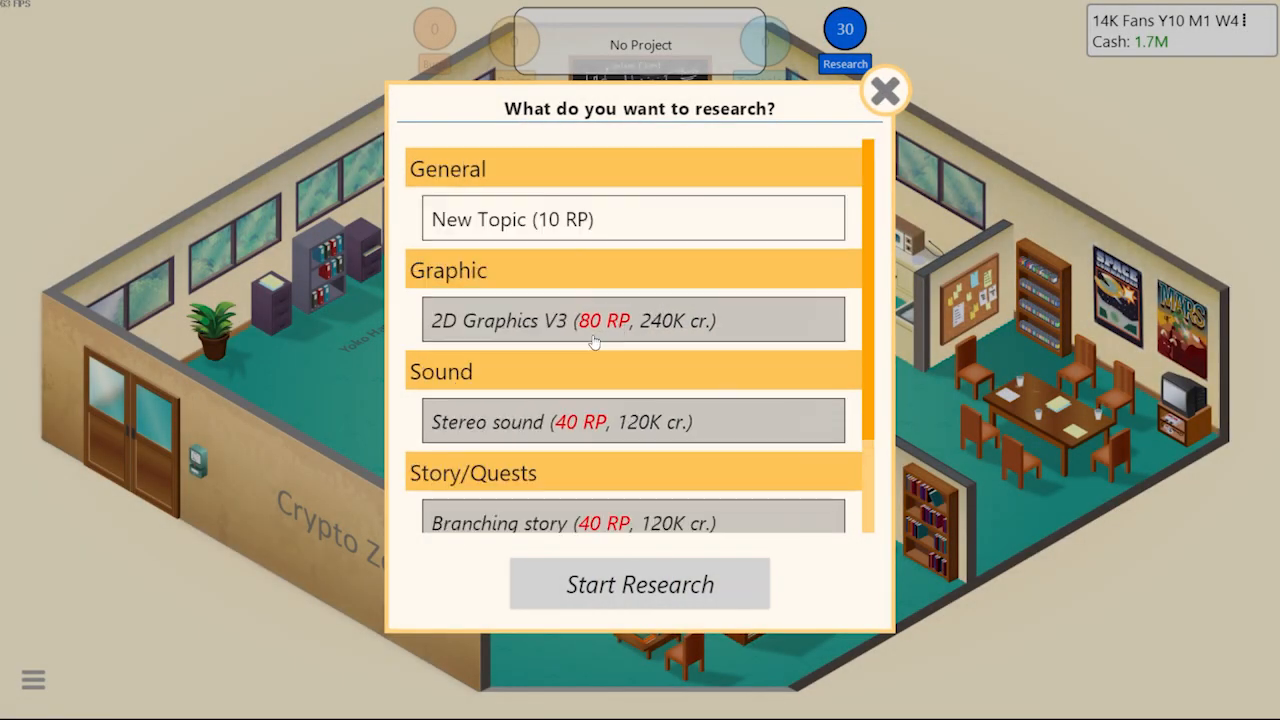
mouse_move(850, 127)
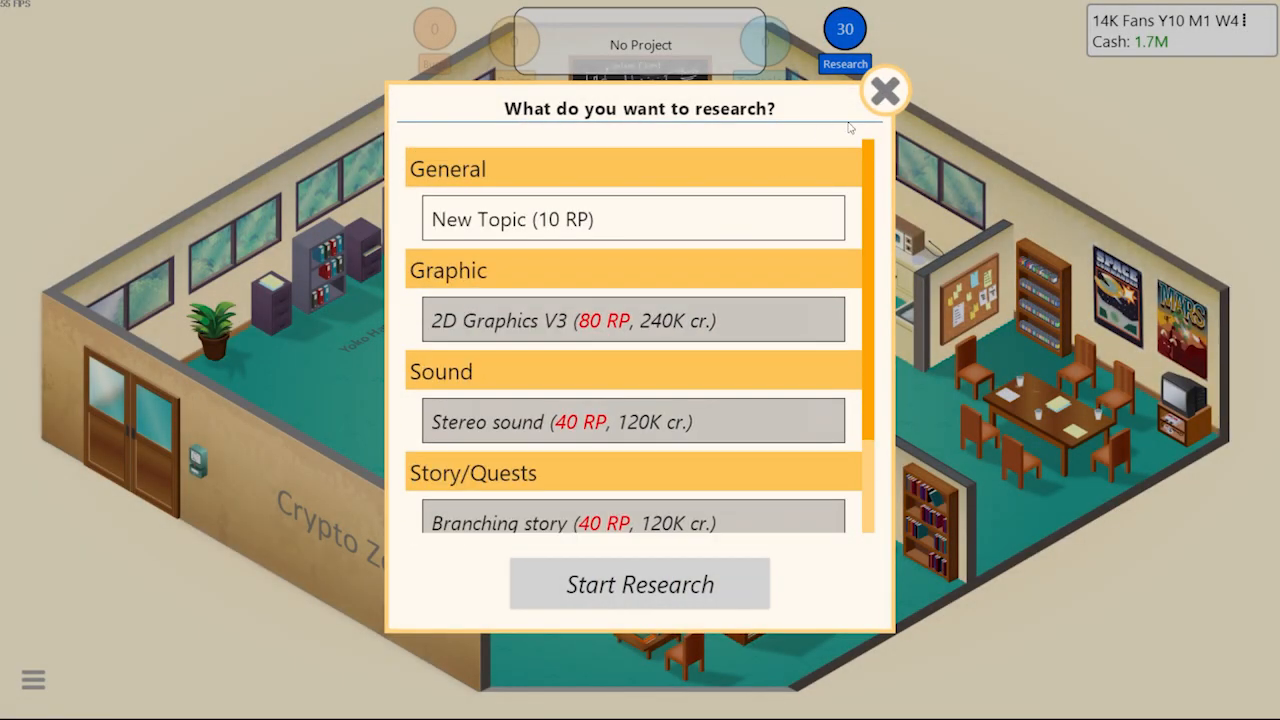
Build the 530K DogeCoin engine with graphics, story, dialogue and world-design features
left_click(631, 219)
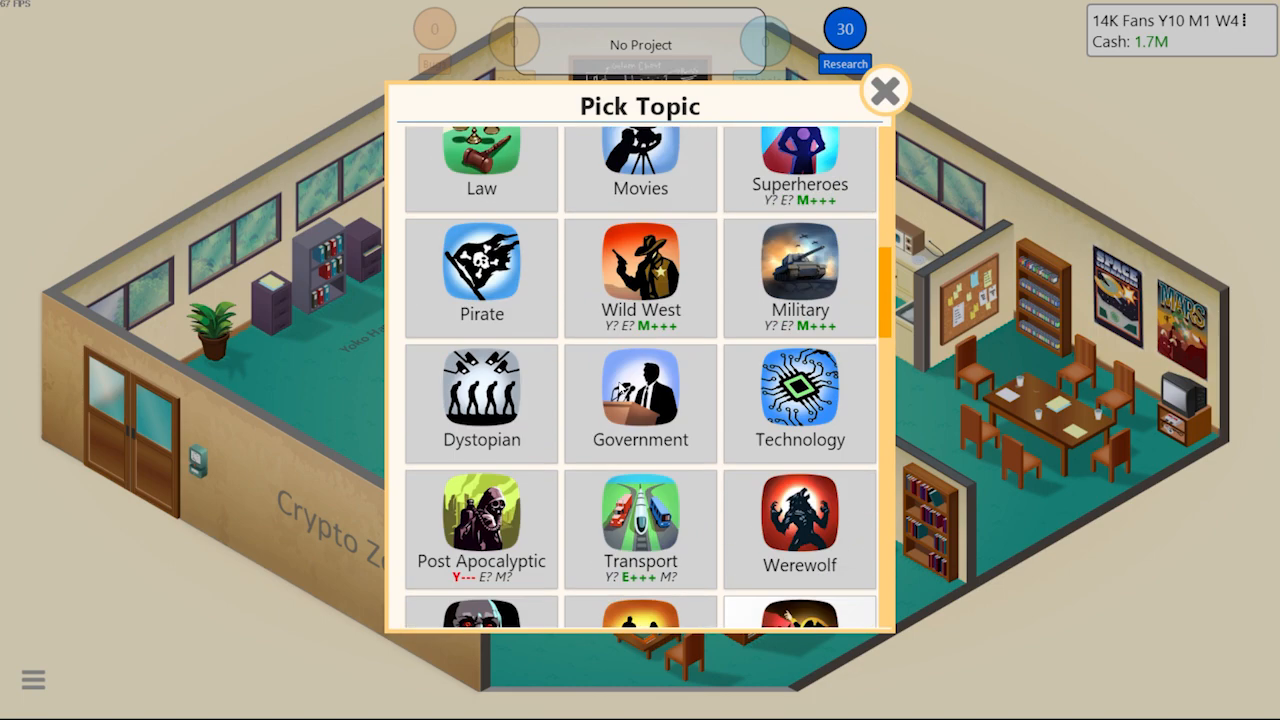
left_click(884, 90)
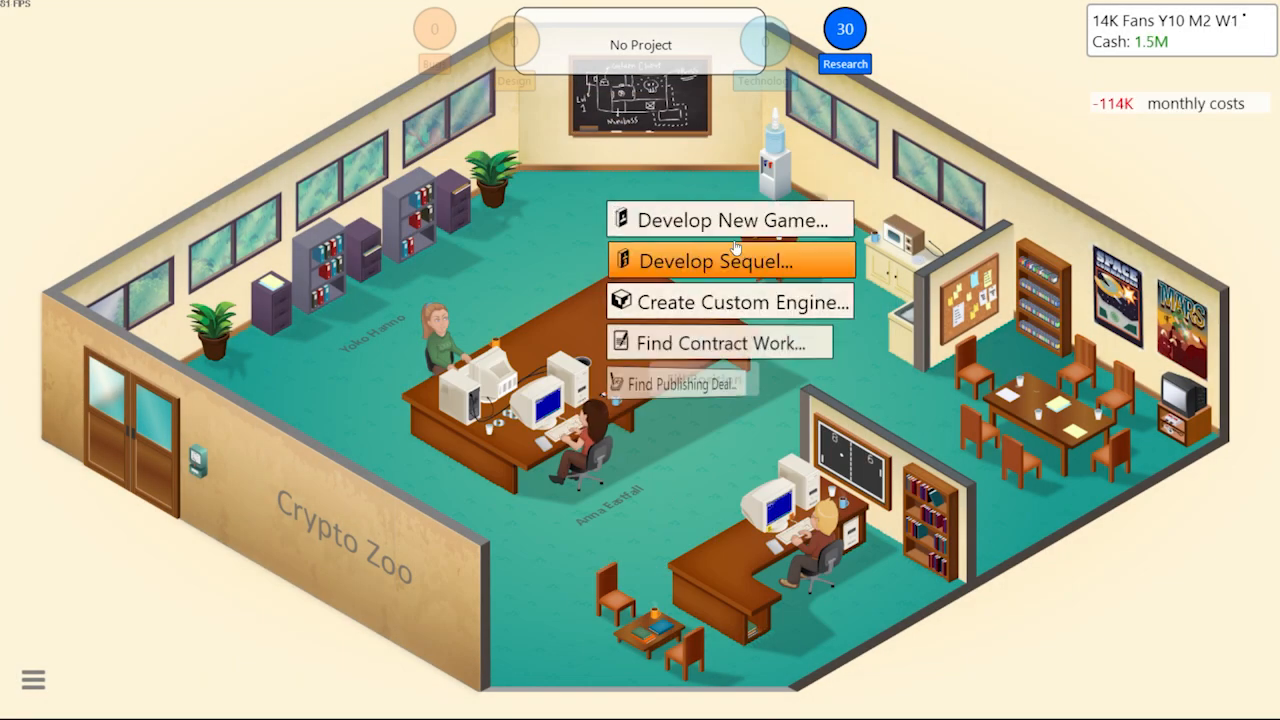
left_click(730, 302)
type("DogeCoin")
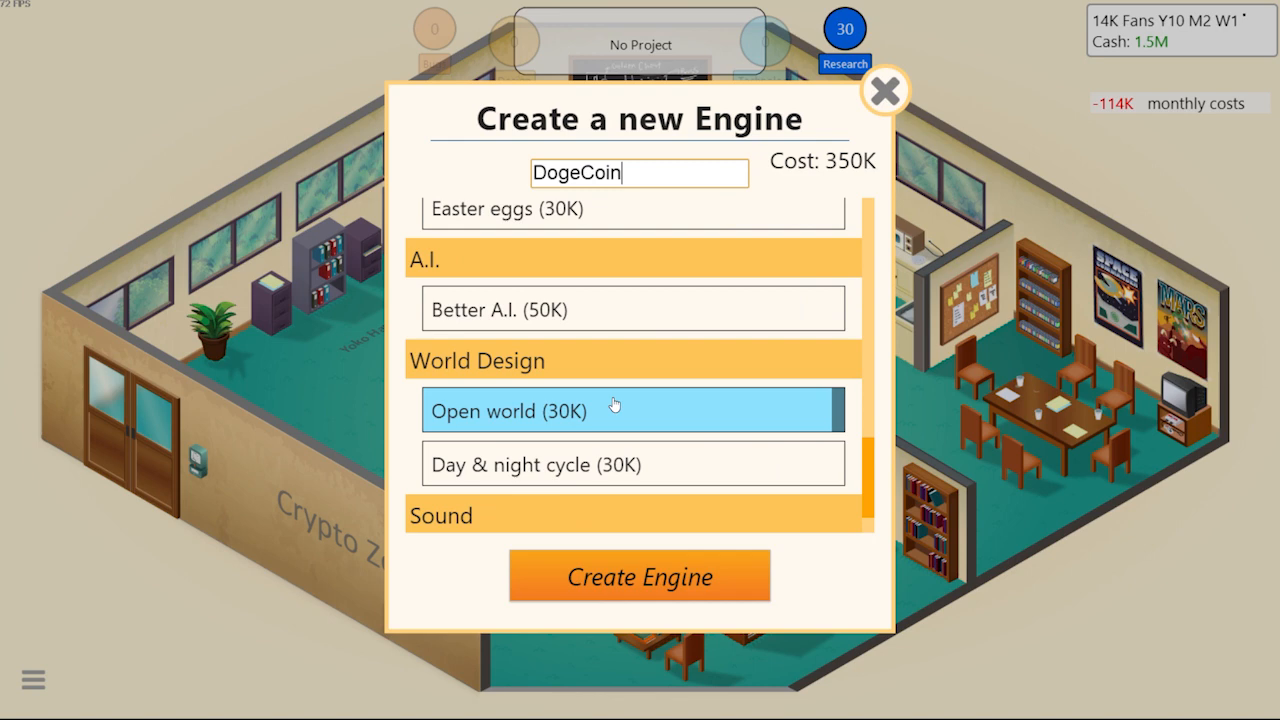
scroll("down", 3)
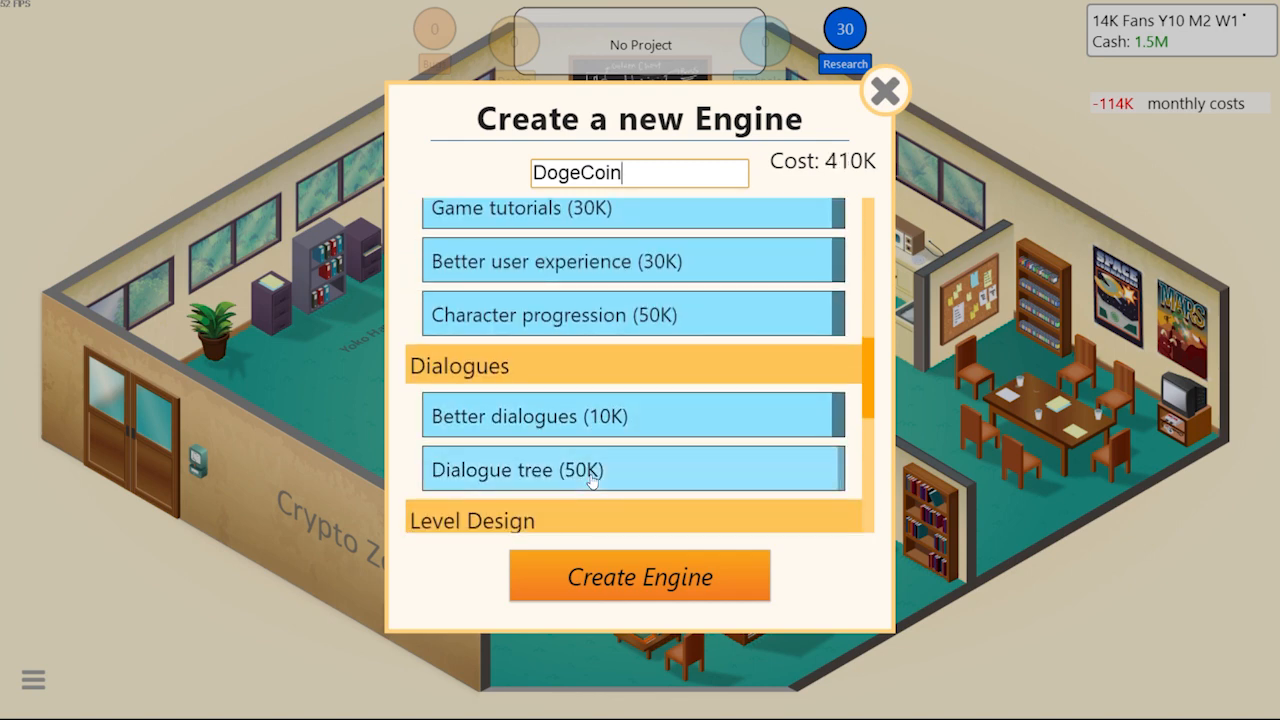
scroll("down", 3)
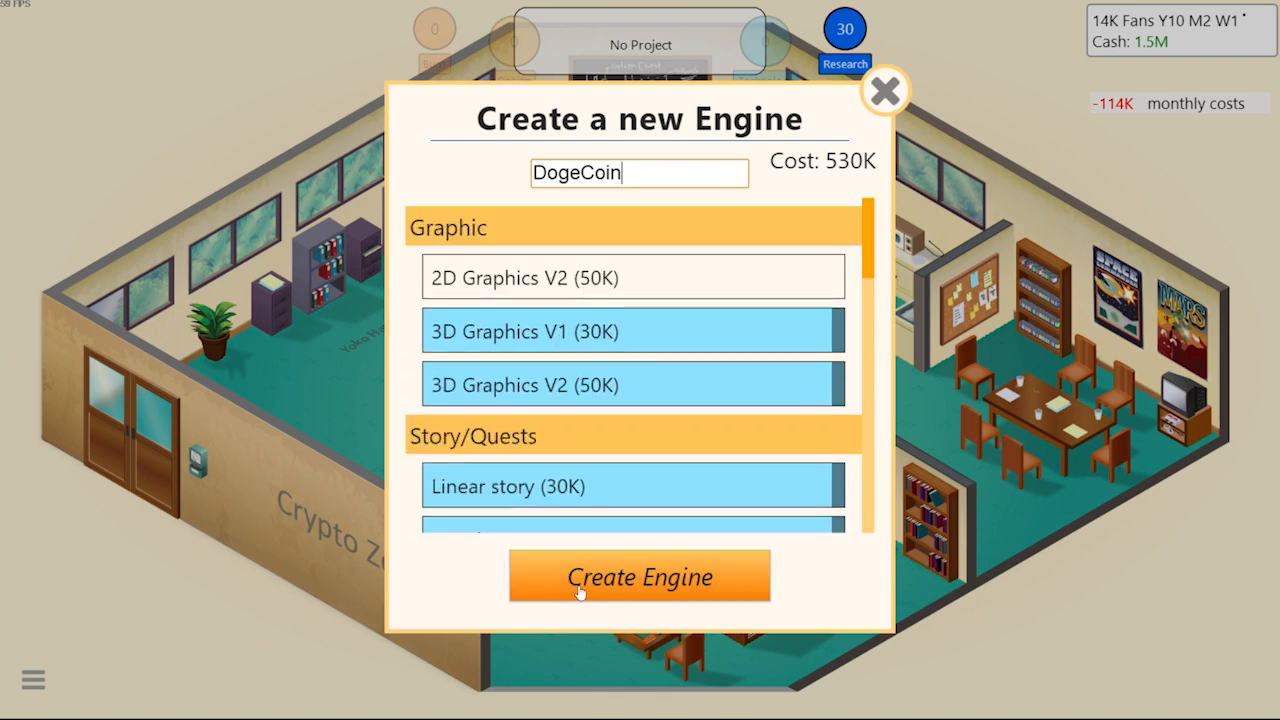
left_click(639, 577)
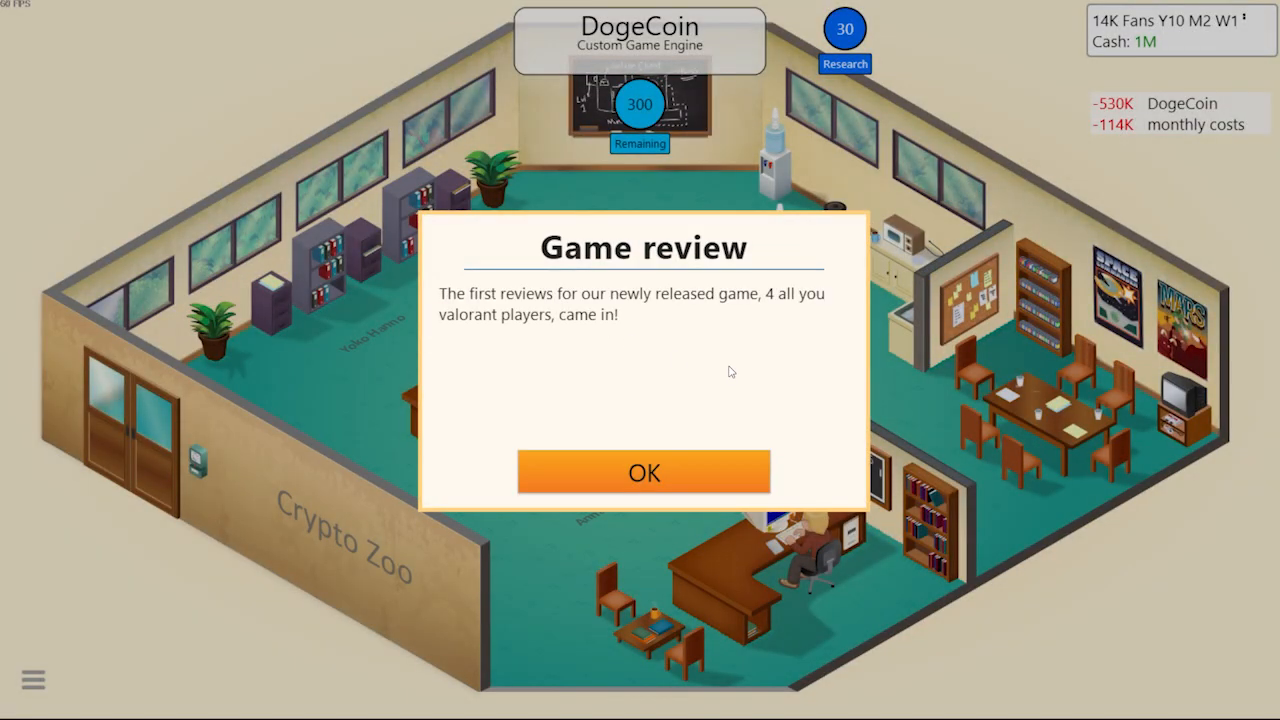
mouse_move(590, 500)
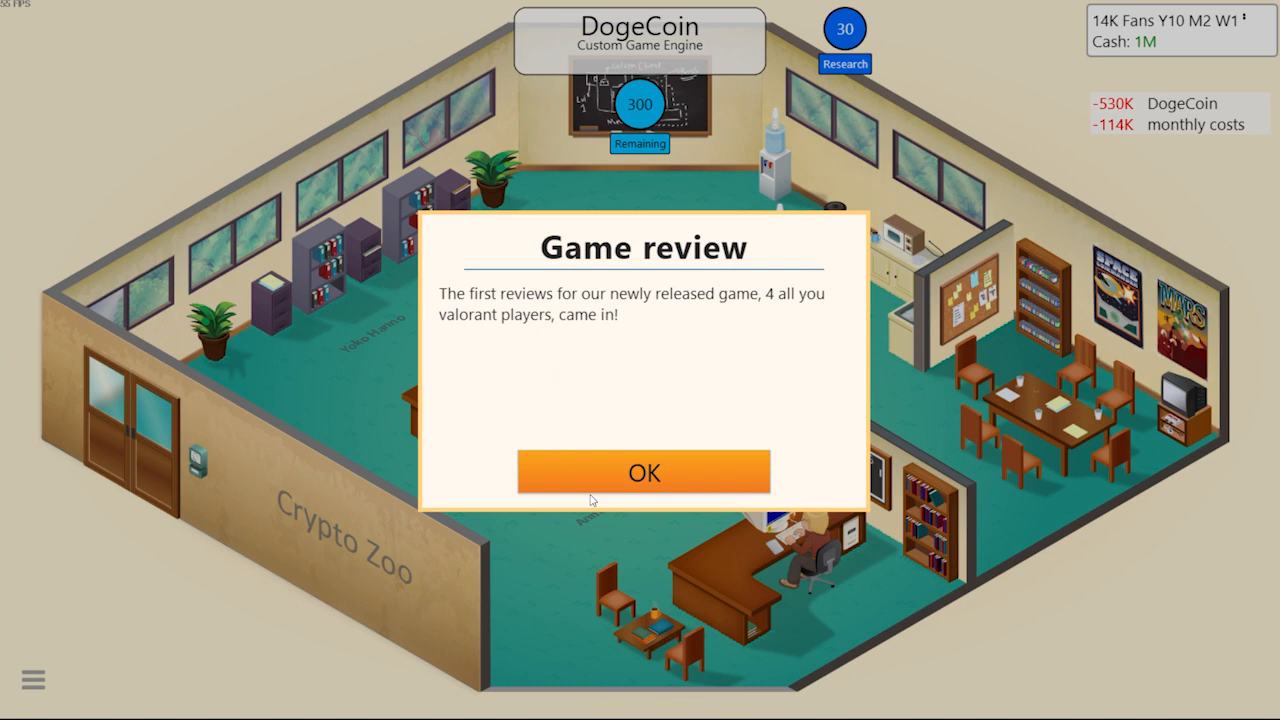
View the 10/10/10/9 reviews, then dismiss the reception and gaming-history news
left_click(644, 472)
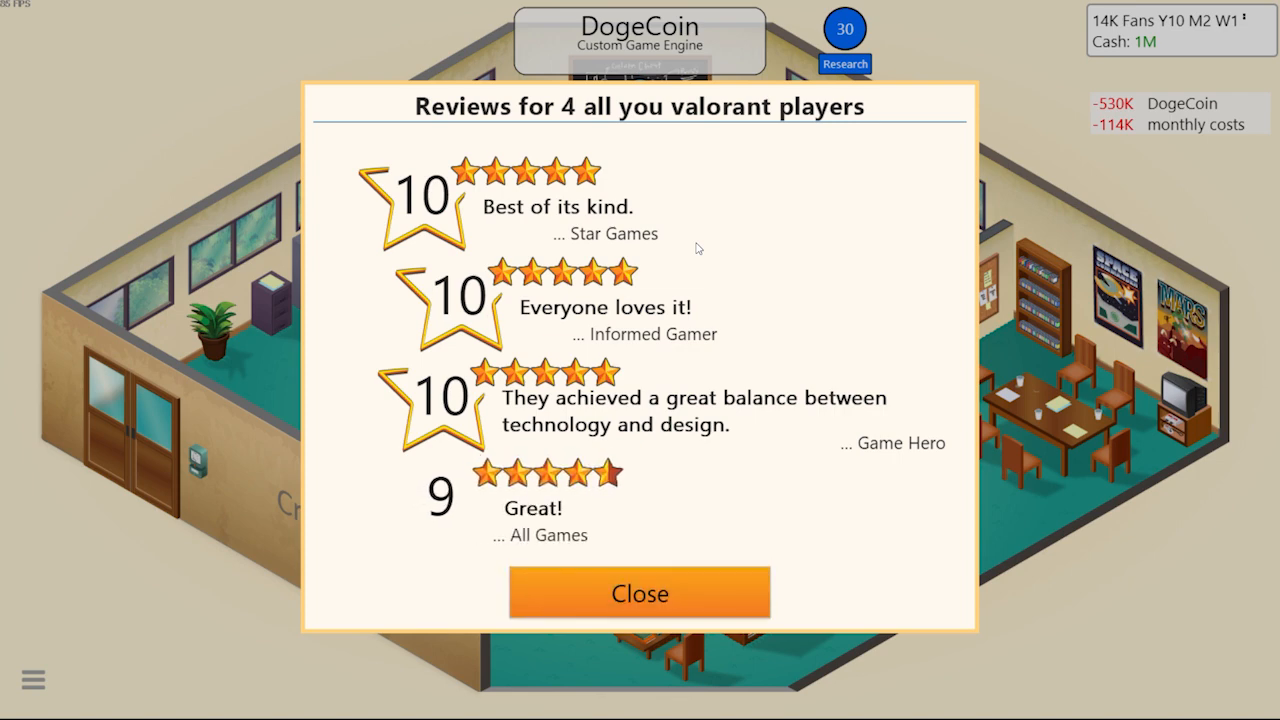
mouse_move(639, 592)
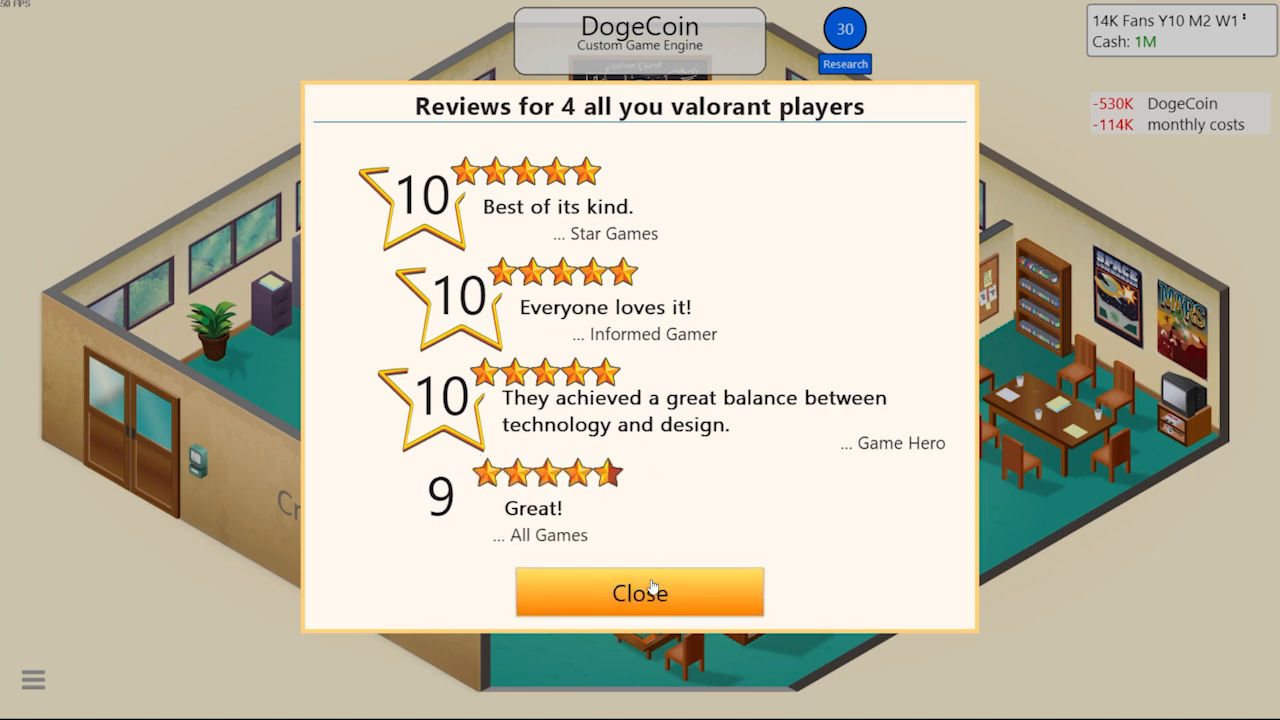
left_click(639, 592)
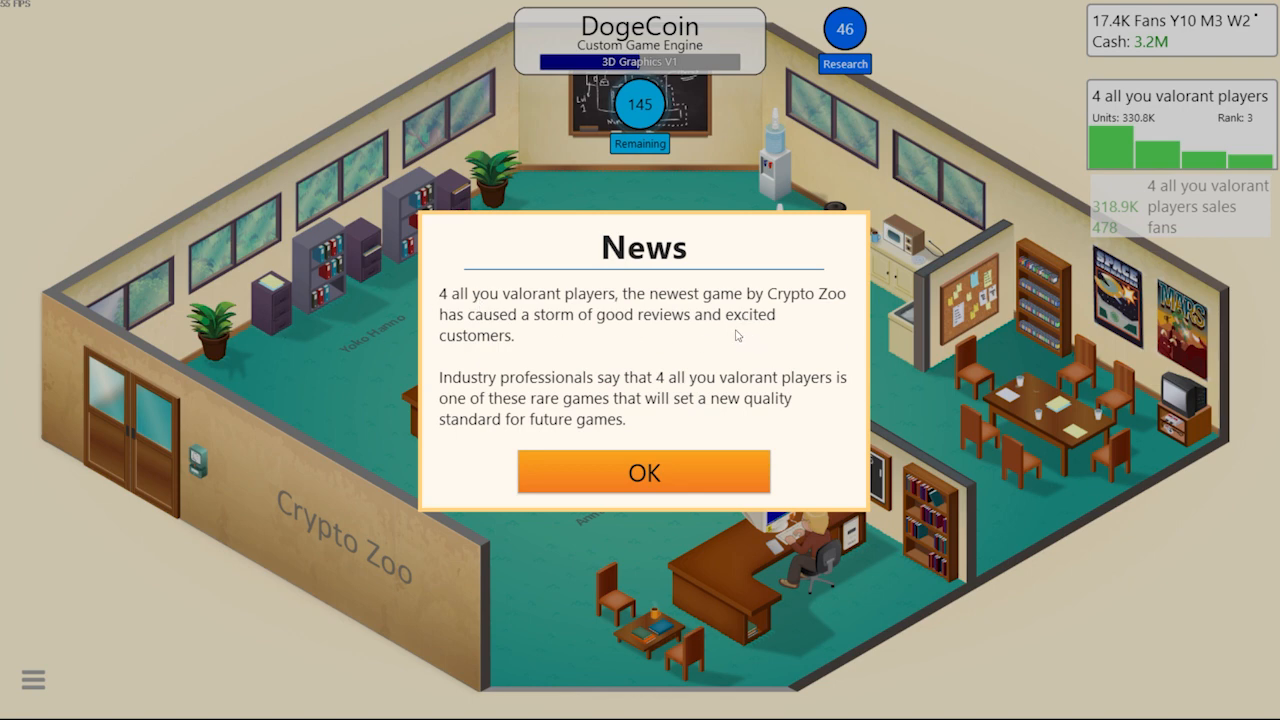
mouse_move(663, 401)
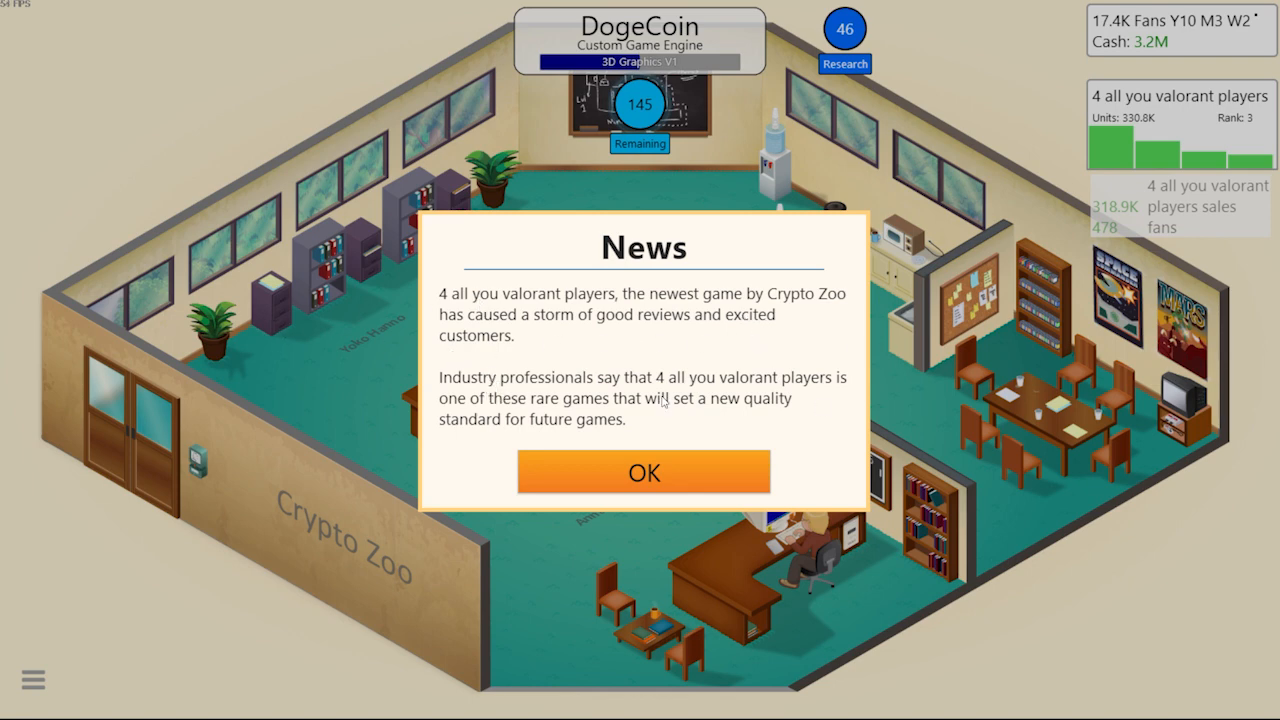
mouse_move(420, 403)
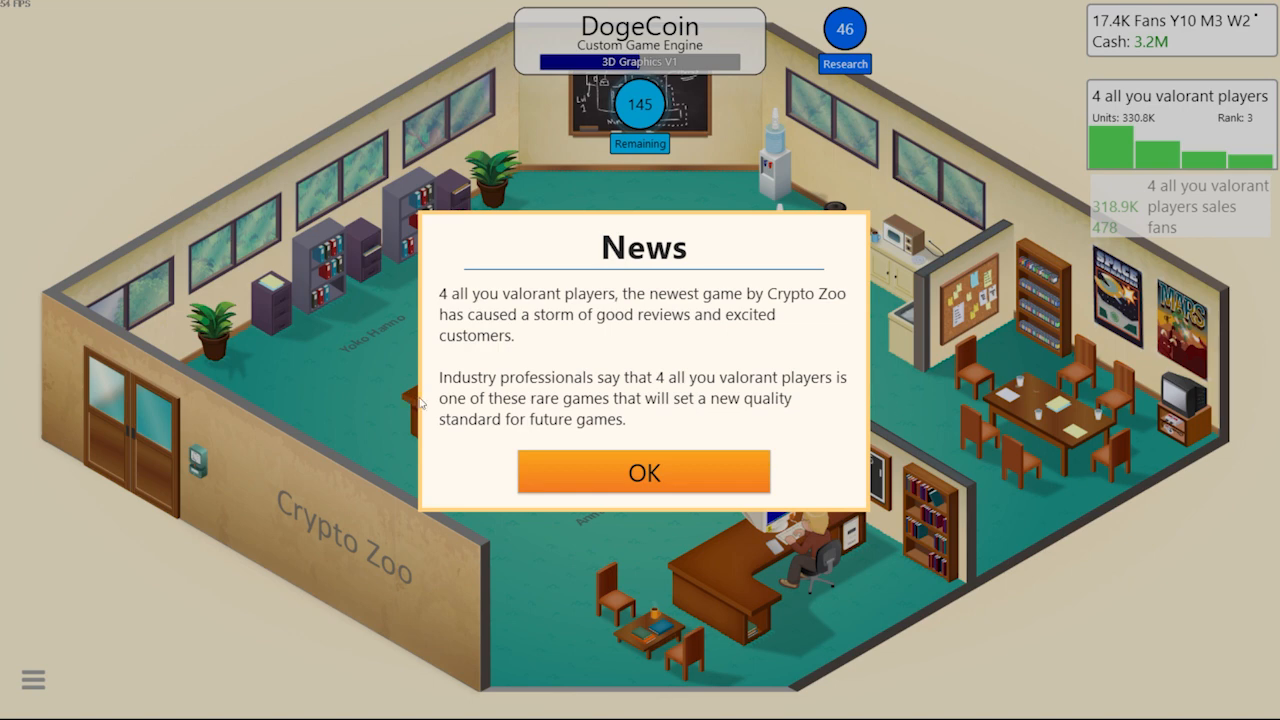
mouse_move(554, 415)
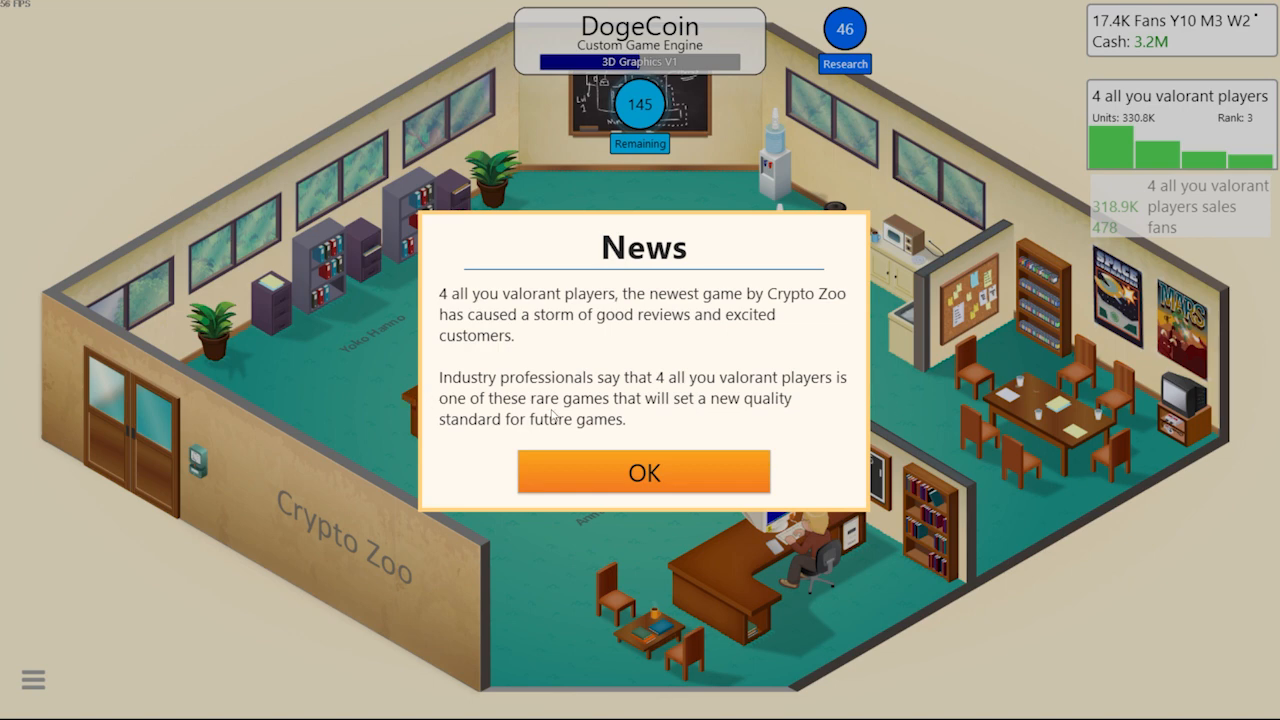
mouse_move(595, 431)
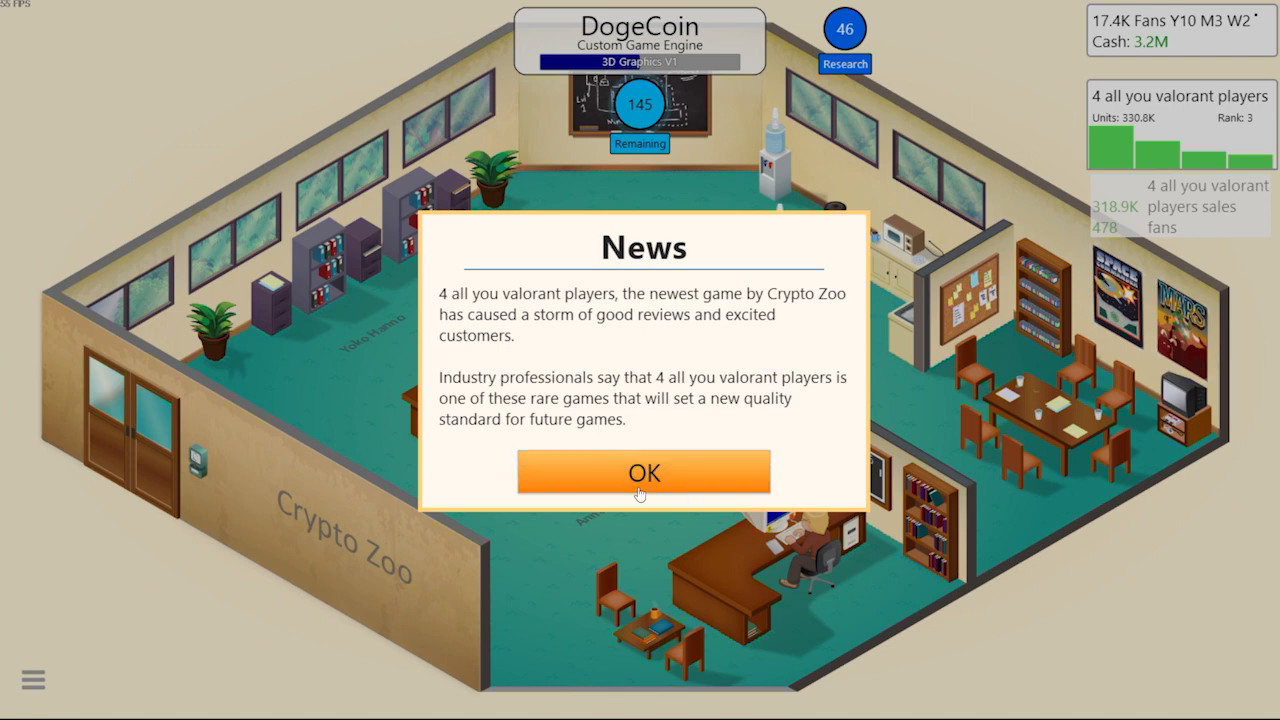
left_click(643, 472)
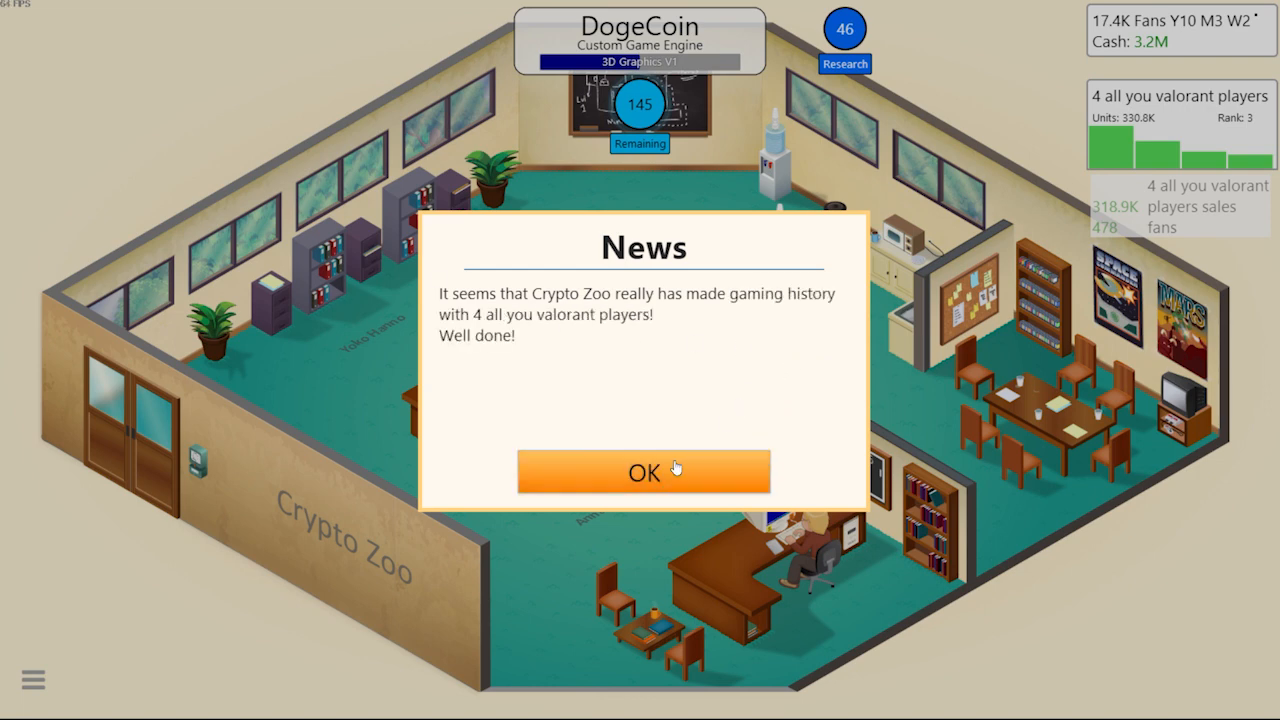
left_click(643, 471)
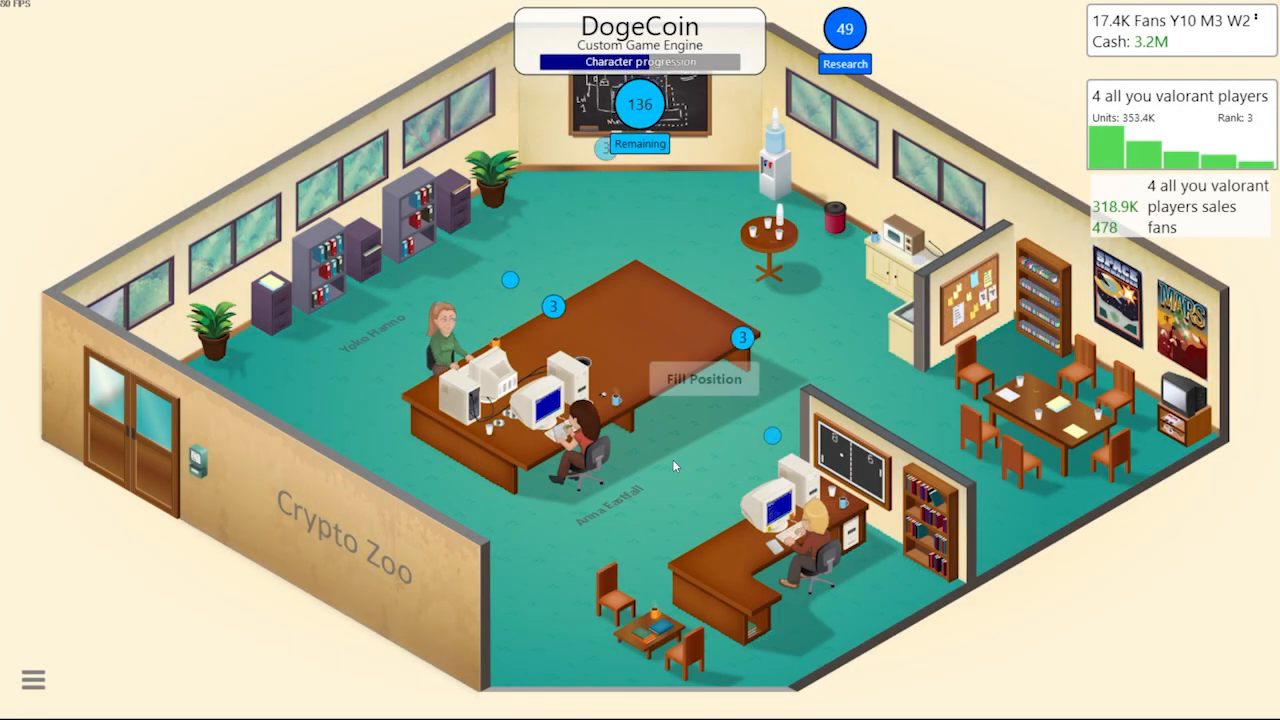
Start a 420K staff search and dismiss the new console announcement
left_click(704, 378)
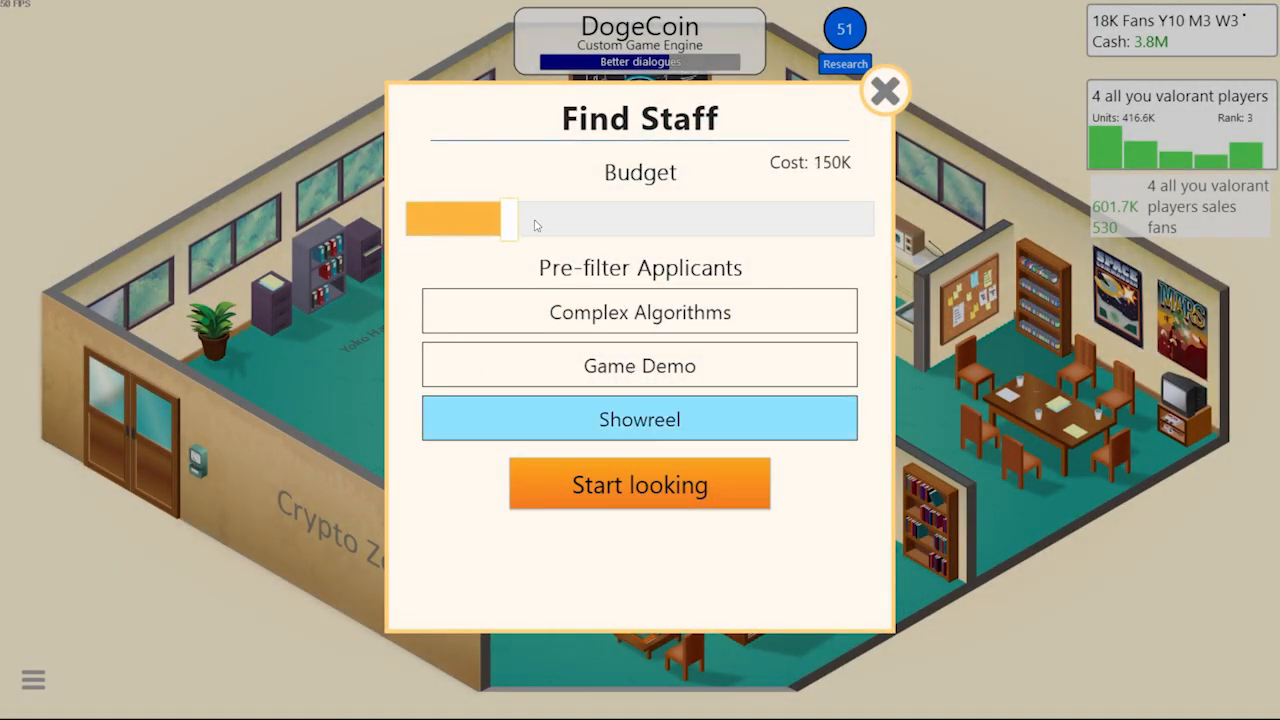
left_click_drag(508, 219, 575, 219)
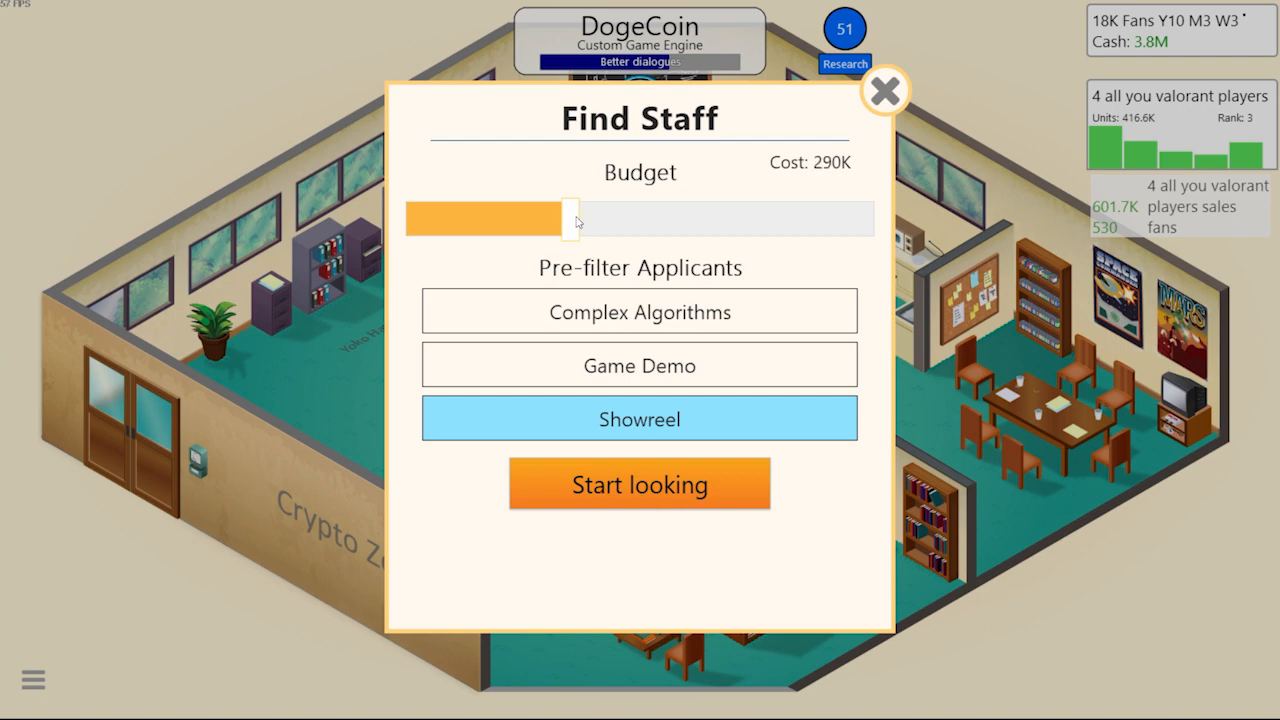
left_click_drag(572, 219, 622, 219)
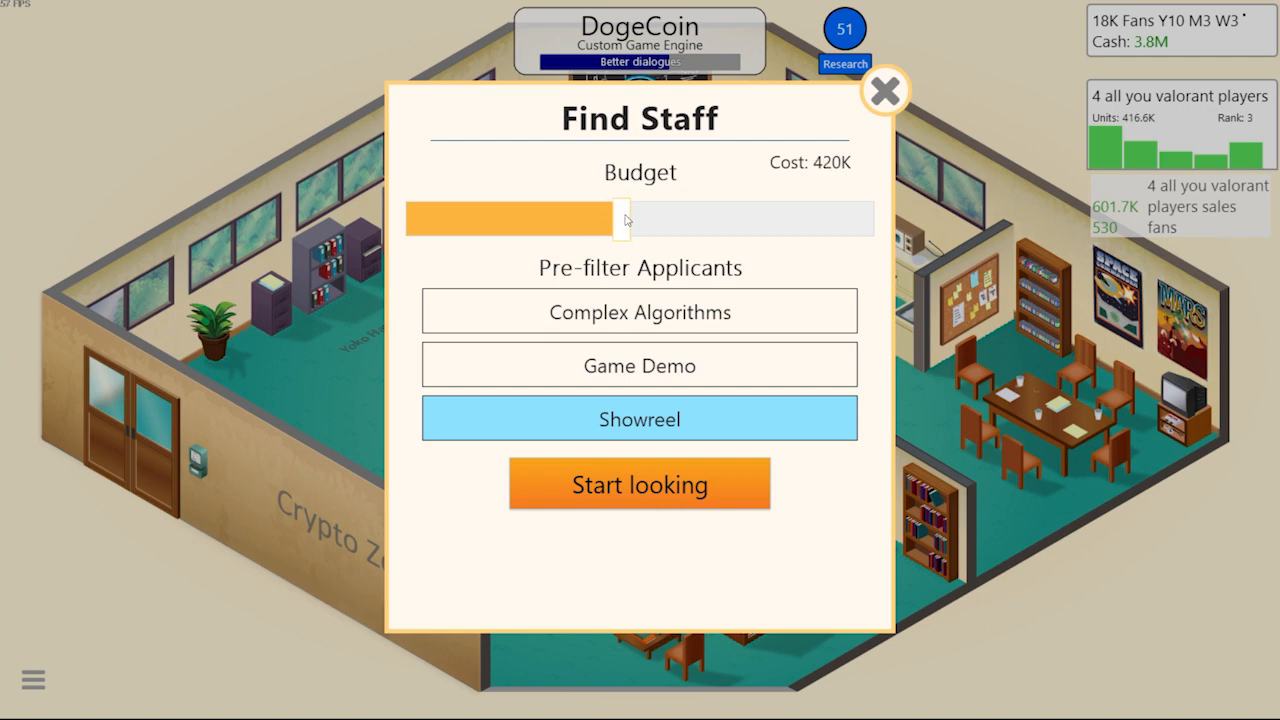
left_click(639, 484)
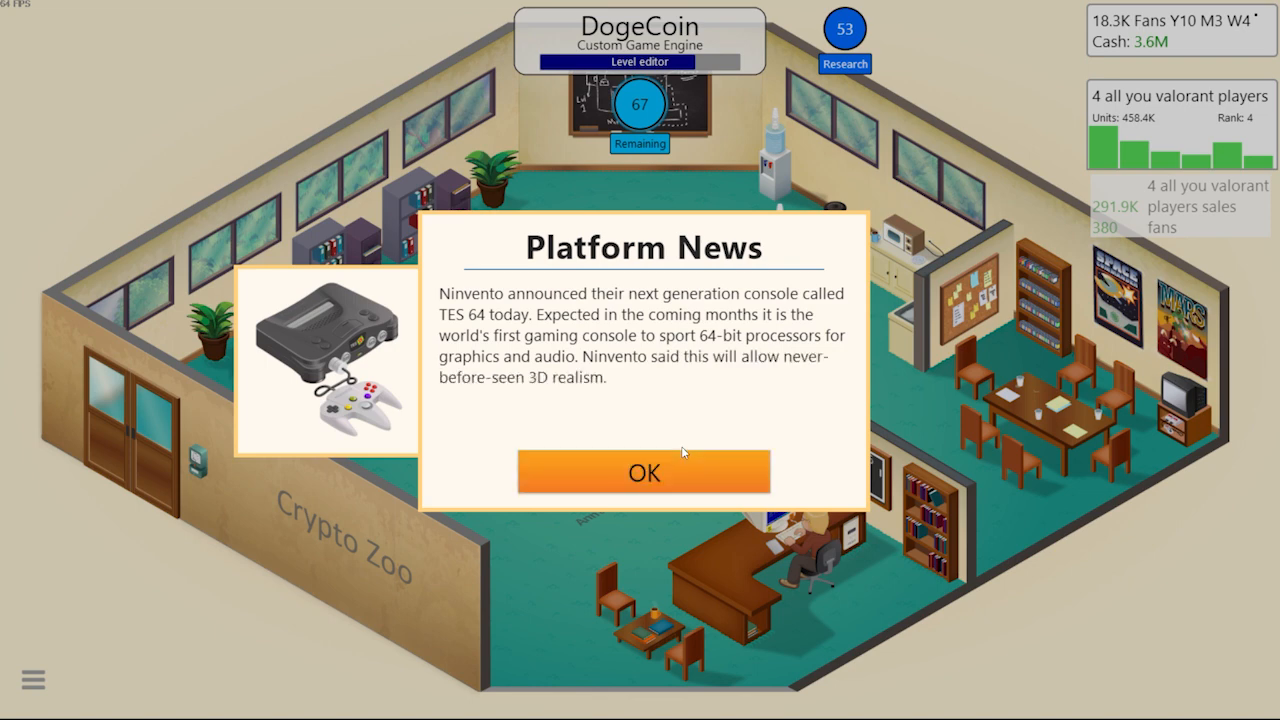
left_click(644, 472)
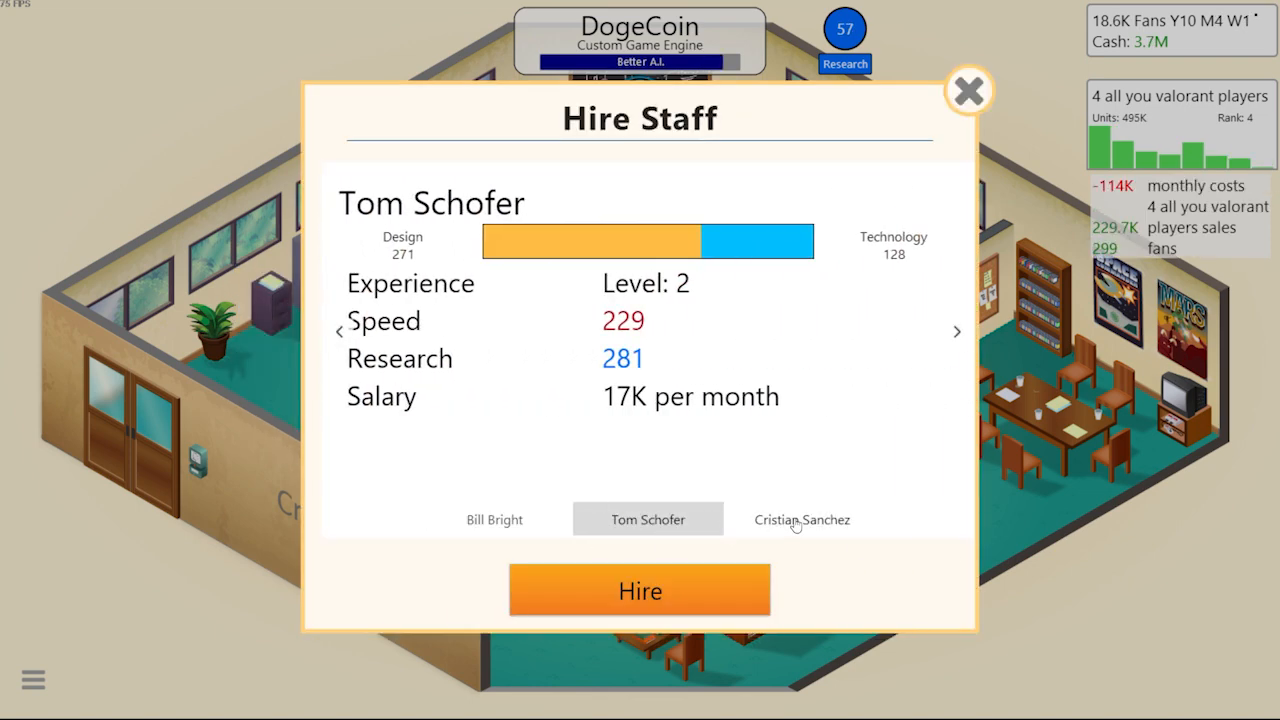
Compare the three applicants and hire the one with 399 design
left_click(801, 519)
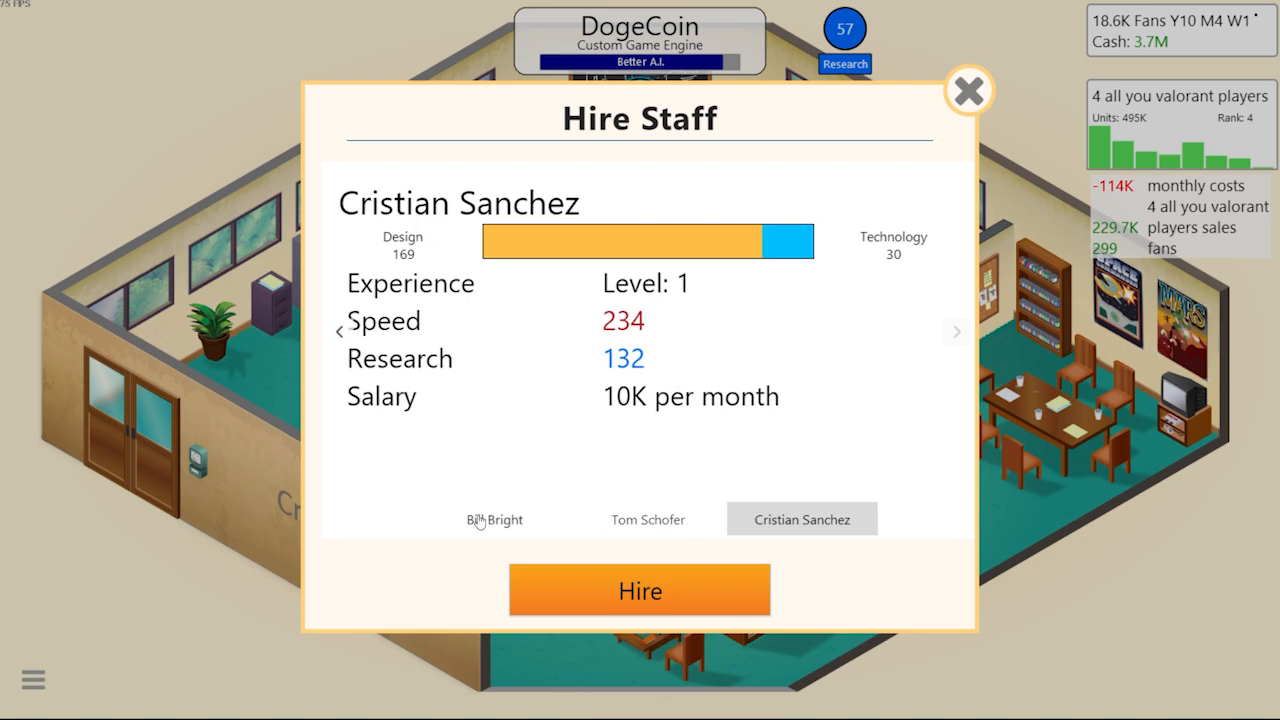
left_click(494, 519)
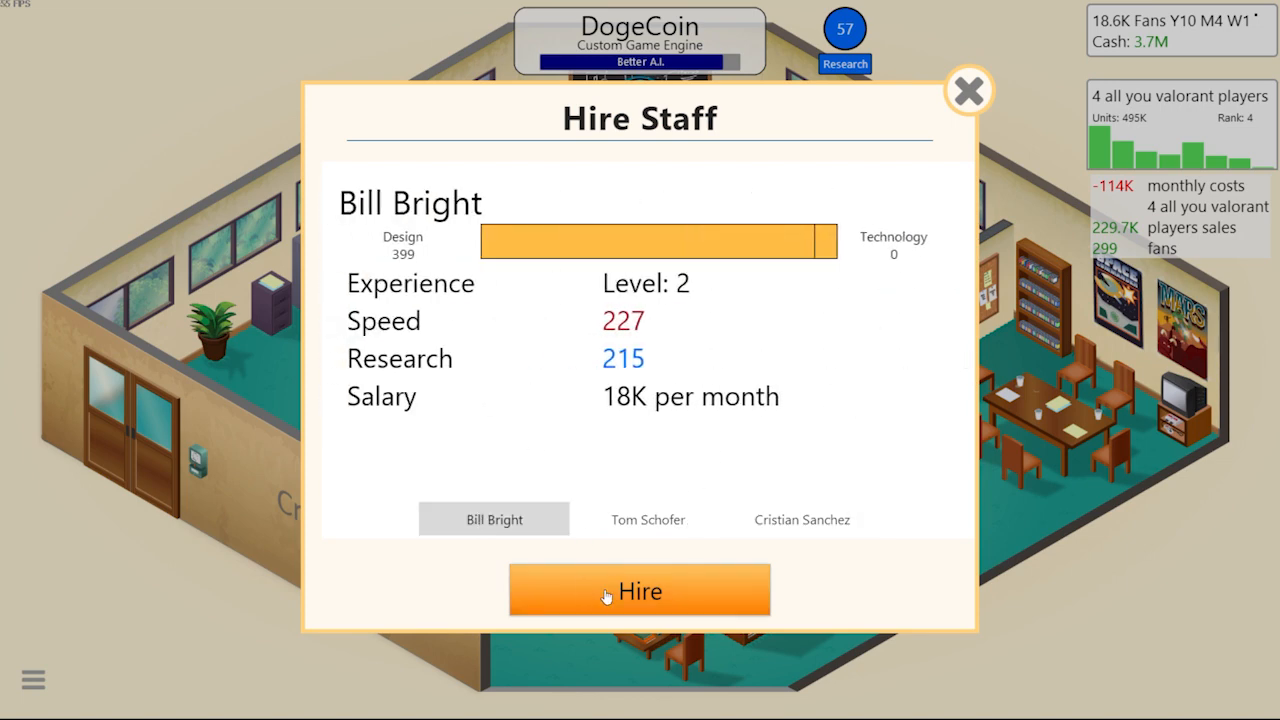
left_click(647, 519)
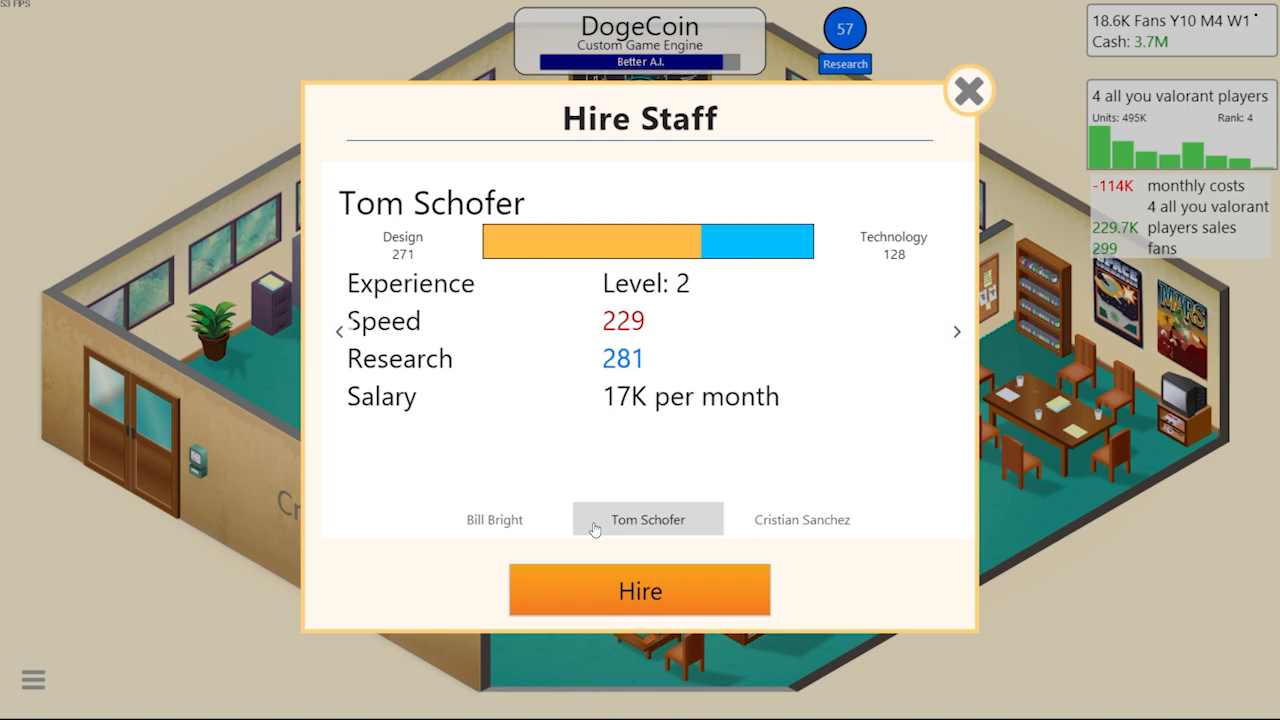
left_click(493, 519)
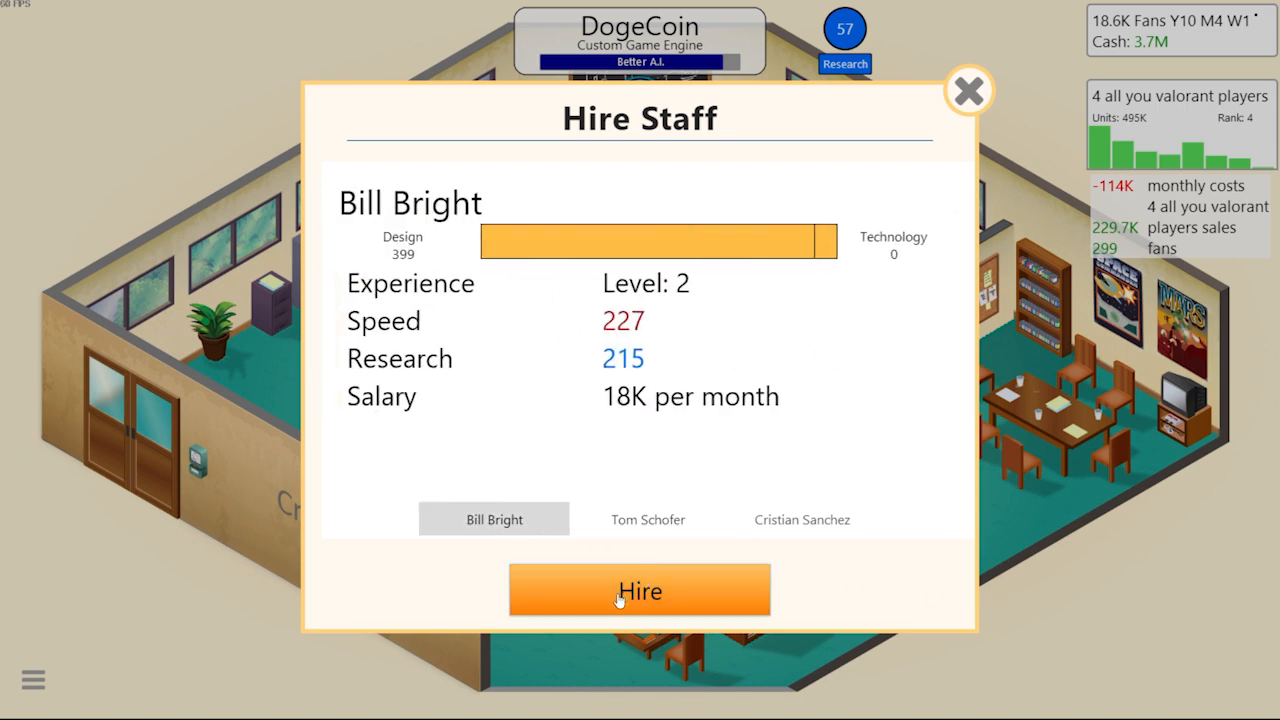
left_click(639, 590)
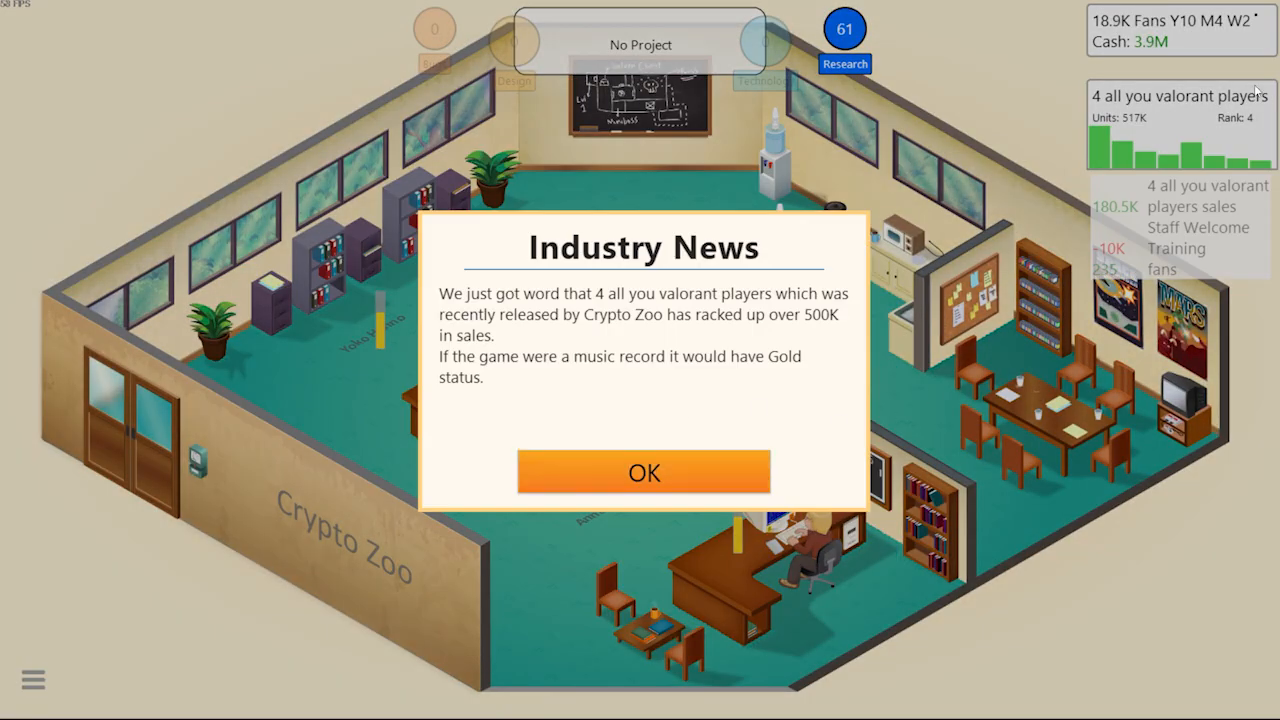
mouse_move(1180, 63)
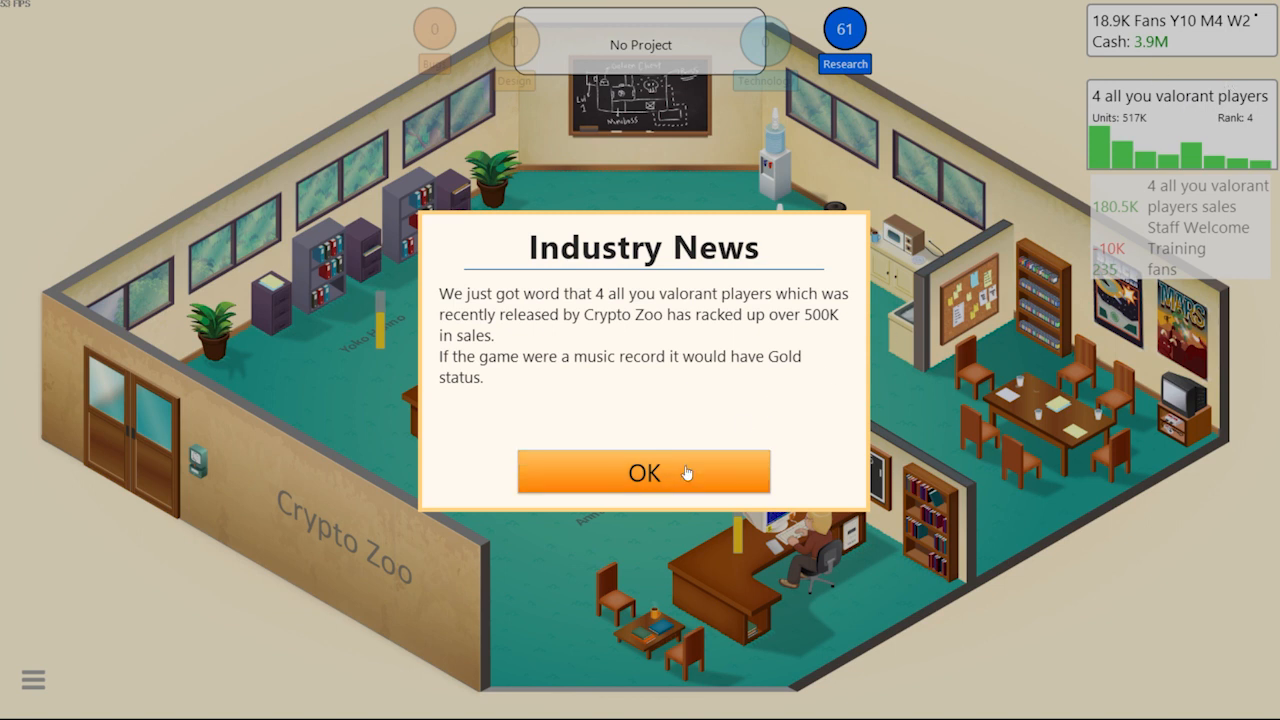
Dismiss the 500K sales news, book a convention booth, and close the off-market notice
left_click(643, 472)
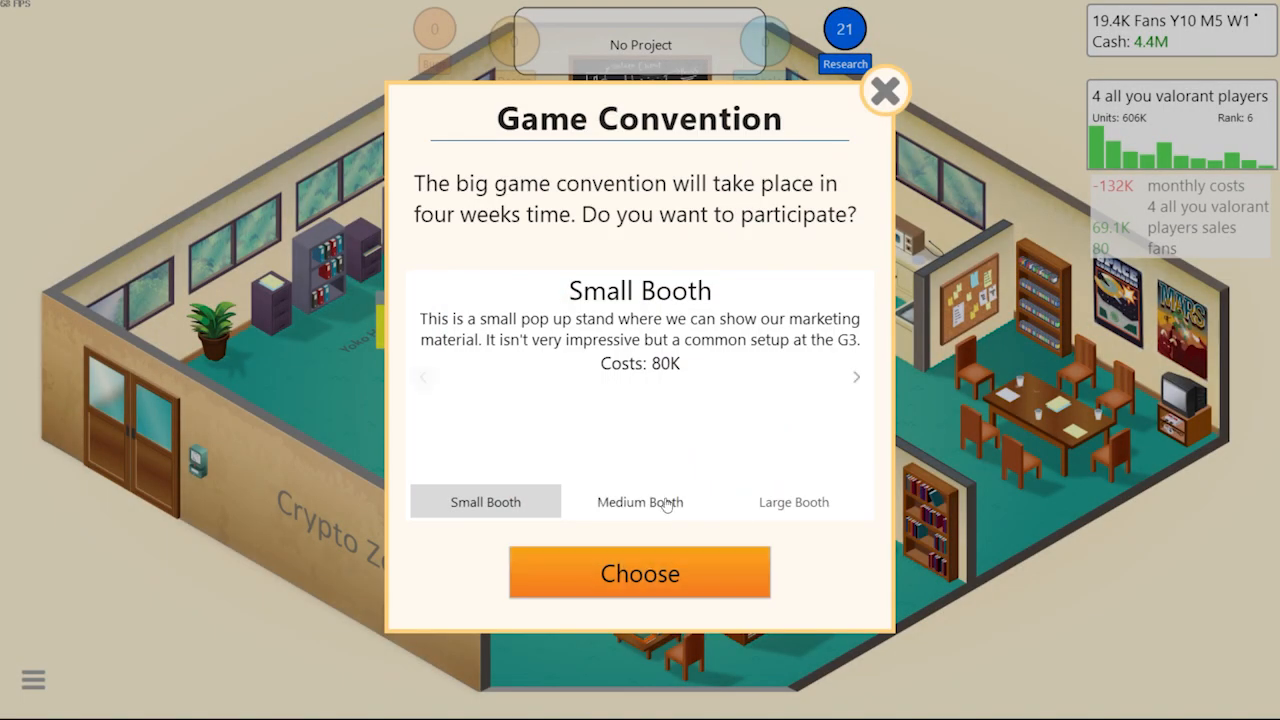
left_click(639, 572)
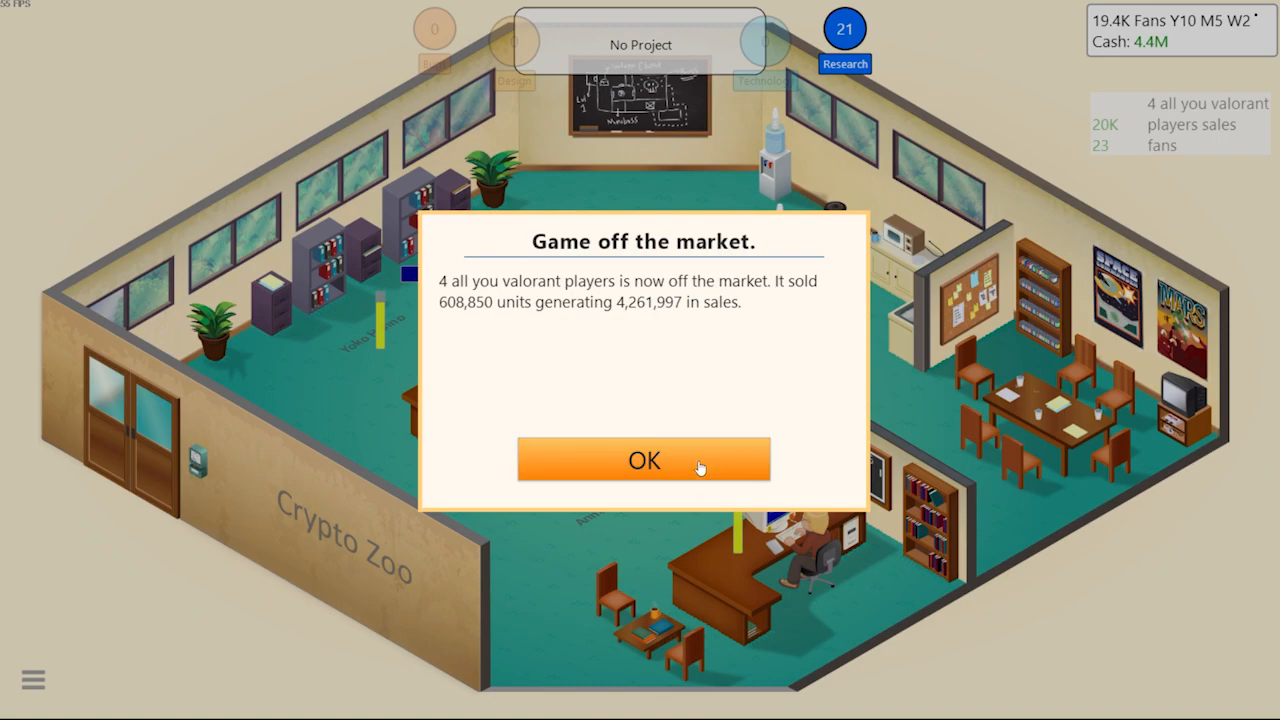
left_click(644, 459)
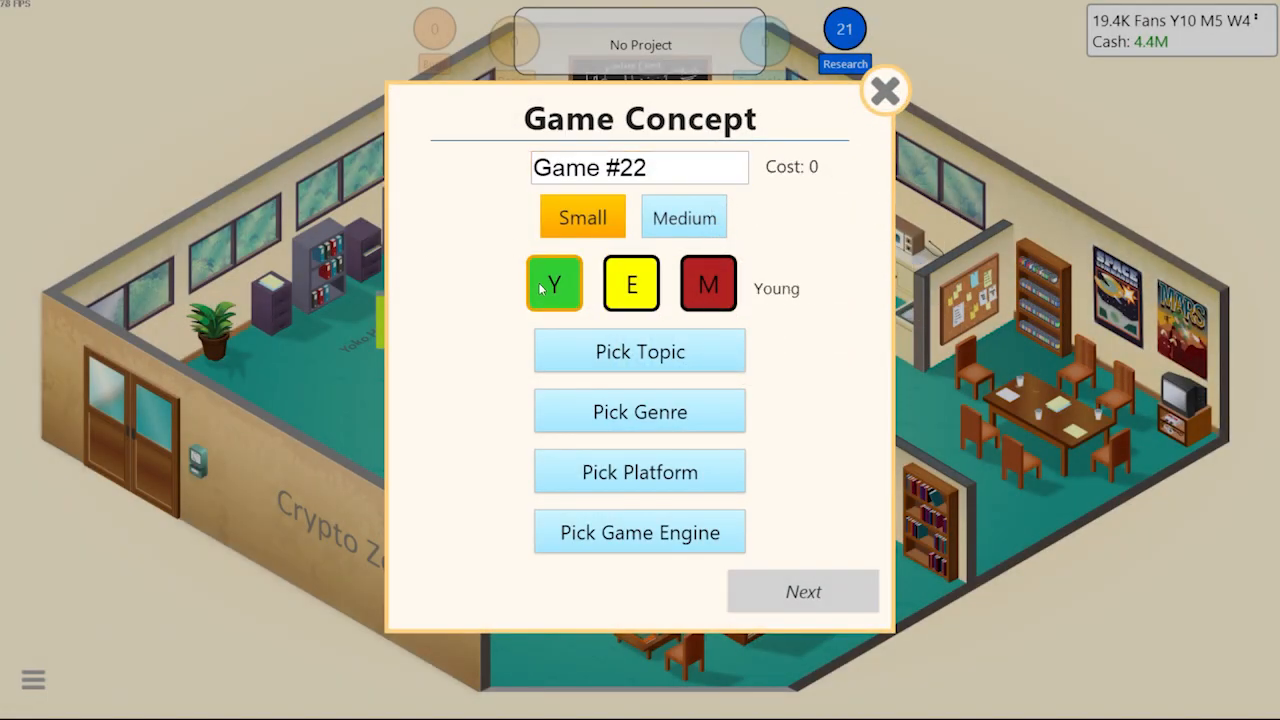
Set up 'musicbox go brr' for Young audiences on Gameling with DogeCoin and begin development
left_click(639, 351)
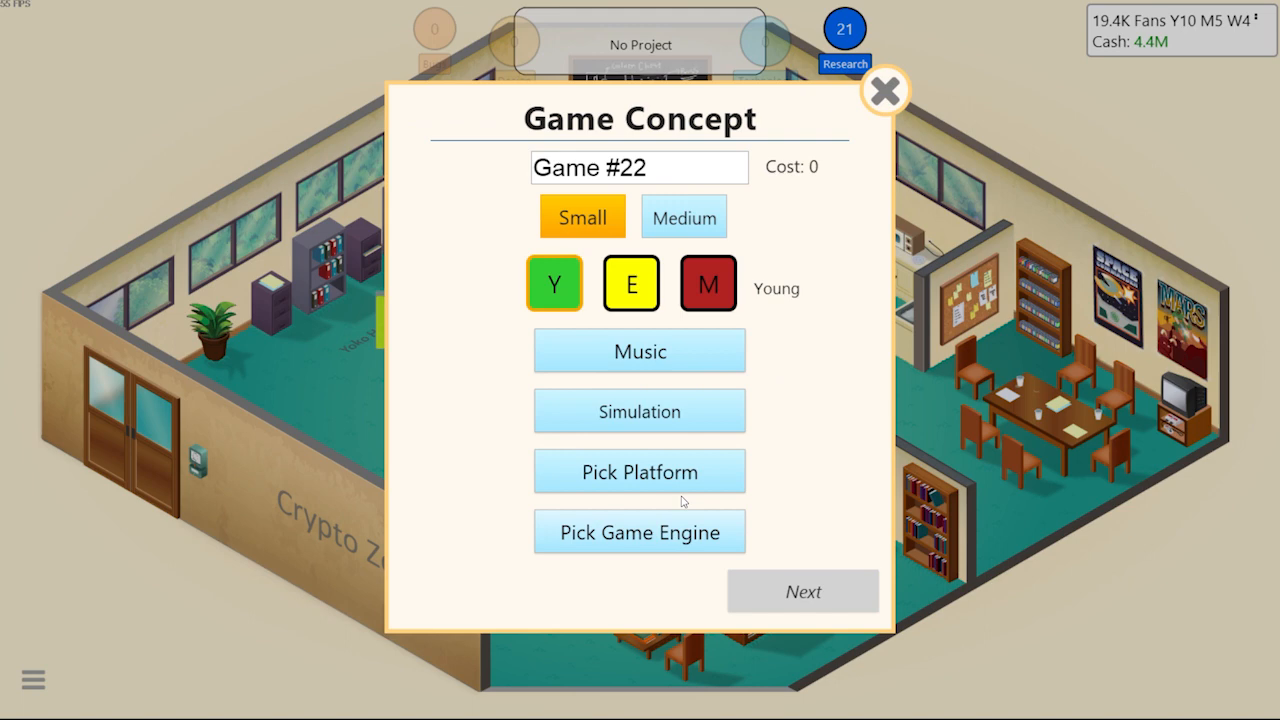
left_click(639, 471)
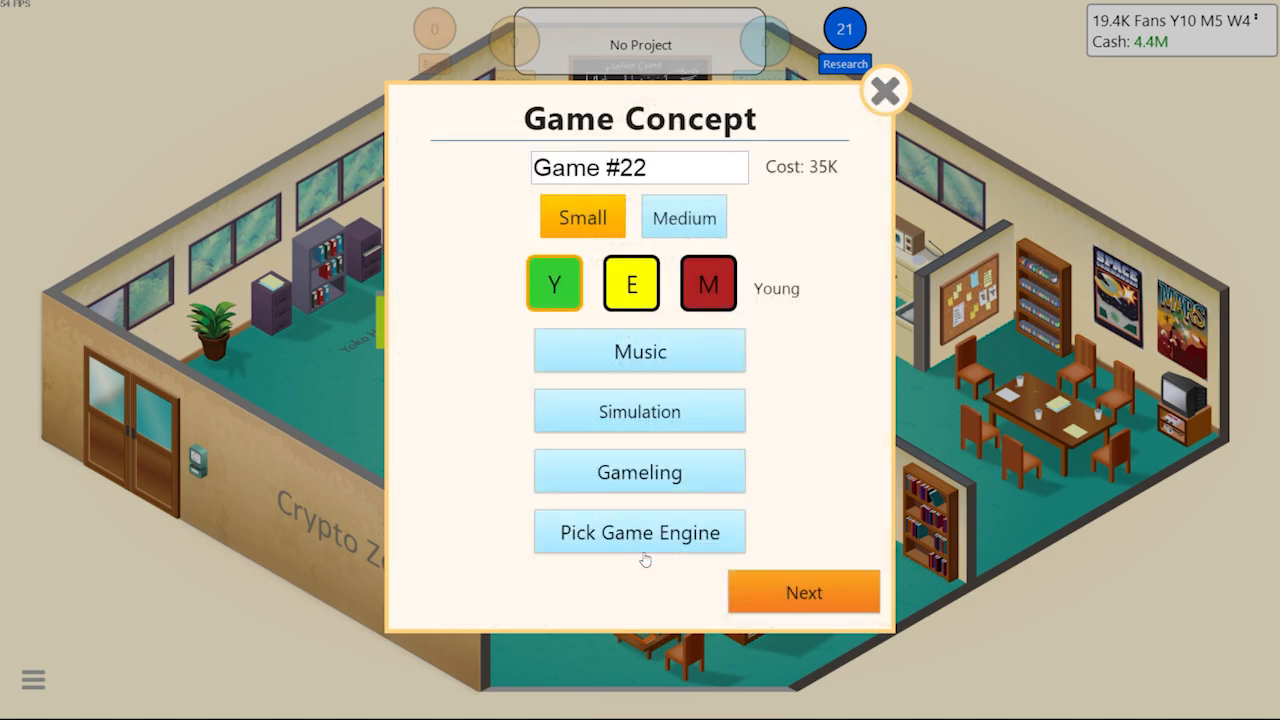
left_click(639, 531)
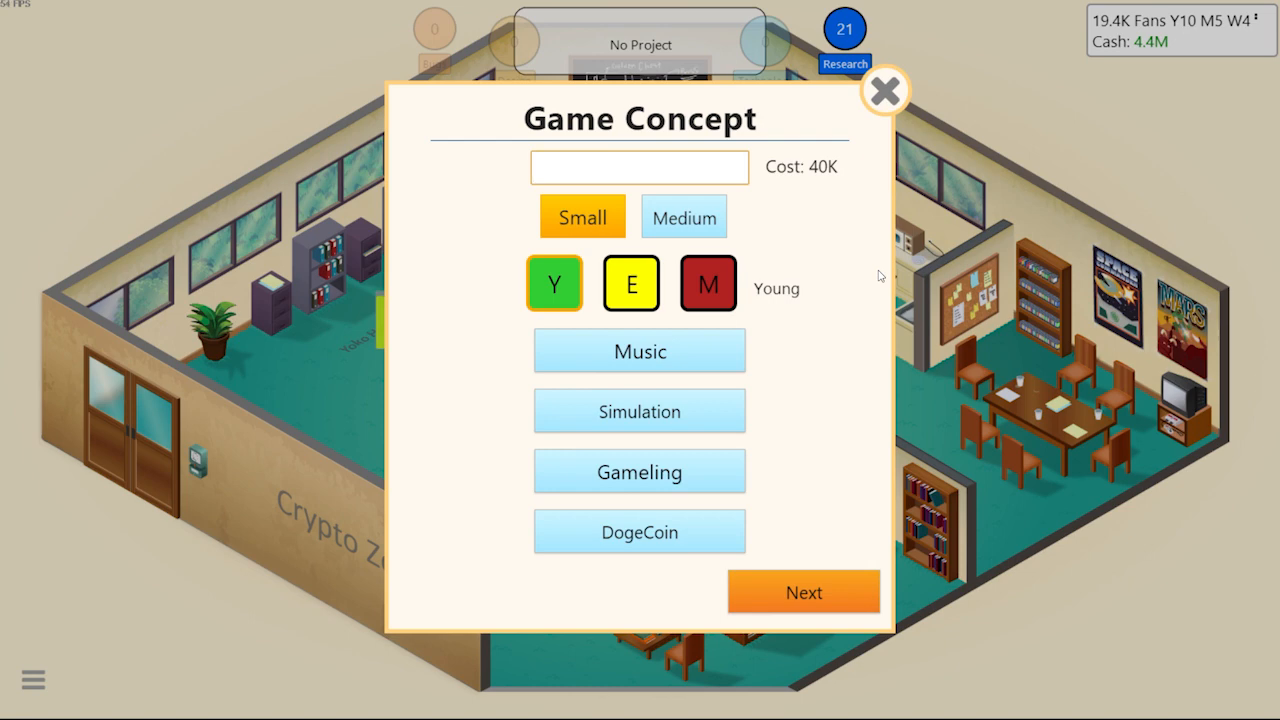
type("musicbox")
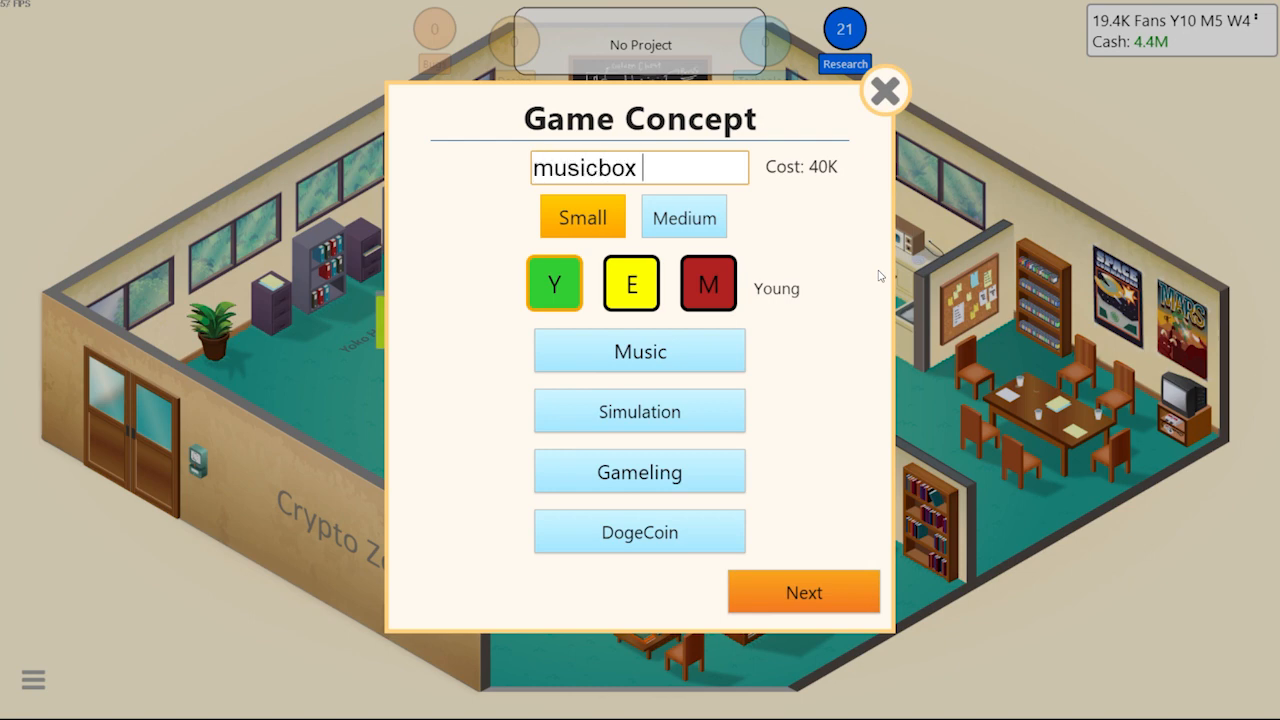
type("go brr")
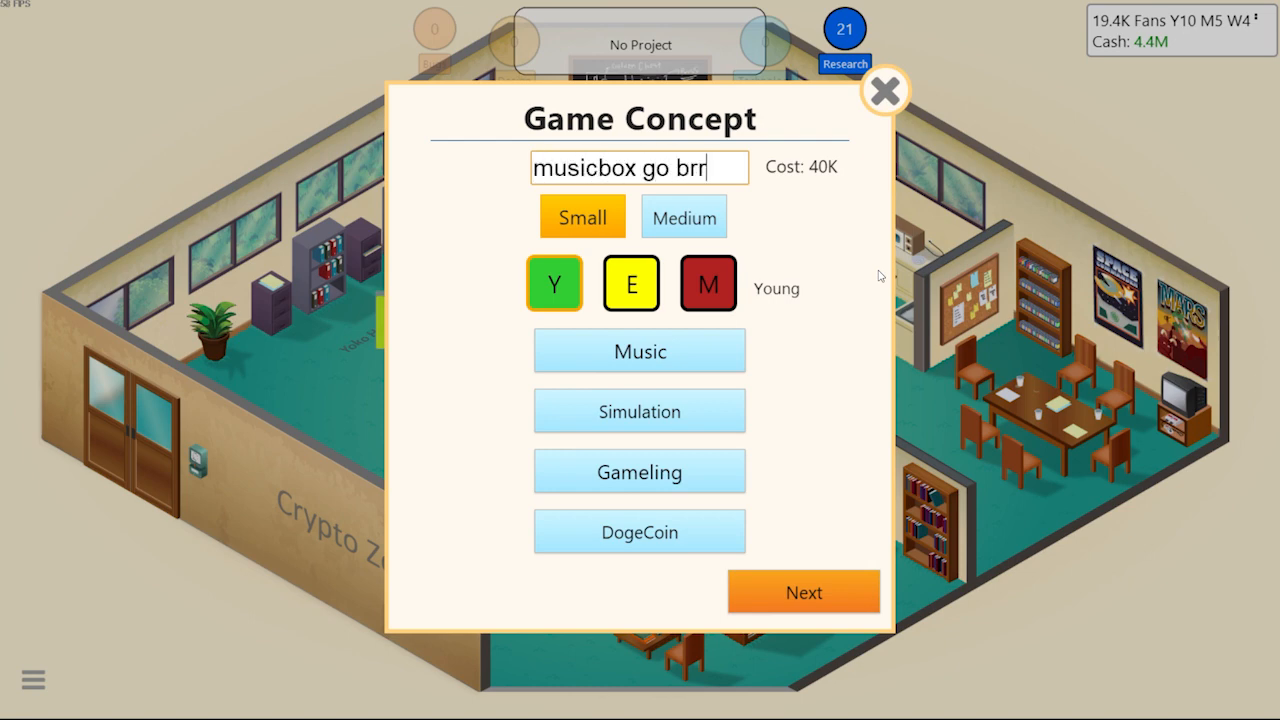
left_click(803, 591)
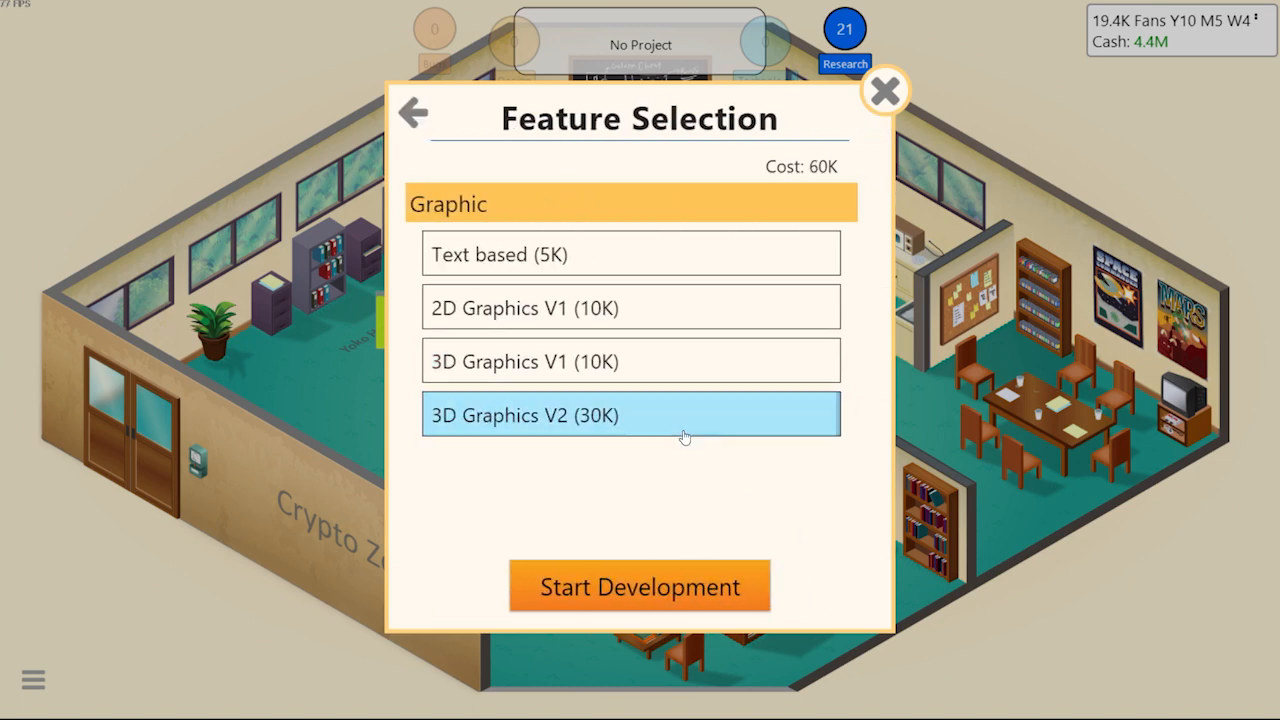
left_click(639, 586)
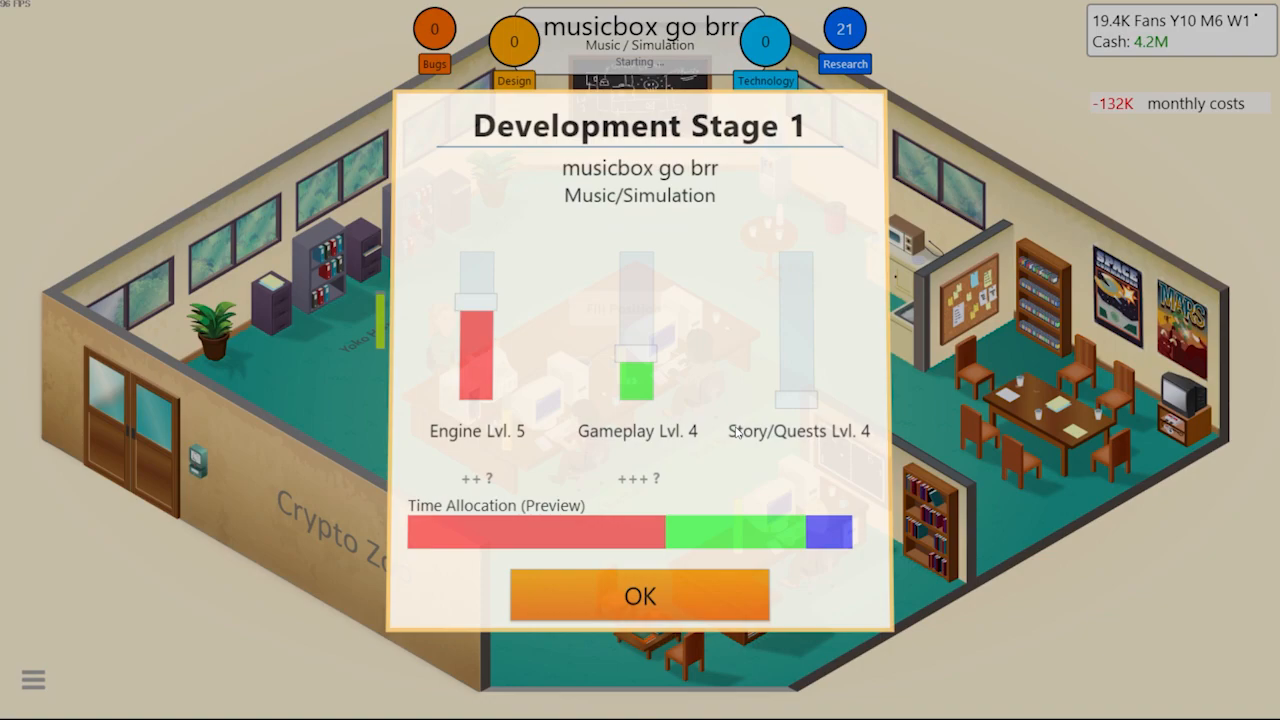
Confirm both stage allocations, close the G3 results, and run a marketing campaign
left_click(639, 595)
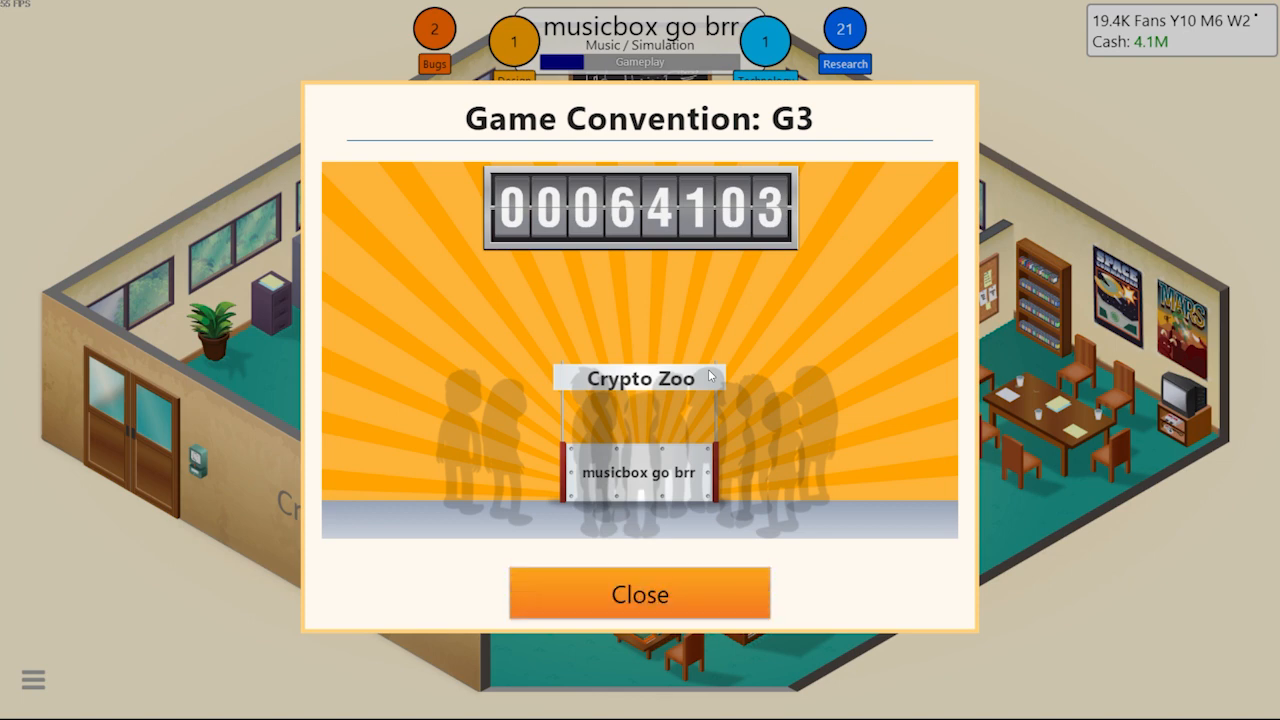
left_click(639, 594)
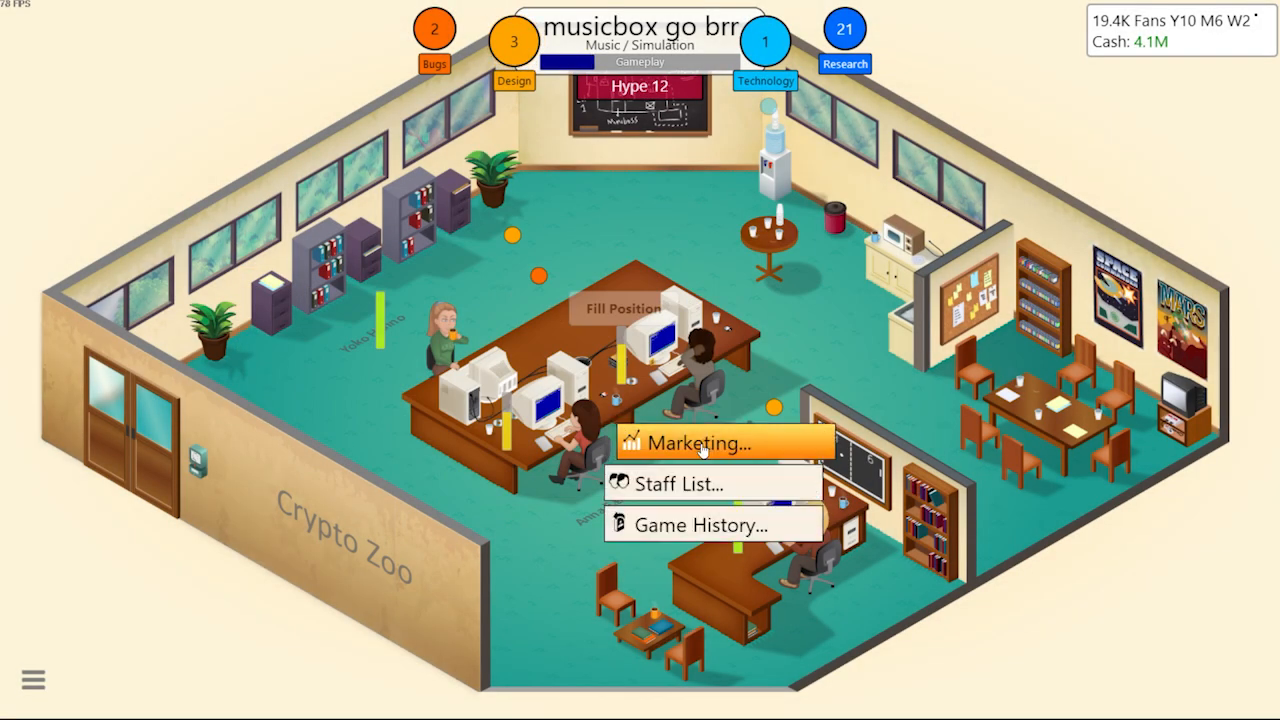
left_click(695, 442)
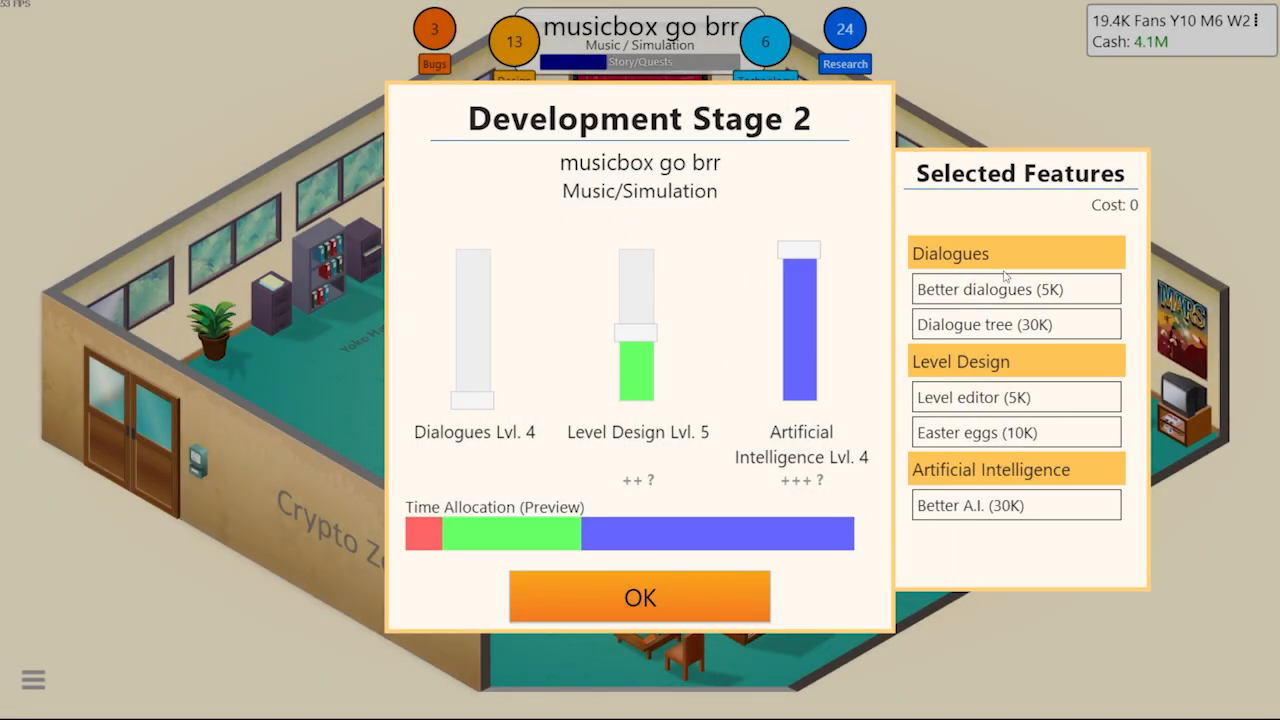
left_click(639, 597)
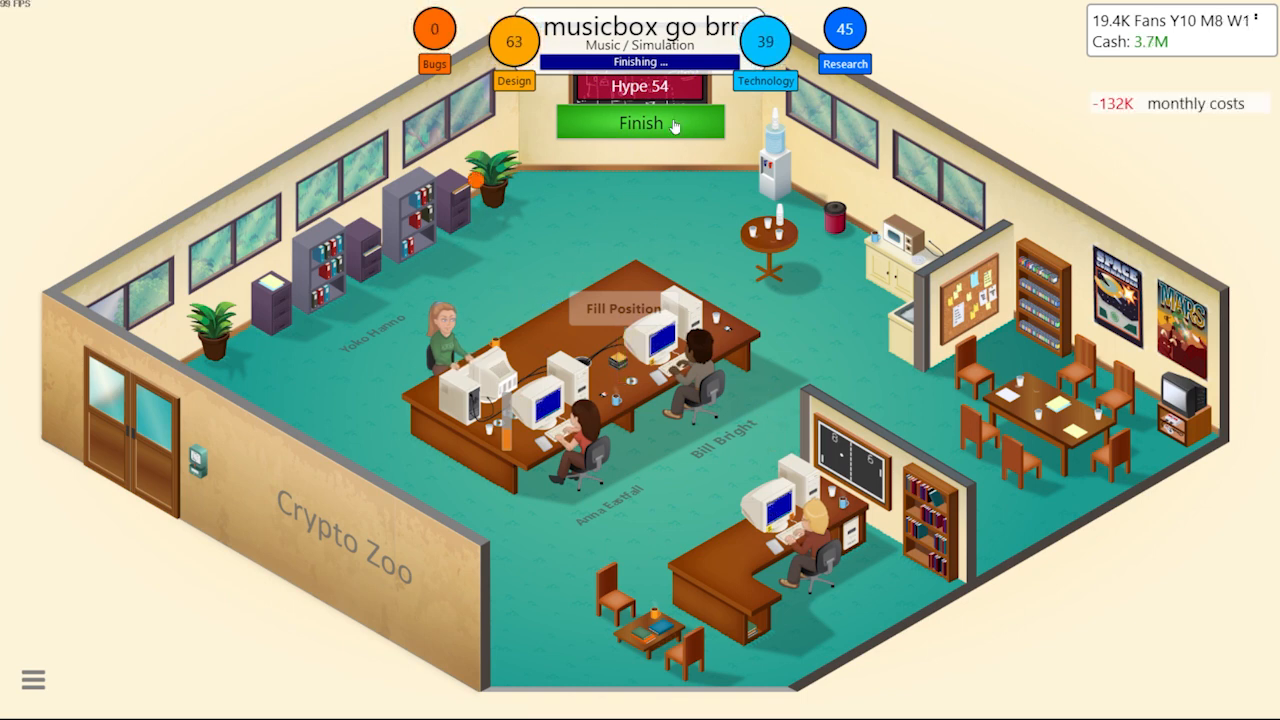
Finish musicbox go brr (63 design, 39 technology), review the report, and release it
left_click(640, 122)
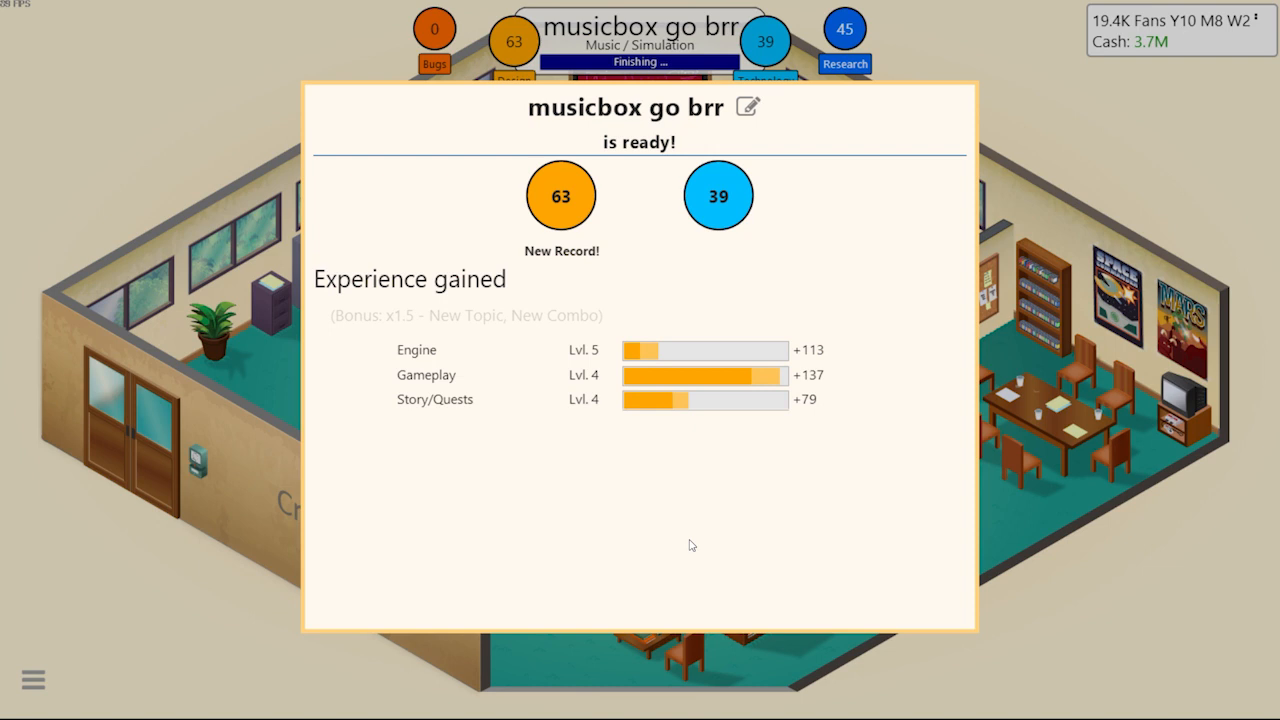
scroll("down", 3)
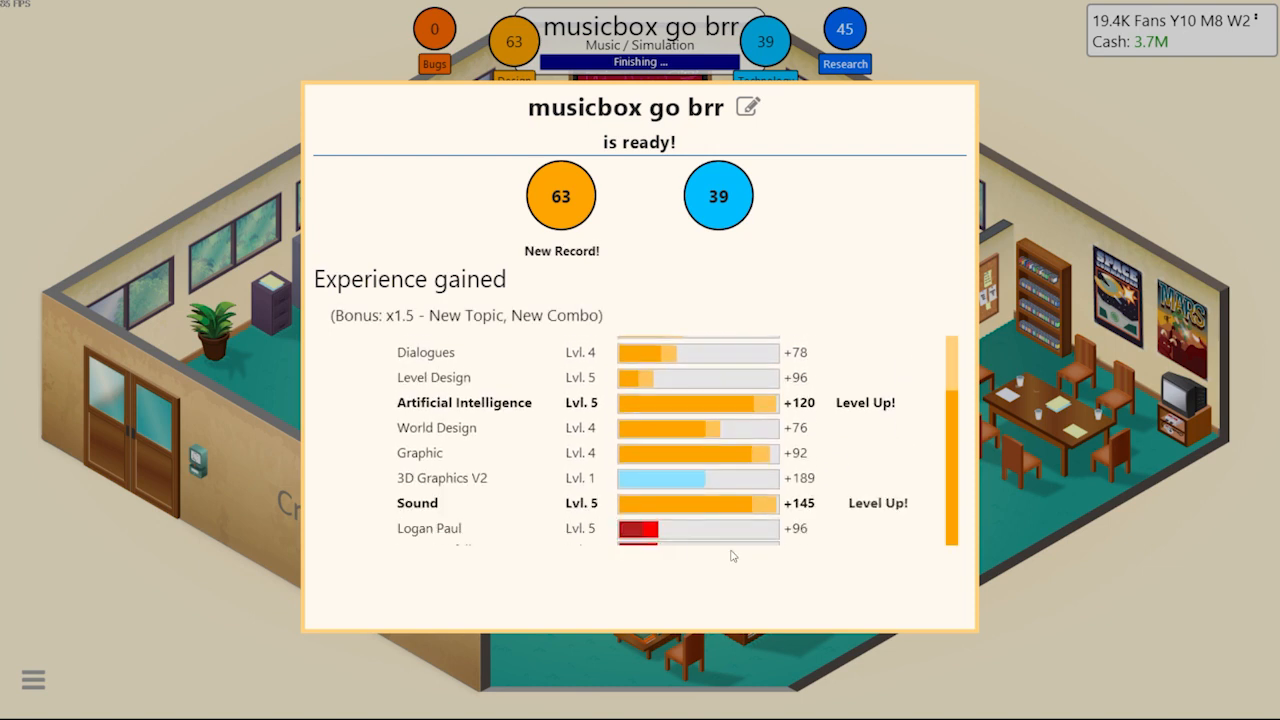
scroll("down", 3)
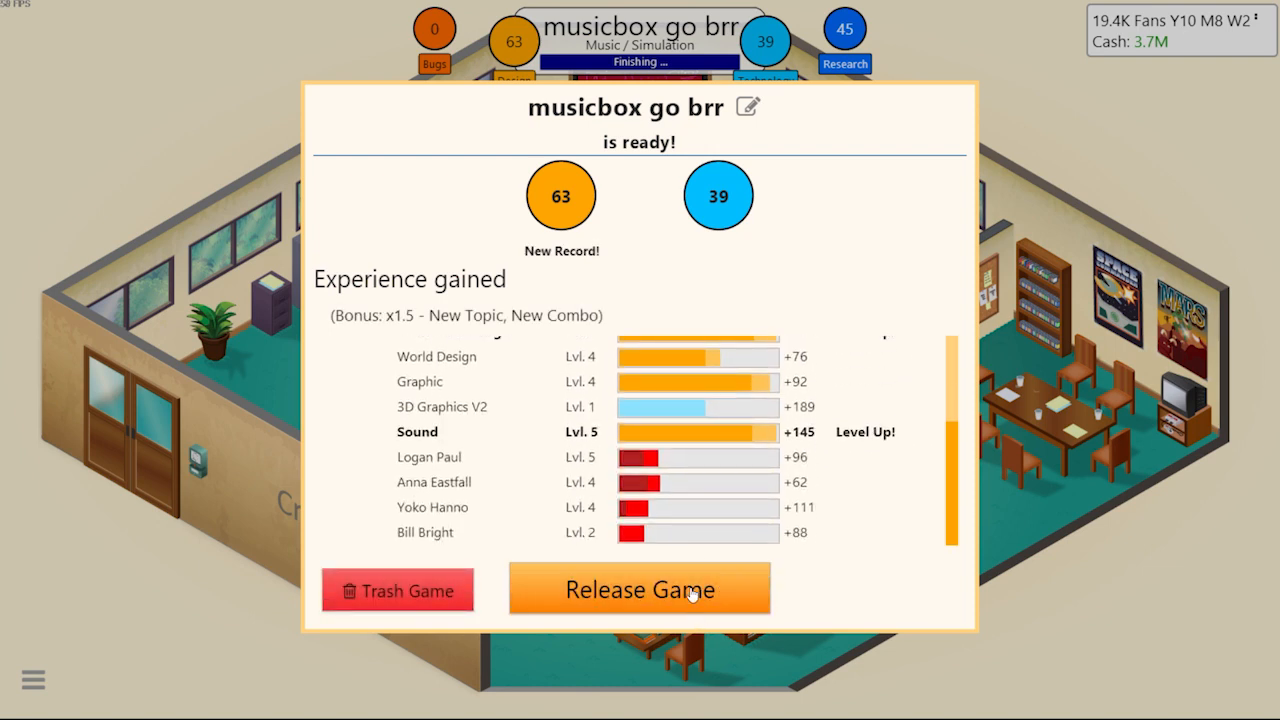
left_click(639, 589)
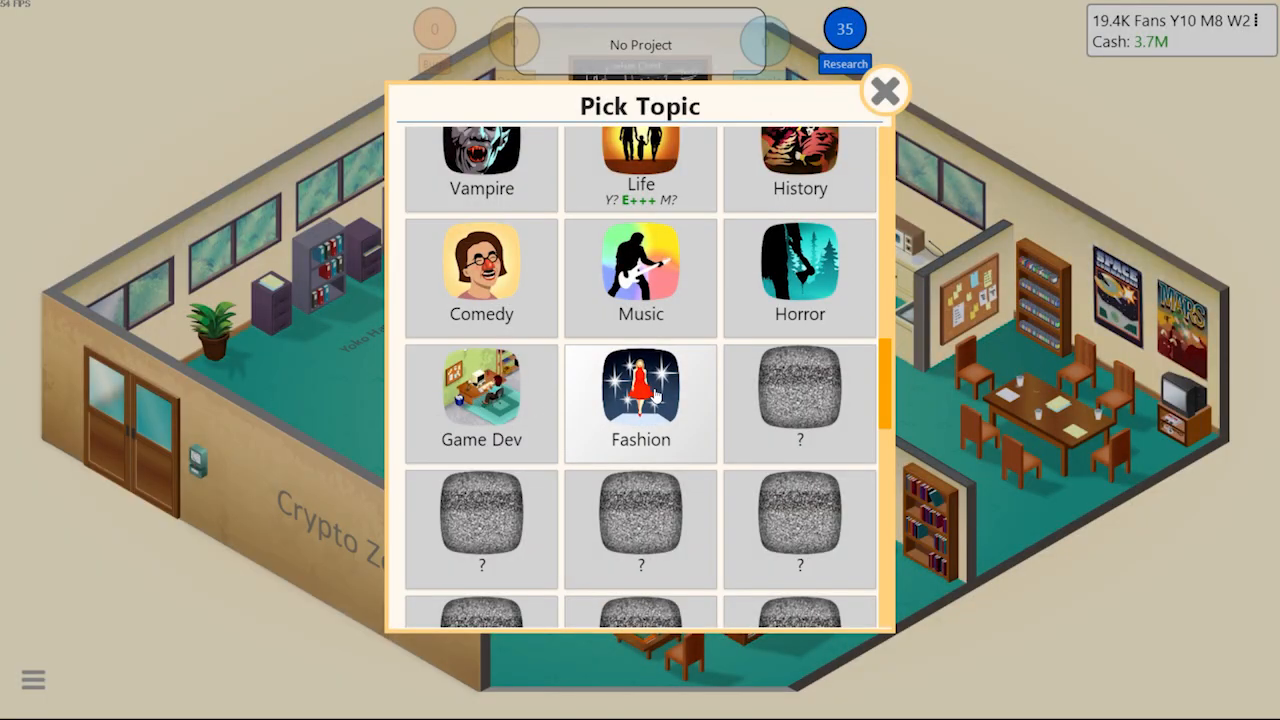
Dismiss the 7/7/8/6 reviews and open the topic list for Game #23
left_click(884, 91)
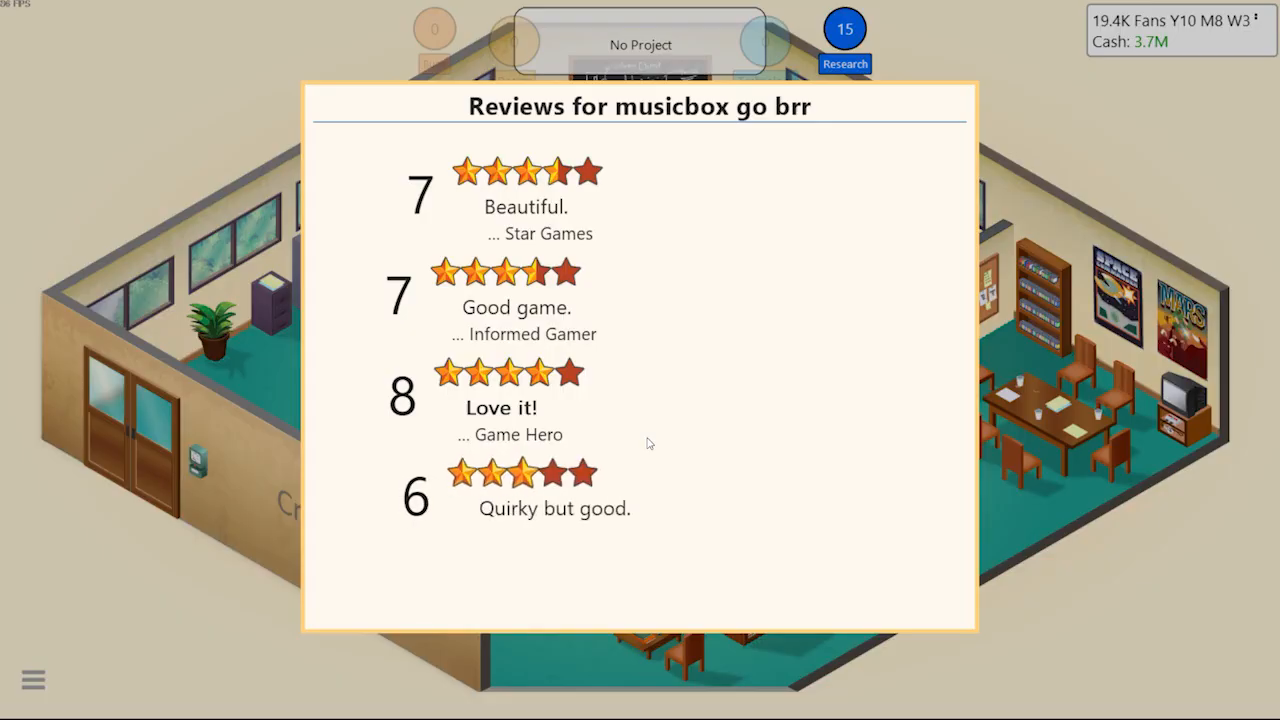
left_click(895, 100)
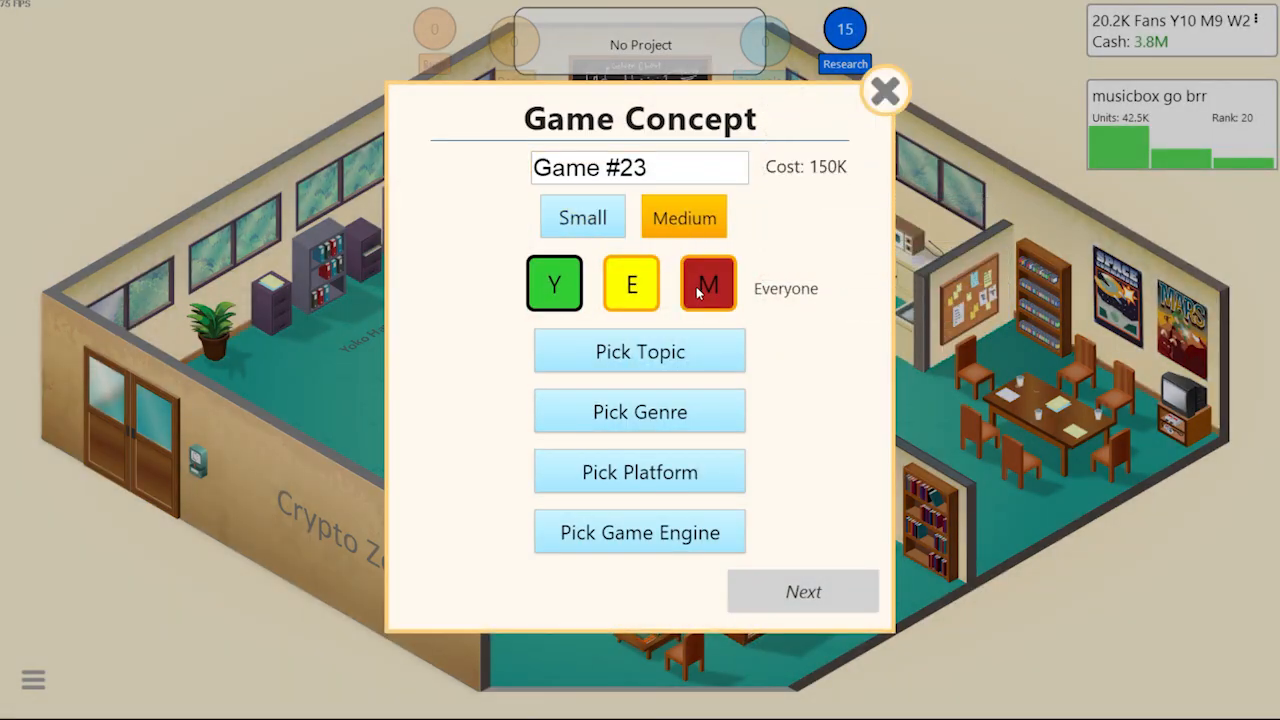
left_click(639, 351)
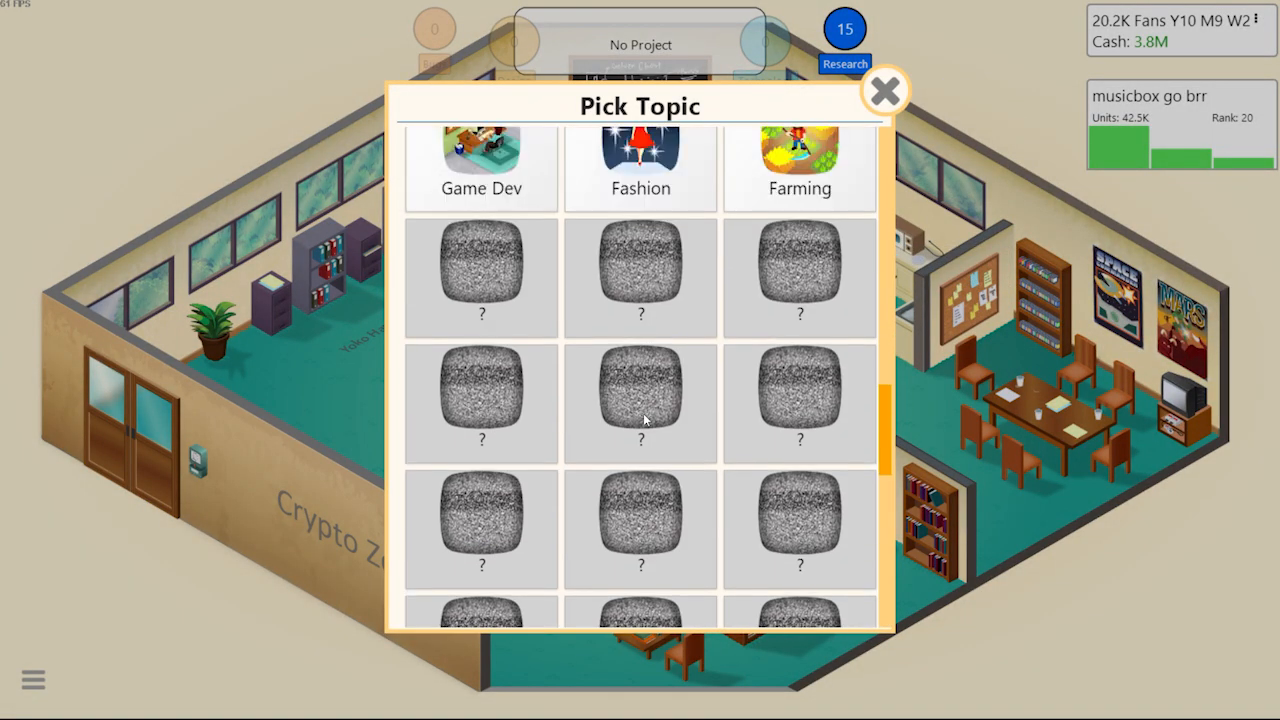
Choose Action genre and DogeCoin engine, name it 'Among us (Gone WROng)', and proceed
scroll("up", 3)
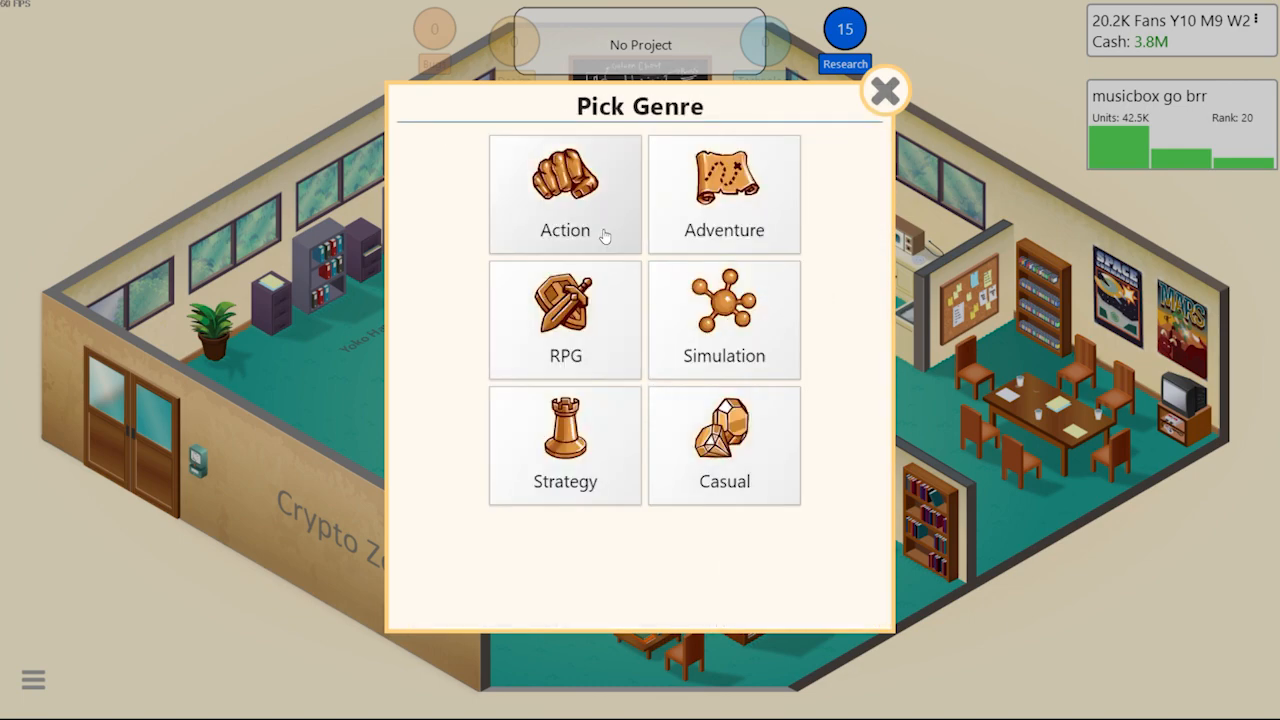
left_click(564, 195)
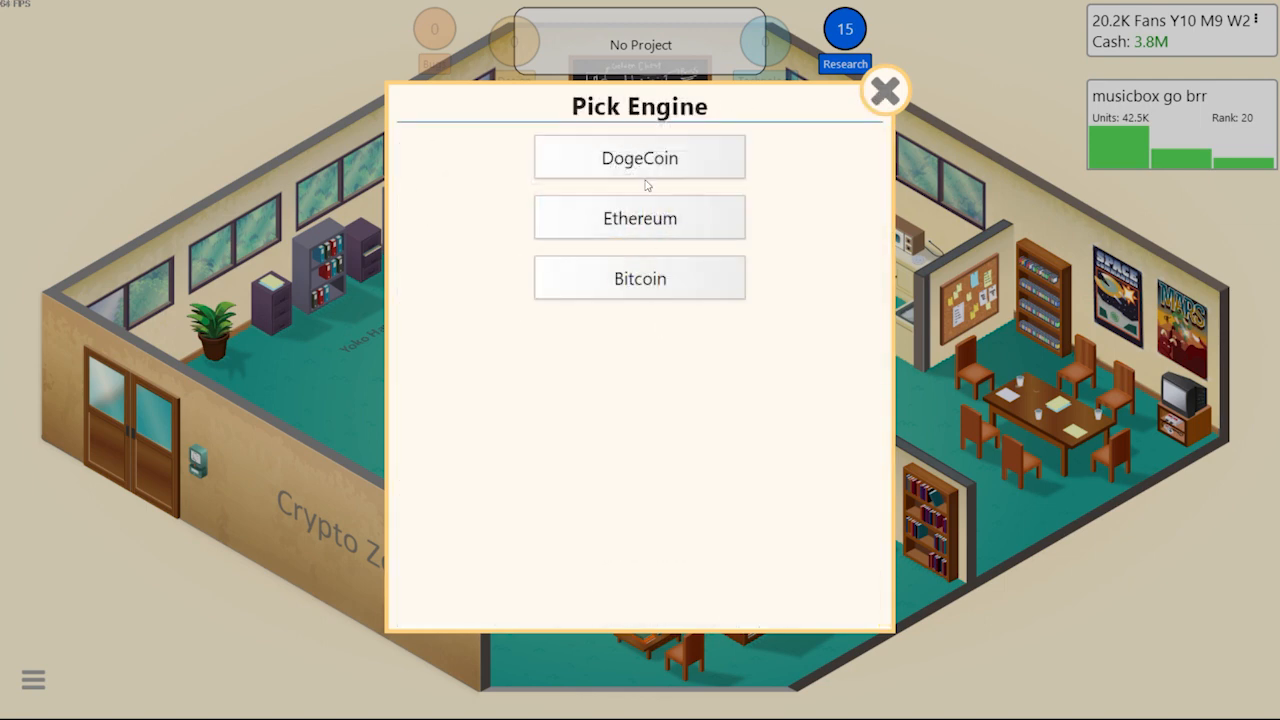
left_click(639, 157)
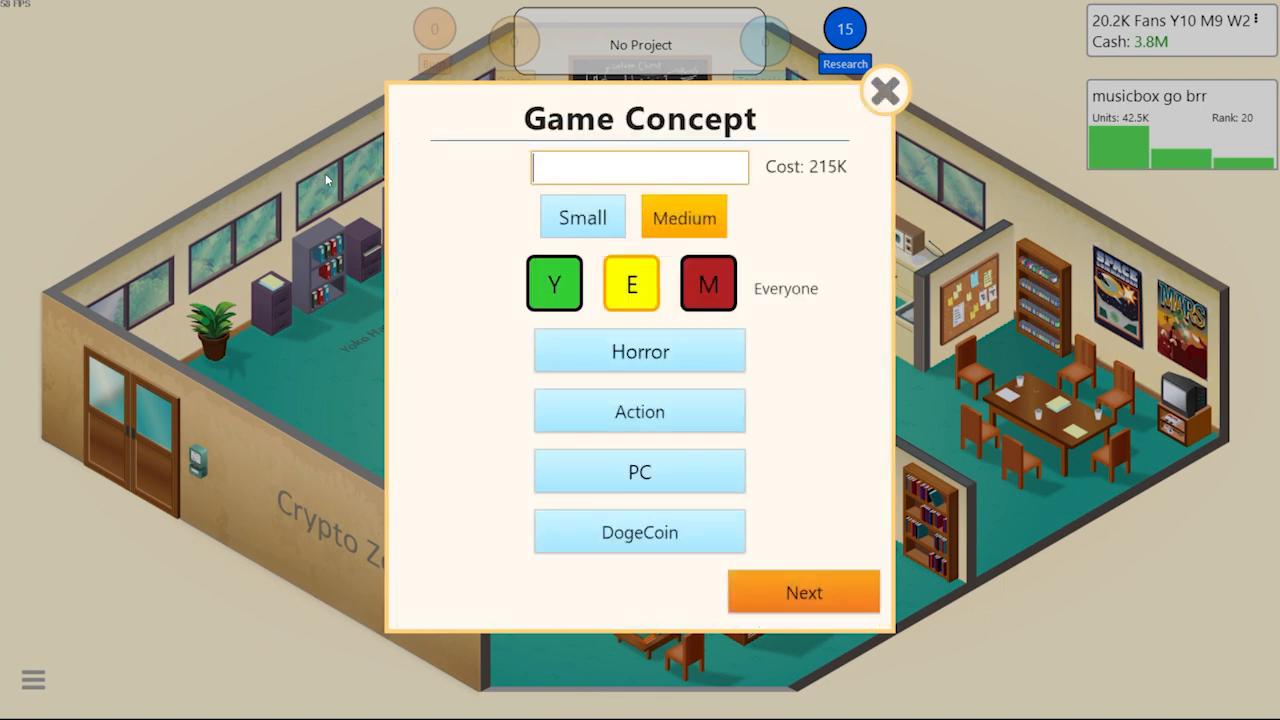
type("Among")
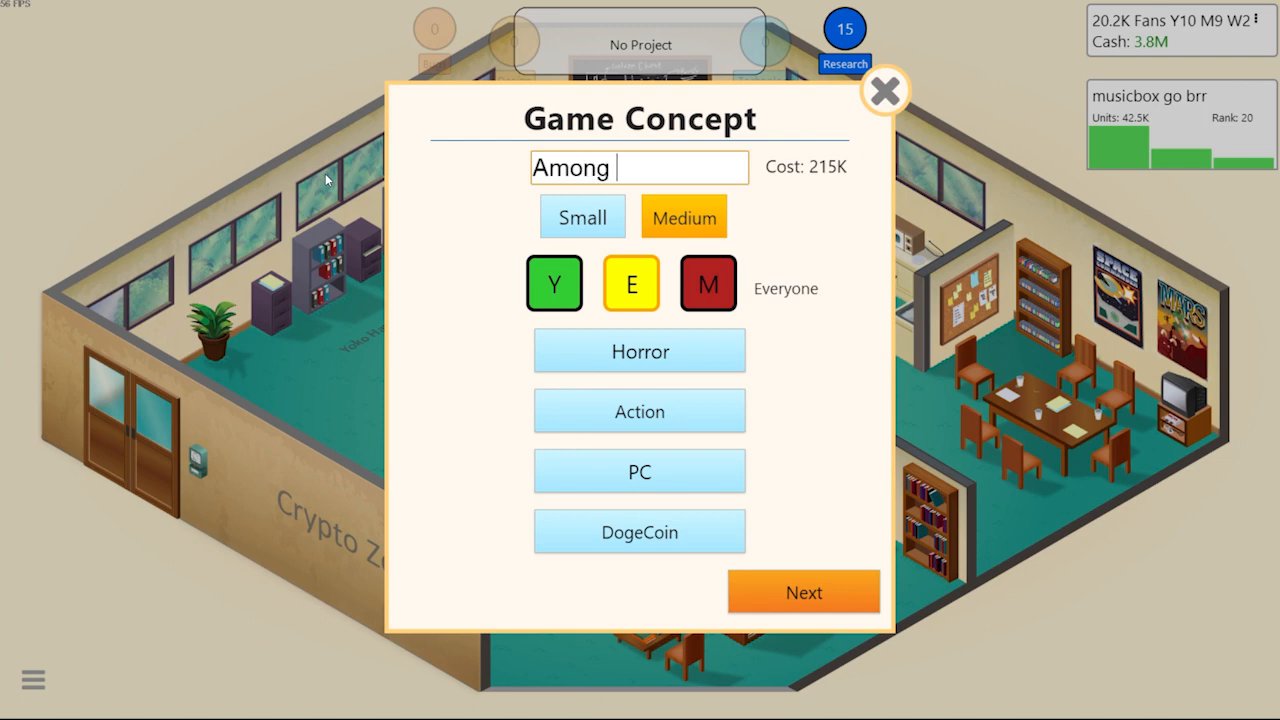
type("us (GO")
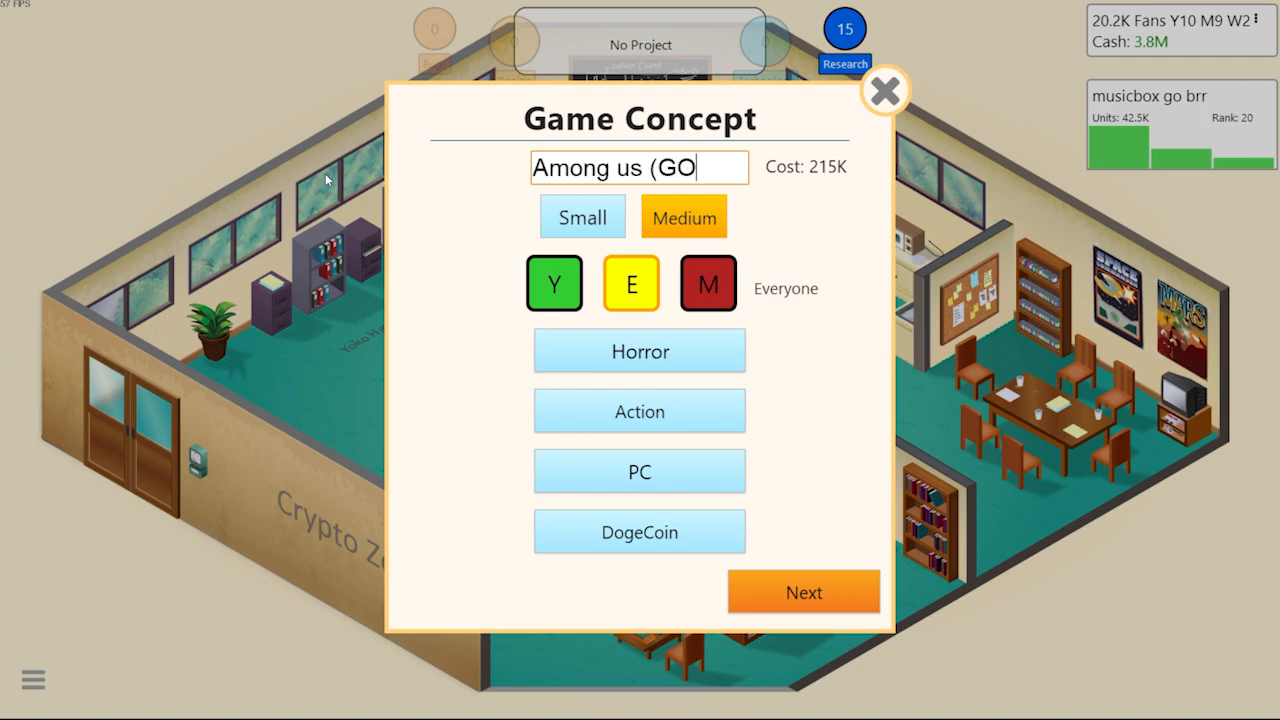
type("ne WROng)")
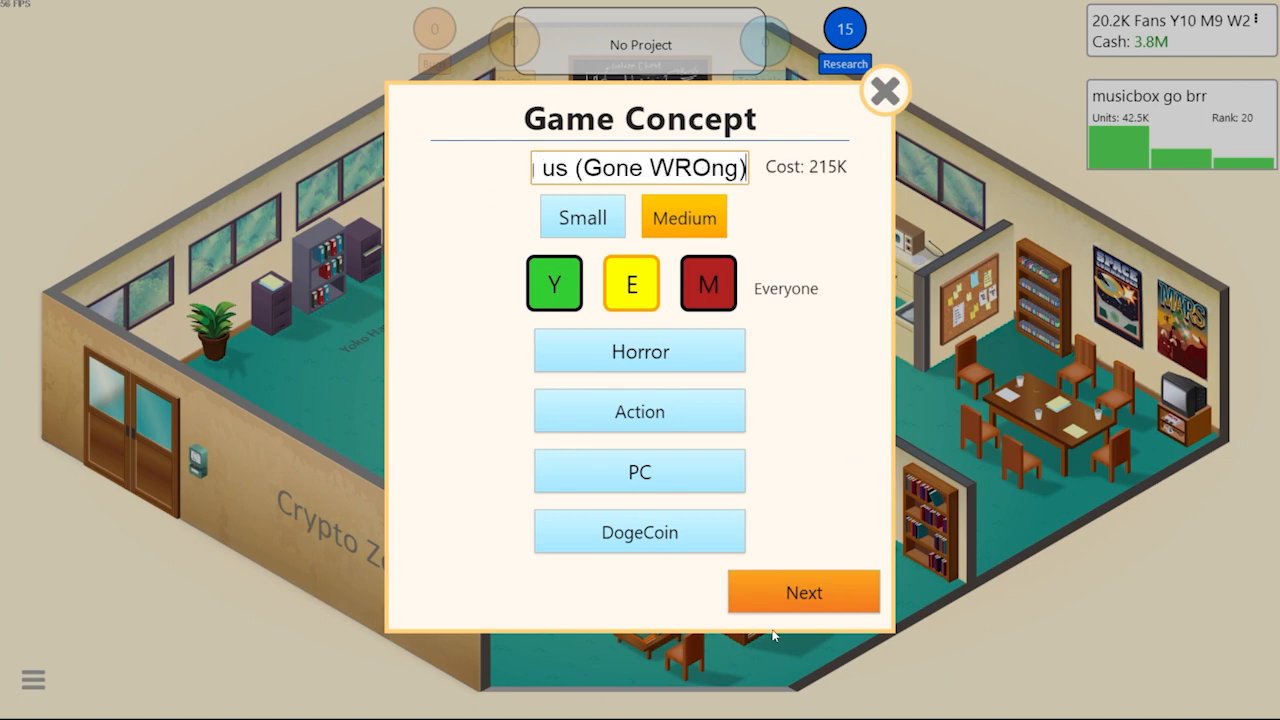
left_click(803, 591)
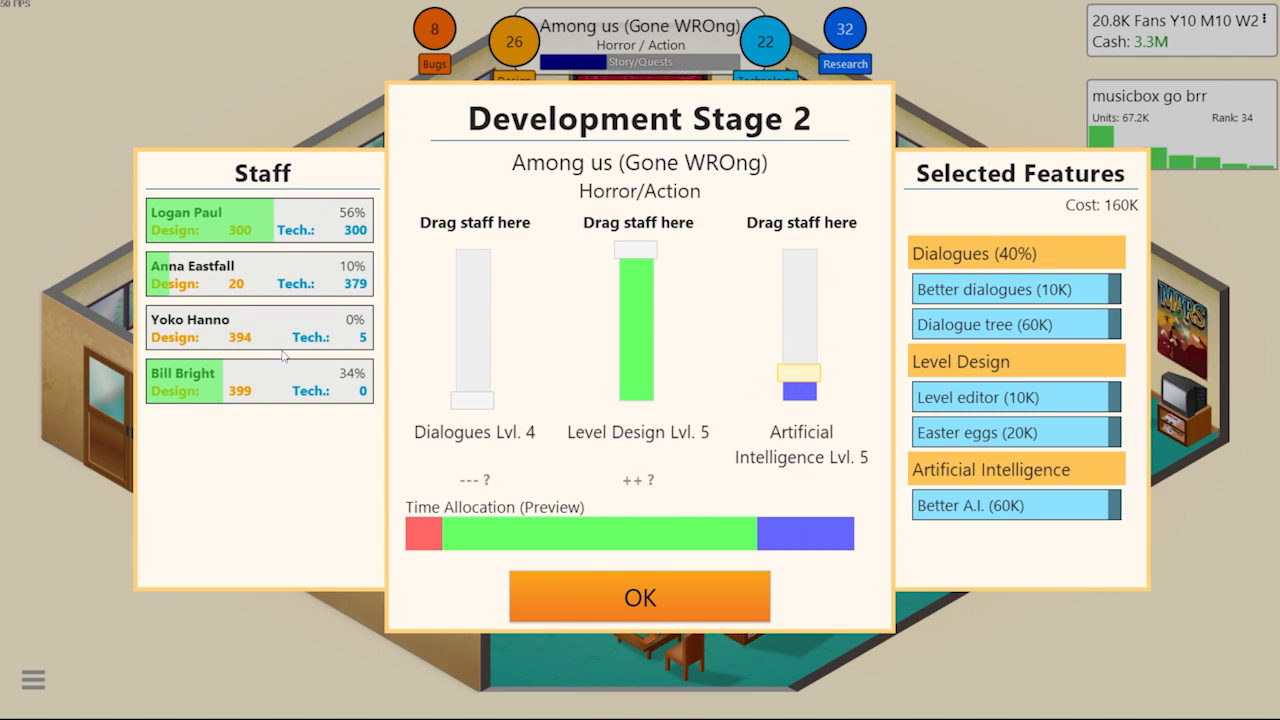
mouse_move(253, 391)
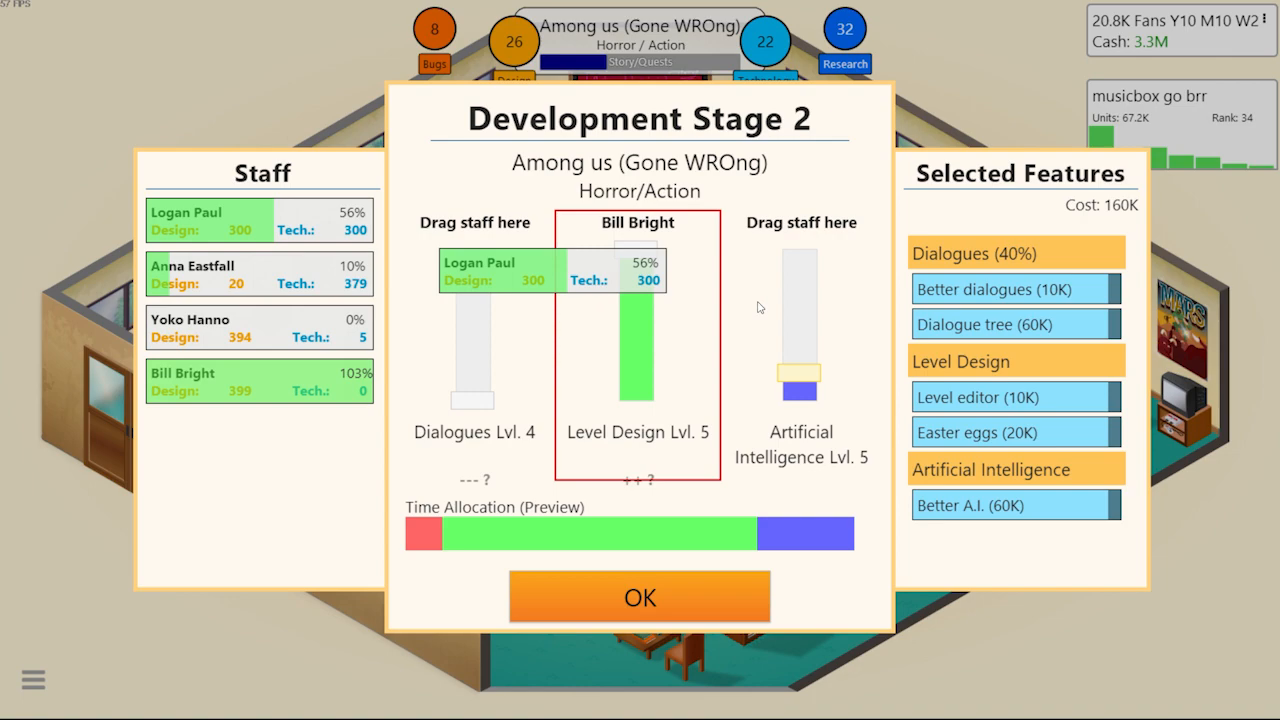
Assign the 300/300 staffer to Artificial Intelligence and confirm stage 2 staffing
left_click_drag(610, 270, 801, 320)
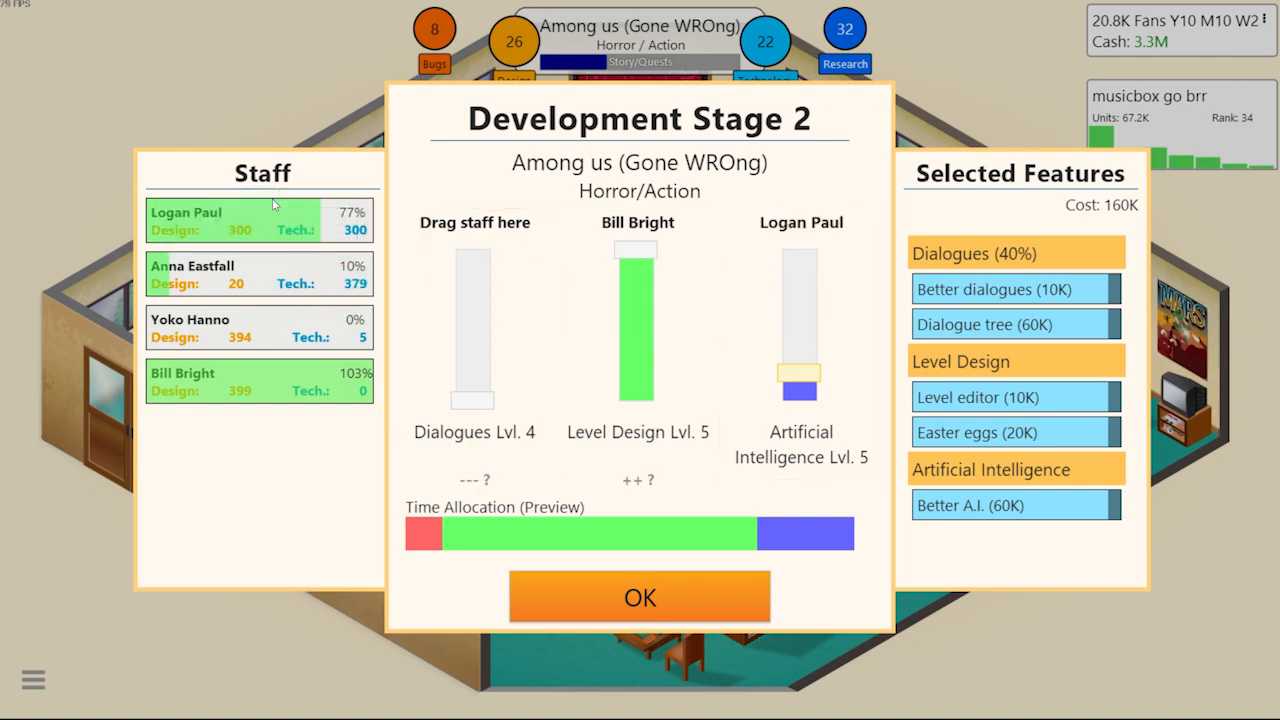
left_click(640, 597)
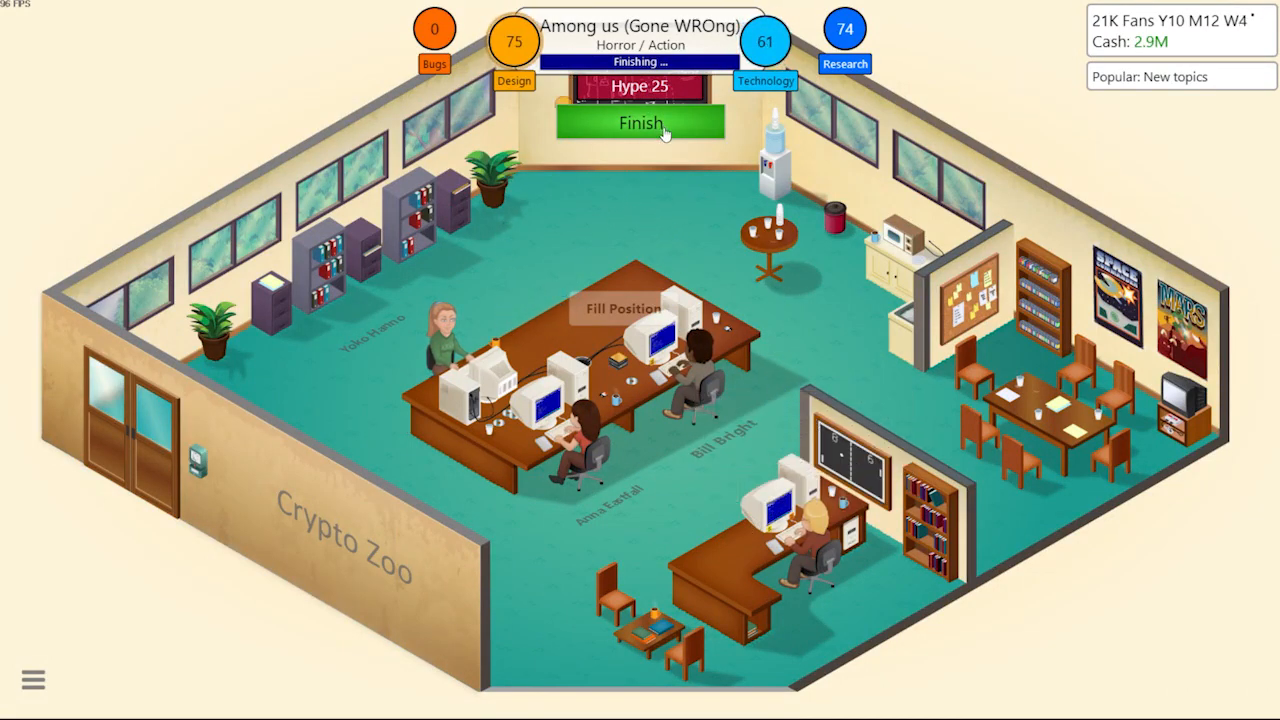
Finish Among us (Gone WROng), generate its game report, and acknowledge the first reviews
left_click(641, 123)
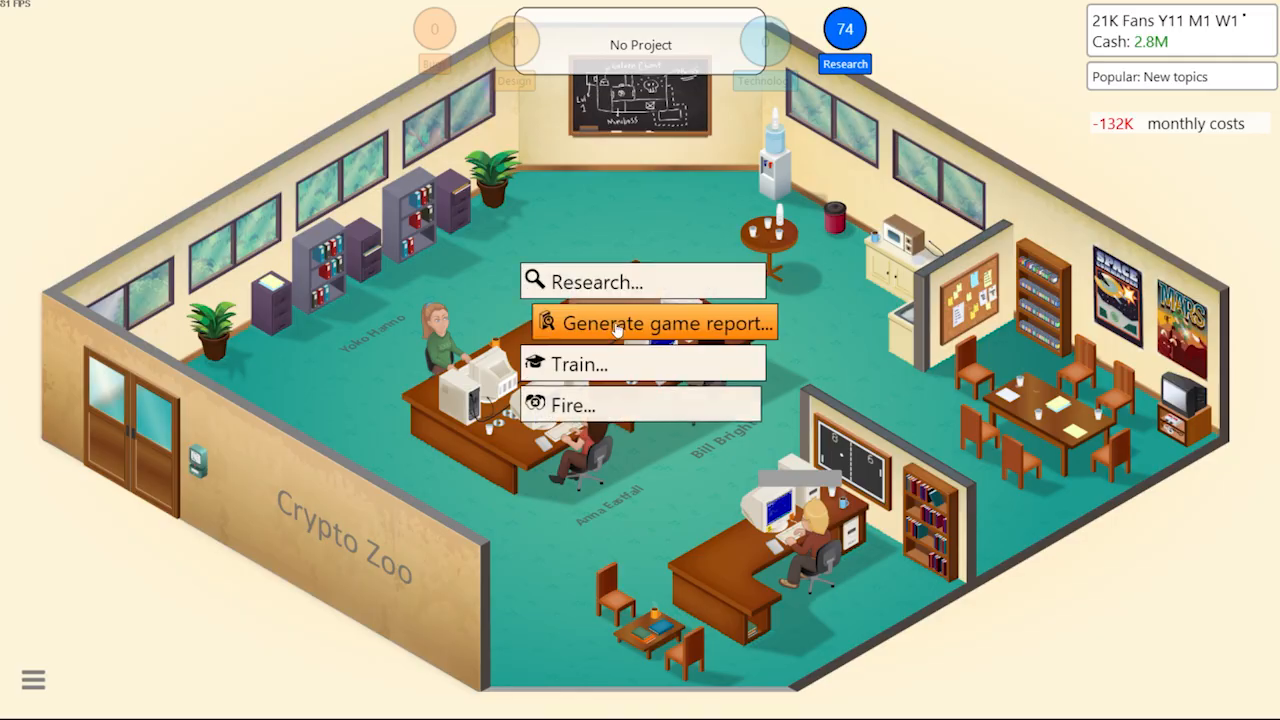
left_click(655, 323)
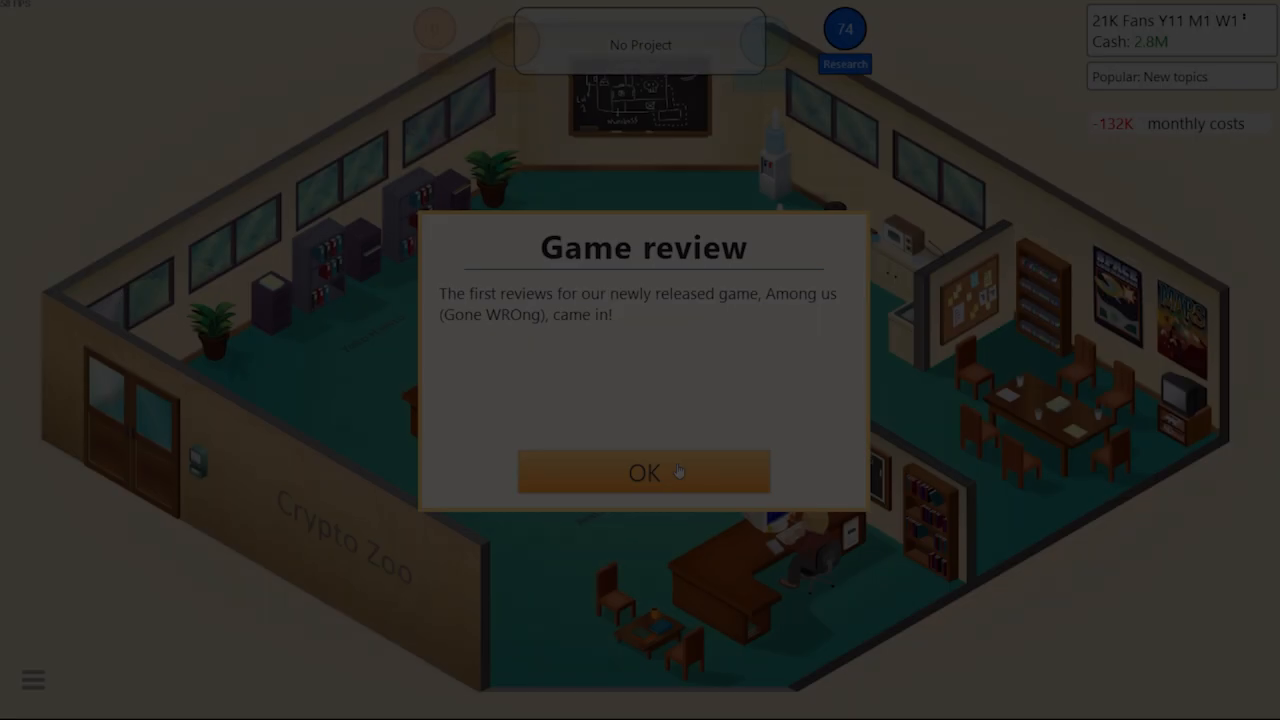
mouse_move(645, 472)
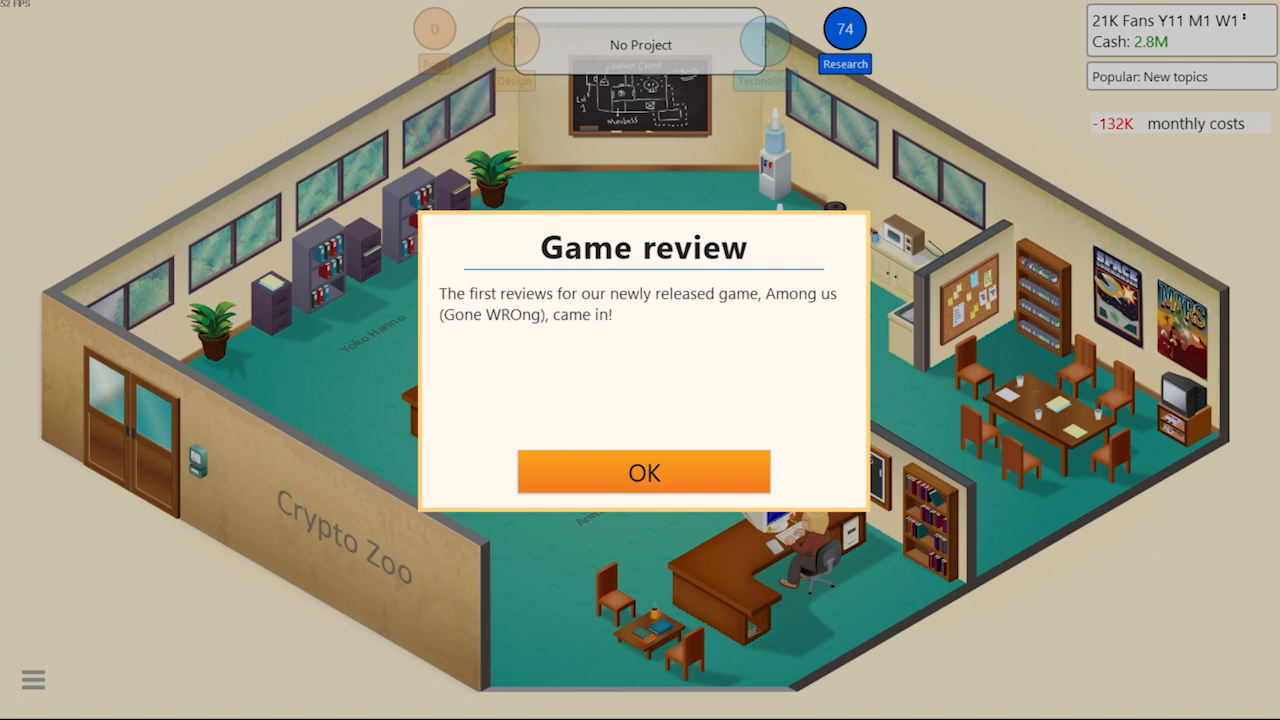
left_click(644, 472)
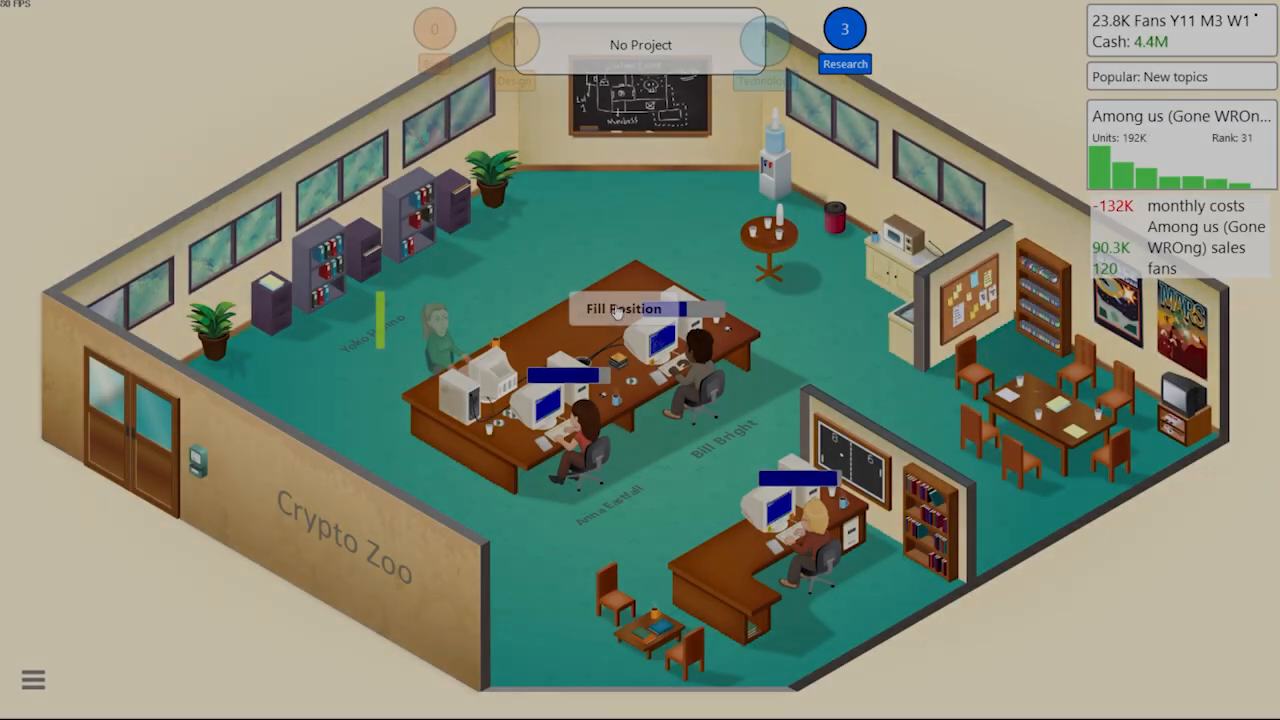
Set a recruitment budget, hire the level-2 applicant, and start Staff Welcome Training
left_click(625, 308)
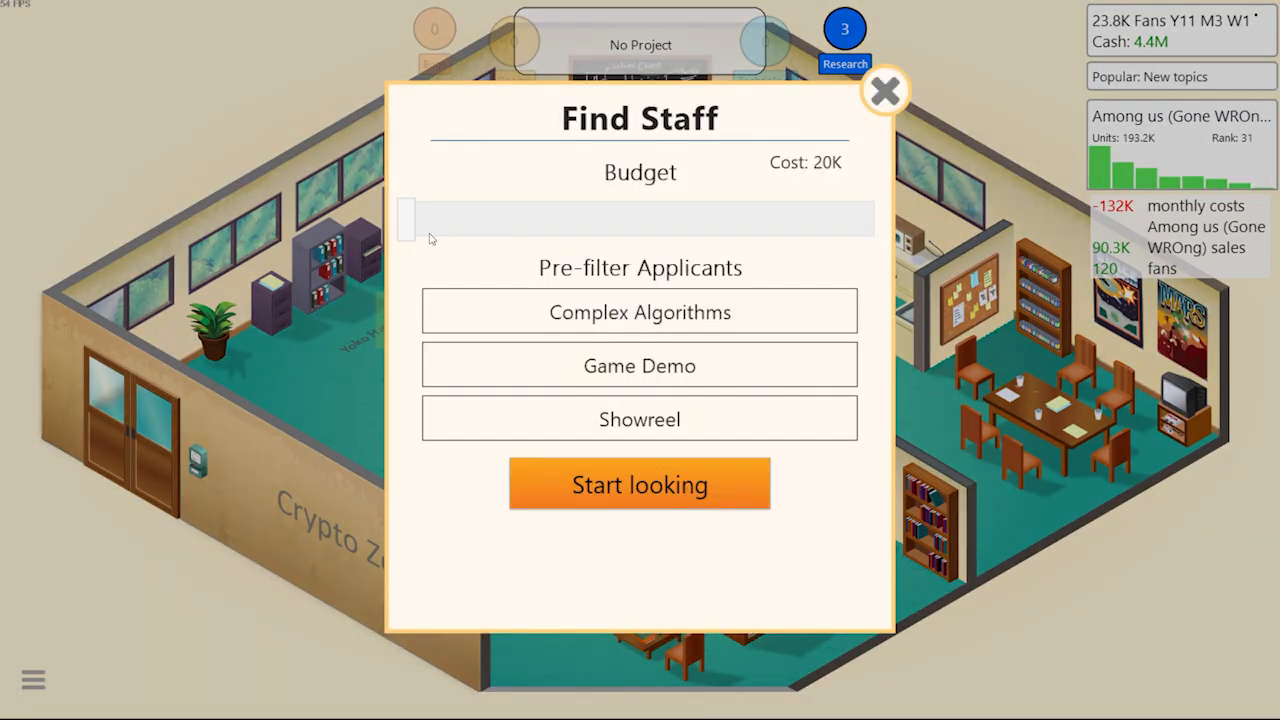
left_click_drag(408, 218, 585, 218)
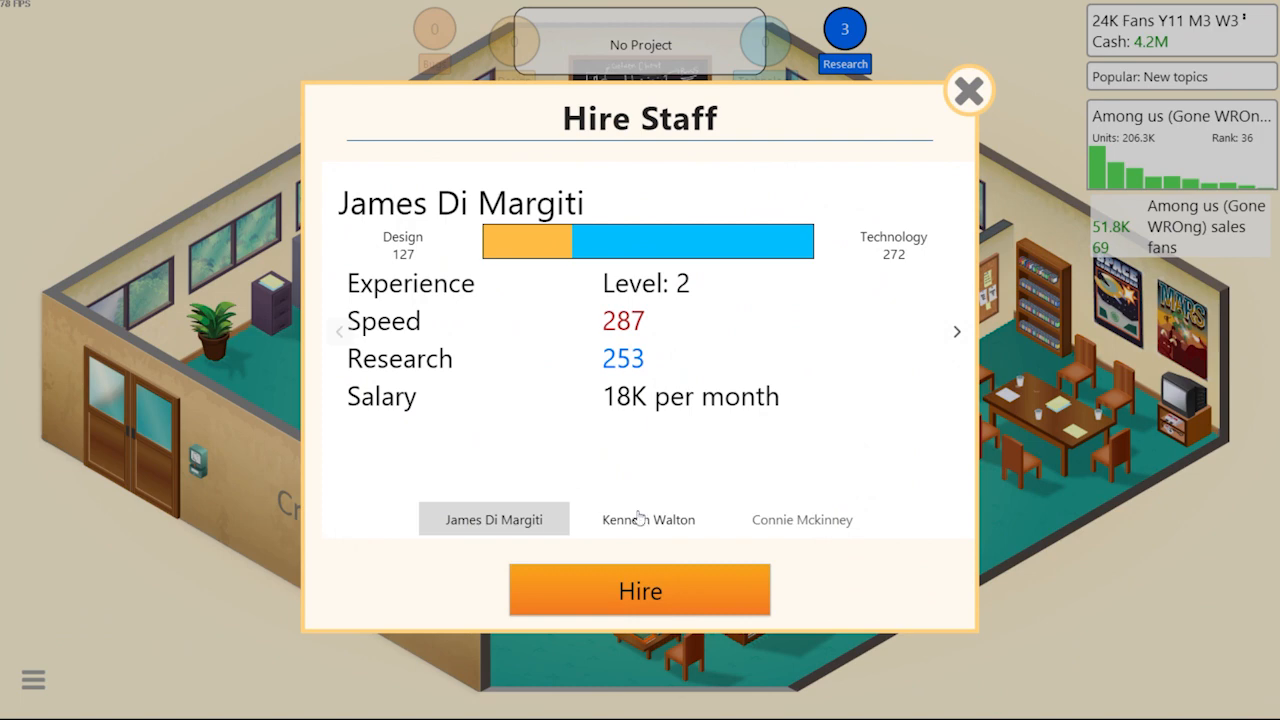
left_click(648, 519)
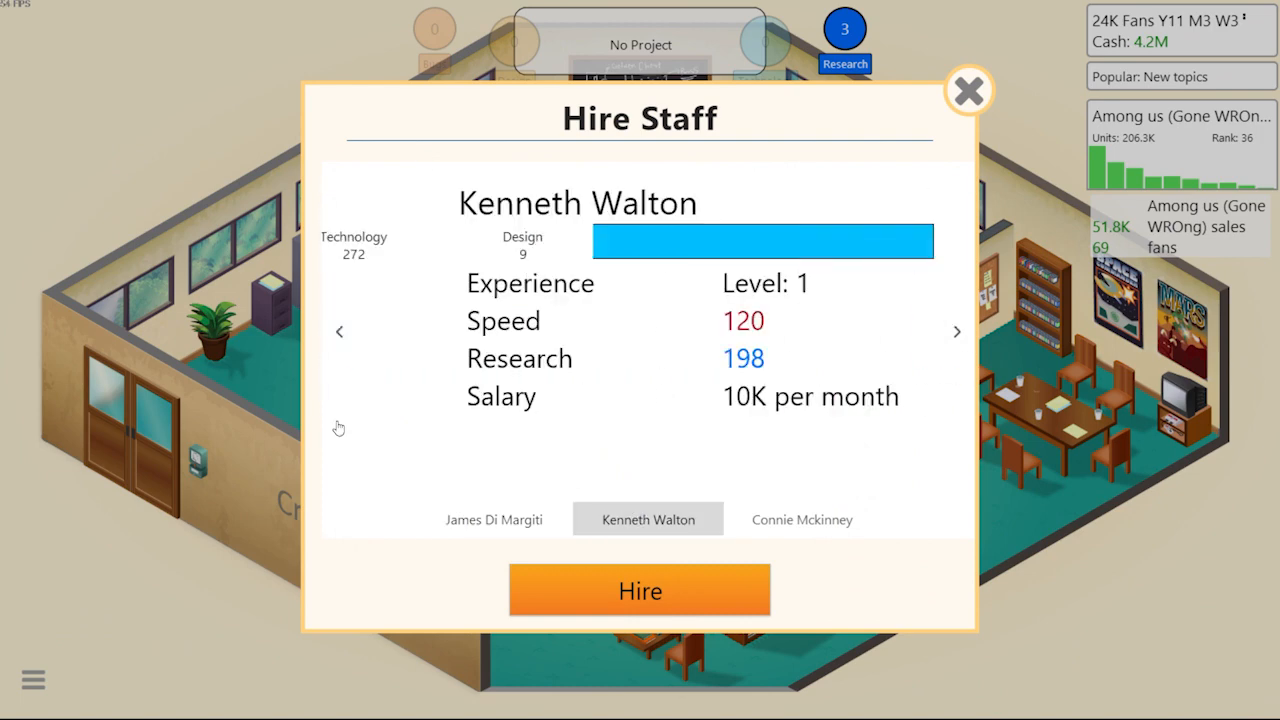
left_click(493, 519)
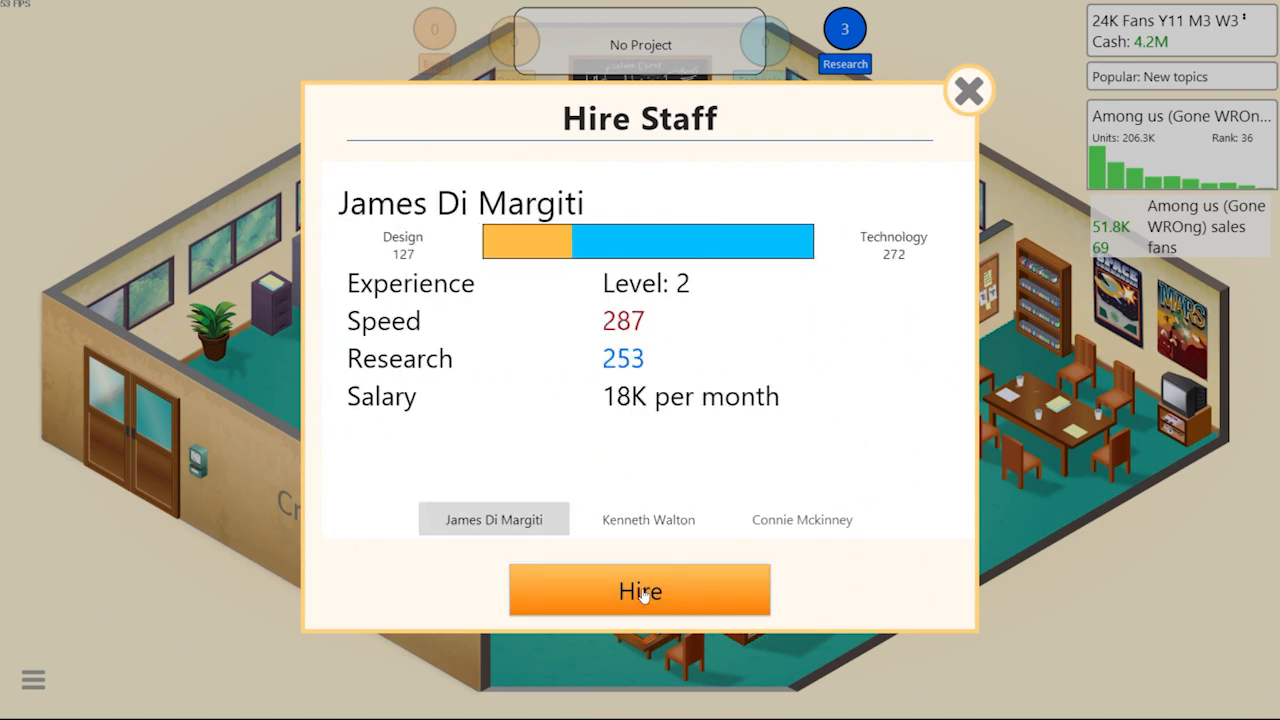
left_click(639, 590)
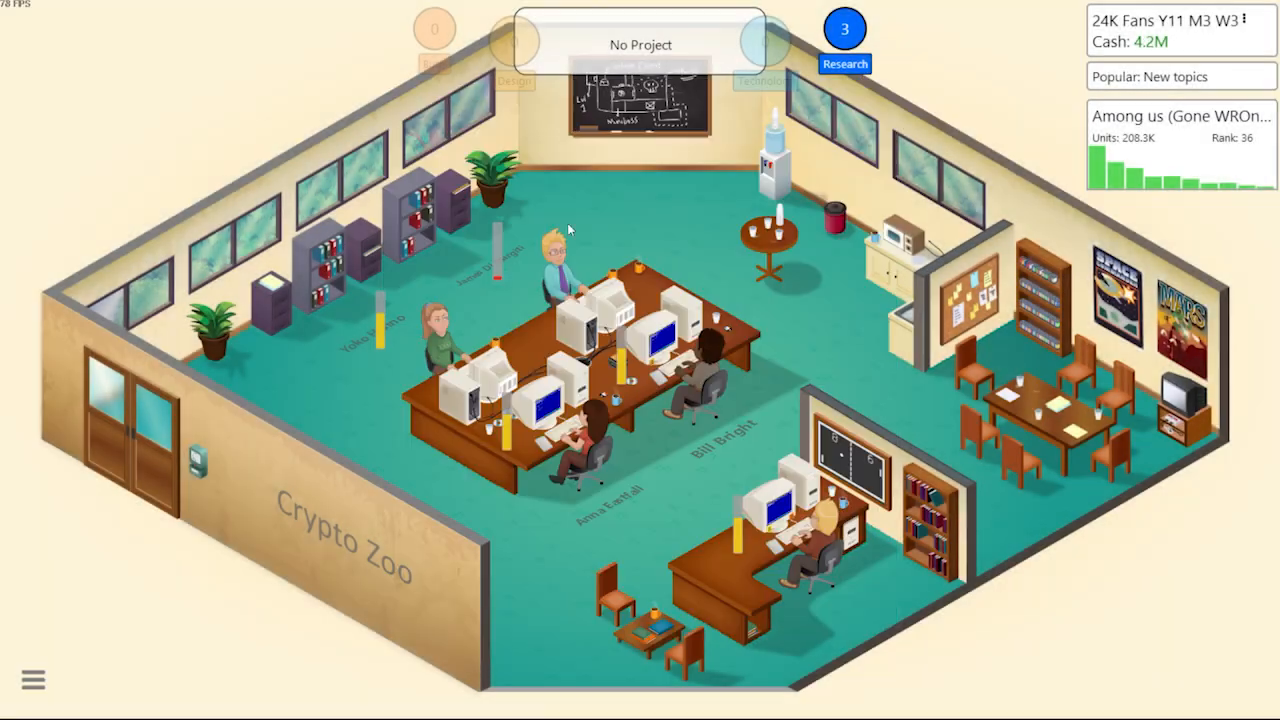
left_click(540, 270)
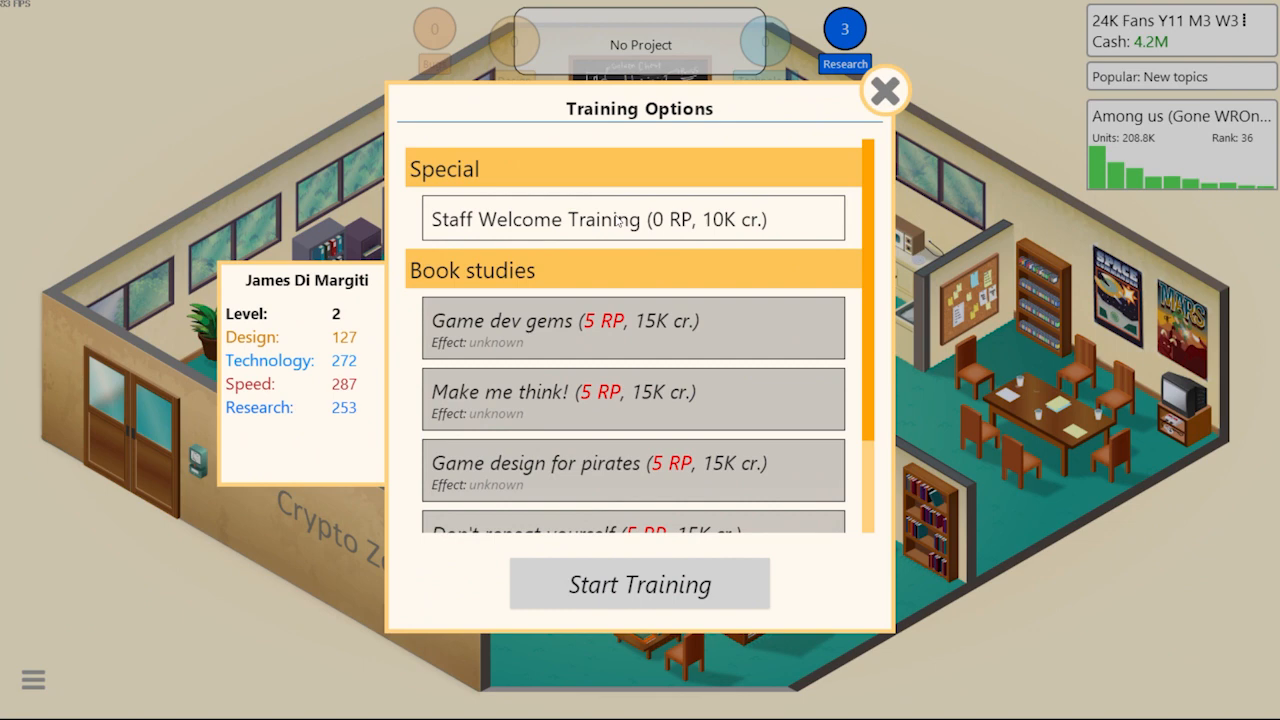
left_click(639, 584)
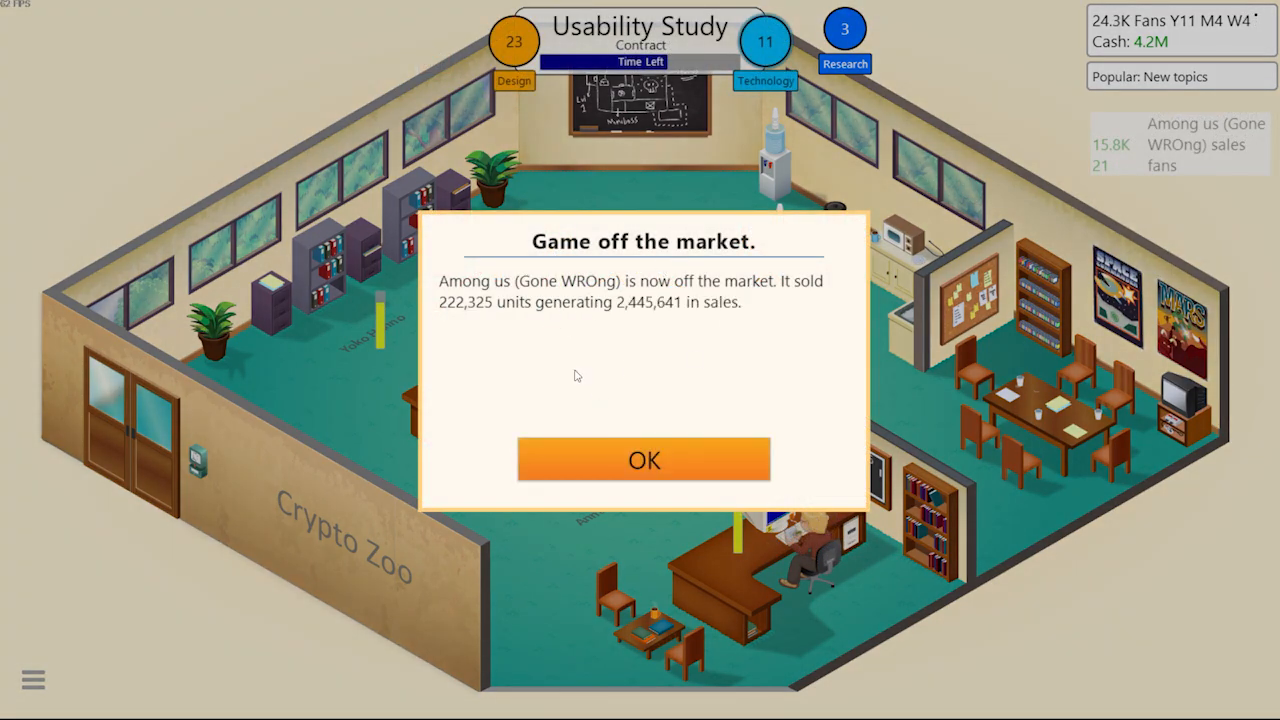
Acknowledge Among us going off the market and book the Medium Booth
left_click(644, 459)
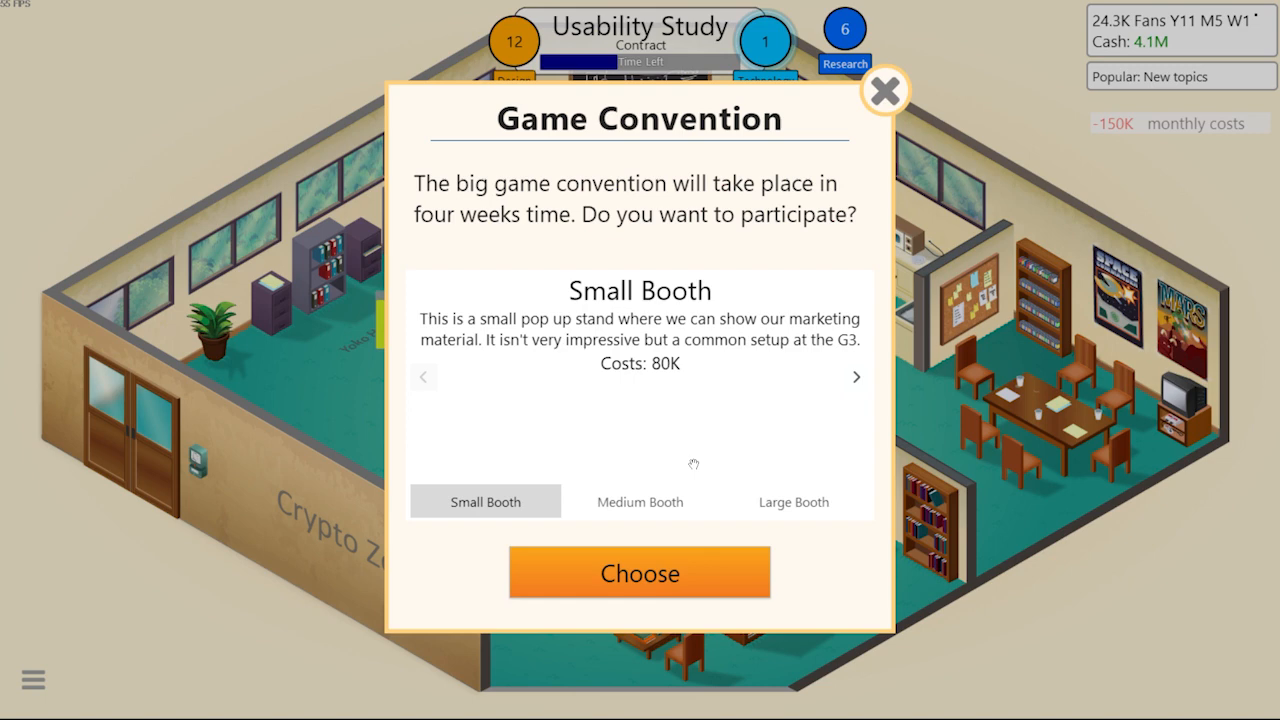
left_click(639, 501)
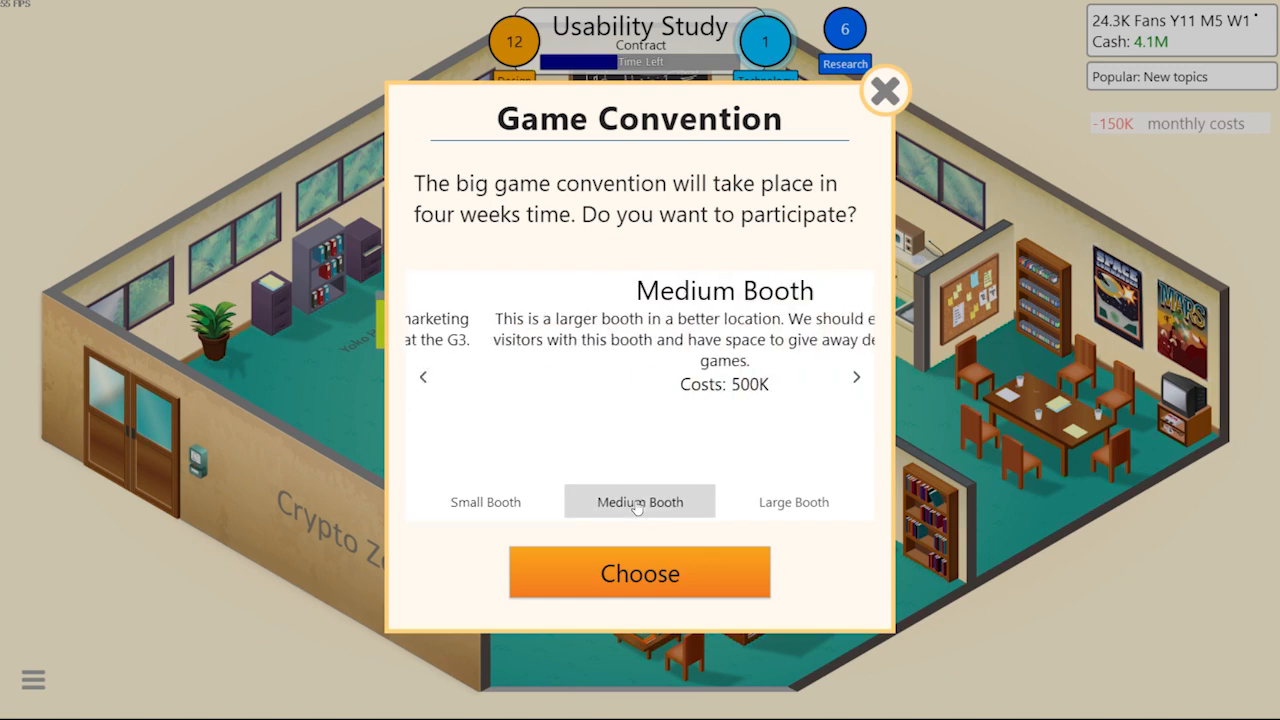
left_click(639, 572)
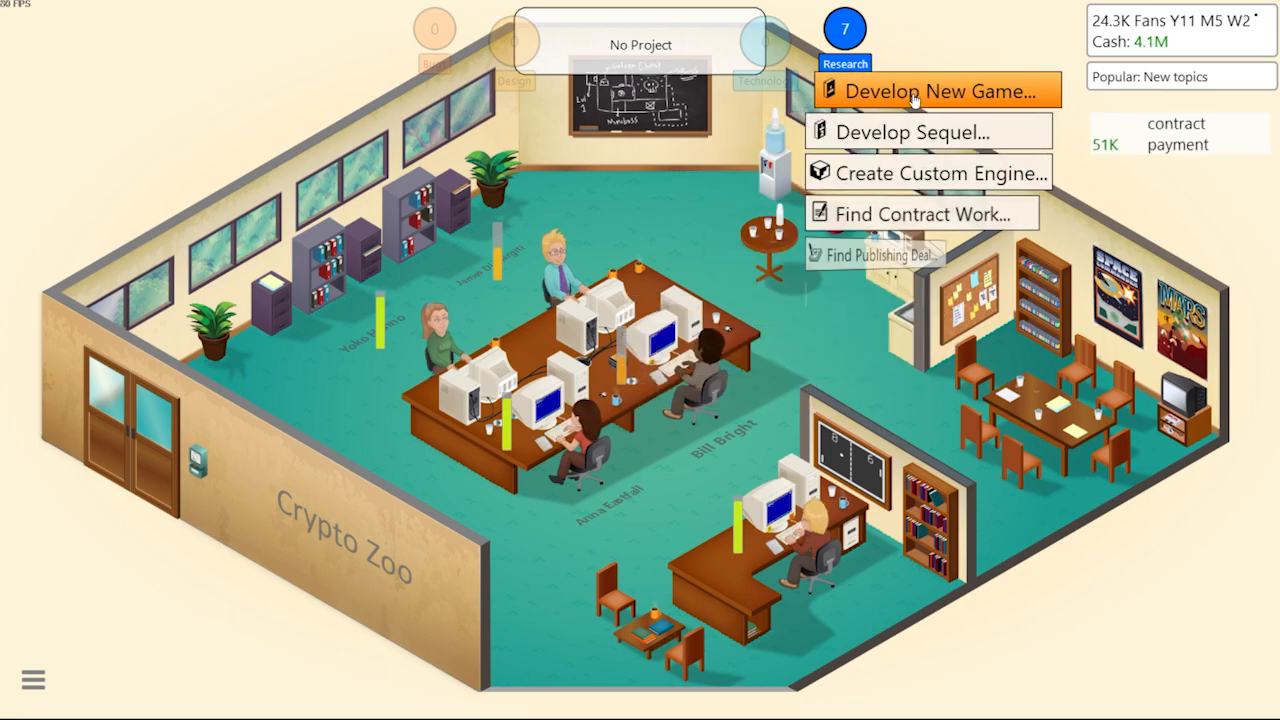
Start a new game with Simulation genre, Gameling platform and DogeCoin engine
left_click(936, 90)
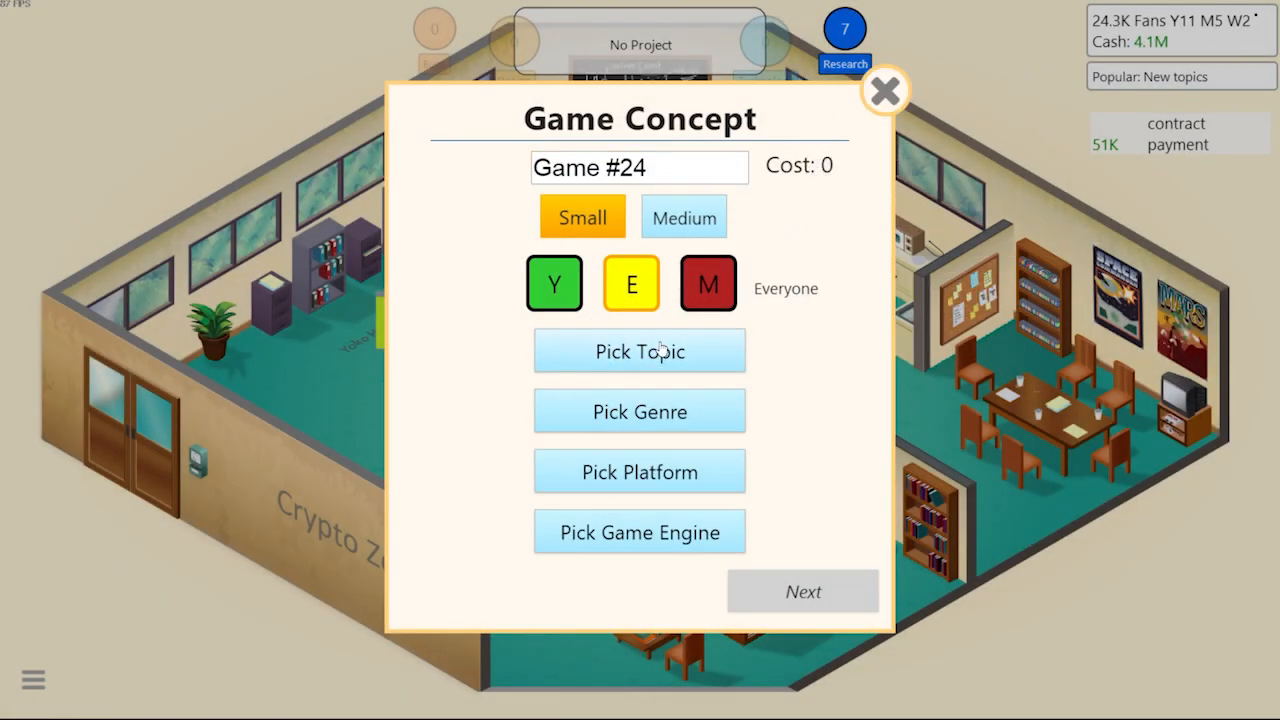
left_click(639, 411)
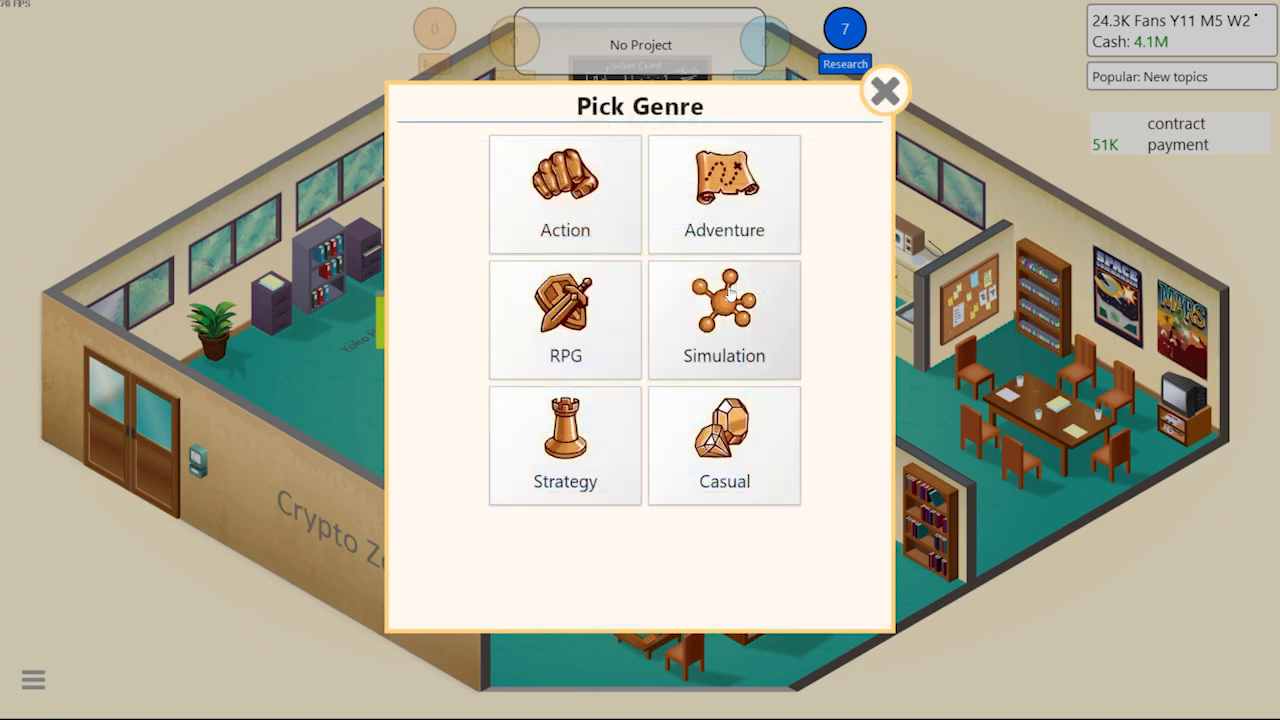
left_click(884, 91)
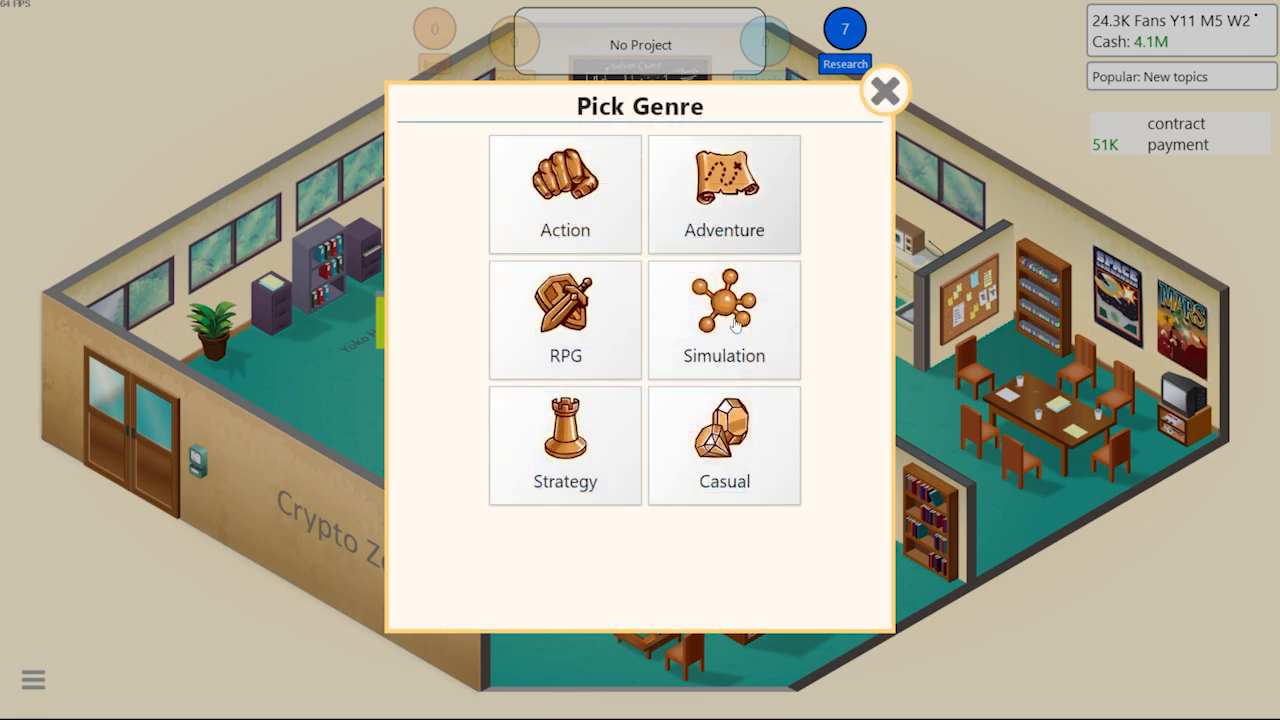
left_click(724, 318)
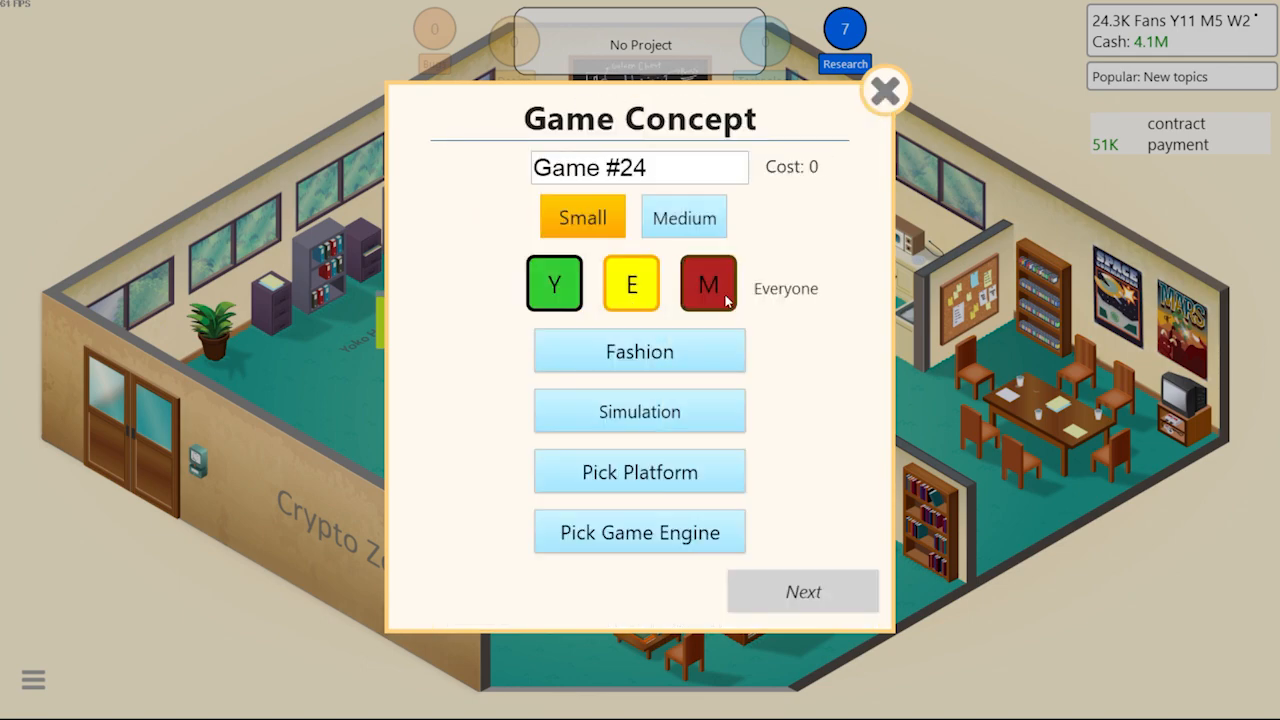
left_click(639, 471)
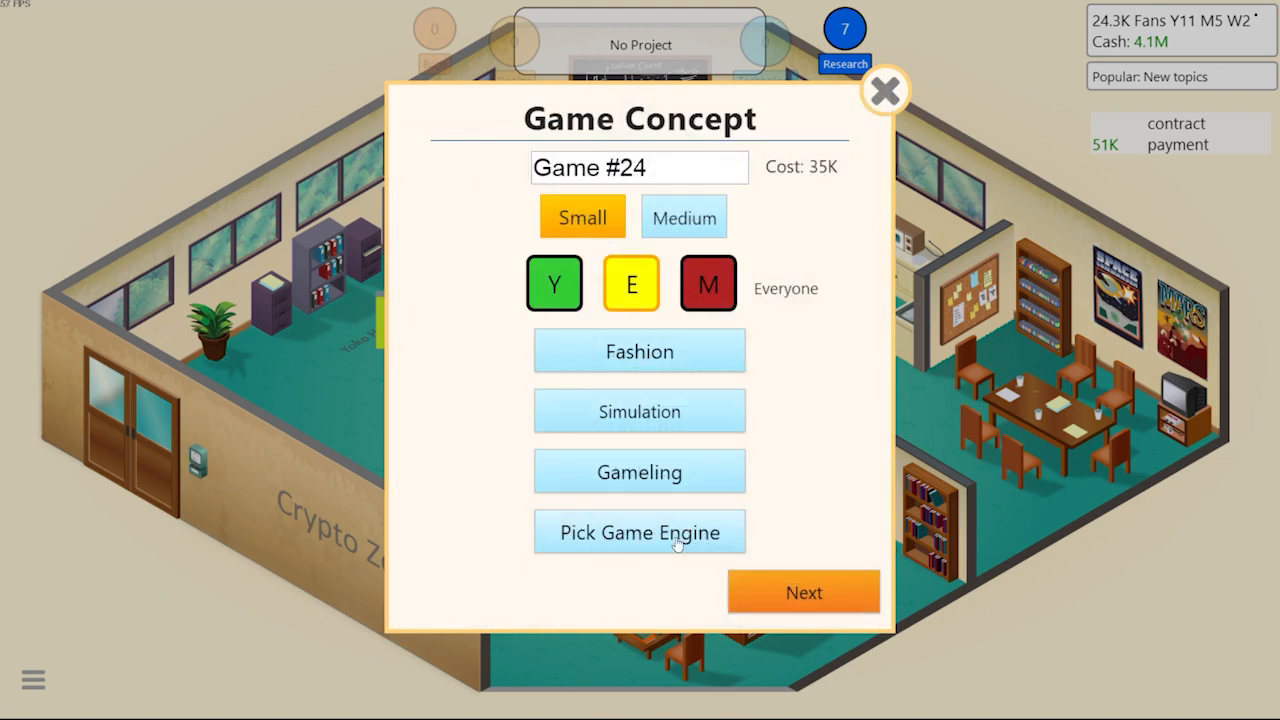
left_click(639, 531)
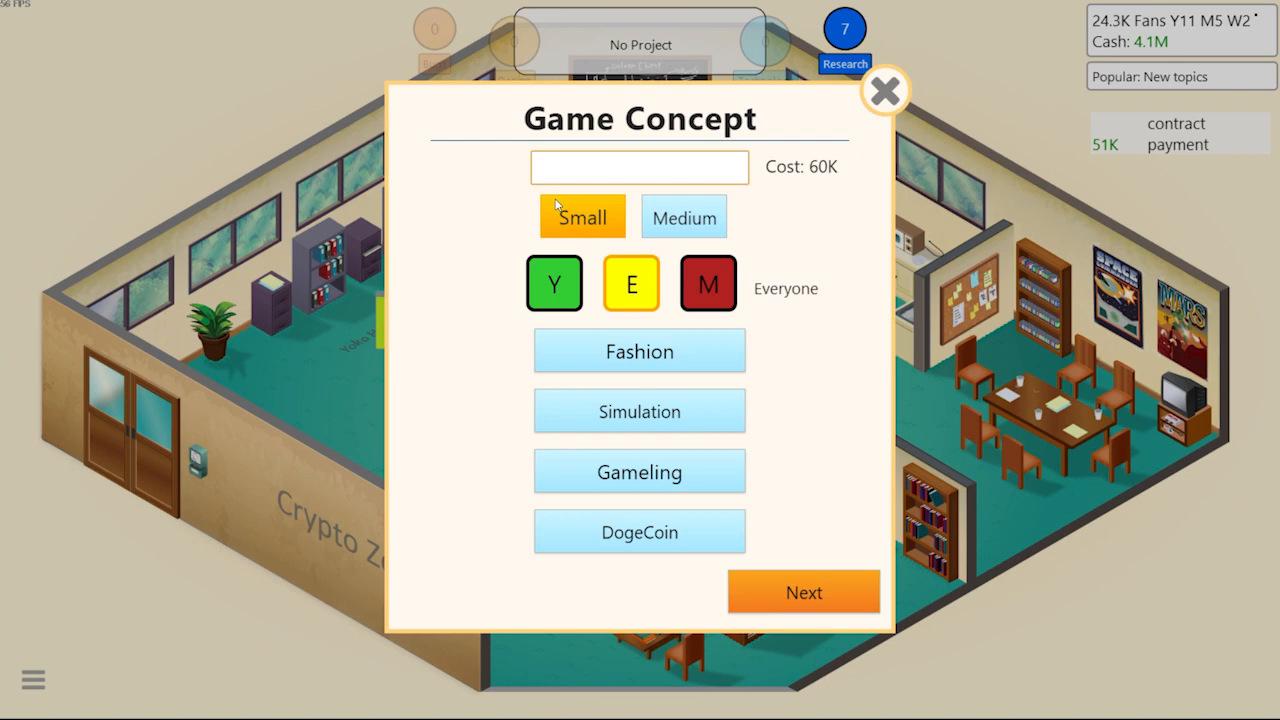
Name the game 'Fashionista' and proceed past the concept screen
type("F")
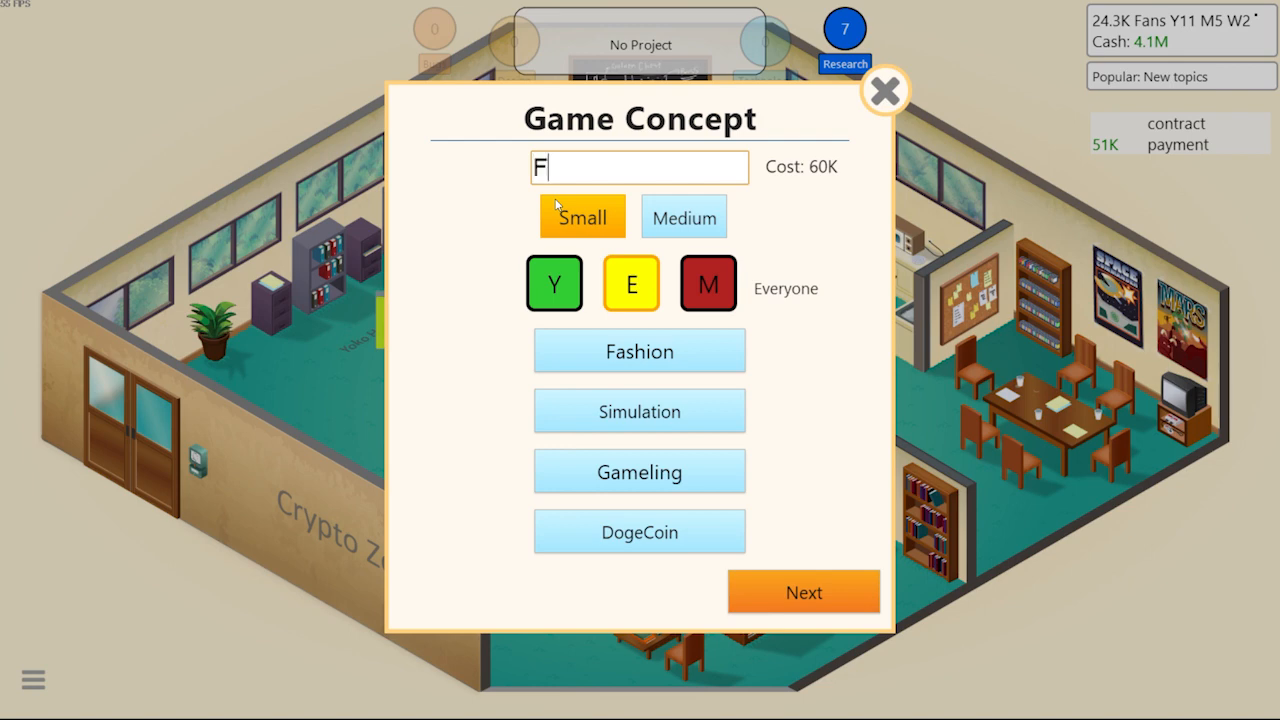
type("ashion")
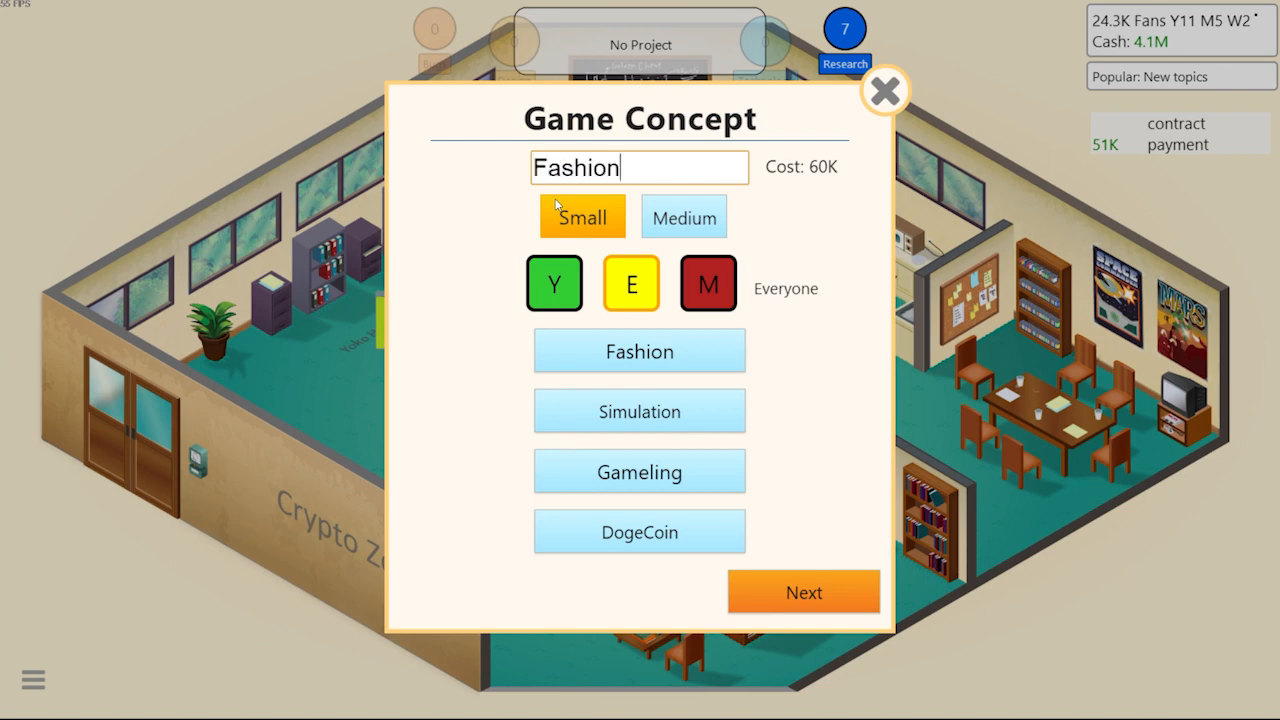
type("ista")
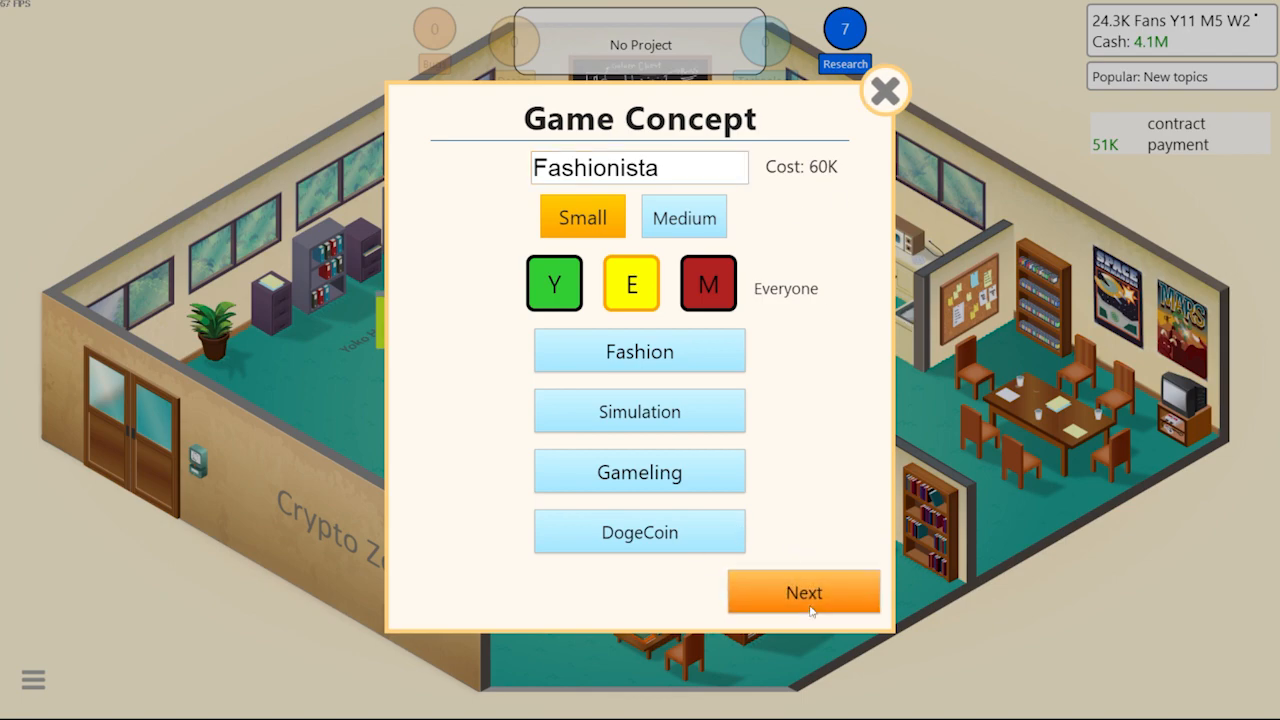
left_click(803, 591)
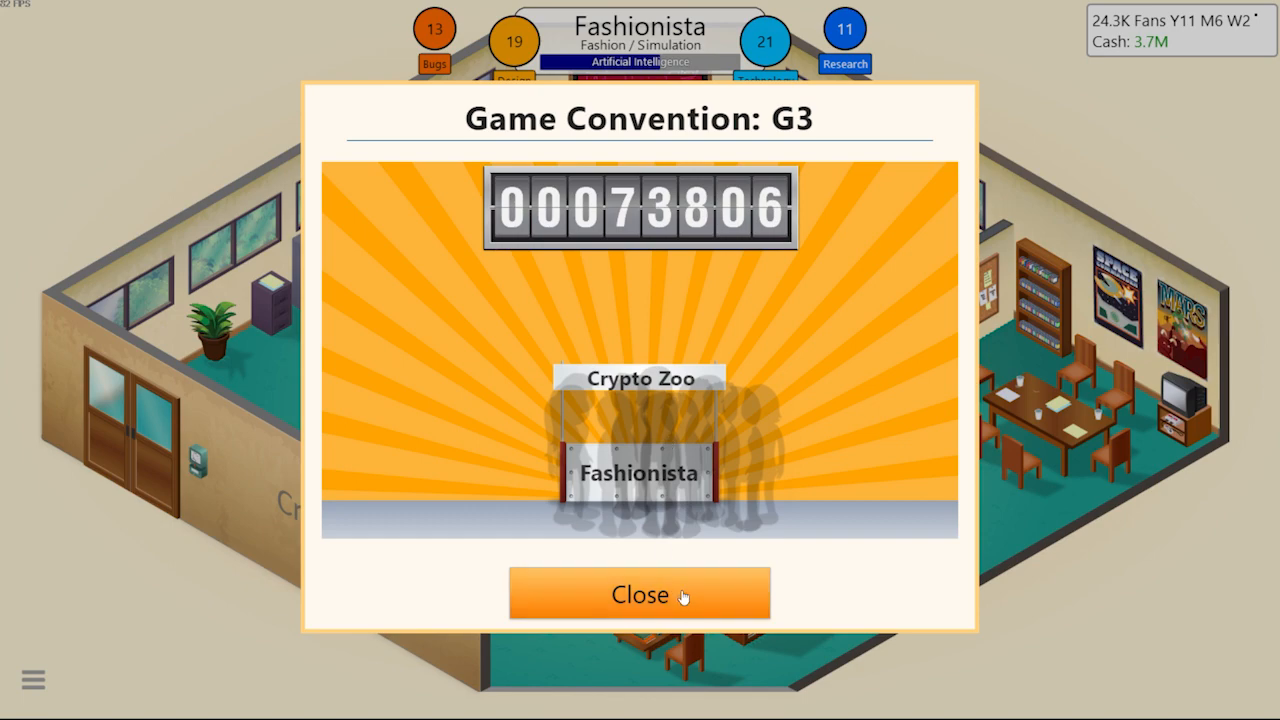
Close the G3 convention results and scroll through Fashionista's experience summary
left_click(639, 594)
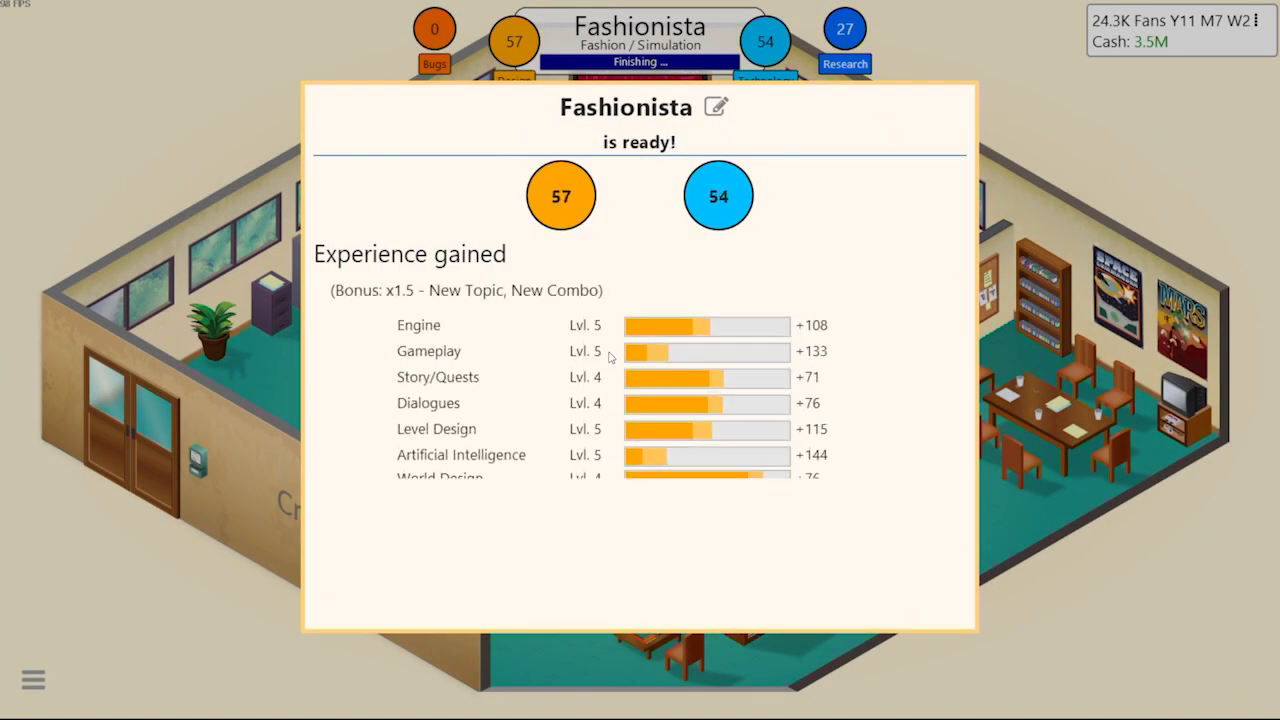
scroll("down", 3)
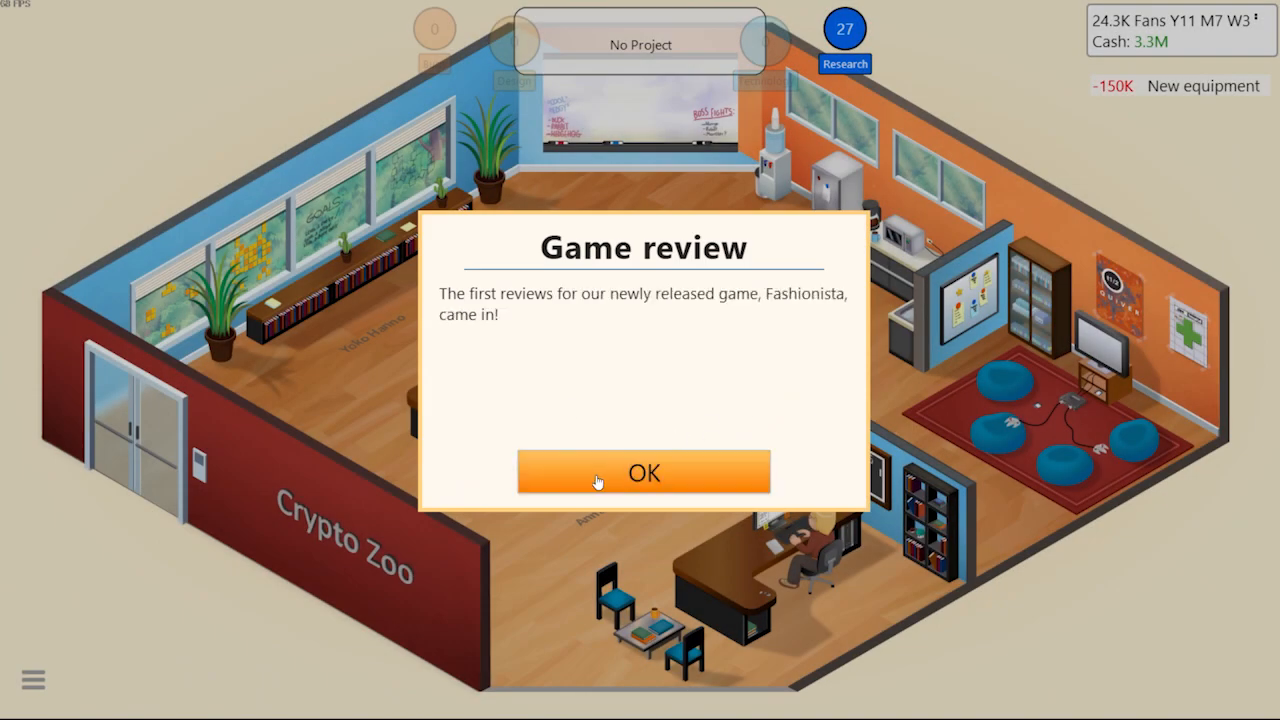
Dismiss the Fashionista game review notice
left_click(644, 472)
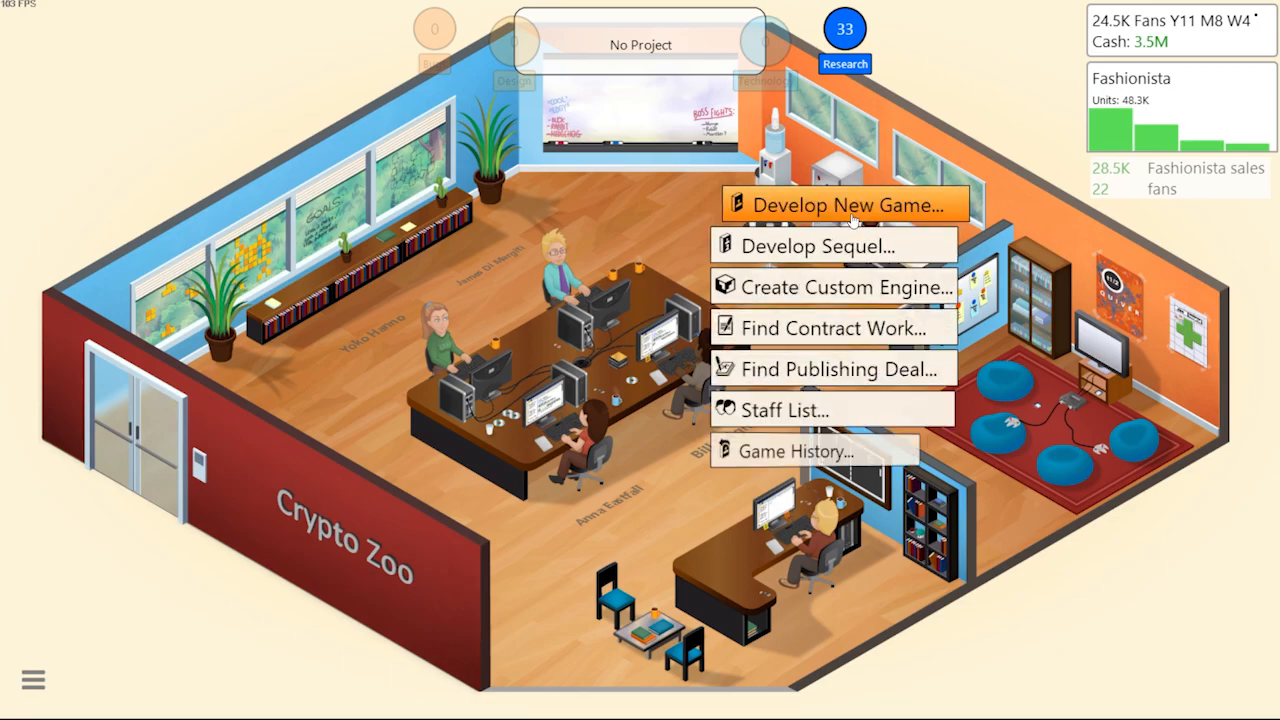
Set up 'Game Dev is Life', a Game Dev/Simulation PC game, and proceed to marketing
left_click(847, 204)
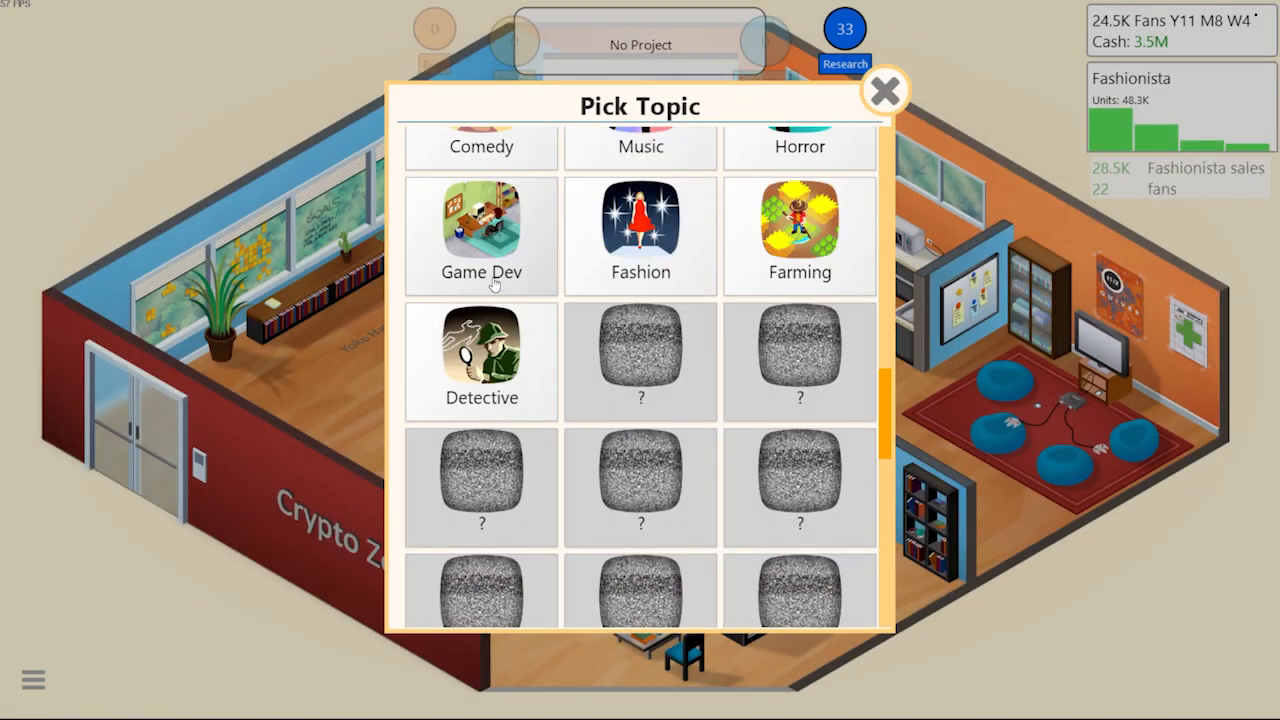
left_click(481, 235)
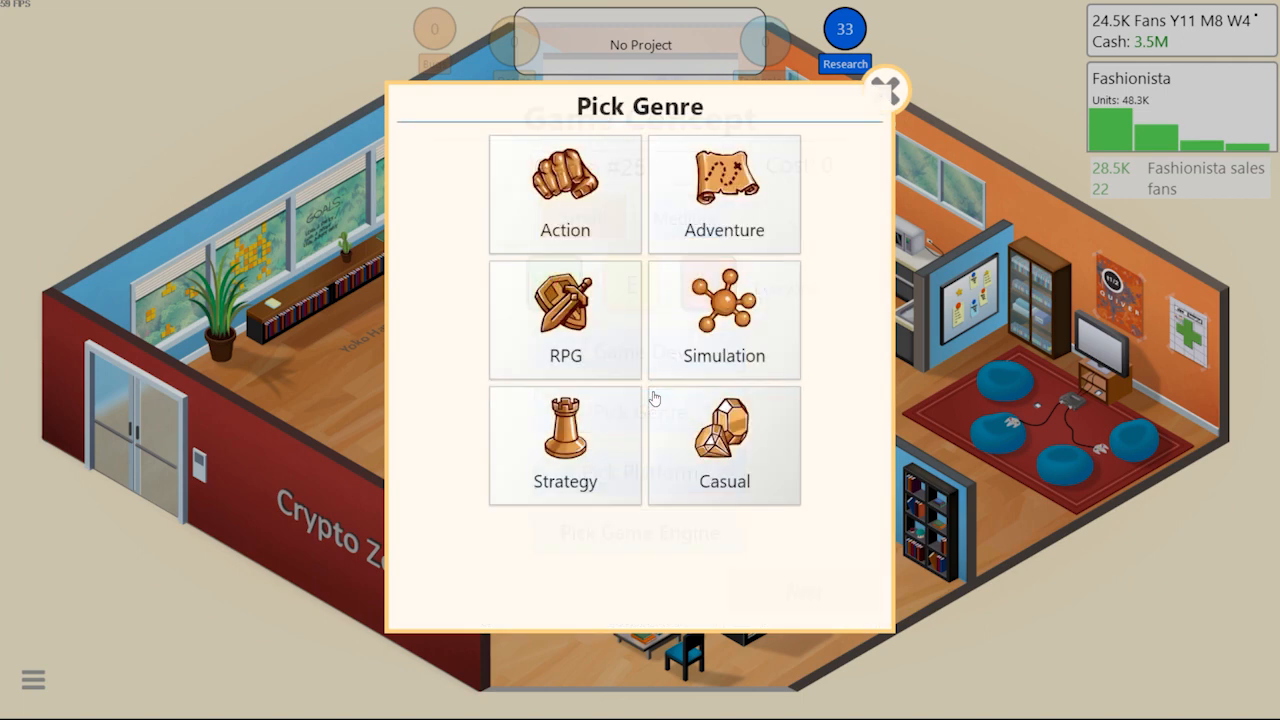
left_click(723, 318)
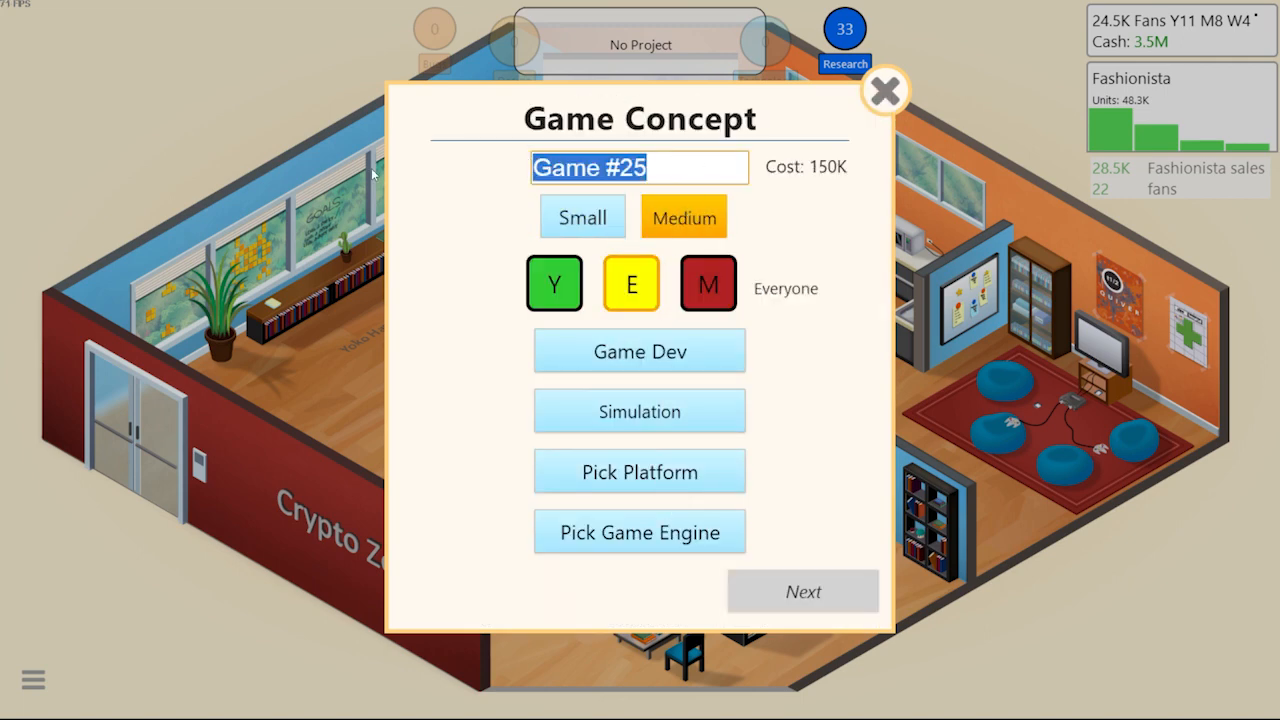
mouse_move(707, 284)
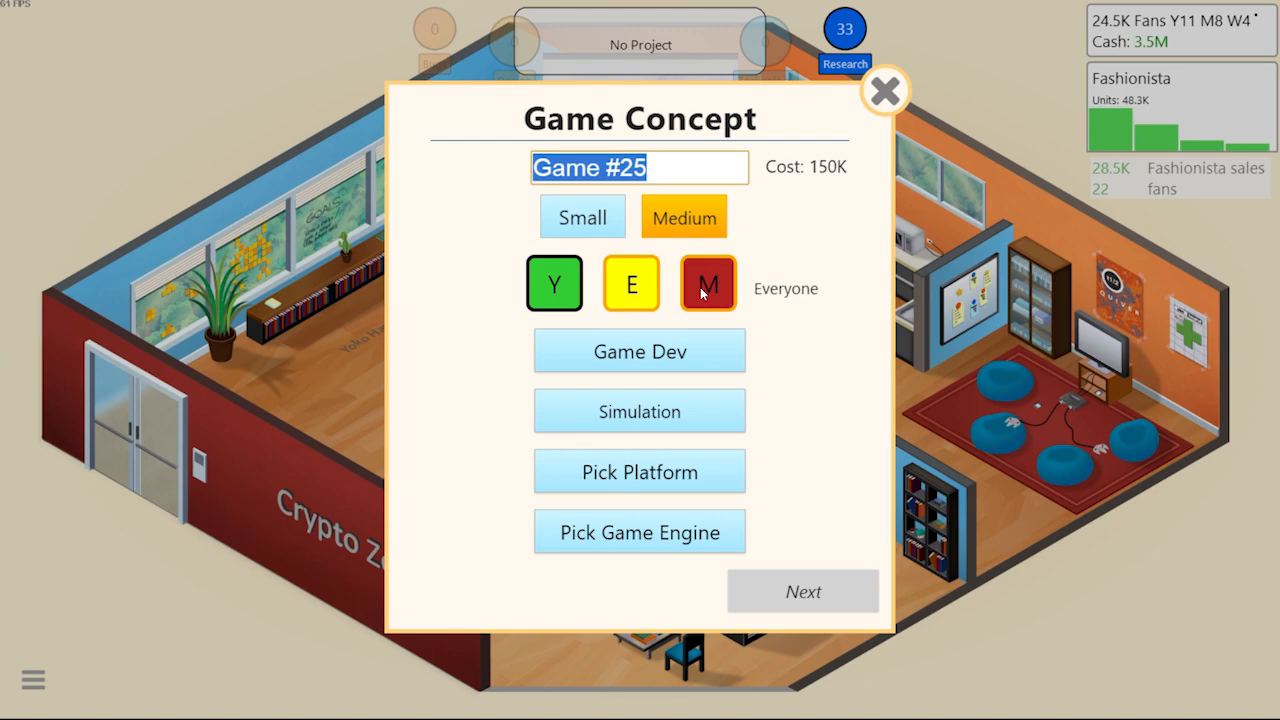
type("Game D")
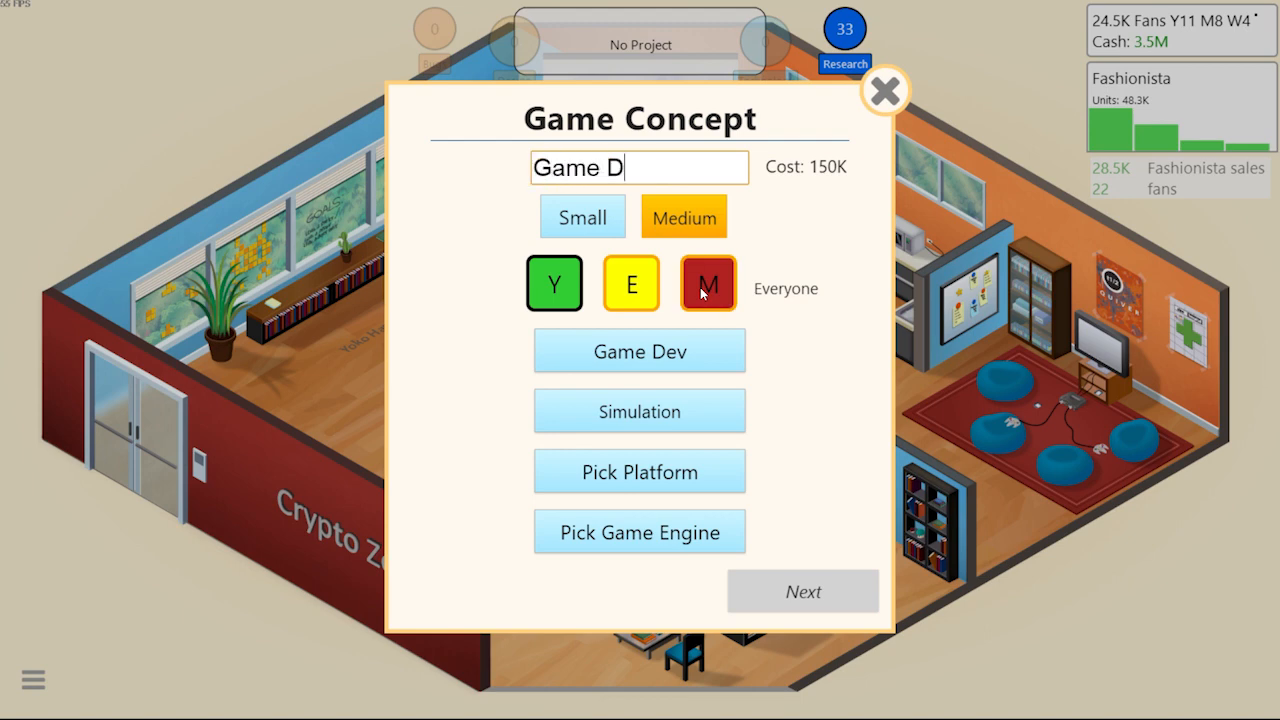
left_click(639, 471)
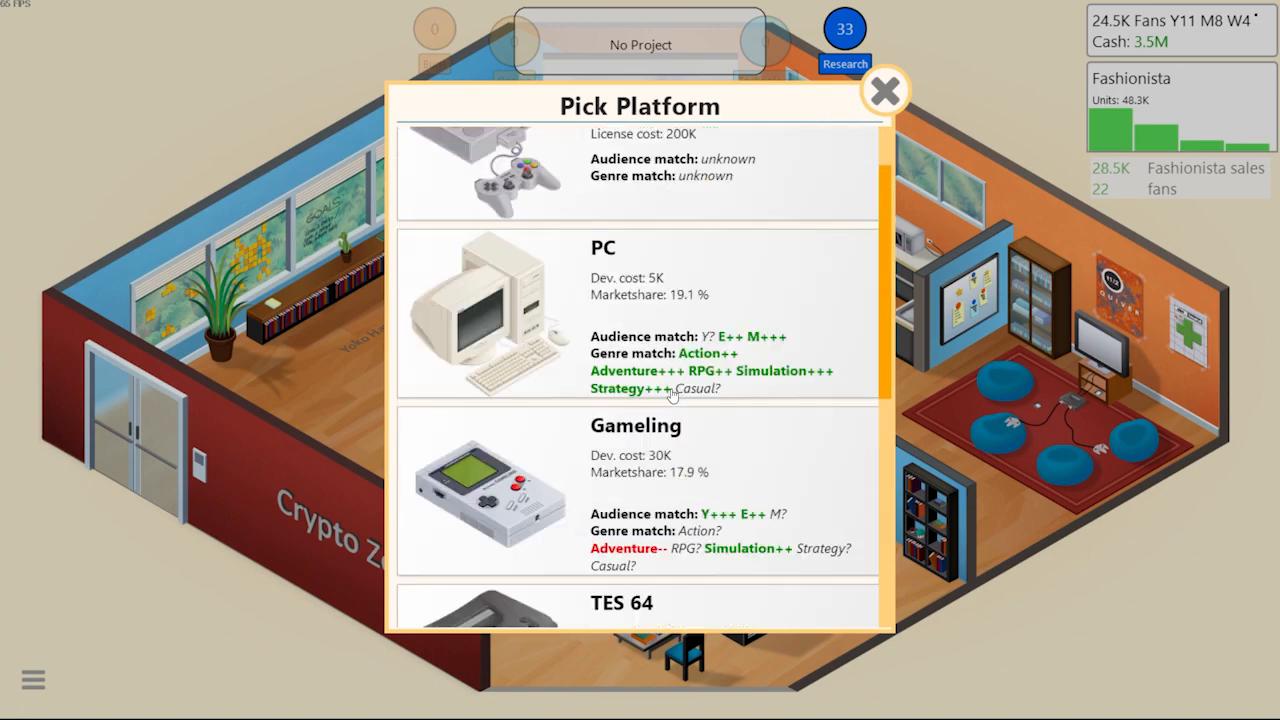
left_click(635, 310)
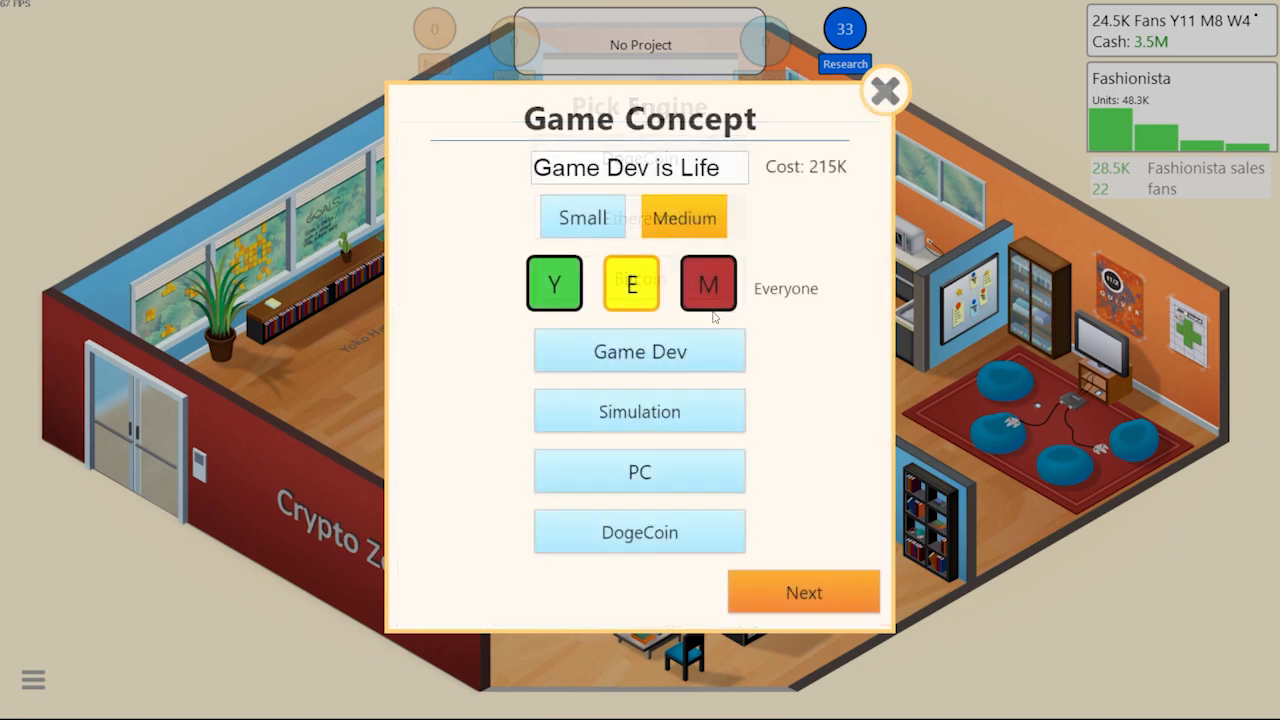
left_click(803, 592)
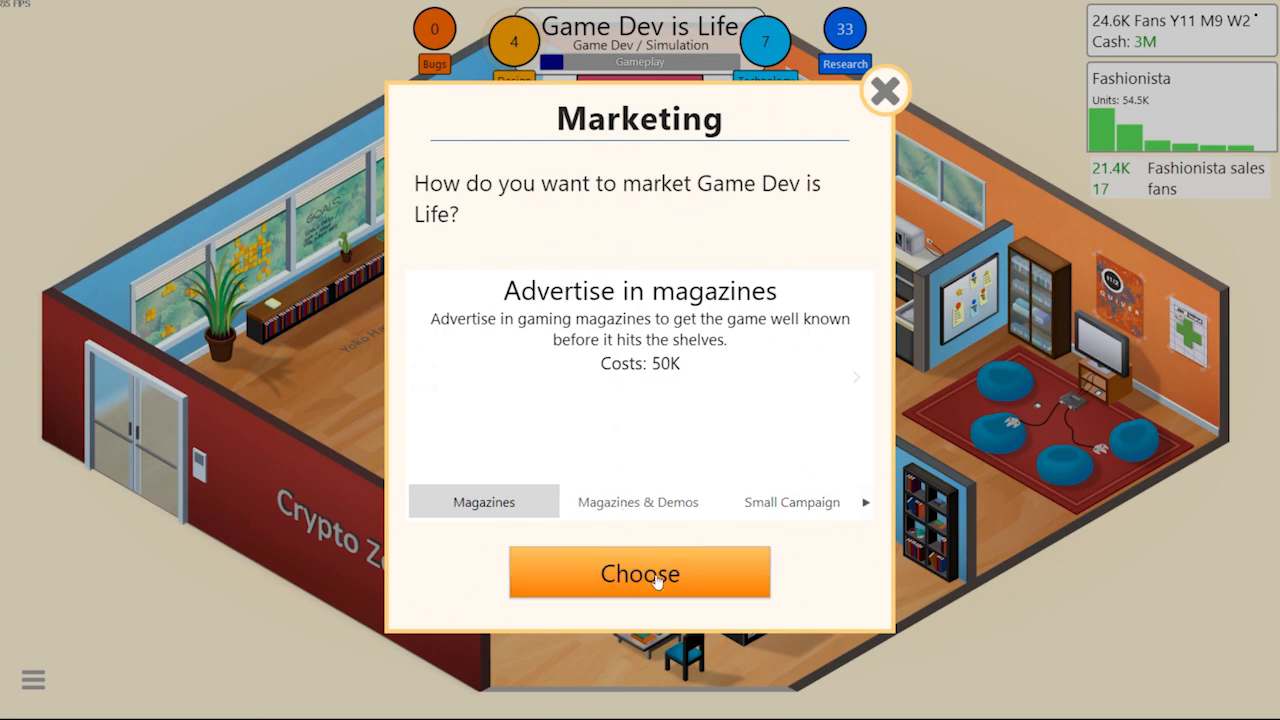
Buy magazine advertising and confirm Bill Bright on Dialogues for development stage 2
left_click(639, 573)
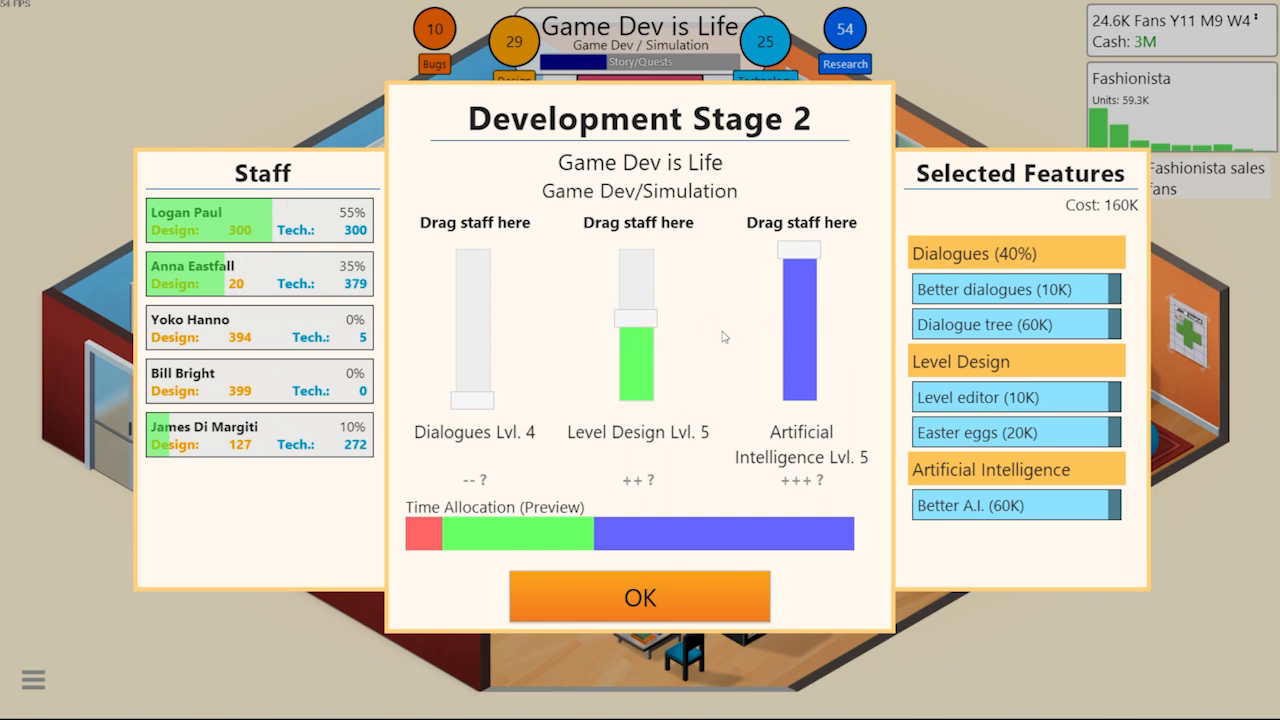
mouse_move(542, 327)
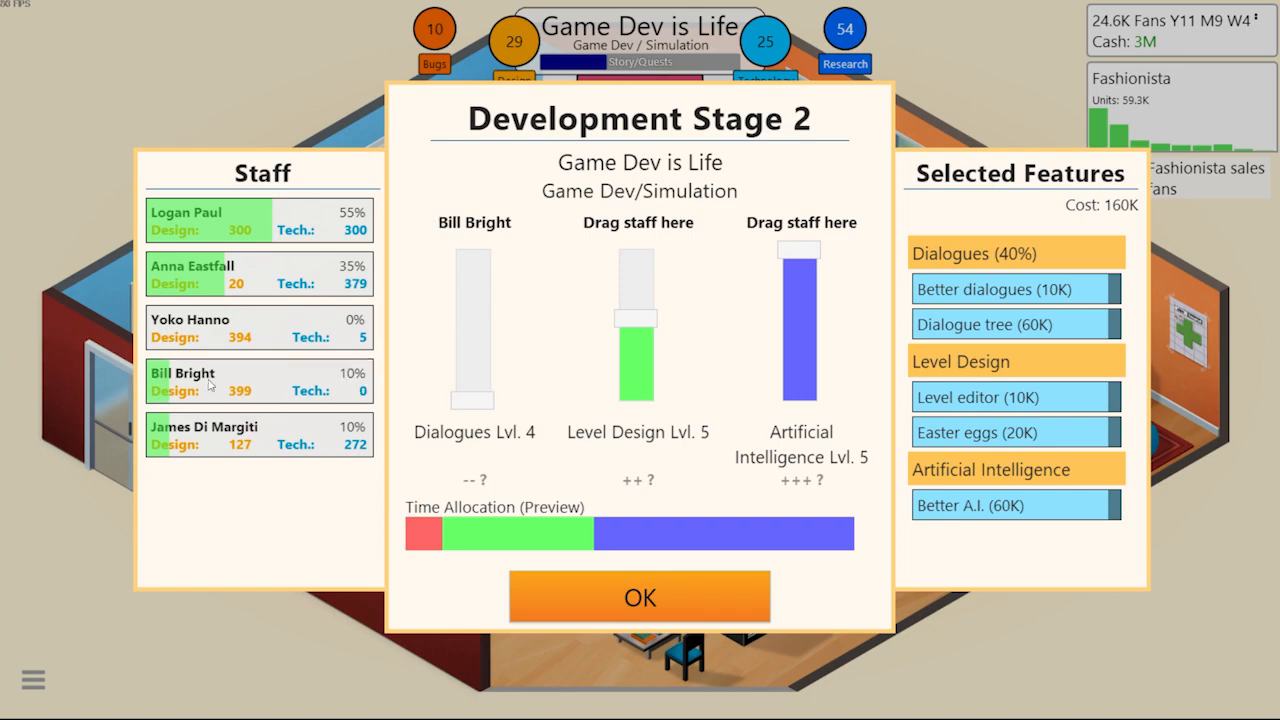
left_click(639, 596)
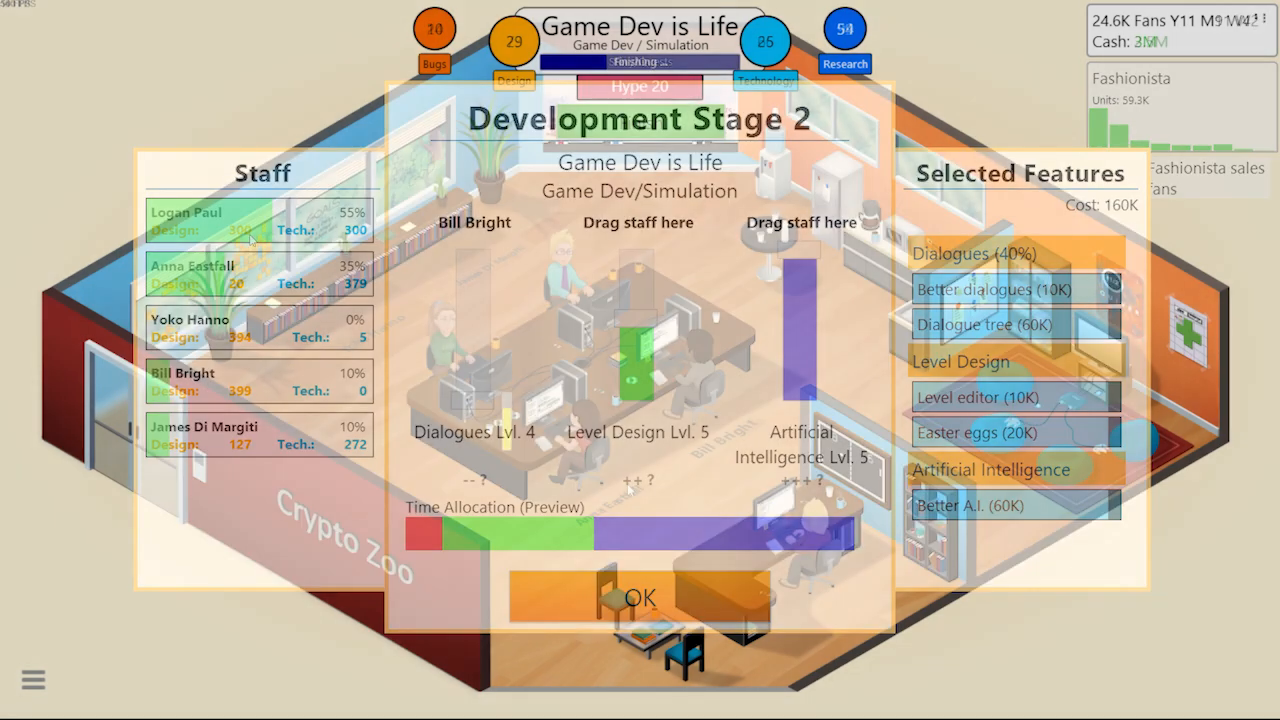
left_click(639, 597)
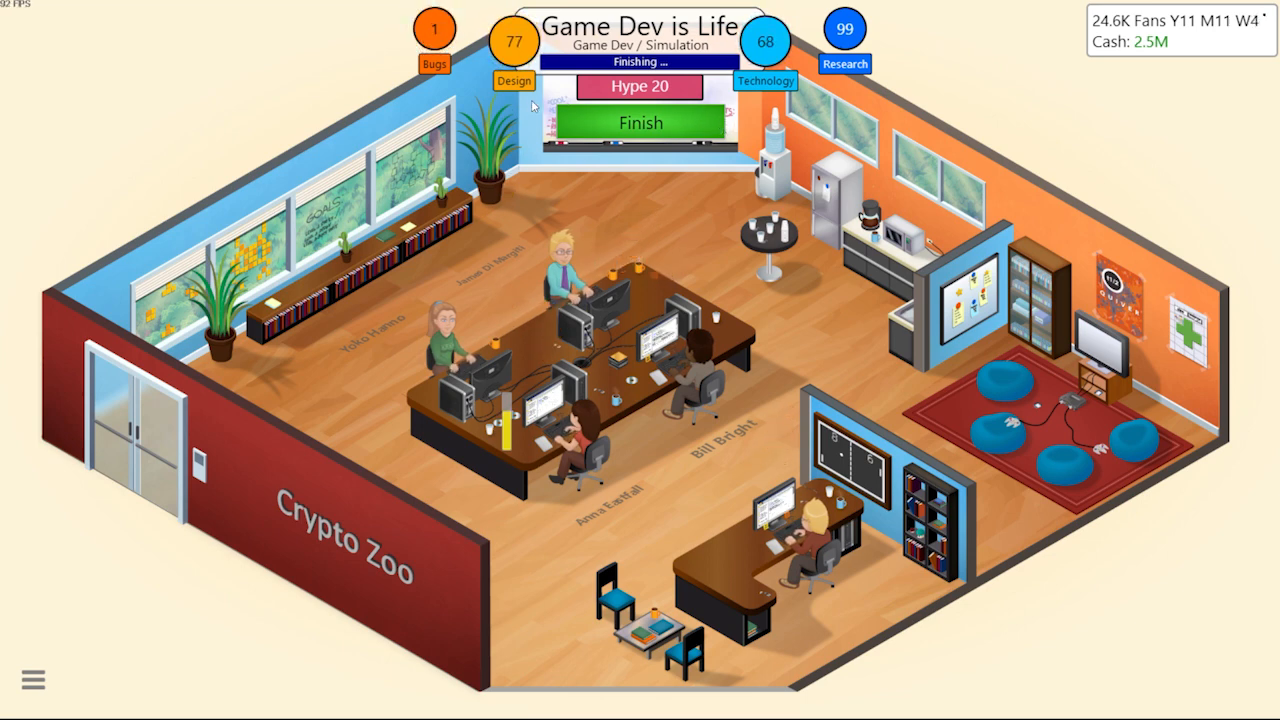
Finish Game Dev is Life, review the experience report, and release it
left_click(639, 123)
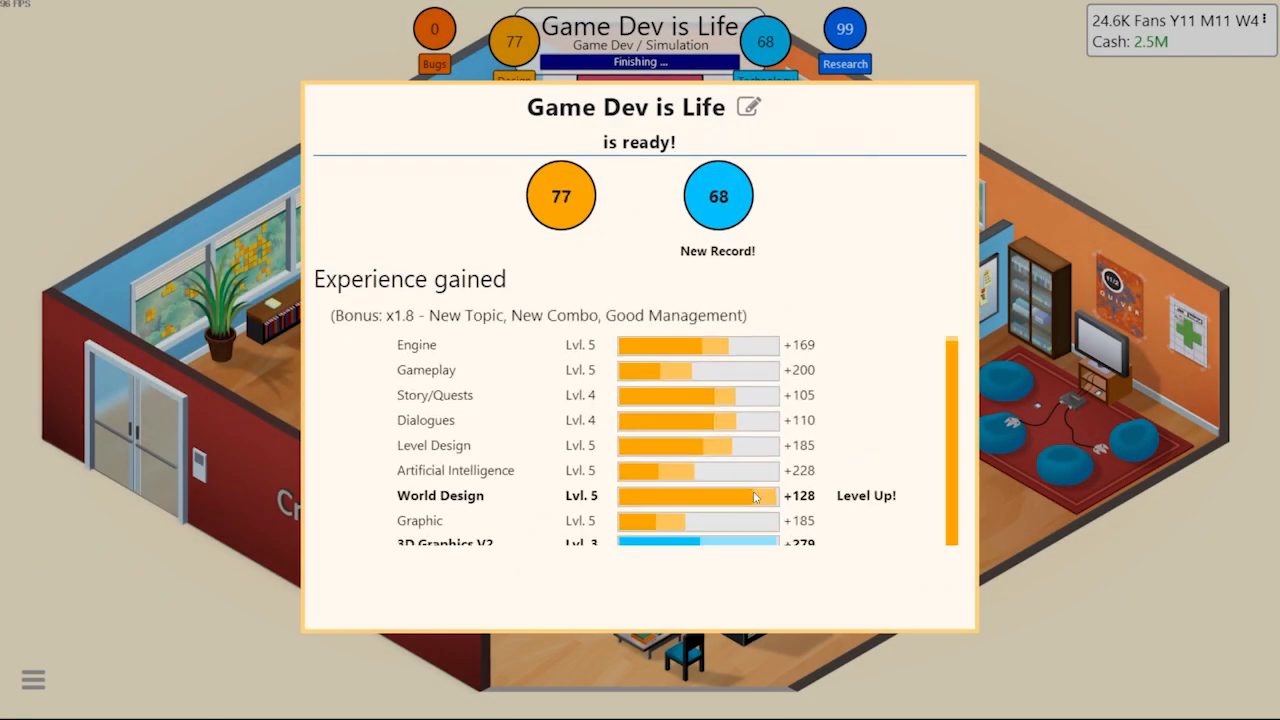
scroll("down", 3)
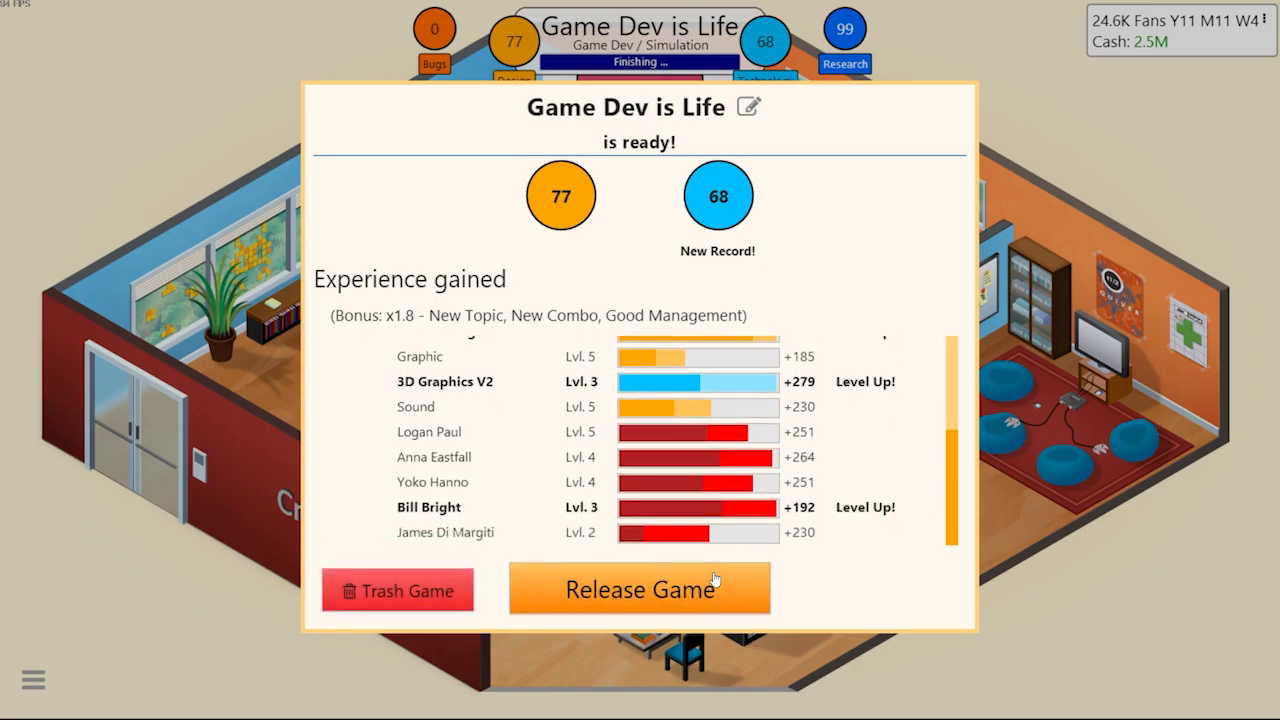
left_click(640, 589)
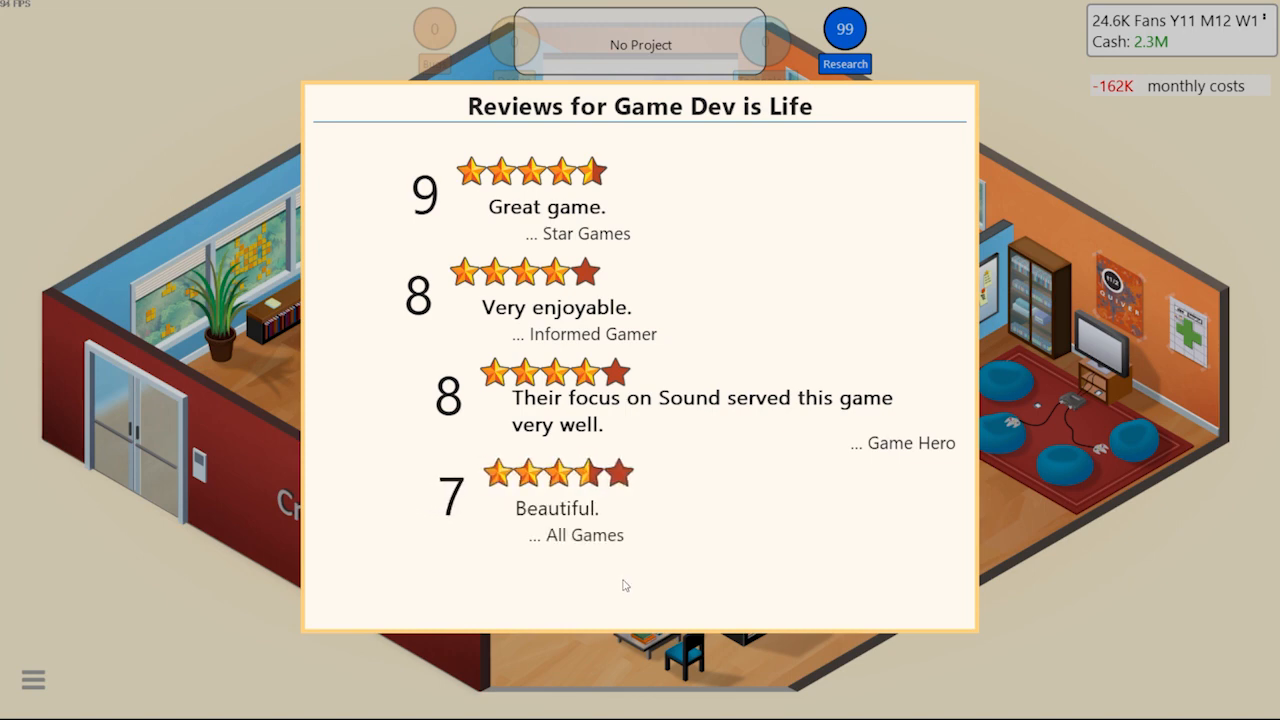
mouse_move(639, 593)
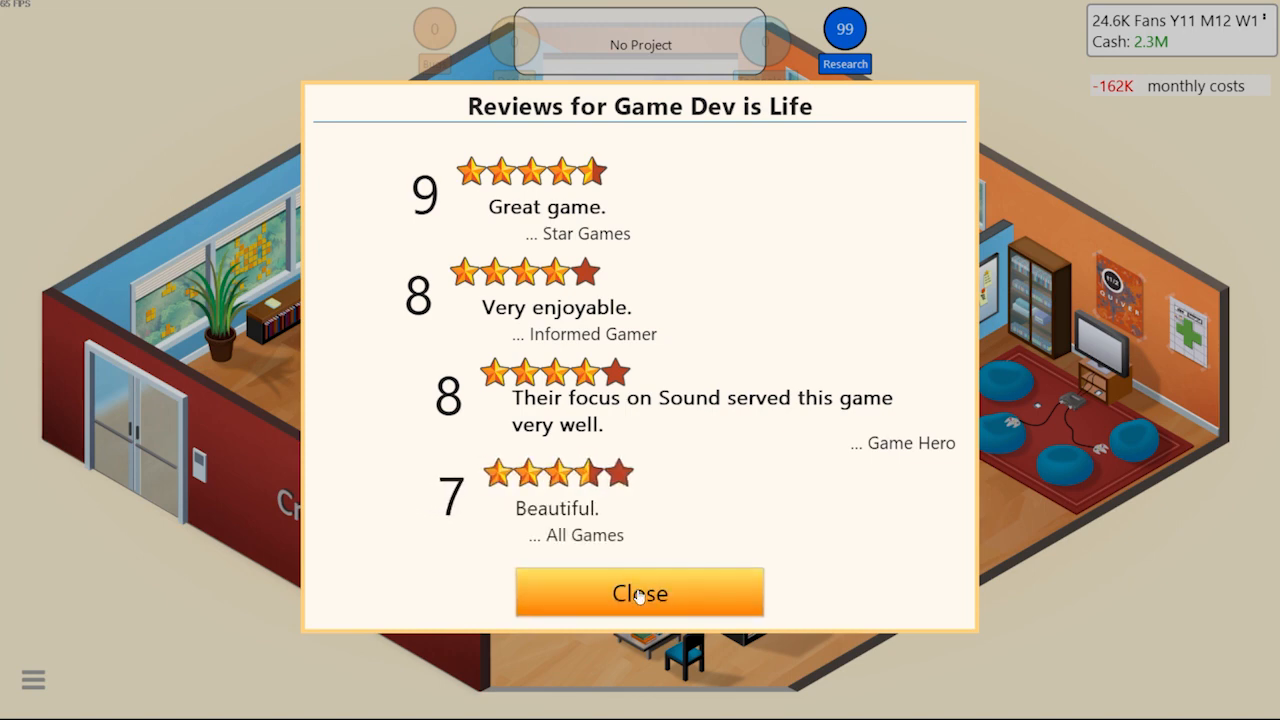
Accept the Surgery/Casual contract and start 'Nintenling Surg man sim' on DogeCoin
left_click(639, 593)
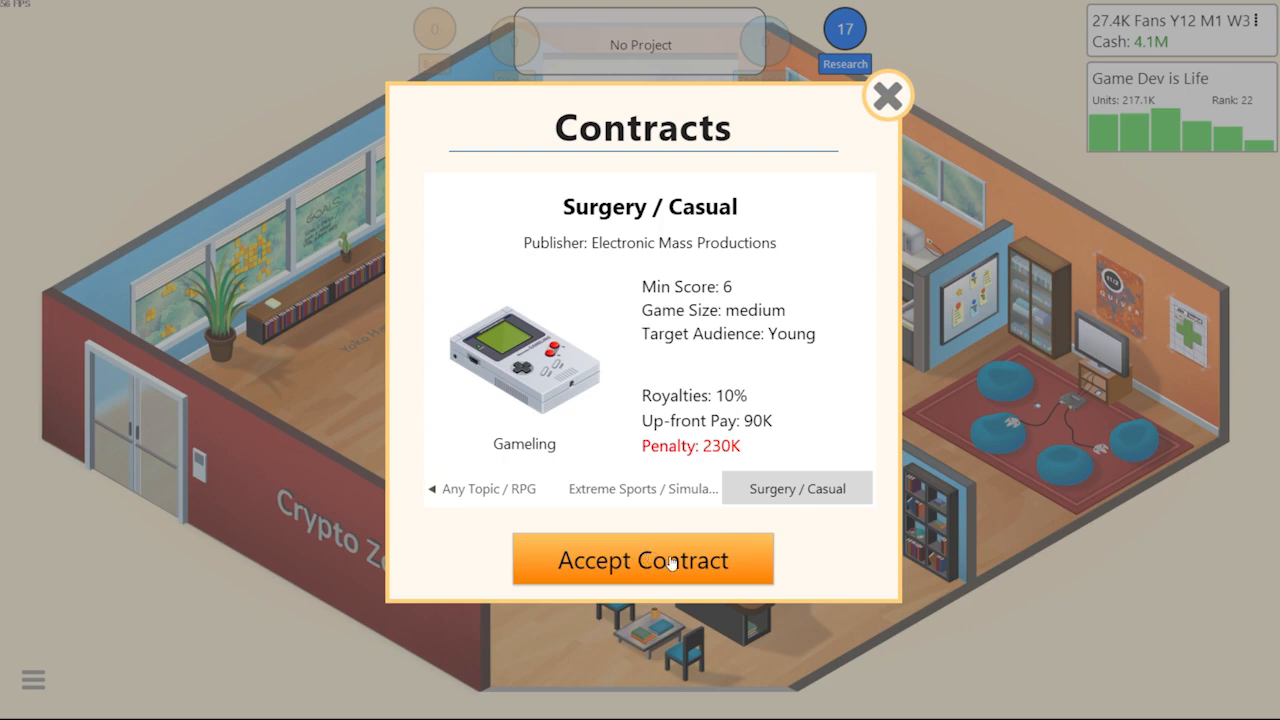
left_click(642, 559)
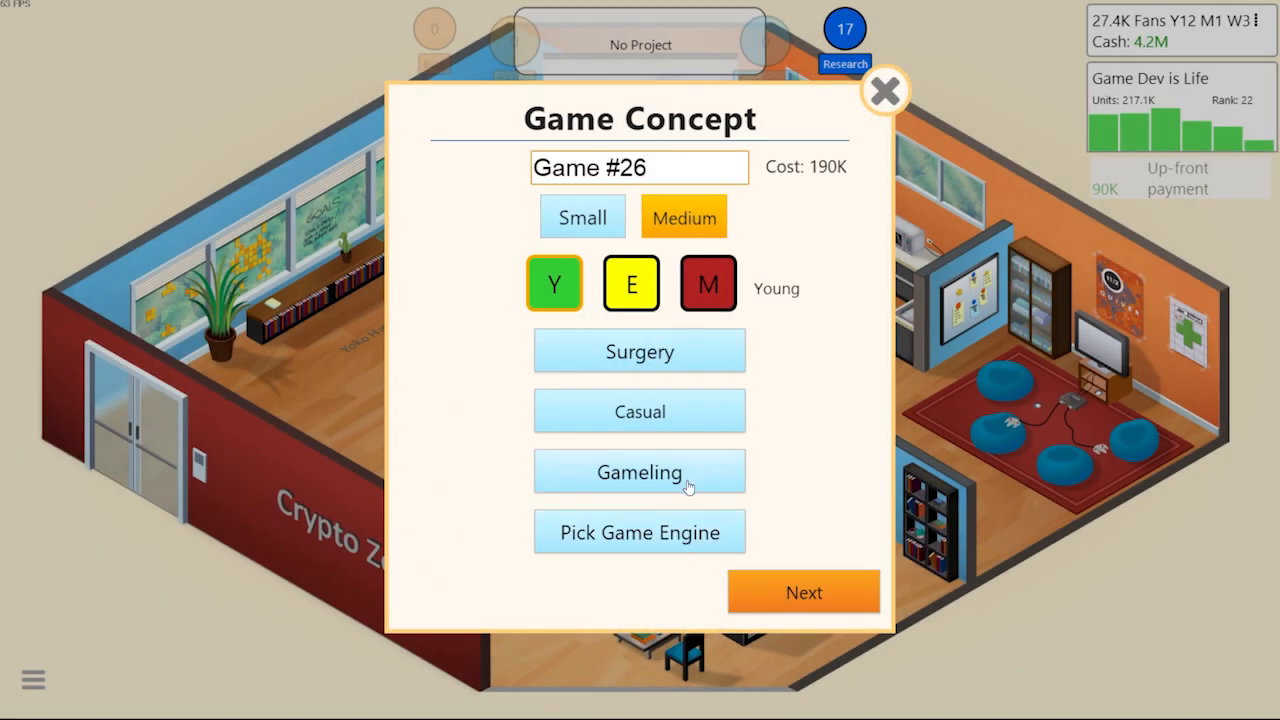
left_click(639, 531)
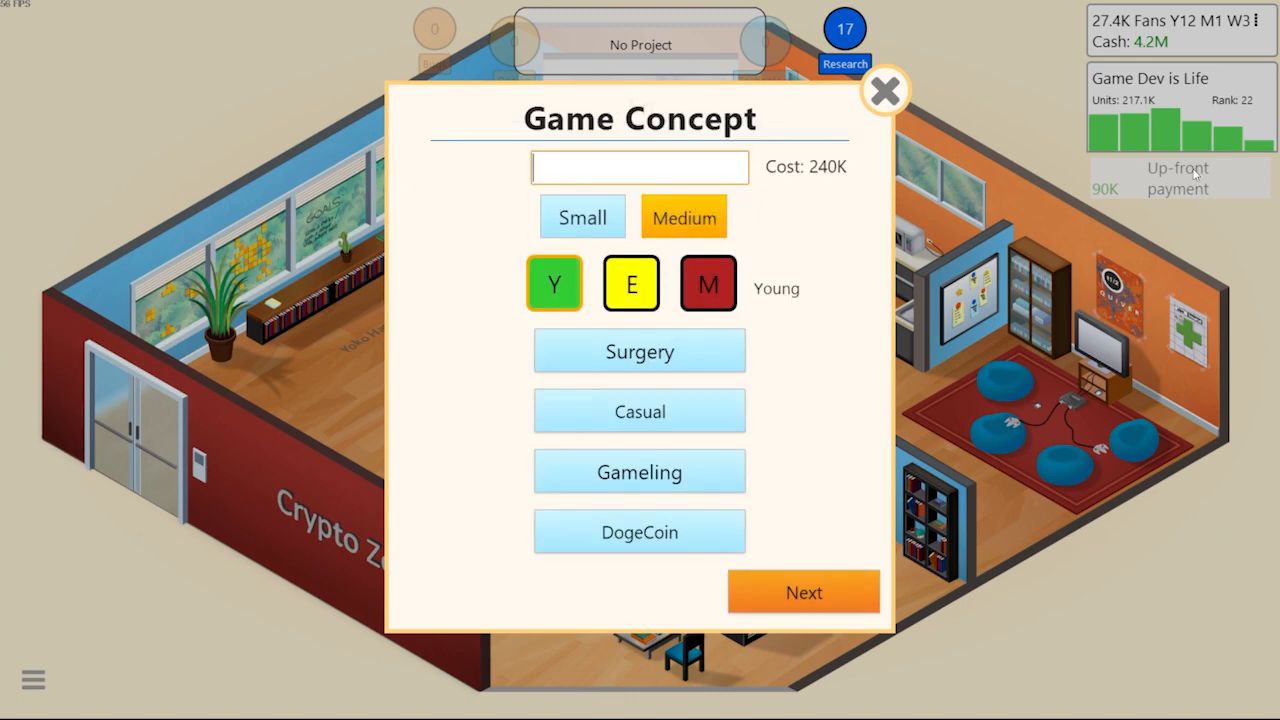
type("Nintenling")
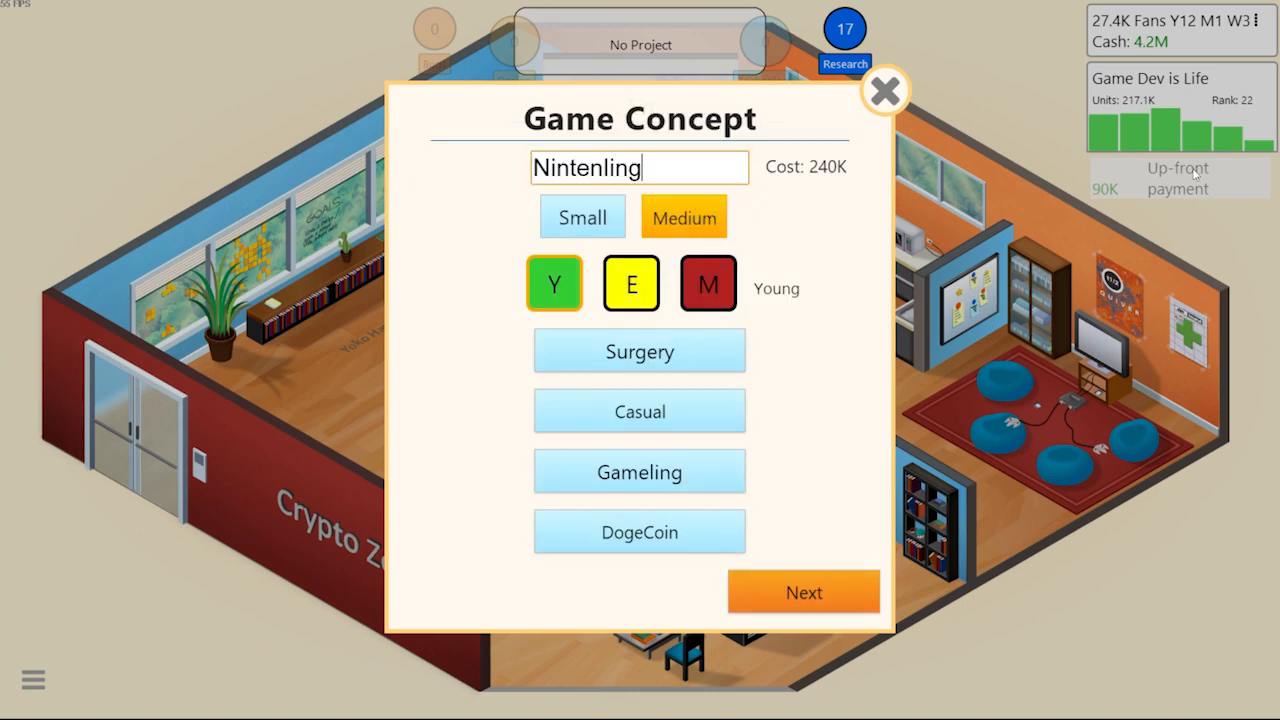
type("Su")
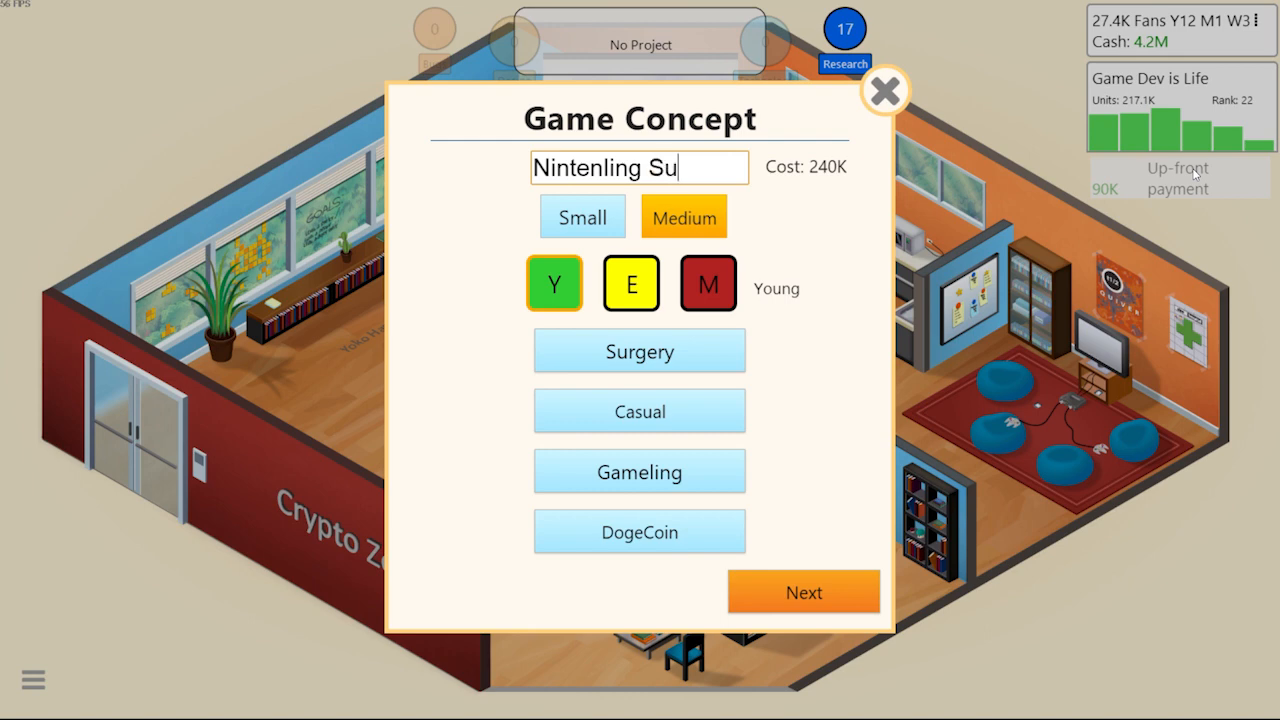
type("rg man sim")
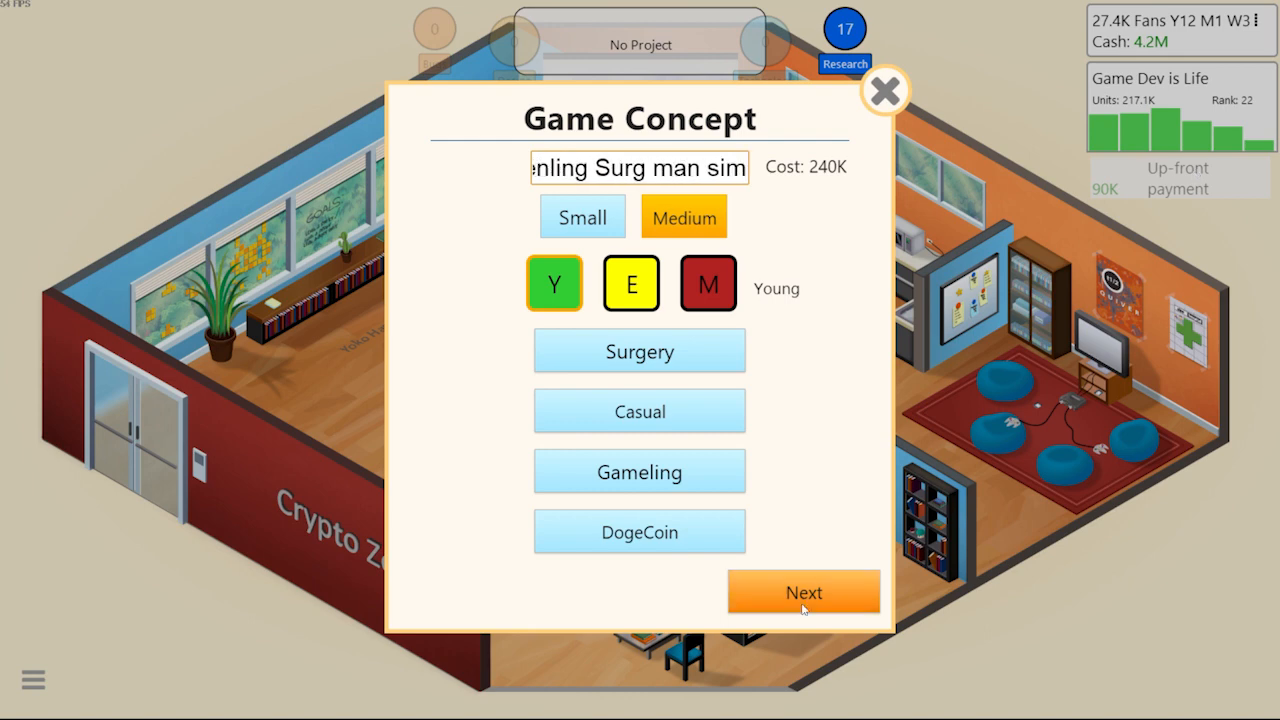
left_click(803, 591)
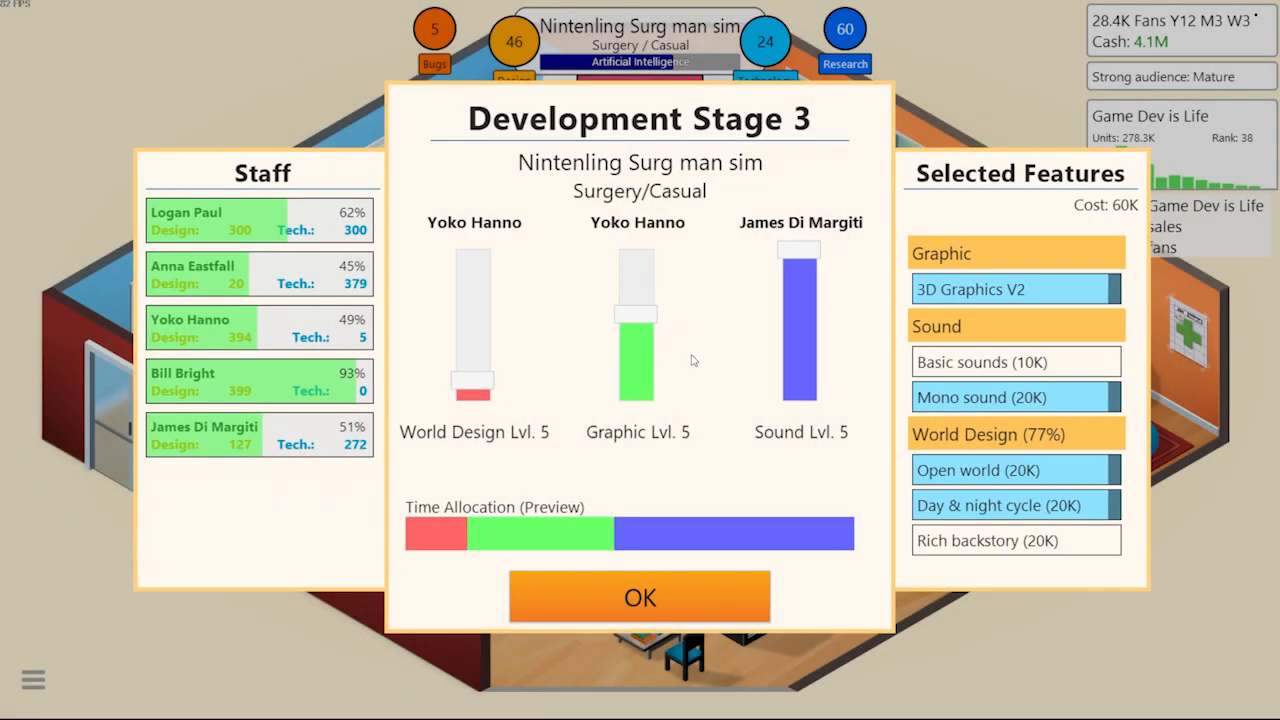
Add Rich backstory in stage 3, then dismiss the G3 convention reports
left_click(1015, 540)
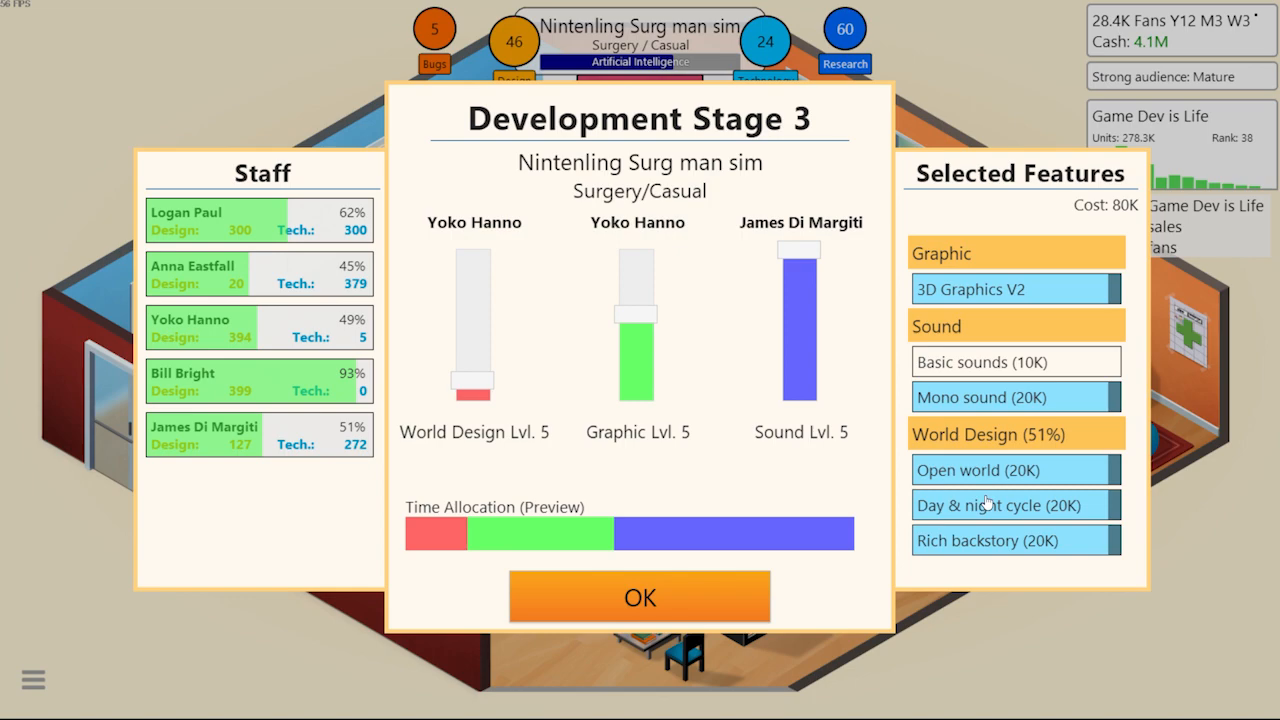
left_click(639, 596)
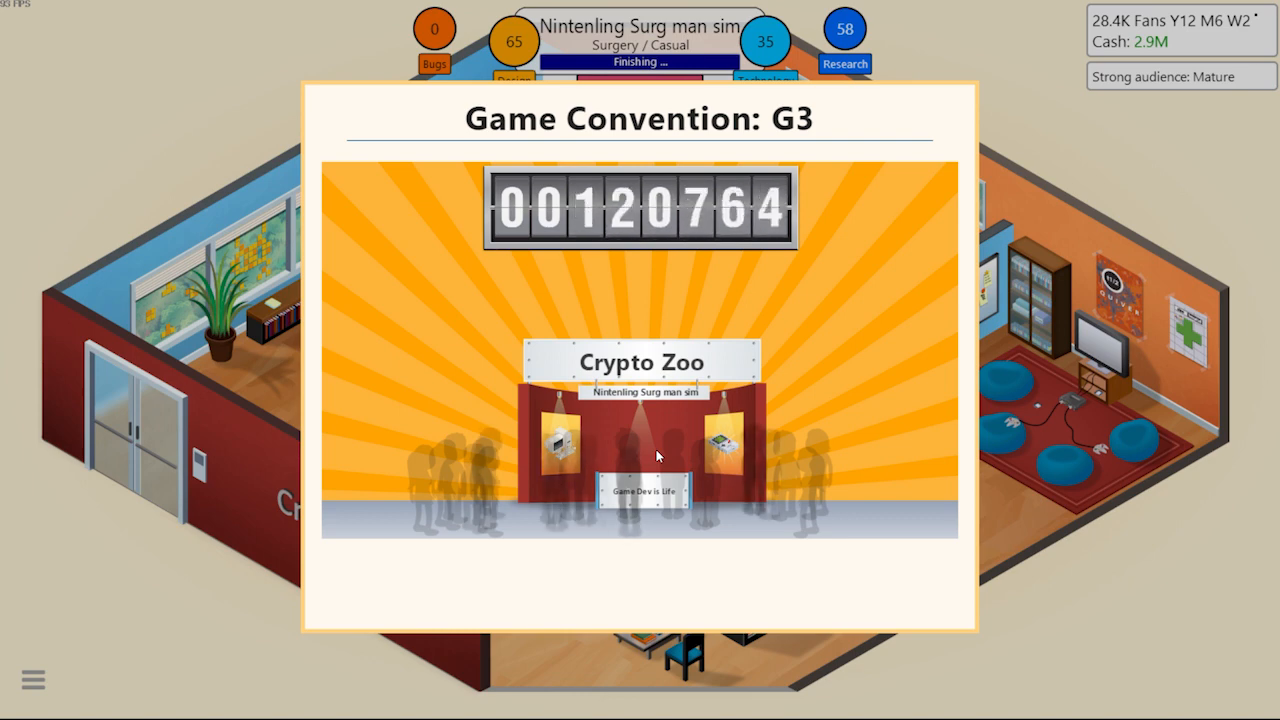
left_click(658, 456)
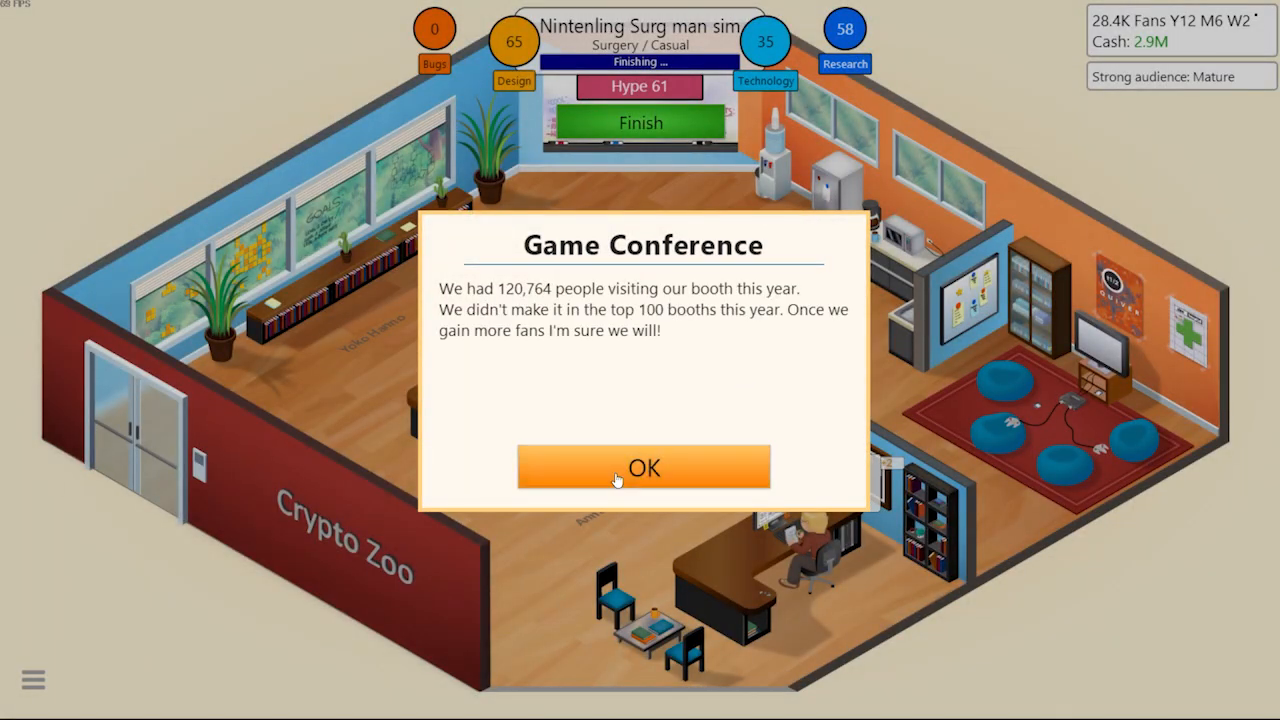
left_click(643, 467)
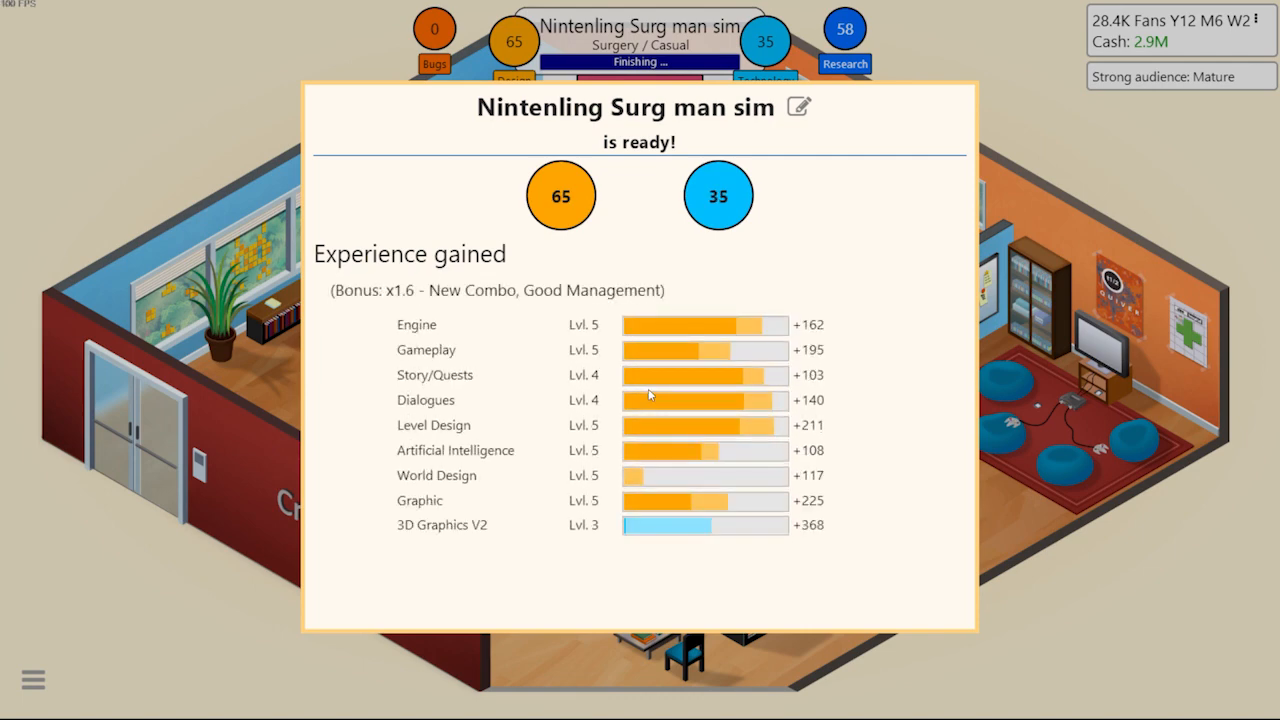
scroll("down", 3)
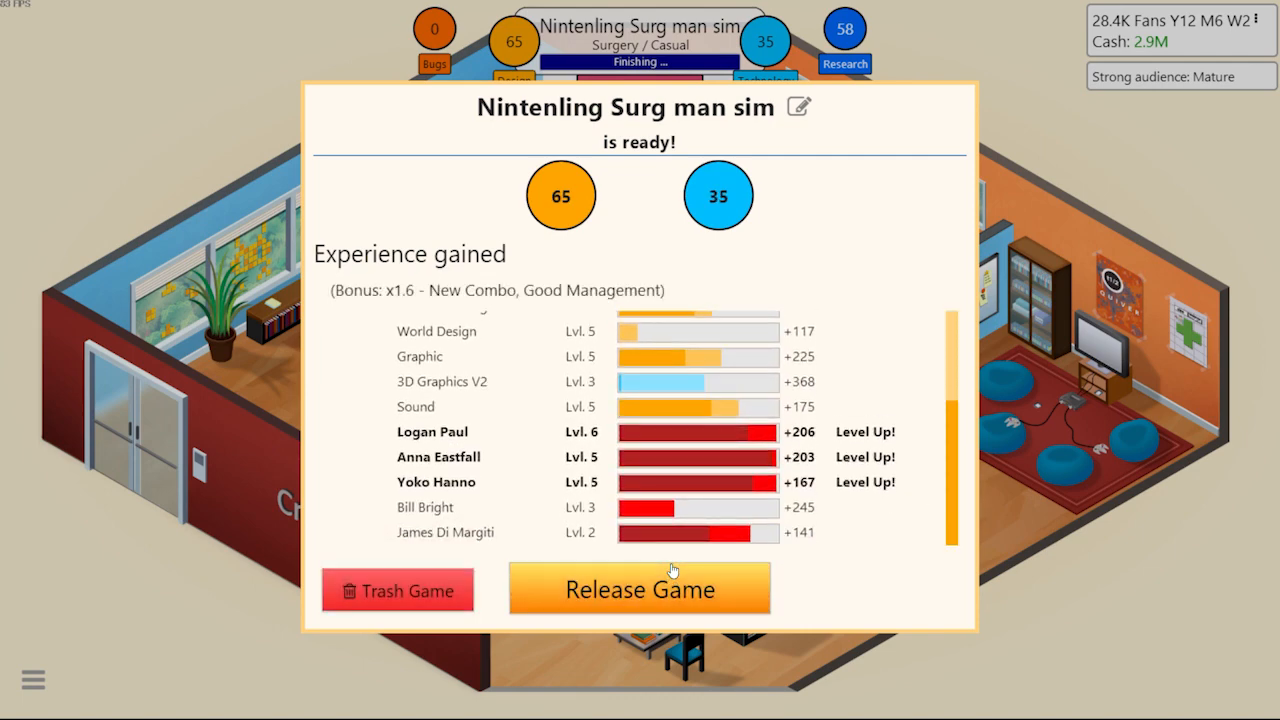
Release Nintenling Surg man sim and acknowledge the special training and review notices
left_click(639, 588)
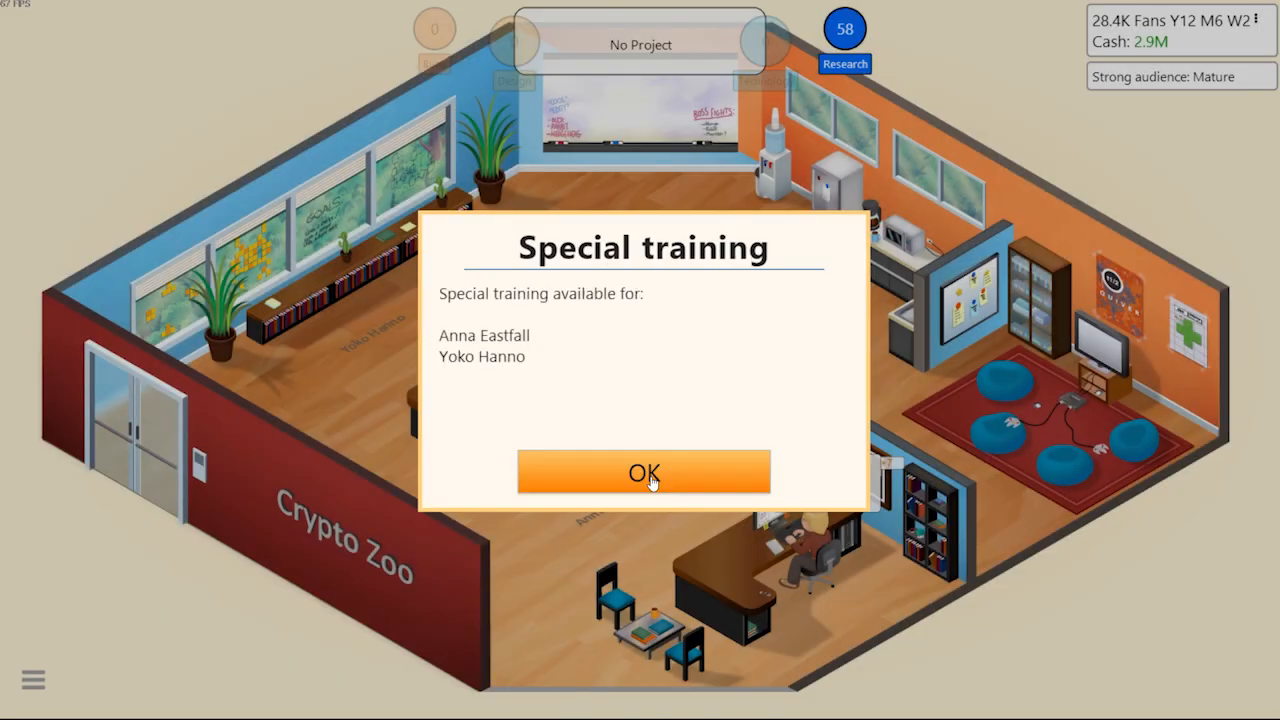
left_click(643, 472)
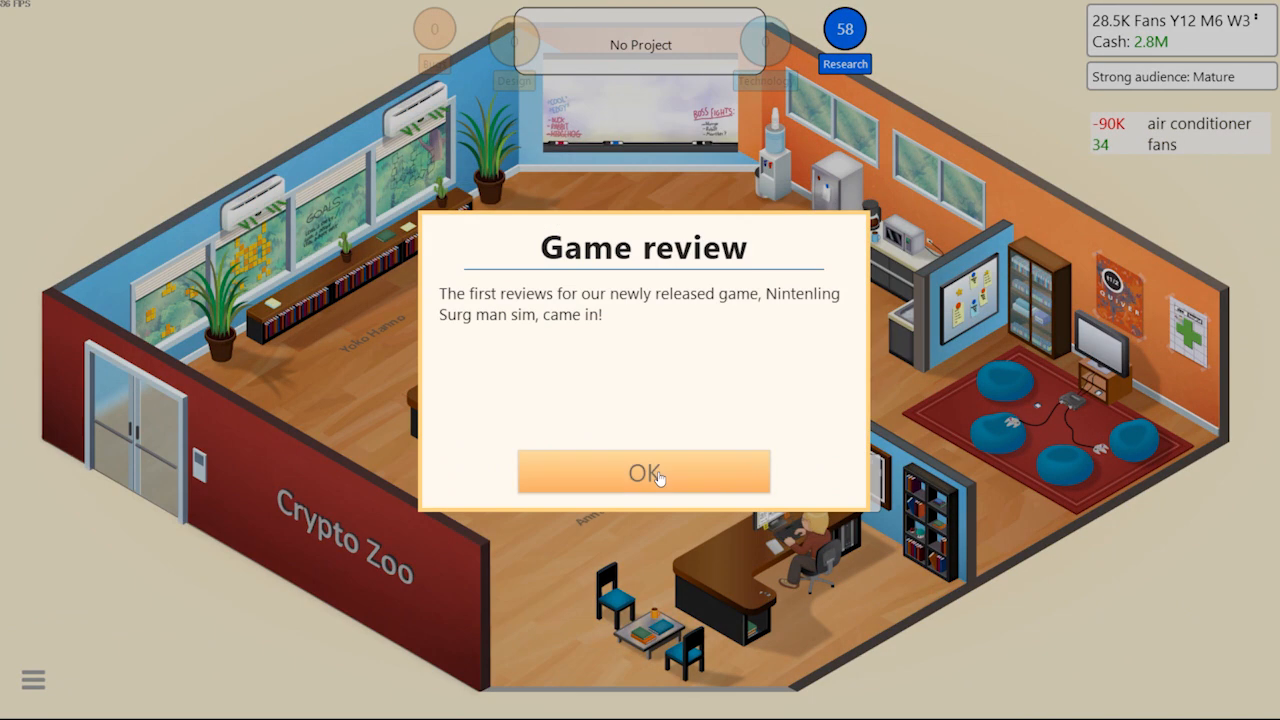
left_click(643, 471)
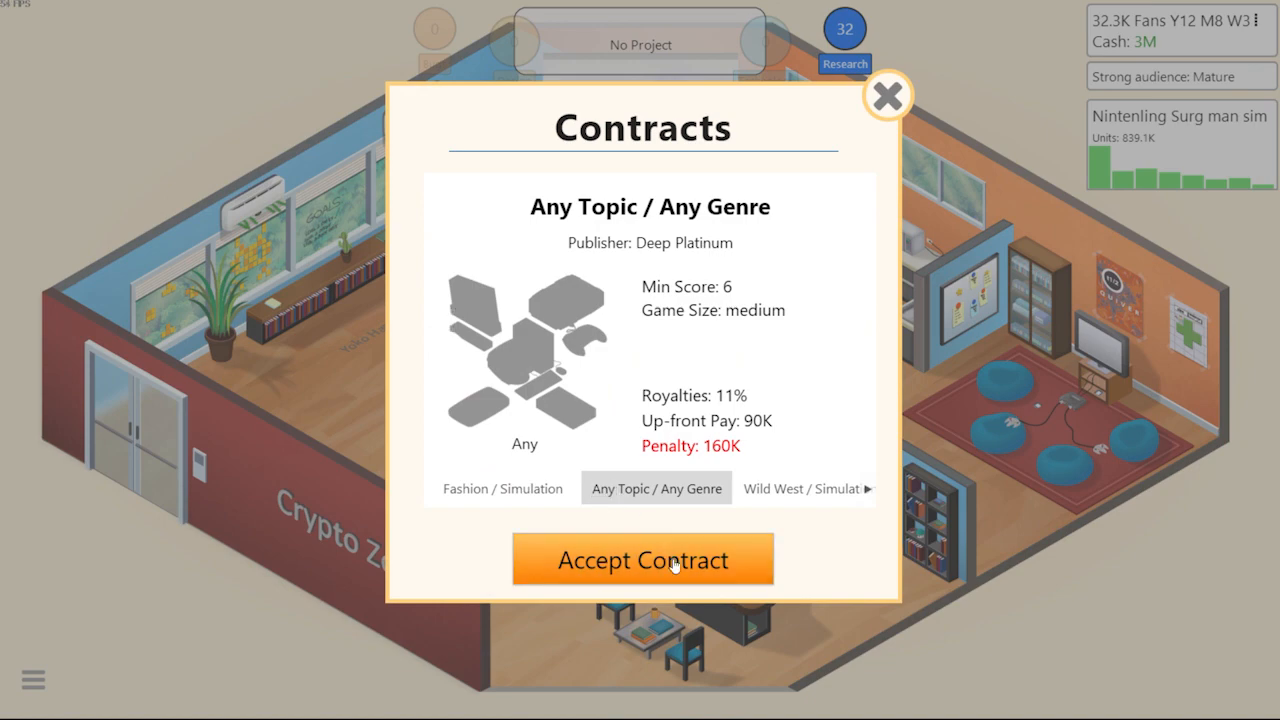
Accept the Deep Platinum contract and start 'Coll Of Booty', a Mature-rated Military game
left_click(642, 559)
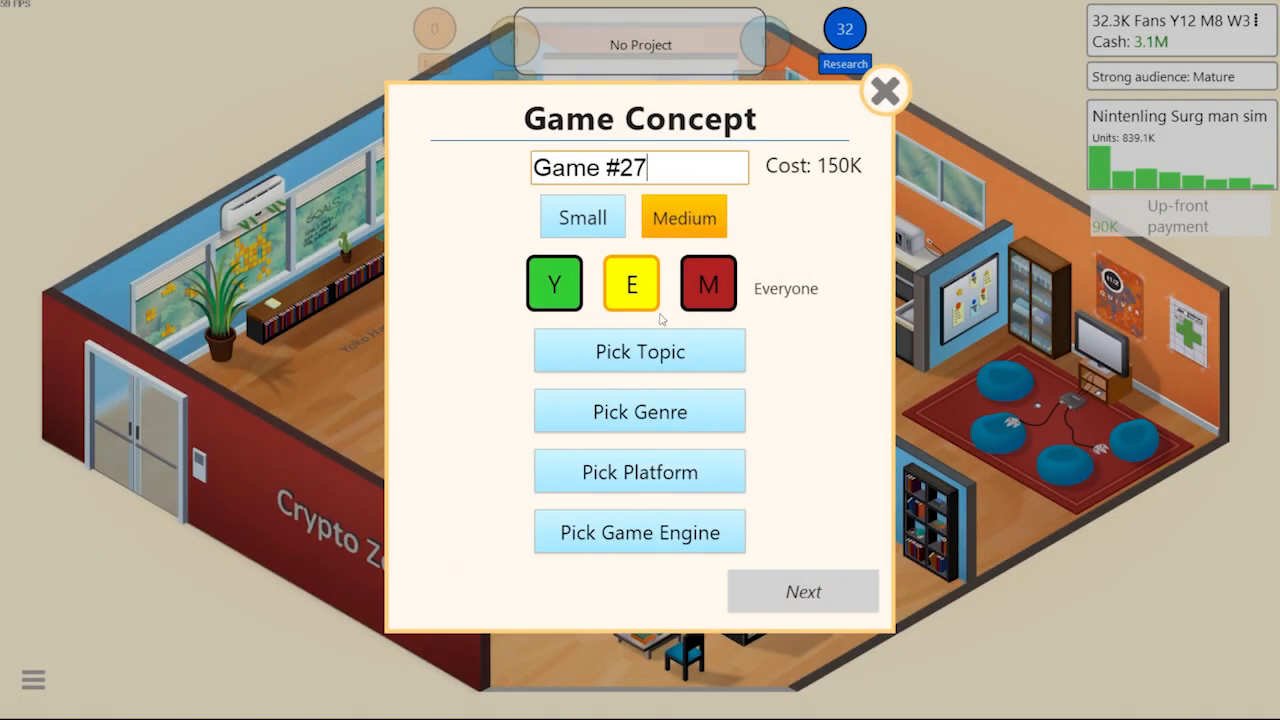
left_click(639, 351)
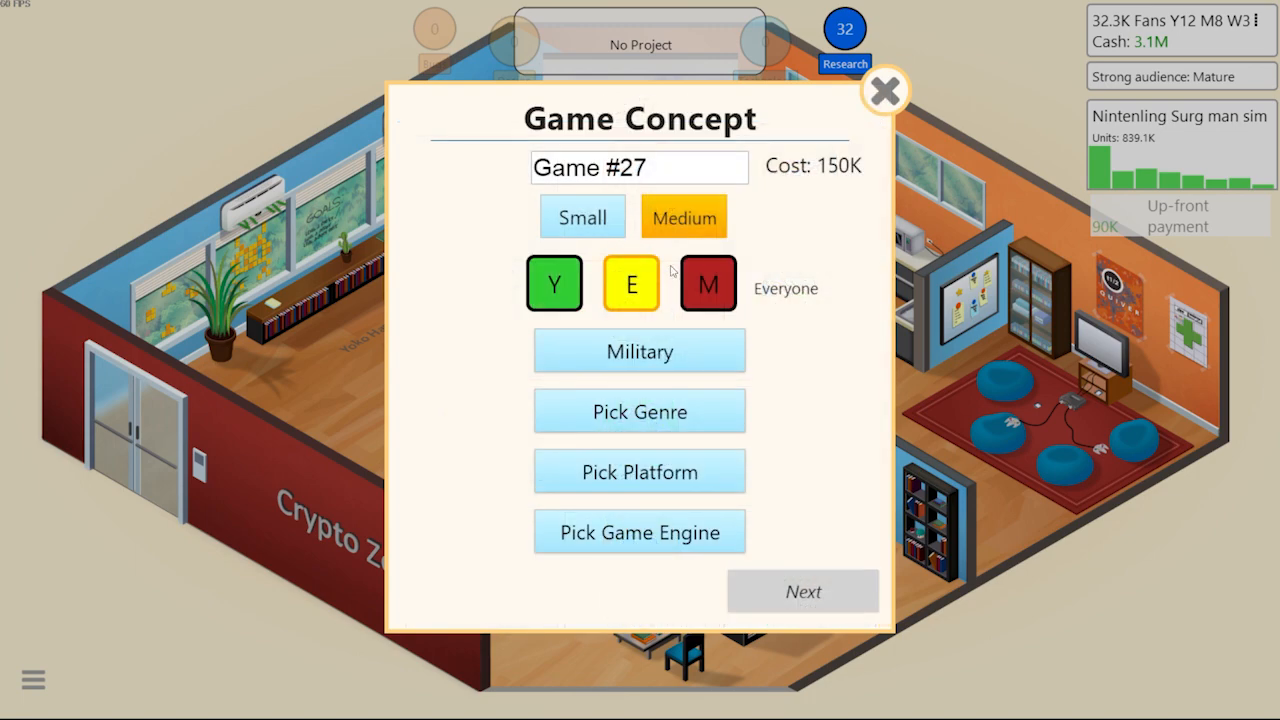
left_click(707, 283)
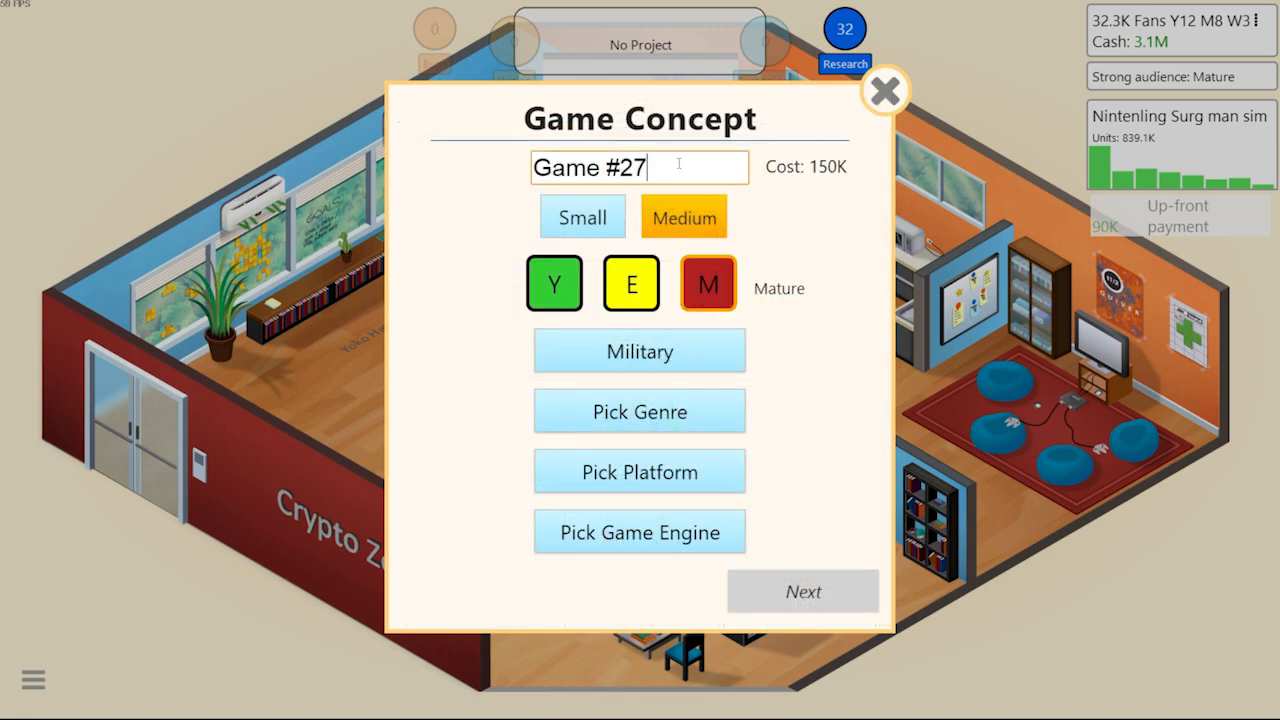
type("Coll")
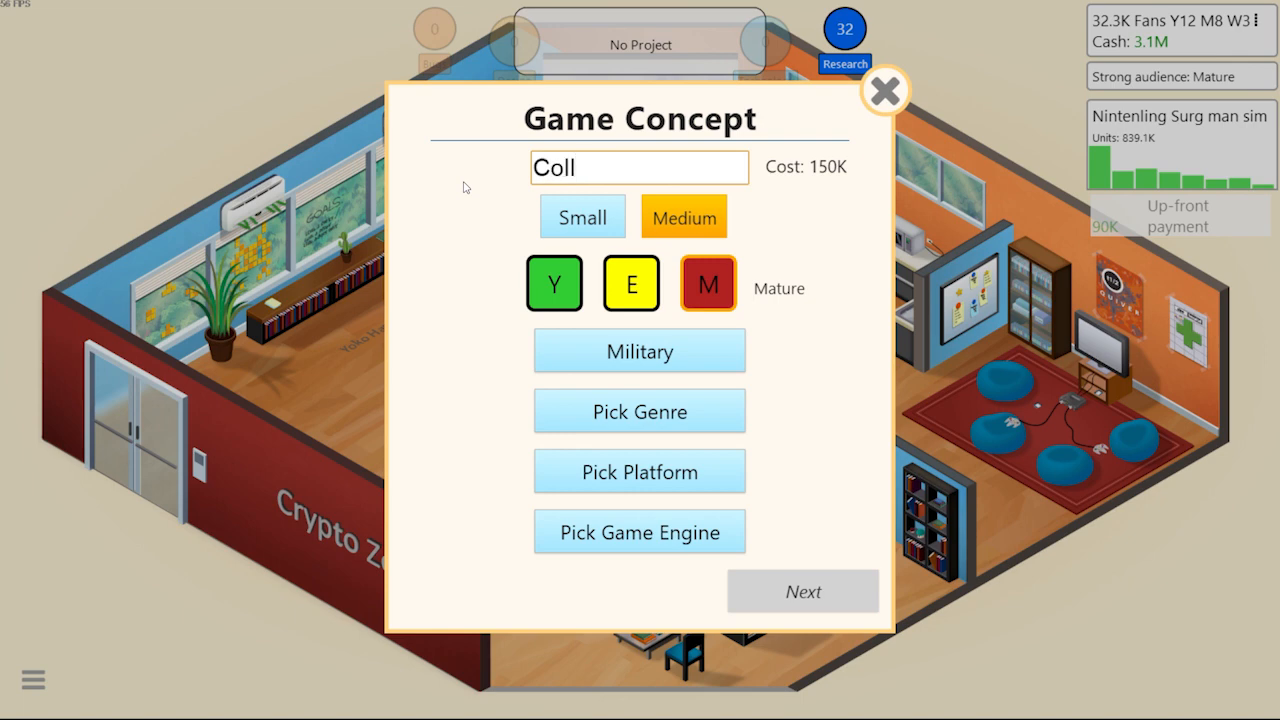
type("Of")
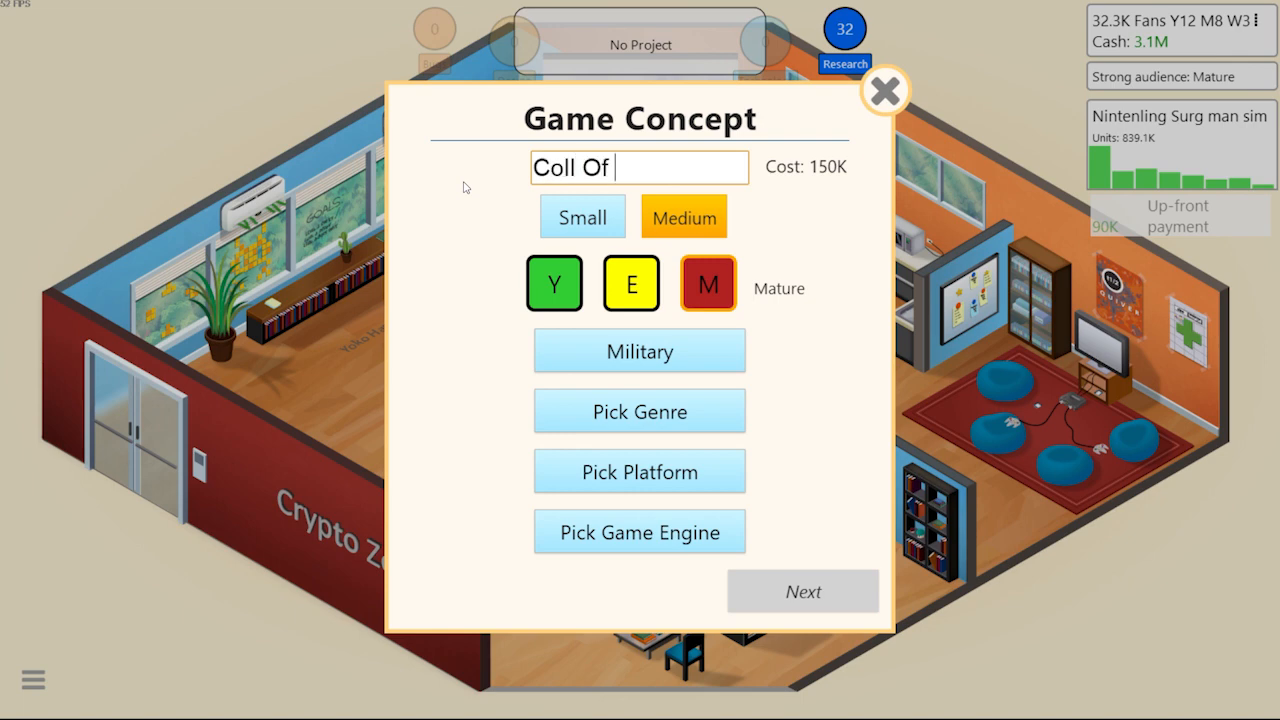
type("Booty")
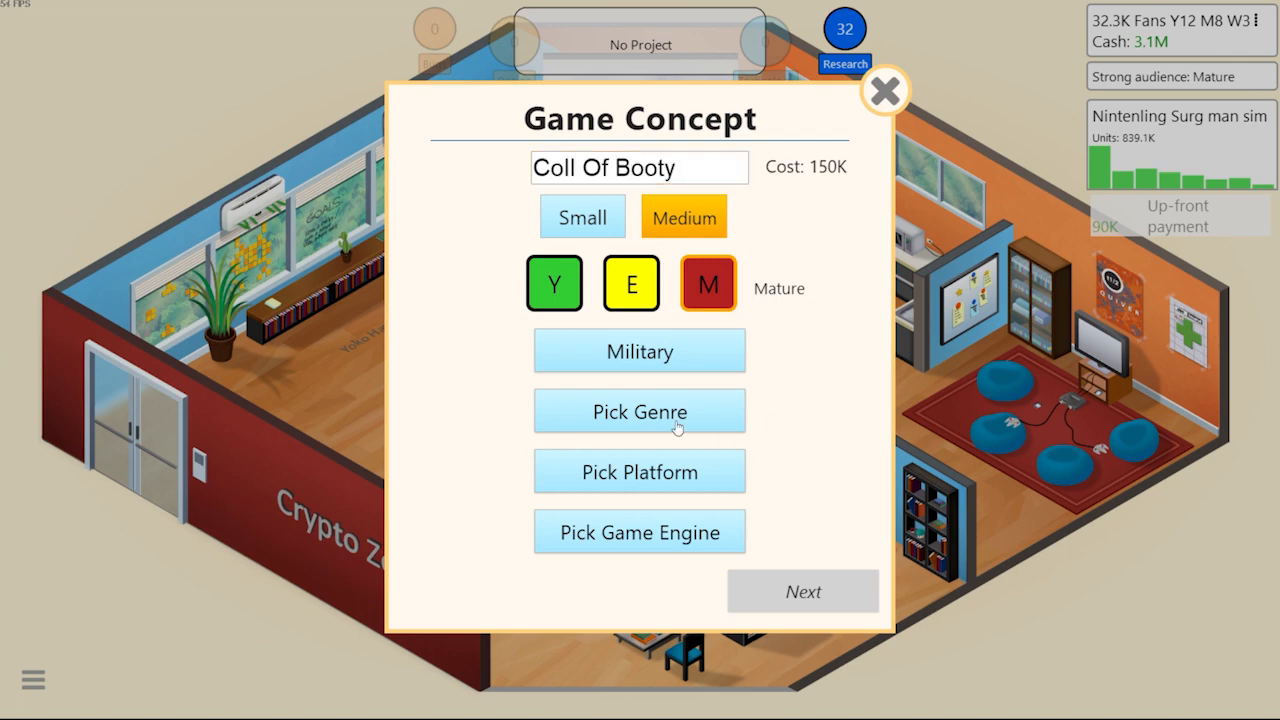
left_click(639, 471)
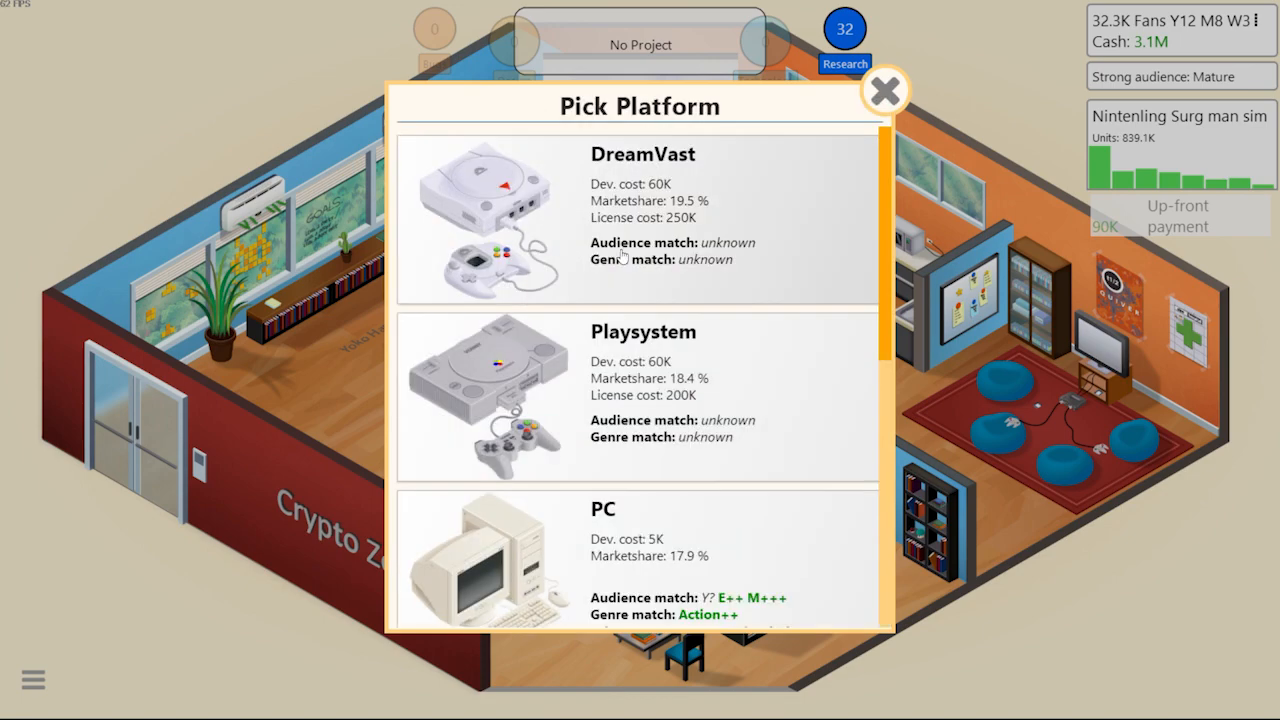
left_click(638, 558)
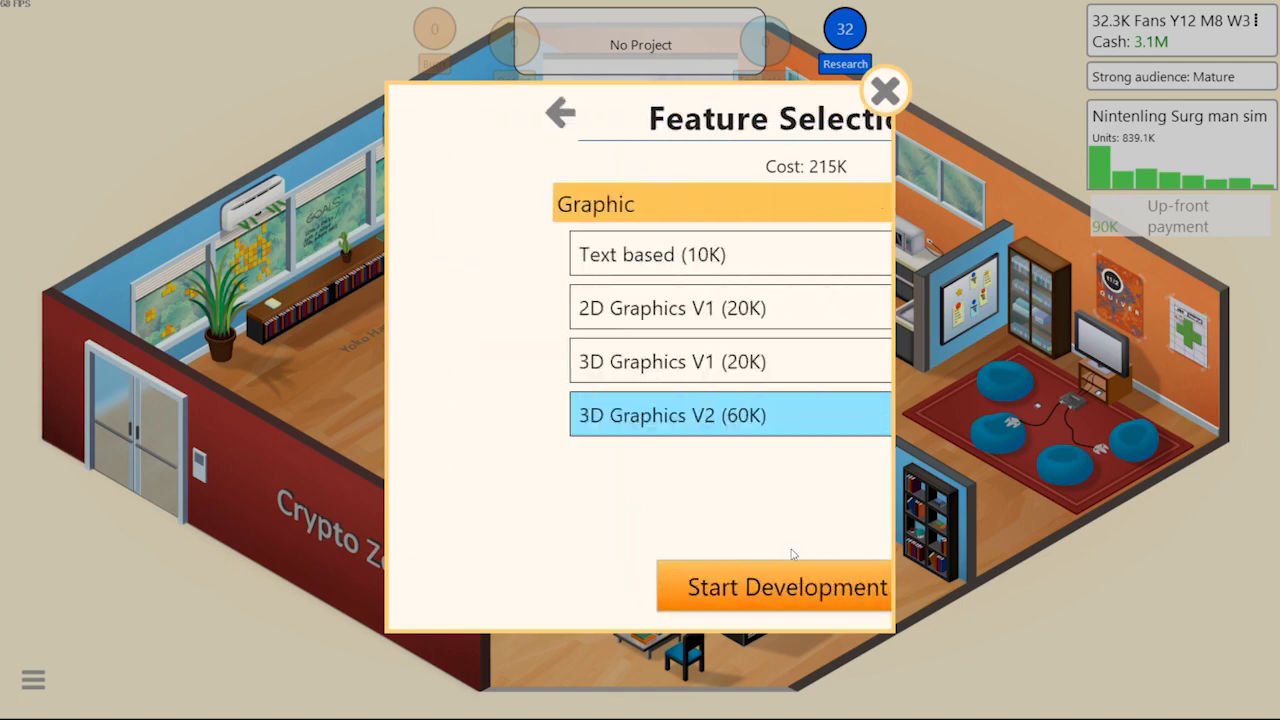
left_click(775, 586)
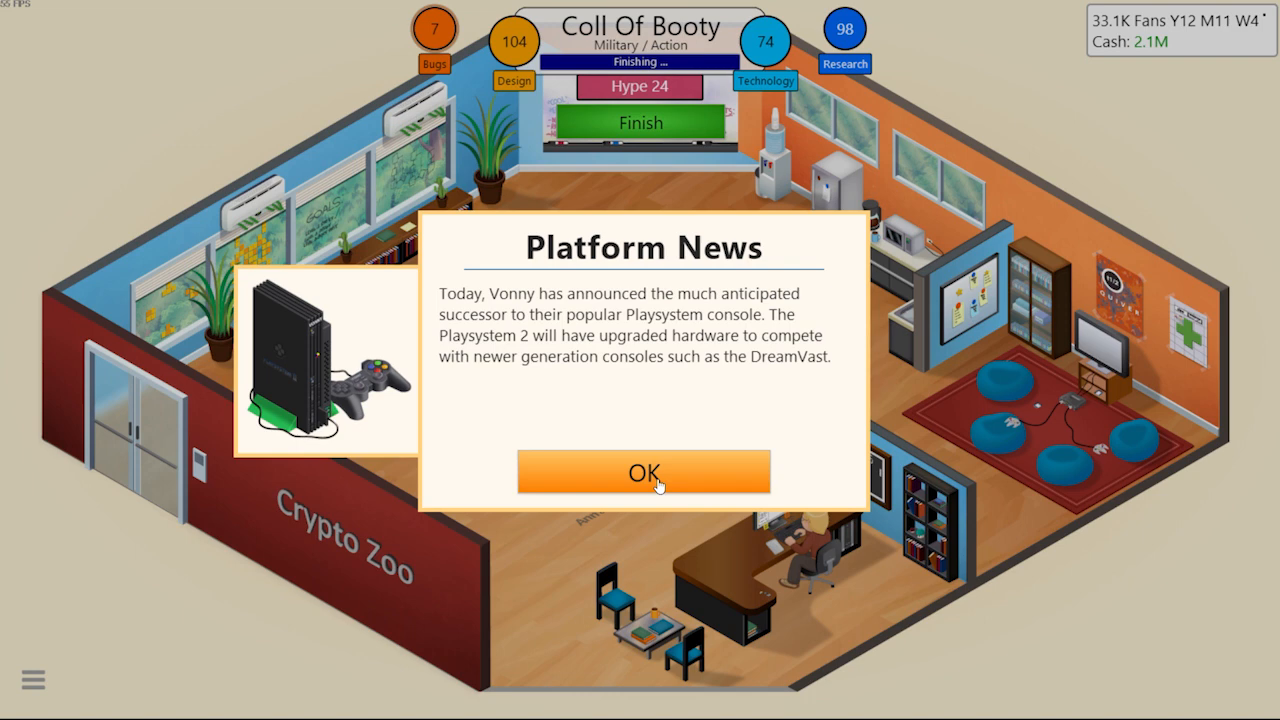
Dismiss both Playsystem 2 news dialogs and finish Coll Of Booty's development
left_click(643, 472)
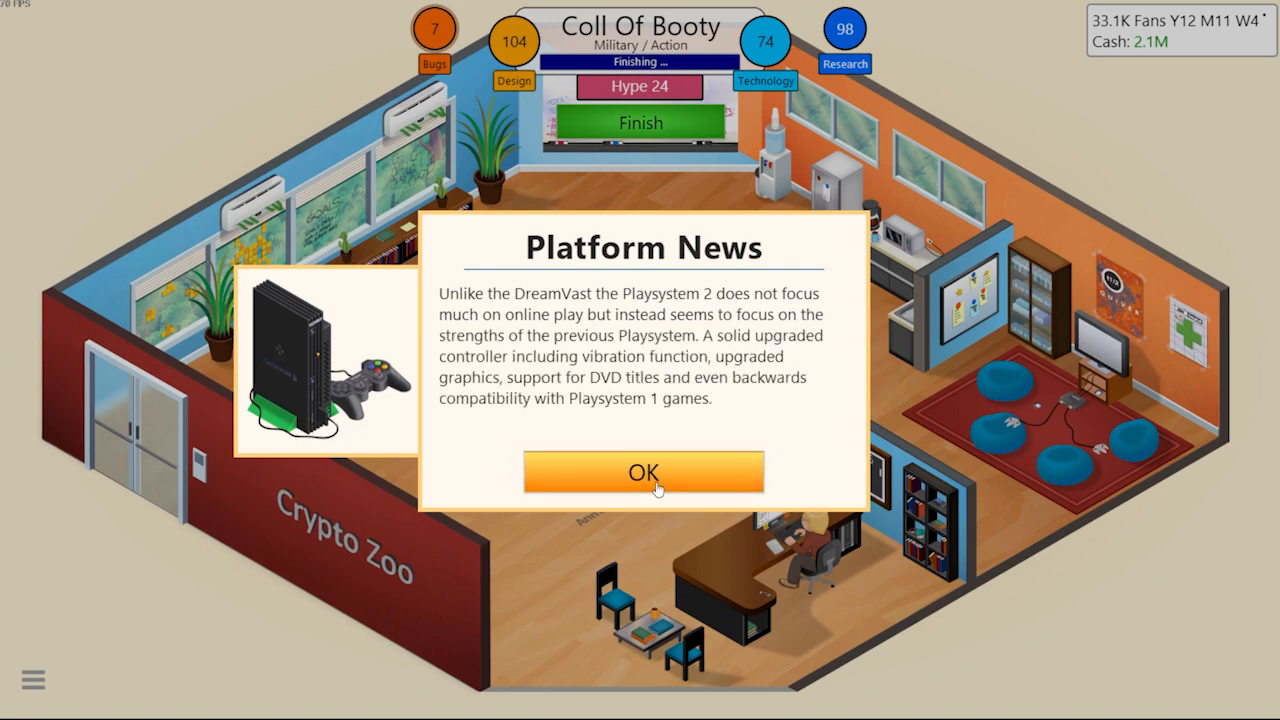
left_click(643, 472)
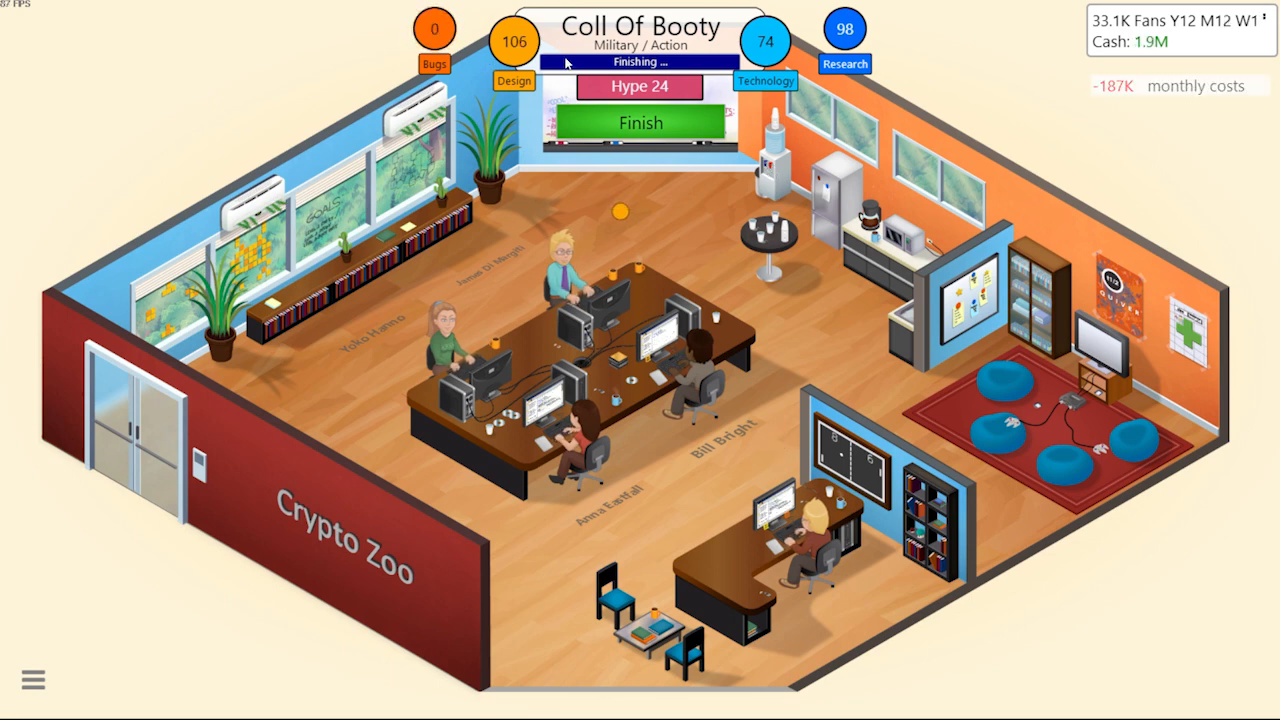
left_click(639, 122)
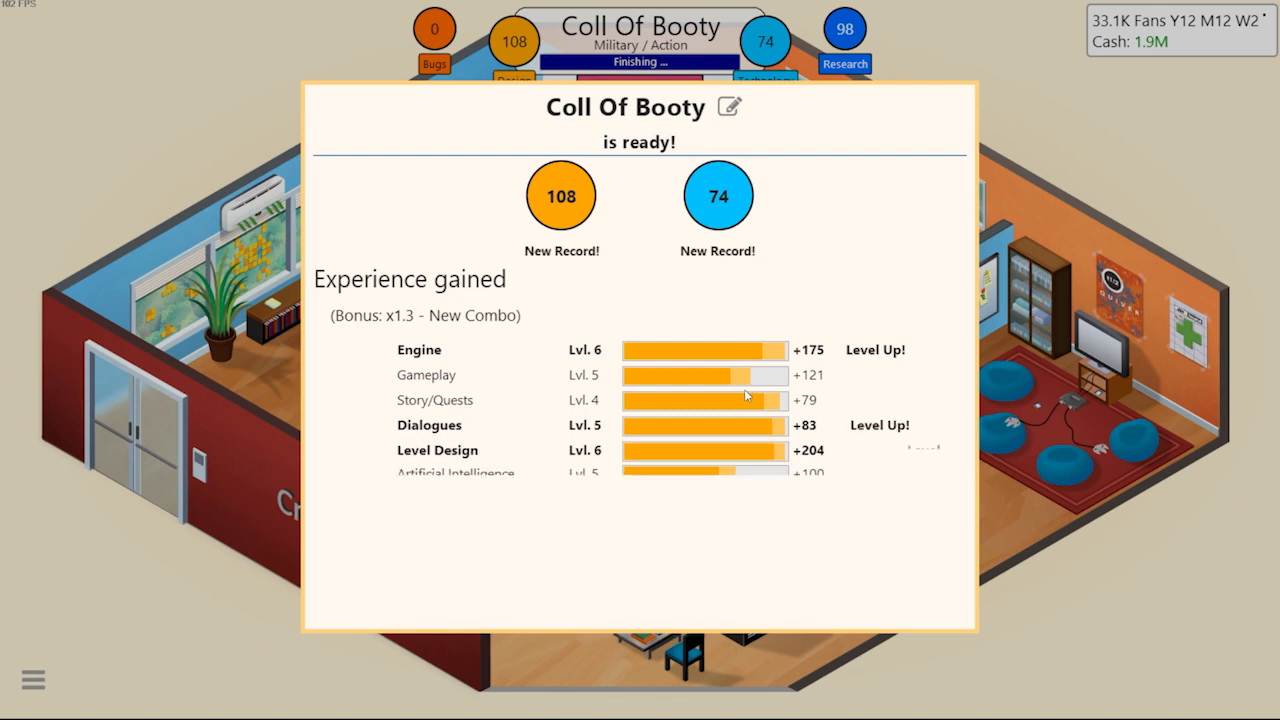
Scroll through Coll Of Booty's Experience gained list
scroll("down", 3)
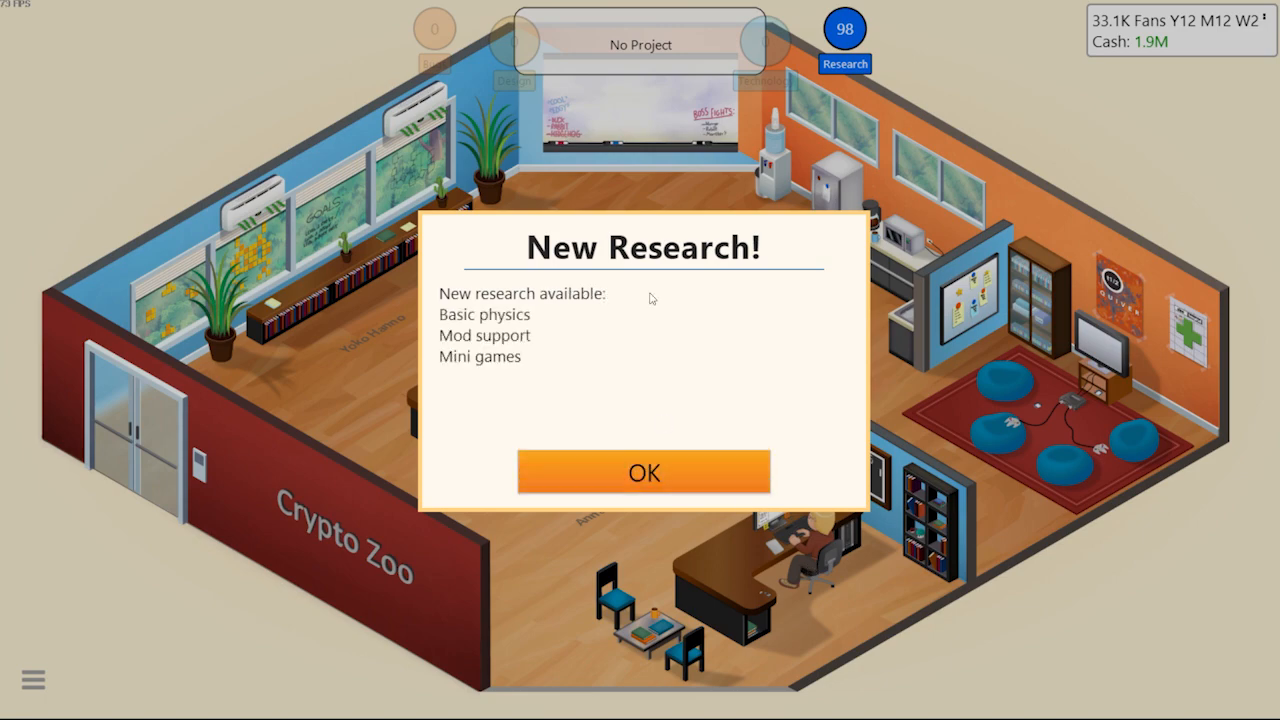
Acknowledge the new research notice and start researching Multi genre from the desk
left_click(645, 472)
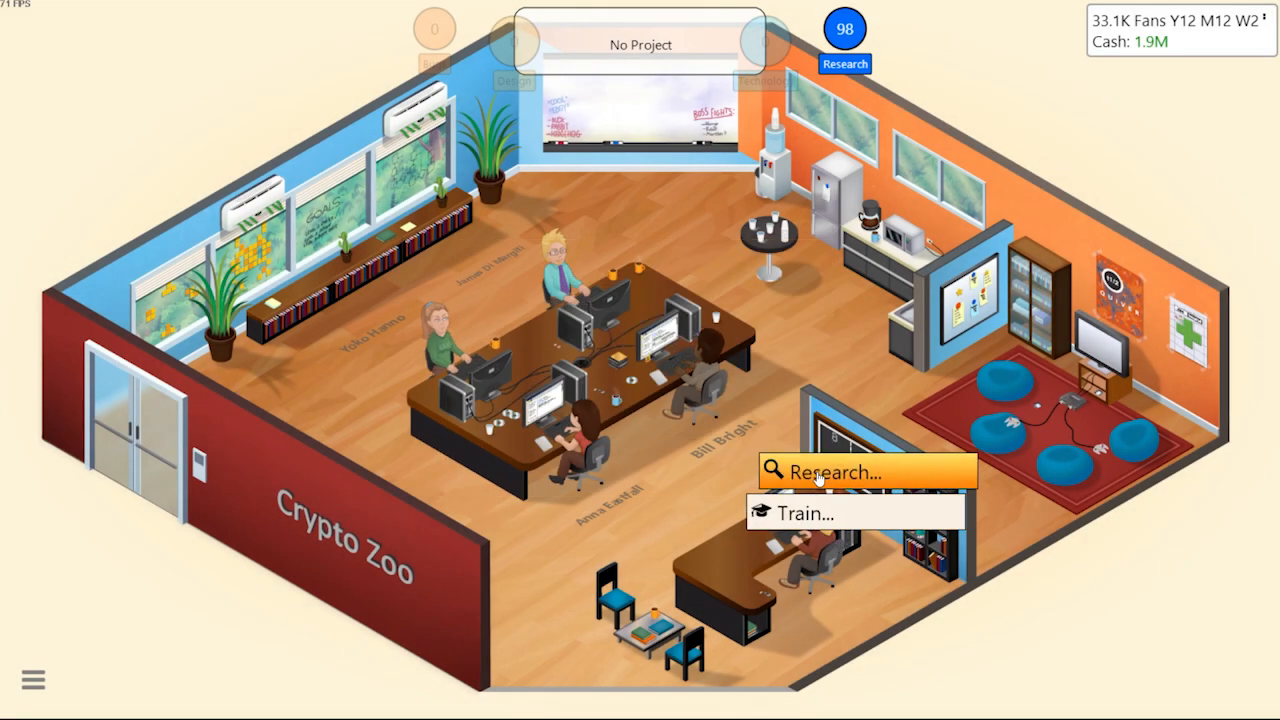
left_click(840, 471)
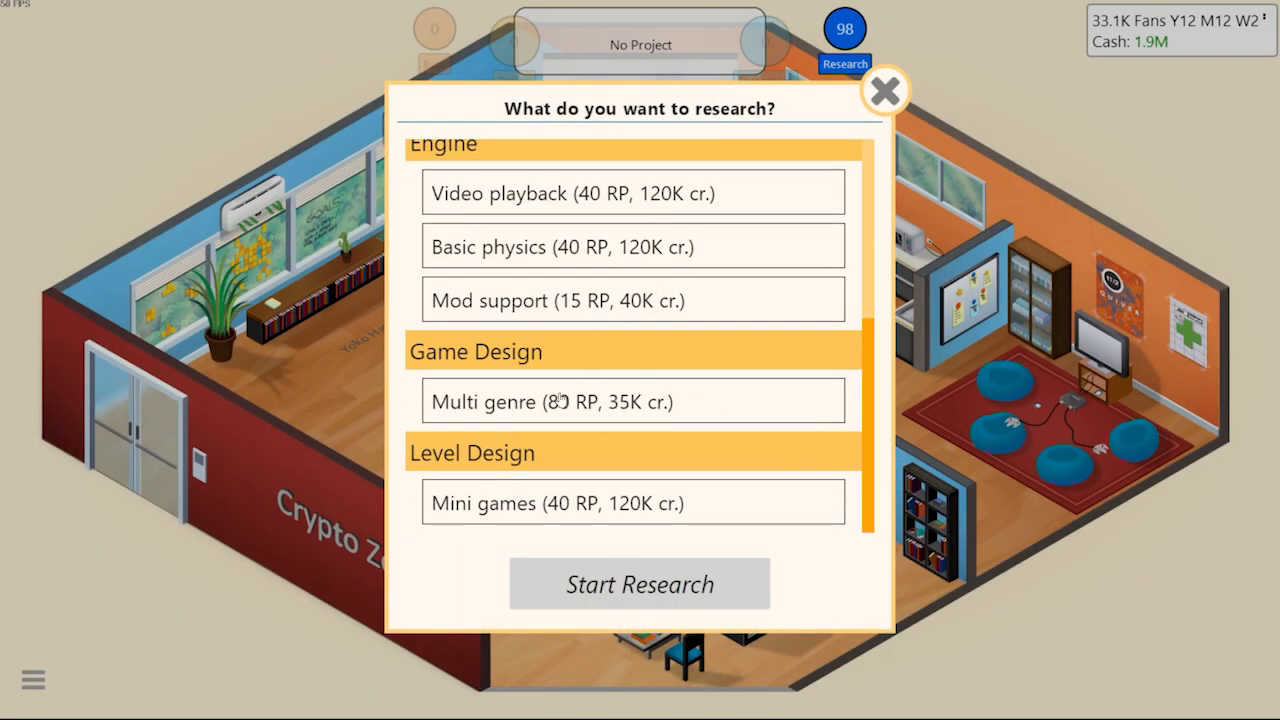
left_click(639, 583)
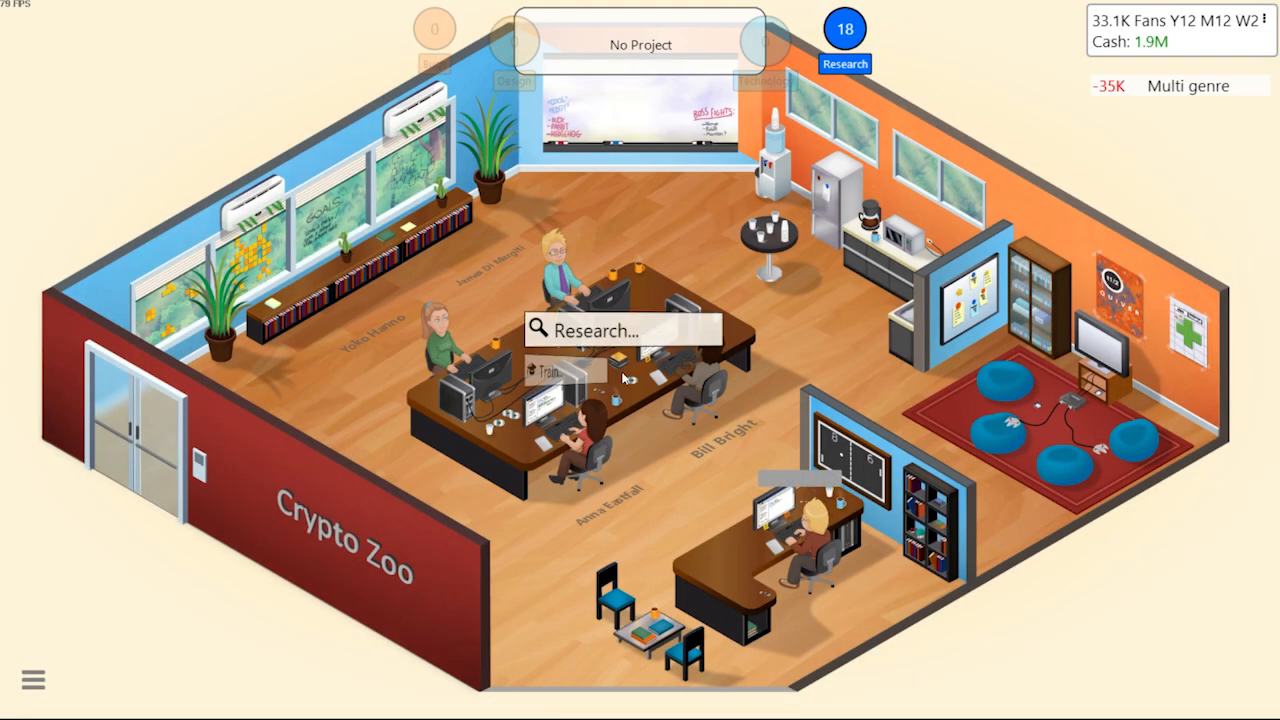
left_click(595, 330)
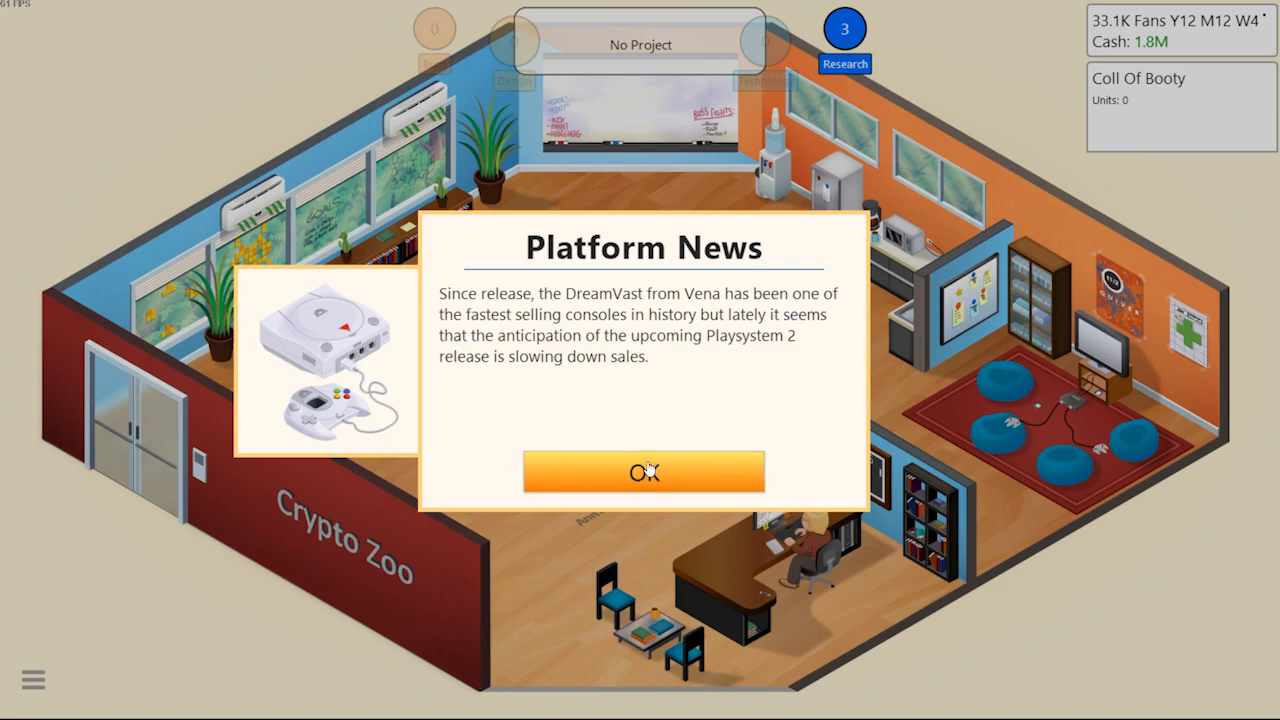
Dismiss the platform news about slowing DreamVast sales
left_click(644, 471)
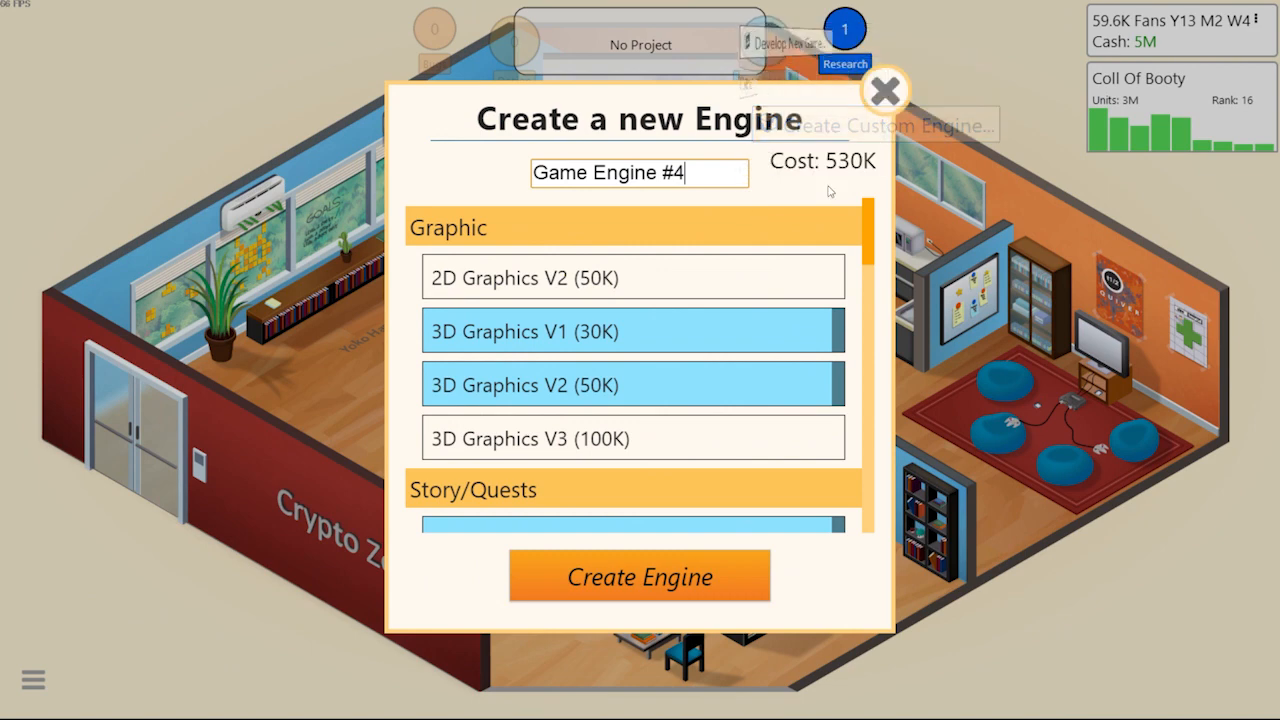
Name the engine ShibeCoin, tick features including 3D Graphics V3, and create it
left_click(632, 438)
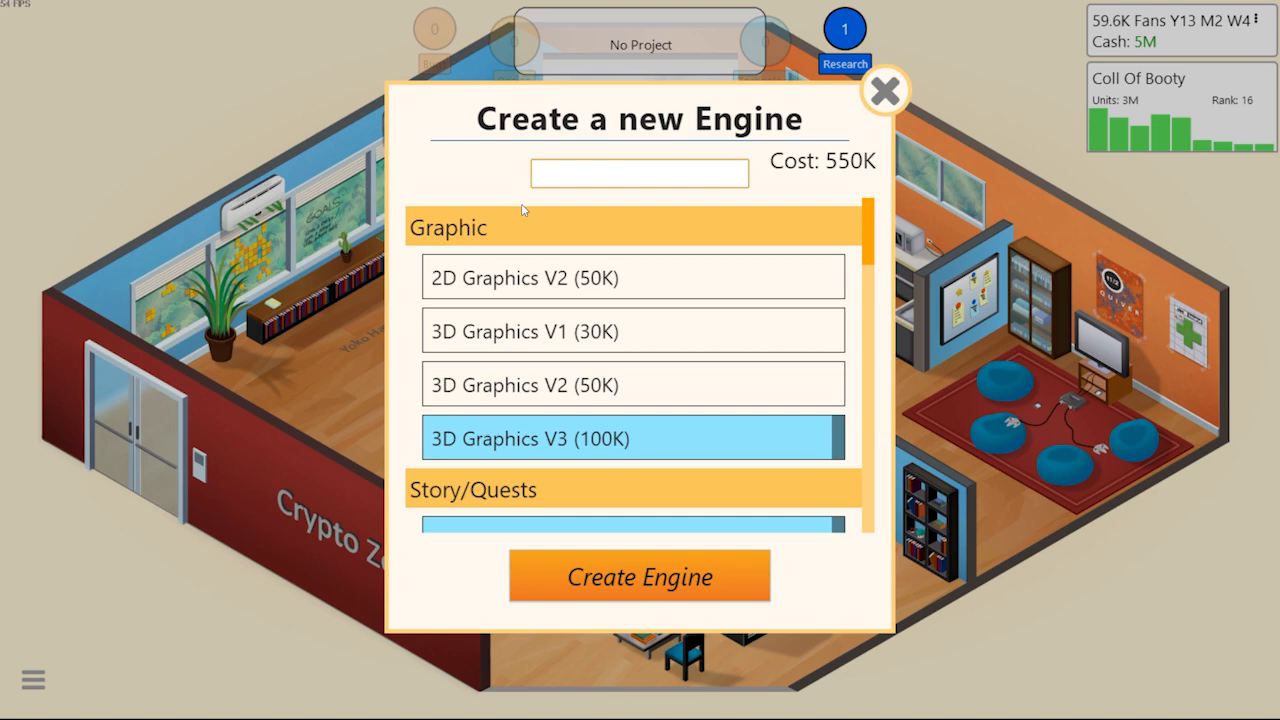
type("ShibeCoin")
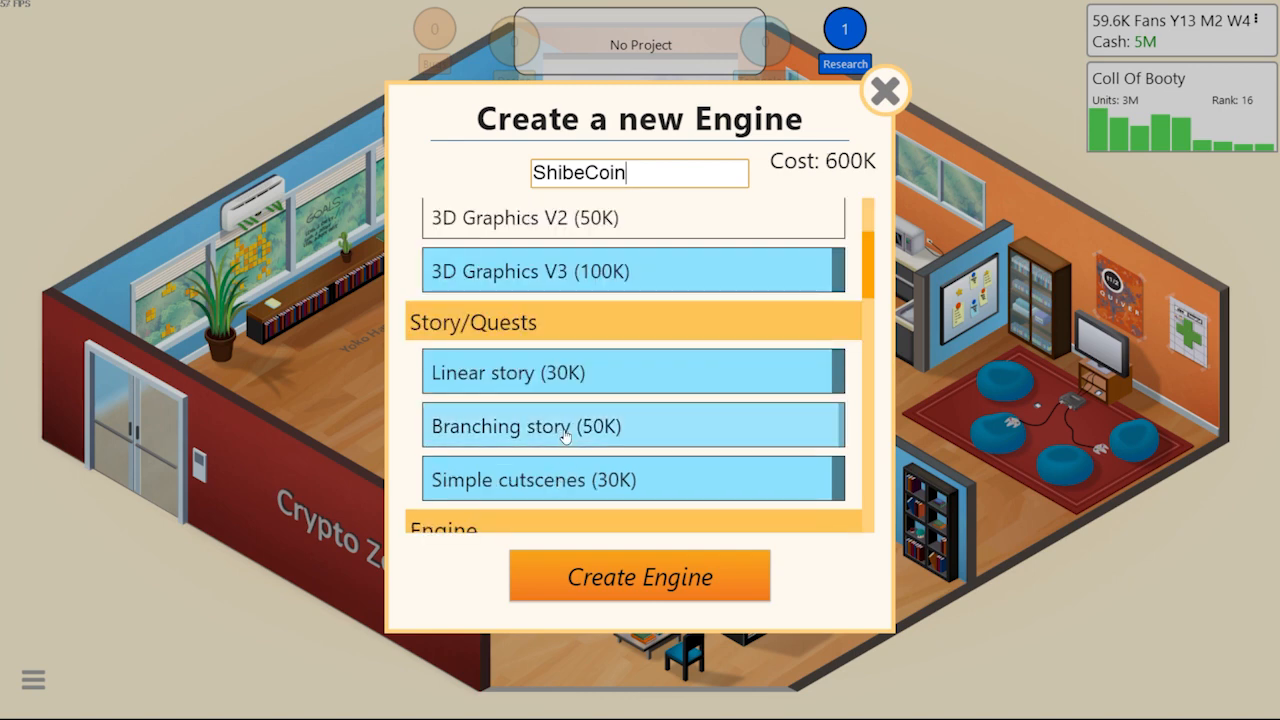
scroll("down", 3)
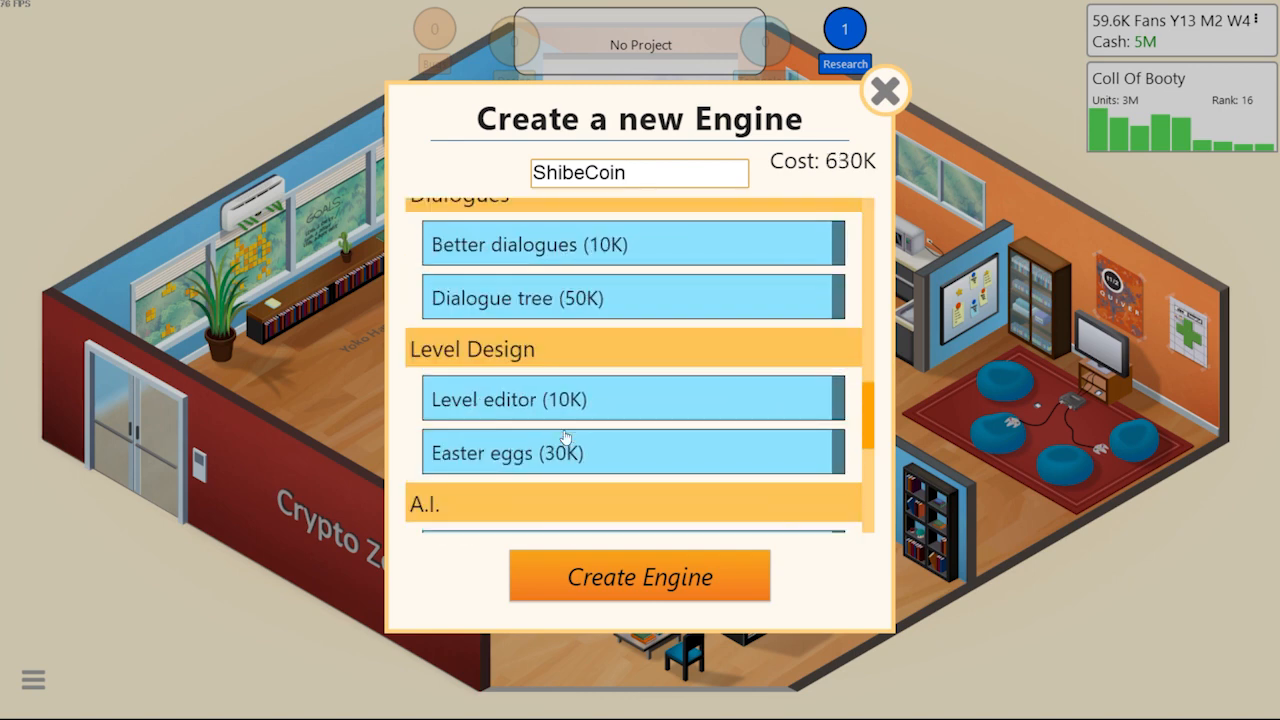
scroll("down", 3)
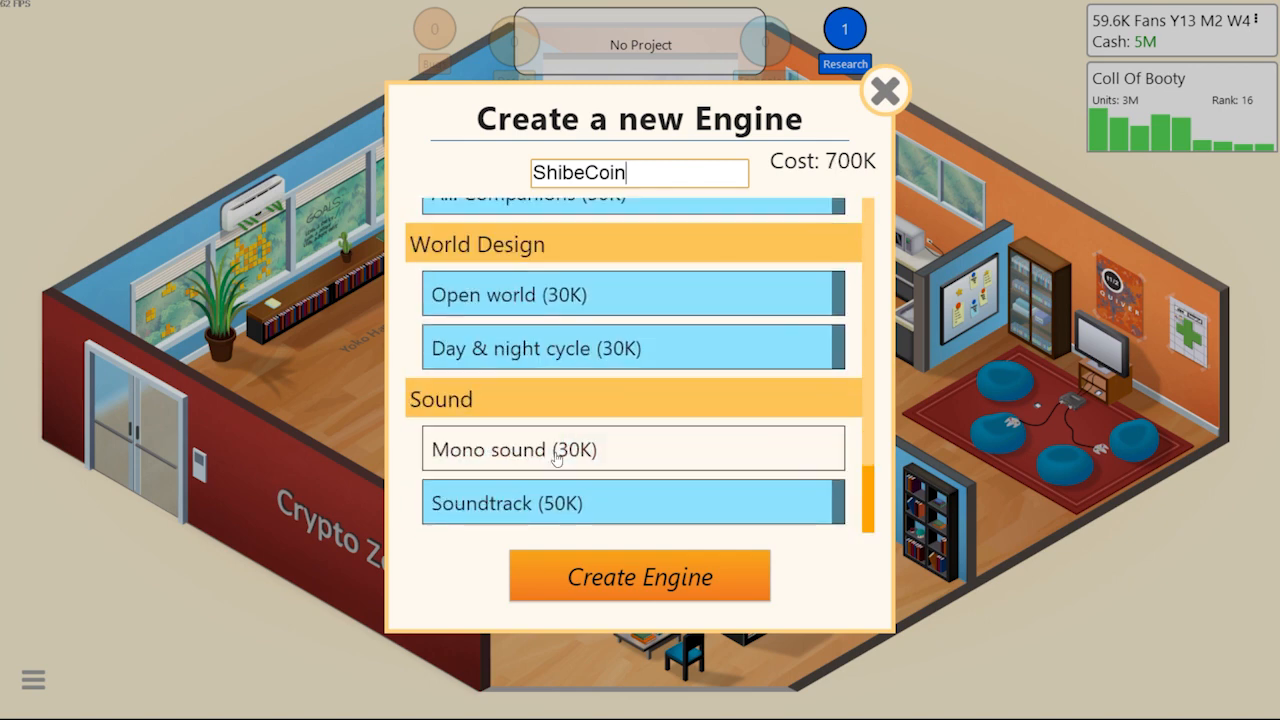
scroll("up", 3)
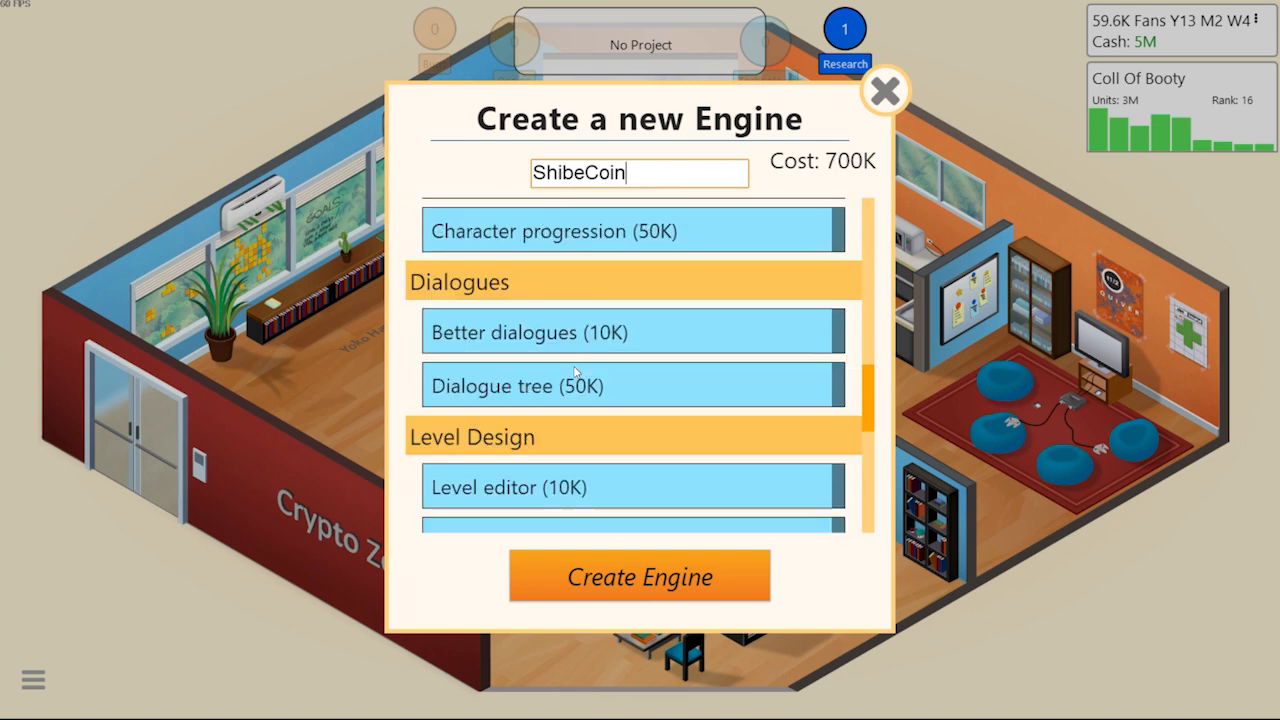
scroll("up", 3)
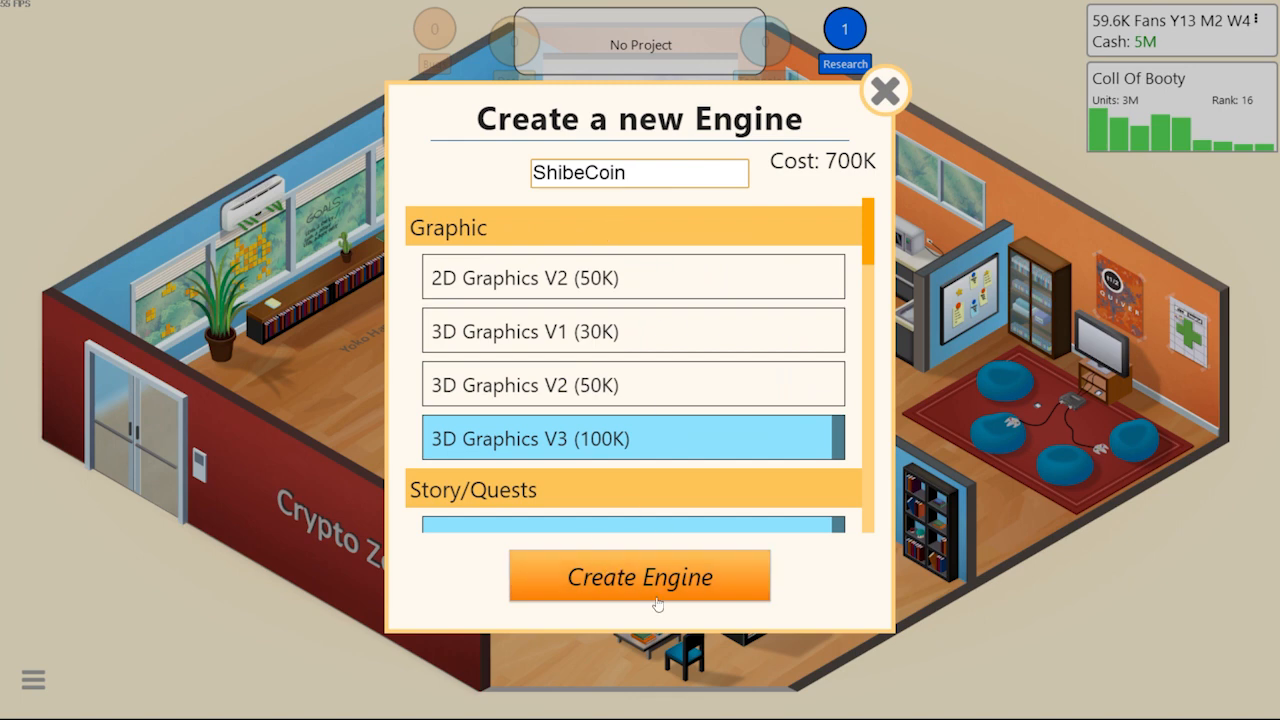
left_click(639, 576)
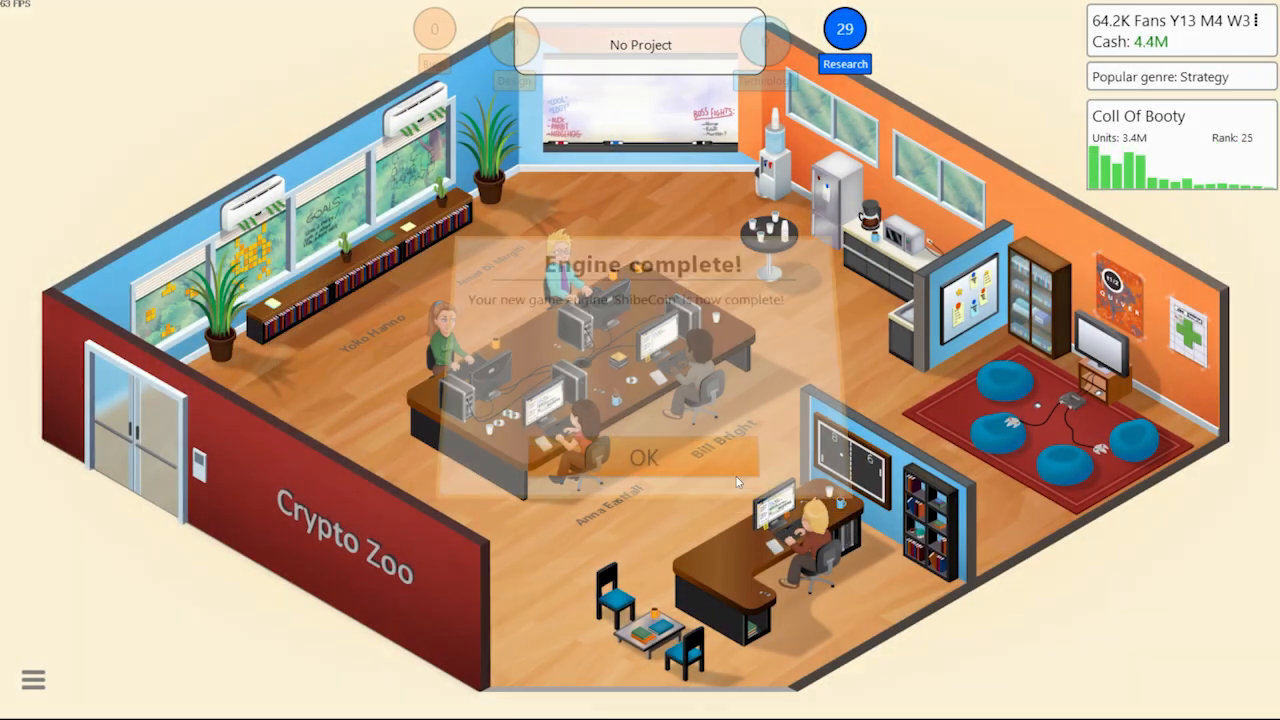
Start a new game with Farming as topic and Simulation as genre
left_click(643, 457)
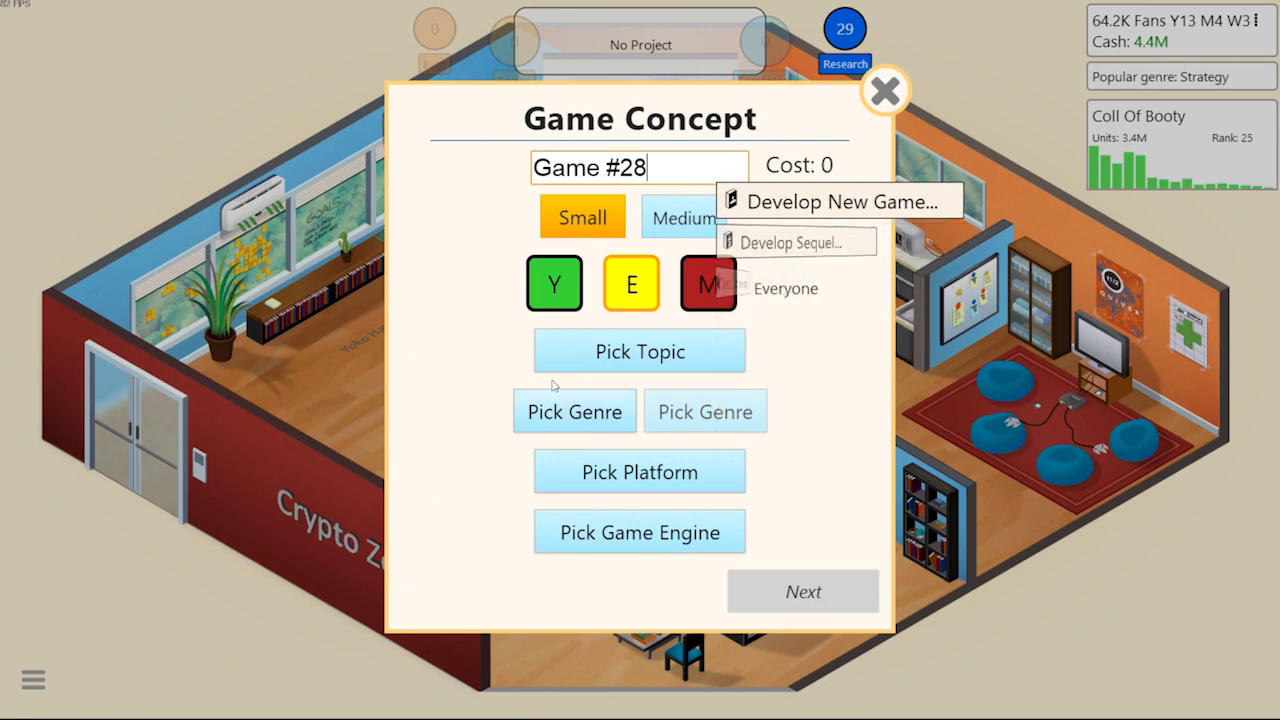
left_click(639, 351)
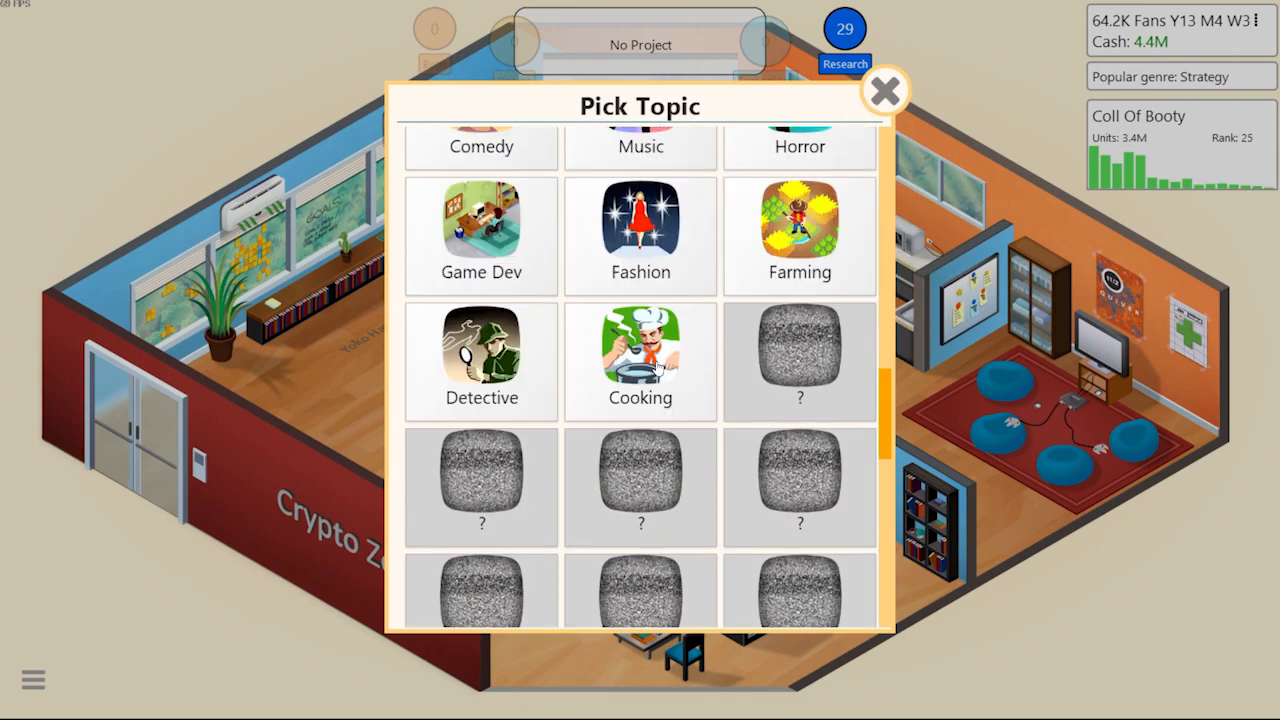
left_click(798, 235)
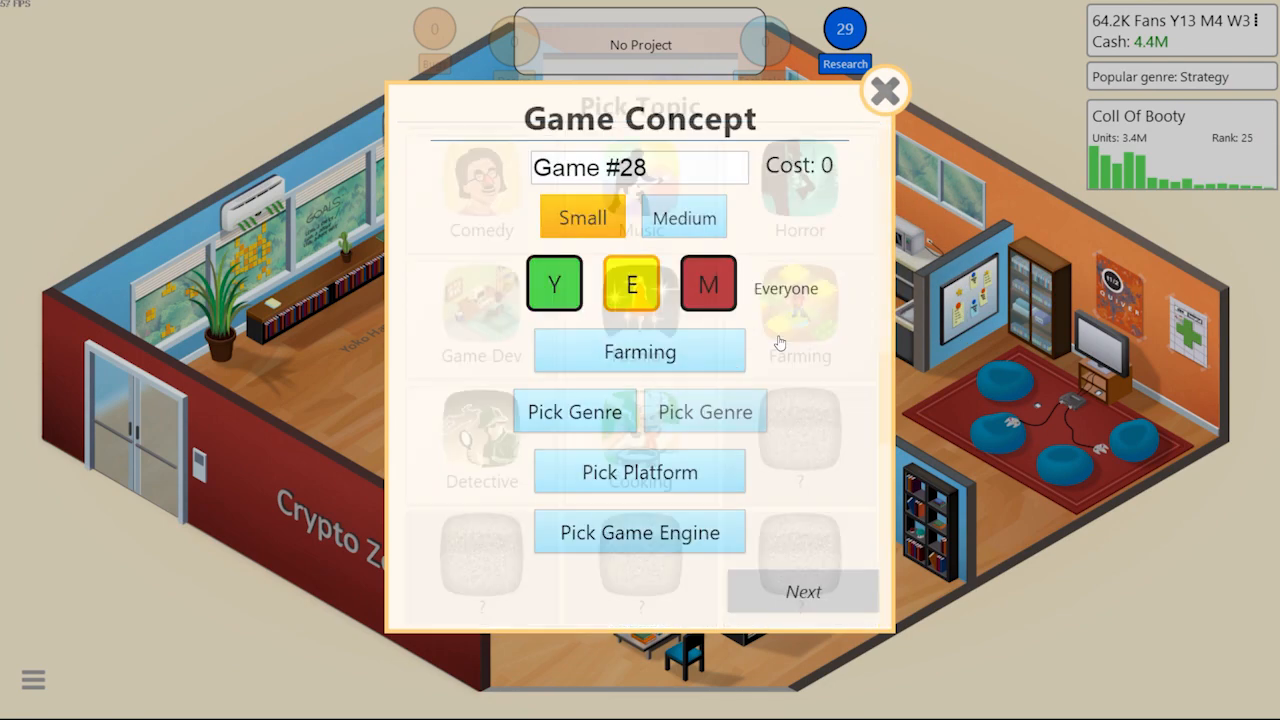
left_click(574, 411)
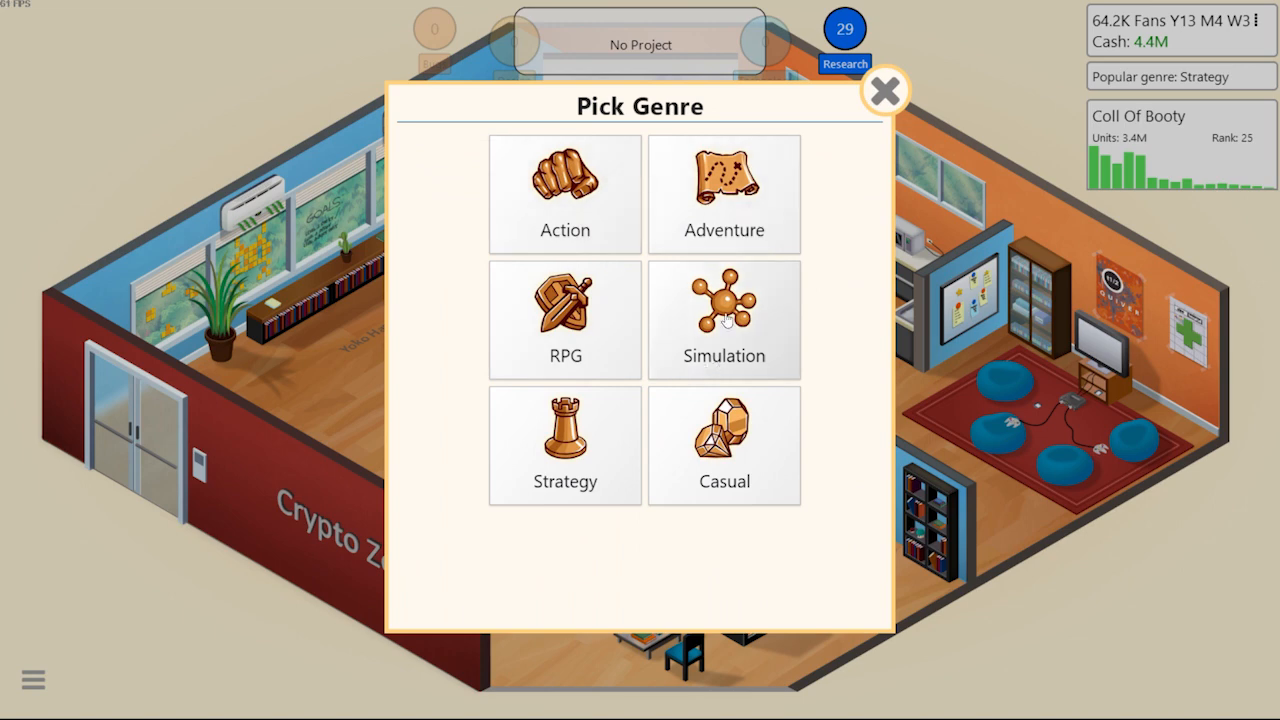
left_click(723, 319)
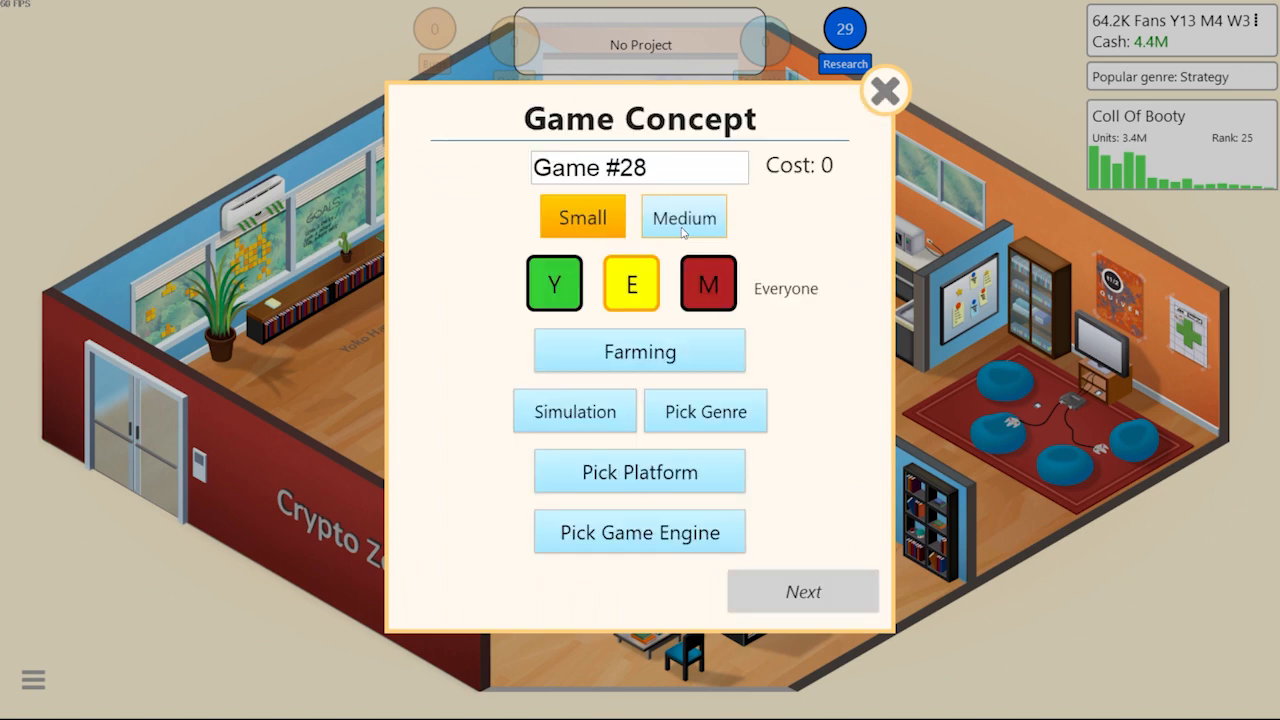
Name it 'Formers RIse up', target PC on the ShibeCoin engine, and begin development
triple_click(639, 167)
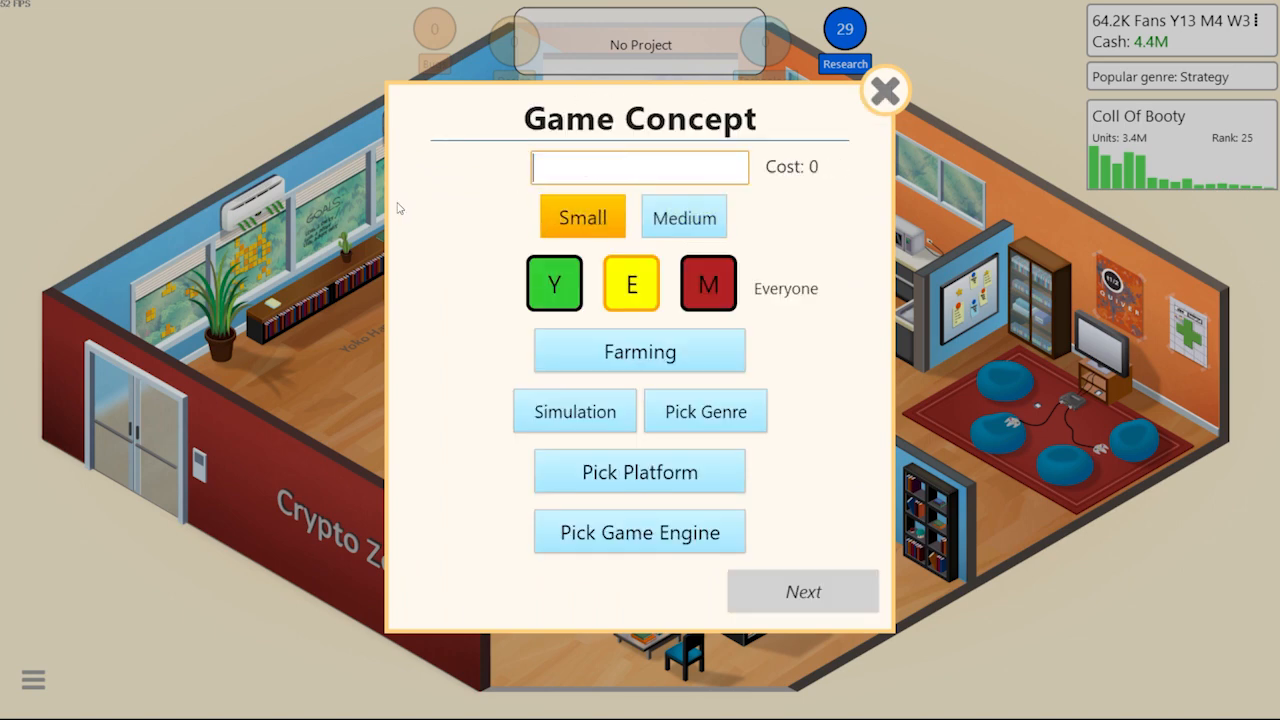
type("F")
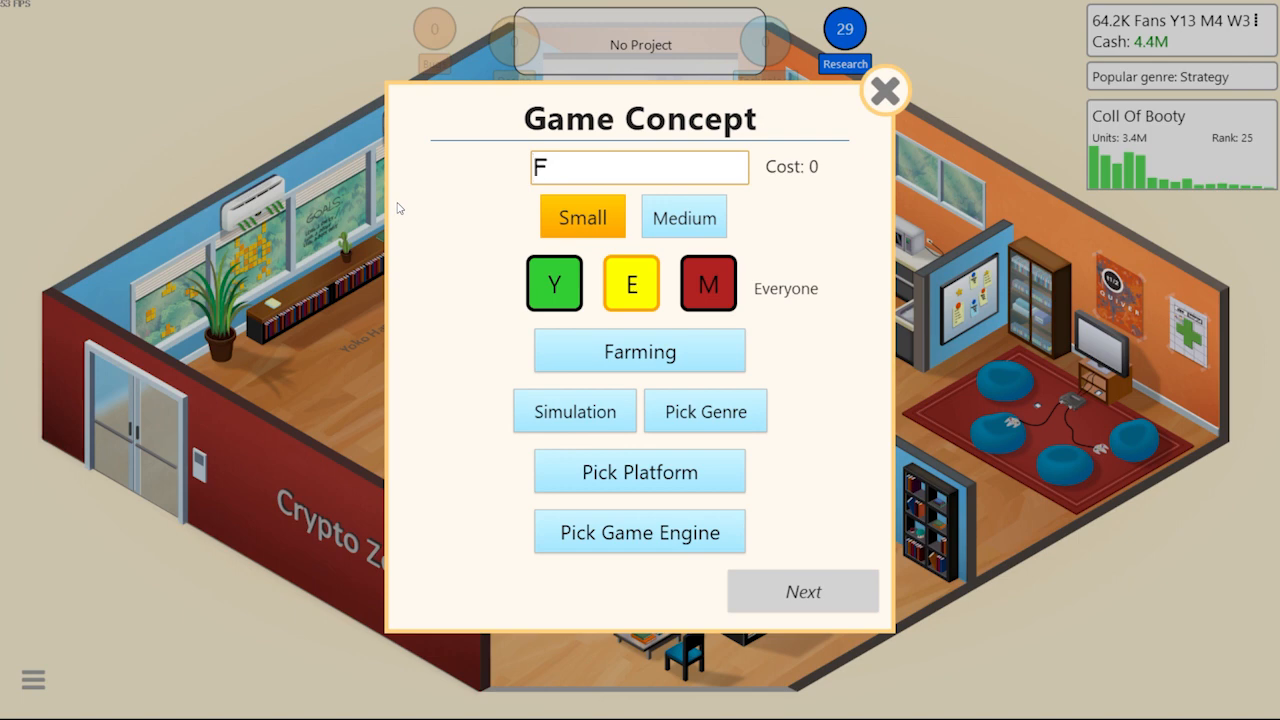
type("ormers Rl")
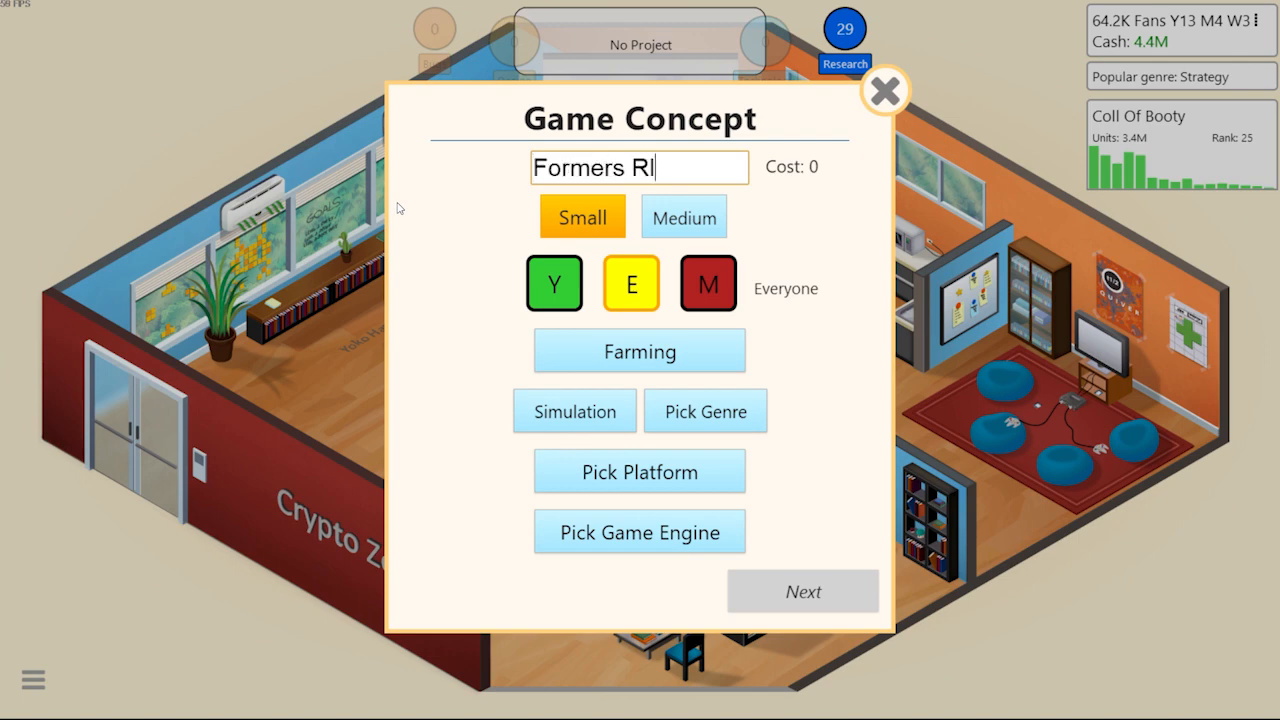
type("se up")
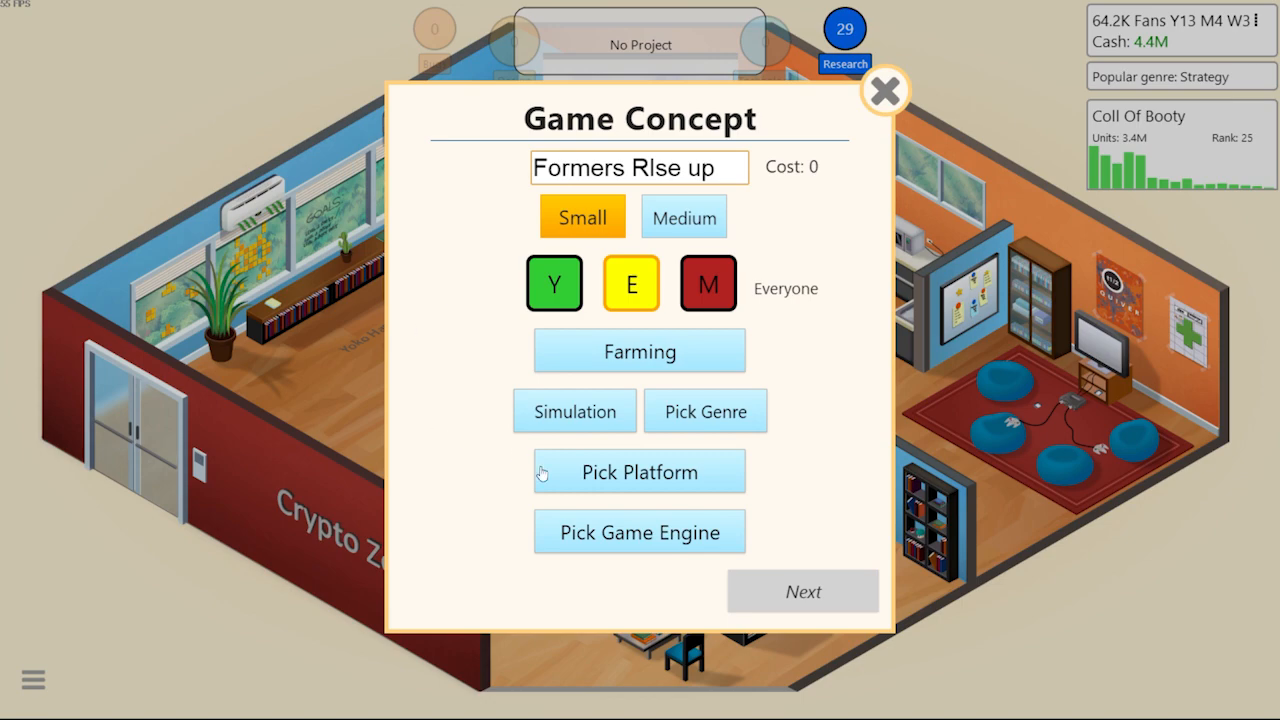
left_click(639, 471)
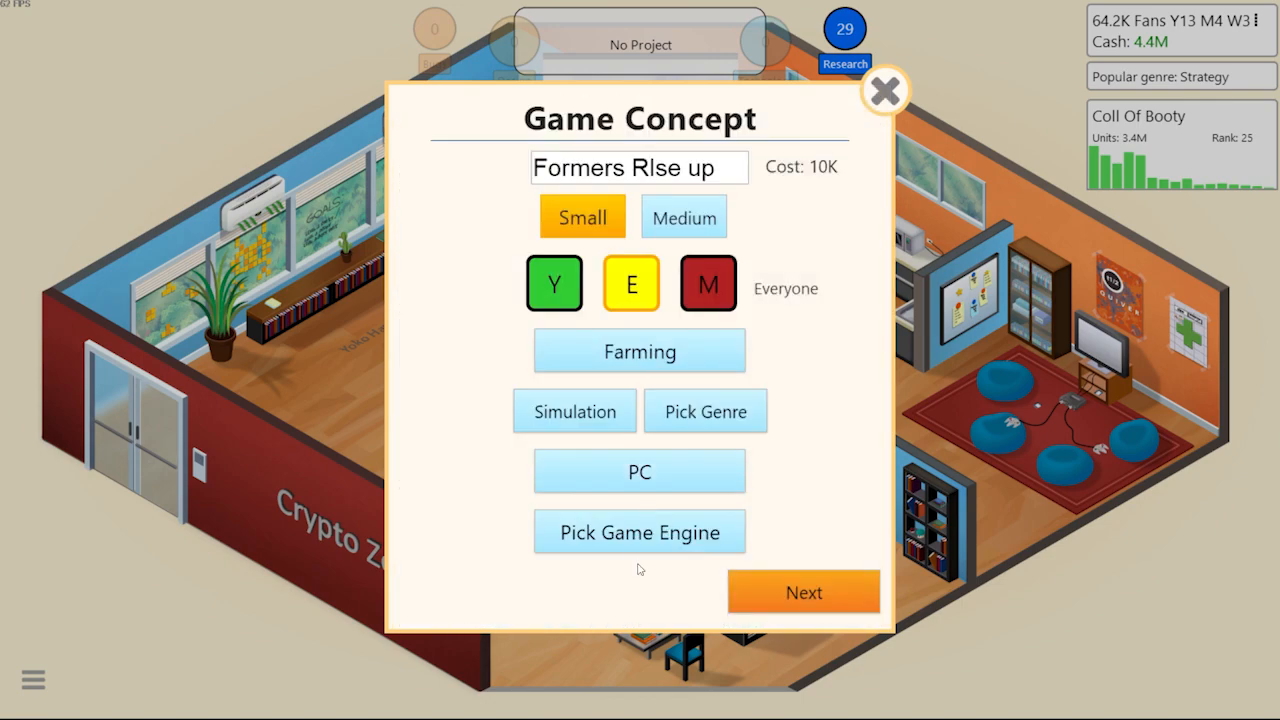
left_click(639, 531)
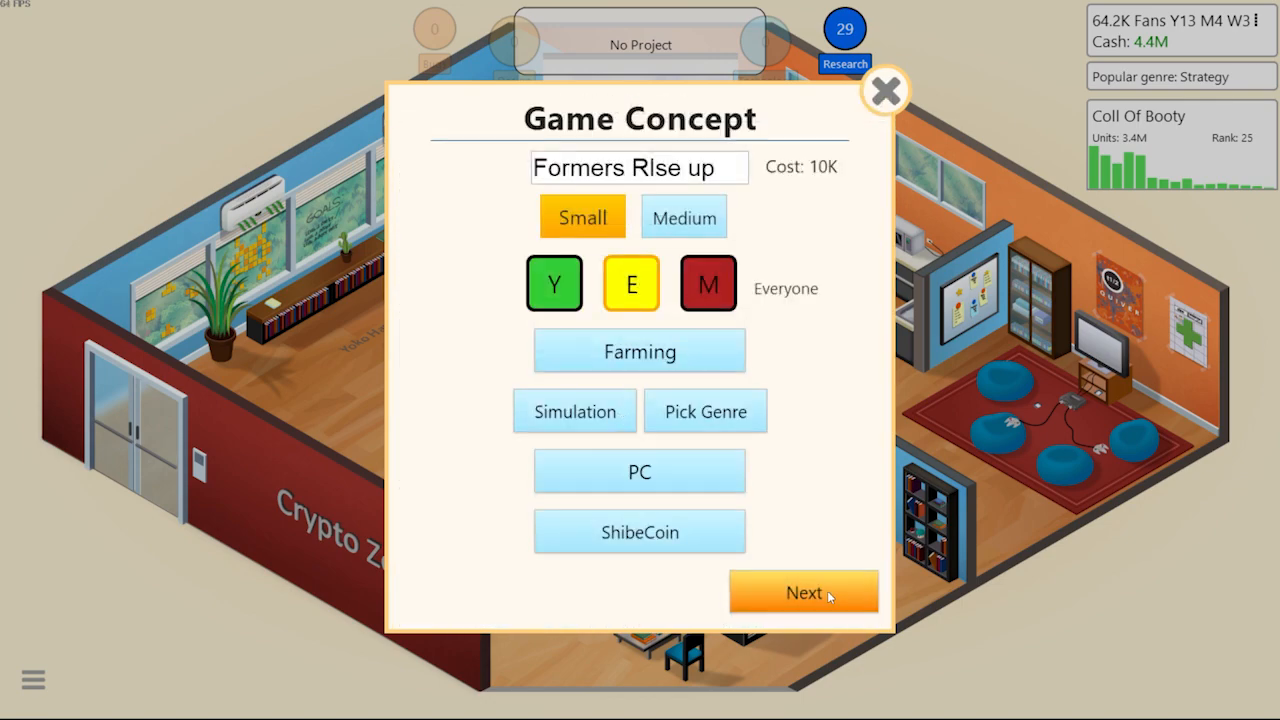
left_click(804, 592)
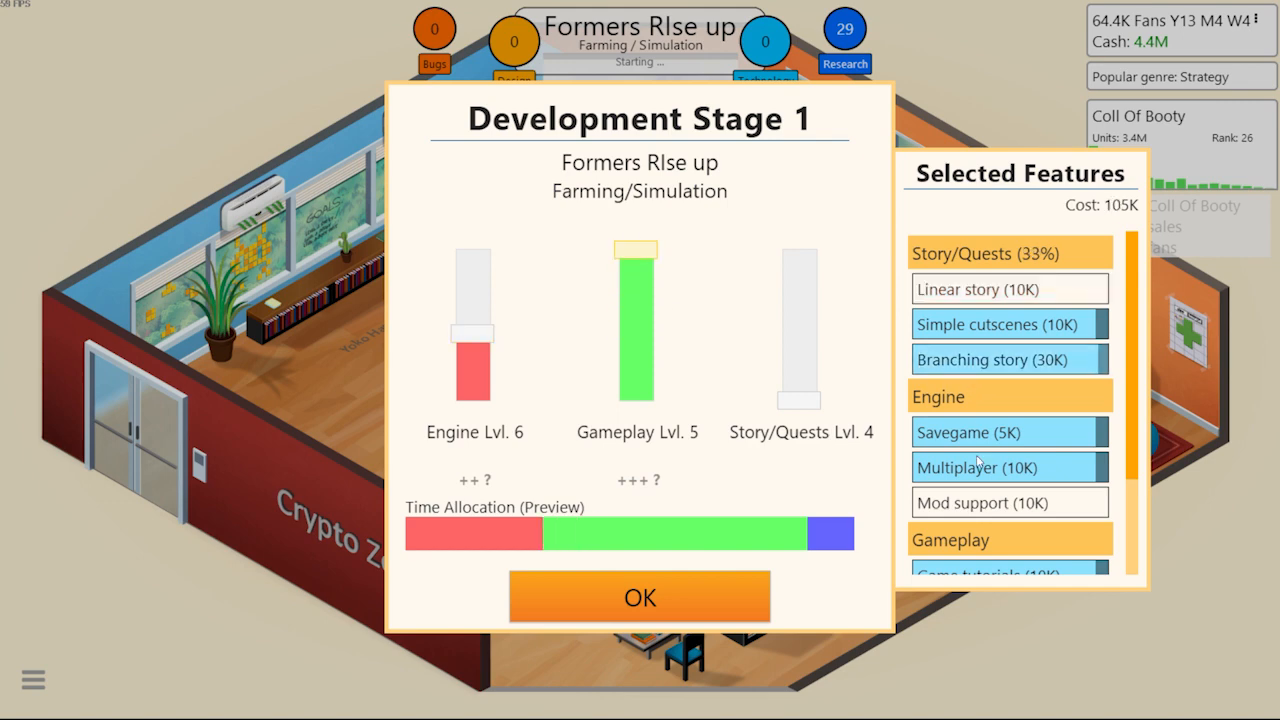
Accept the stage 1 and stage 2 time allocations and dismiss Coll Of Booty's off-market notice
scroll("down", 3)
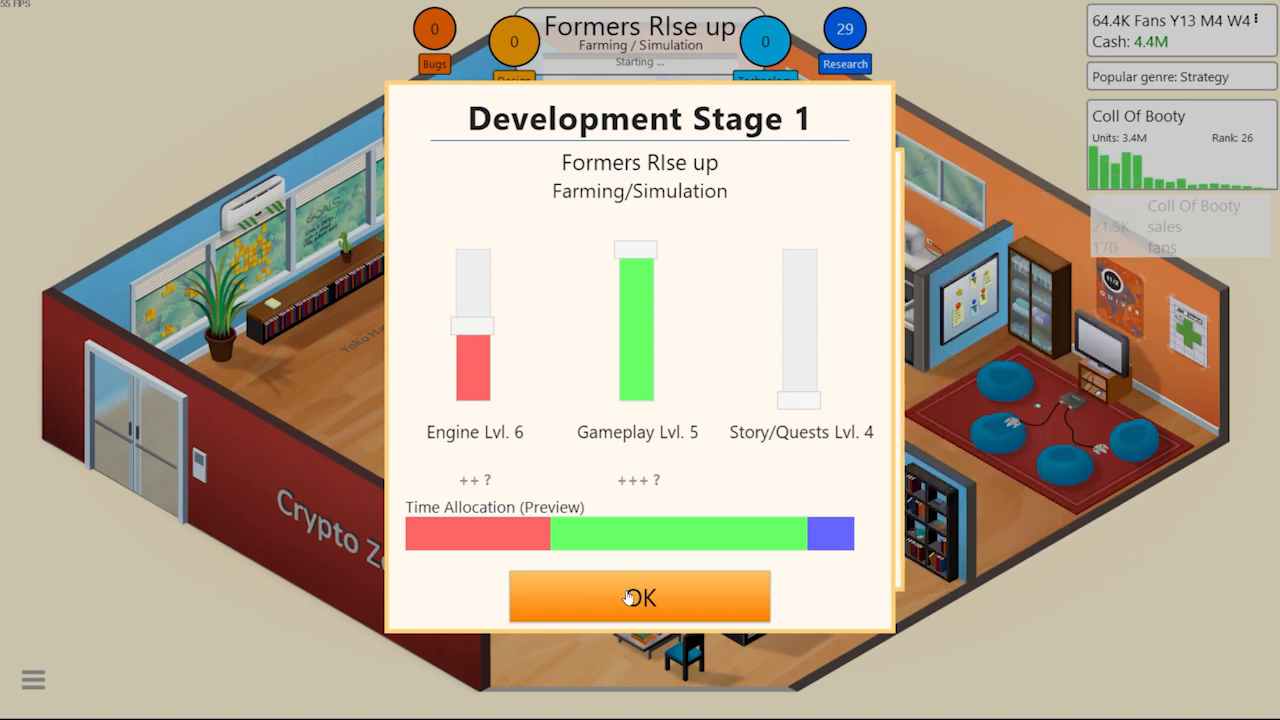
left_click(639, 597)
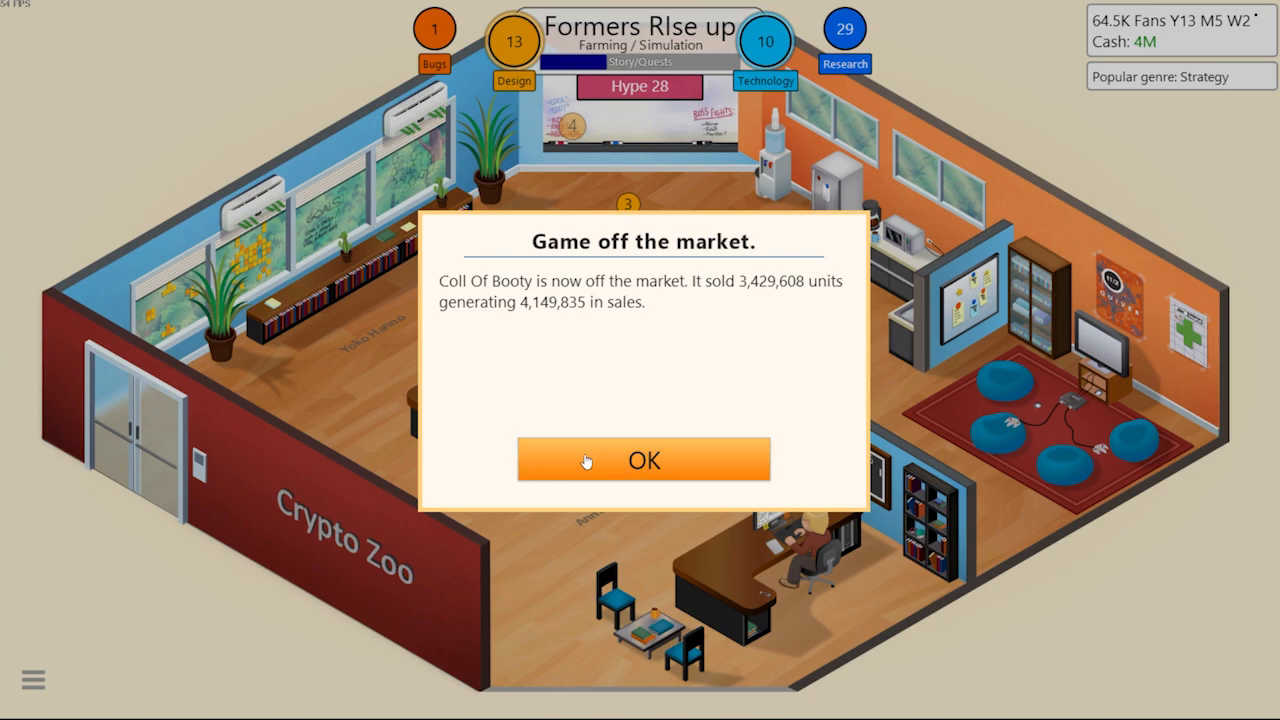
left_click(643, 460)
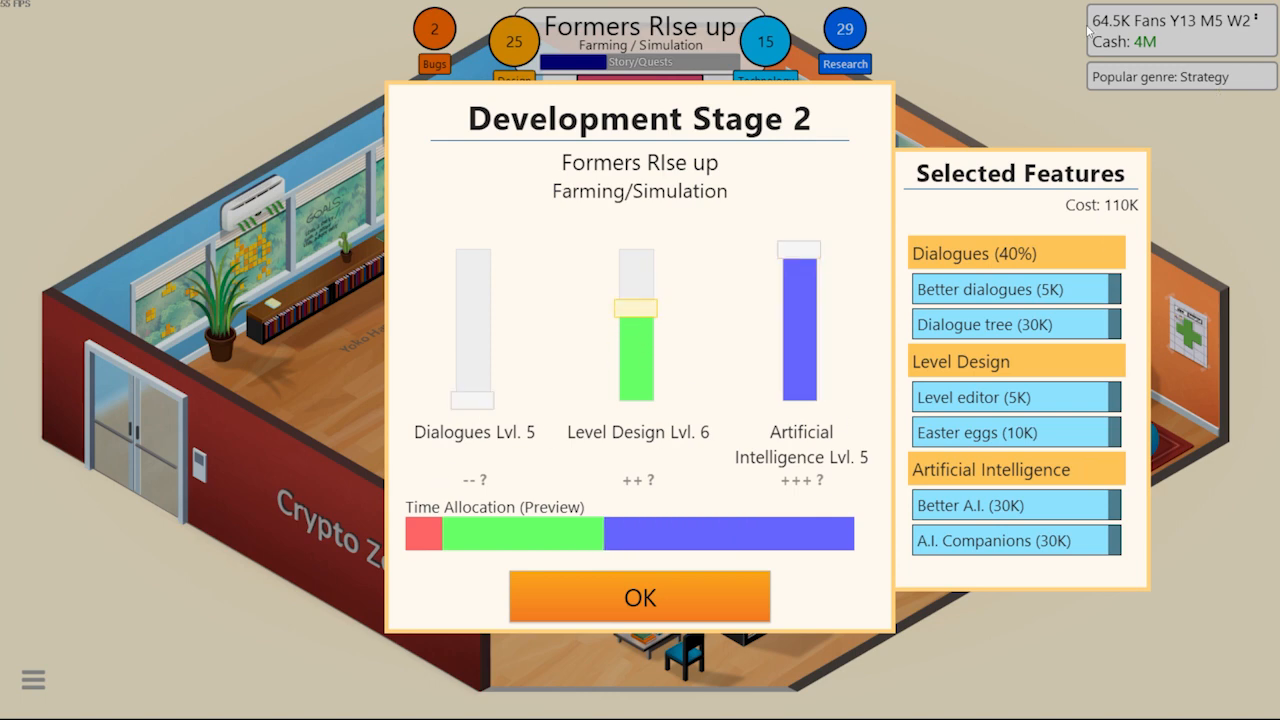
left_click(639, 597)
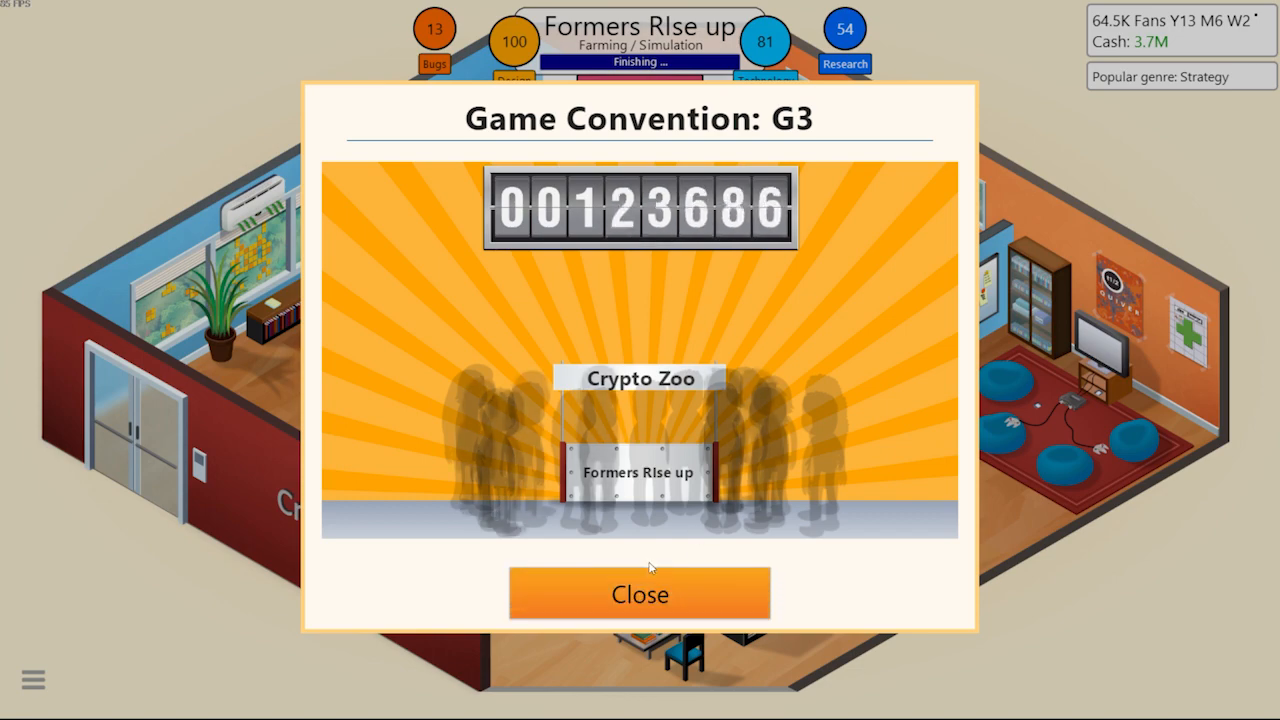
Close the G3 booth results and finish Formers RIse up at 101 design, 83 technology
left_click(639, 593)
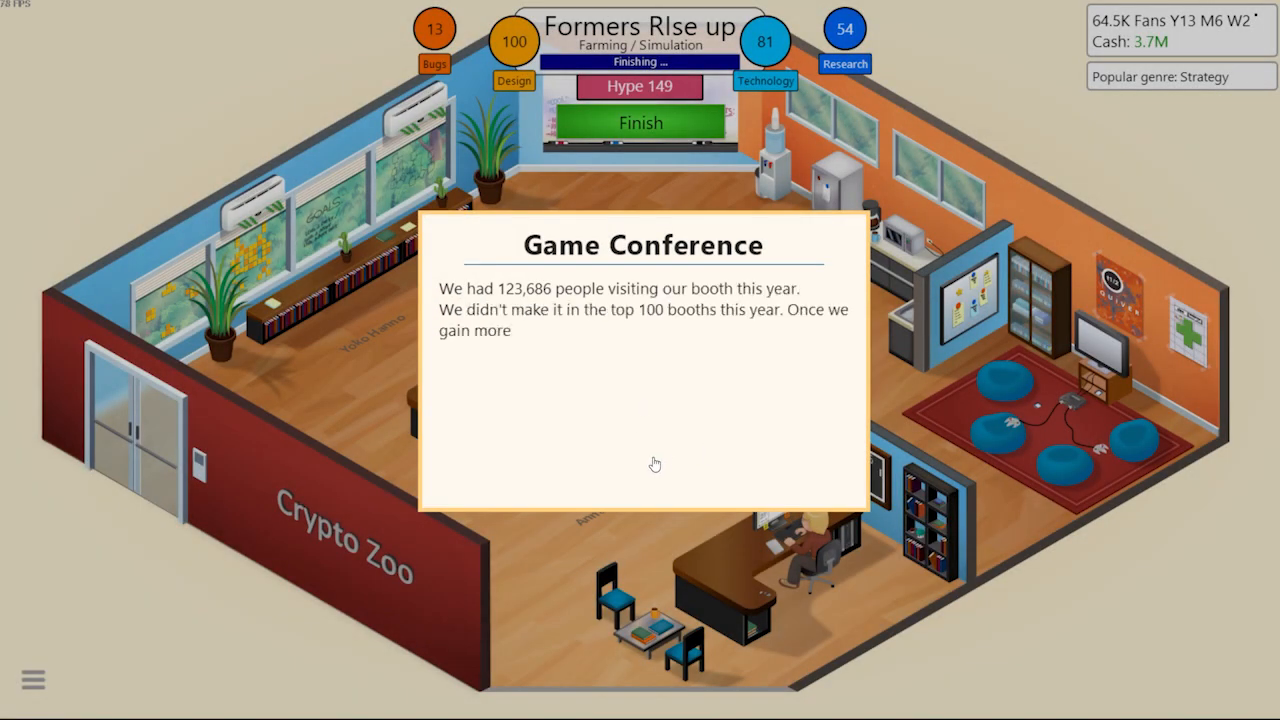
left_click(655, 463)
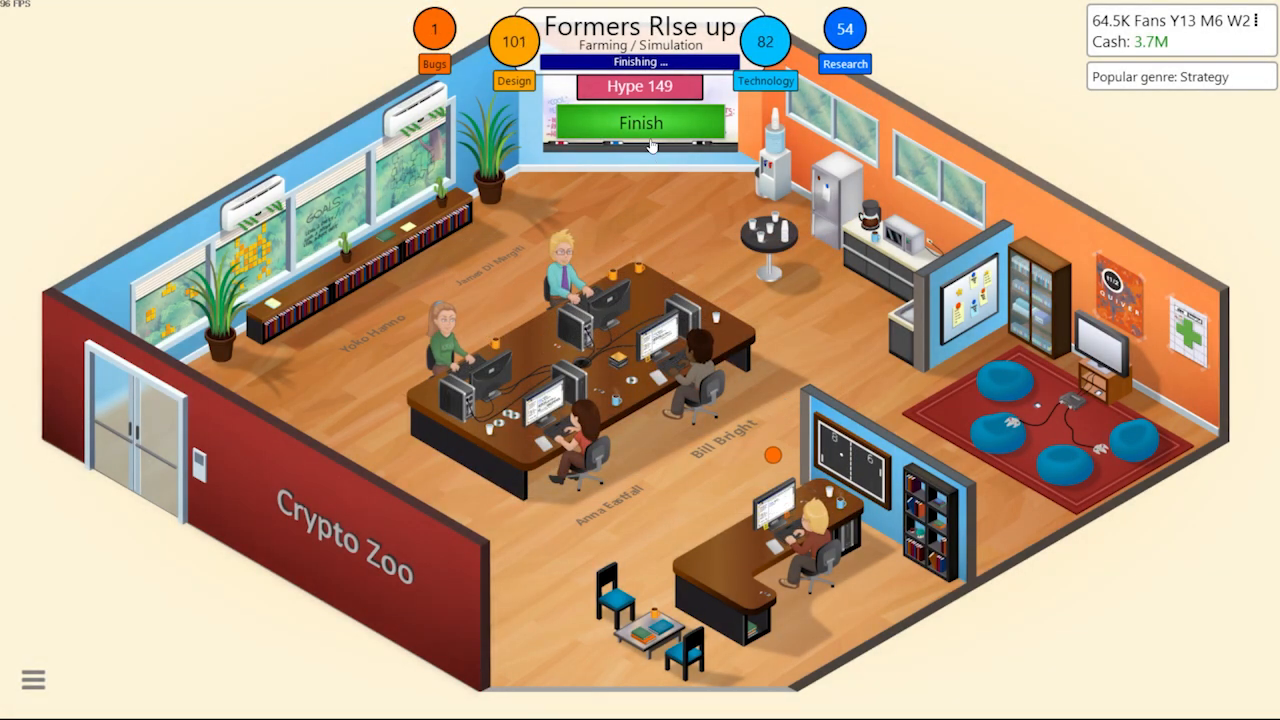
left_click(641, 122)
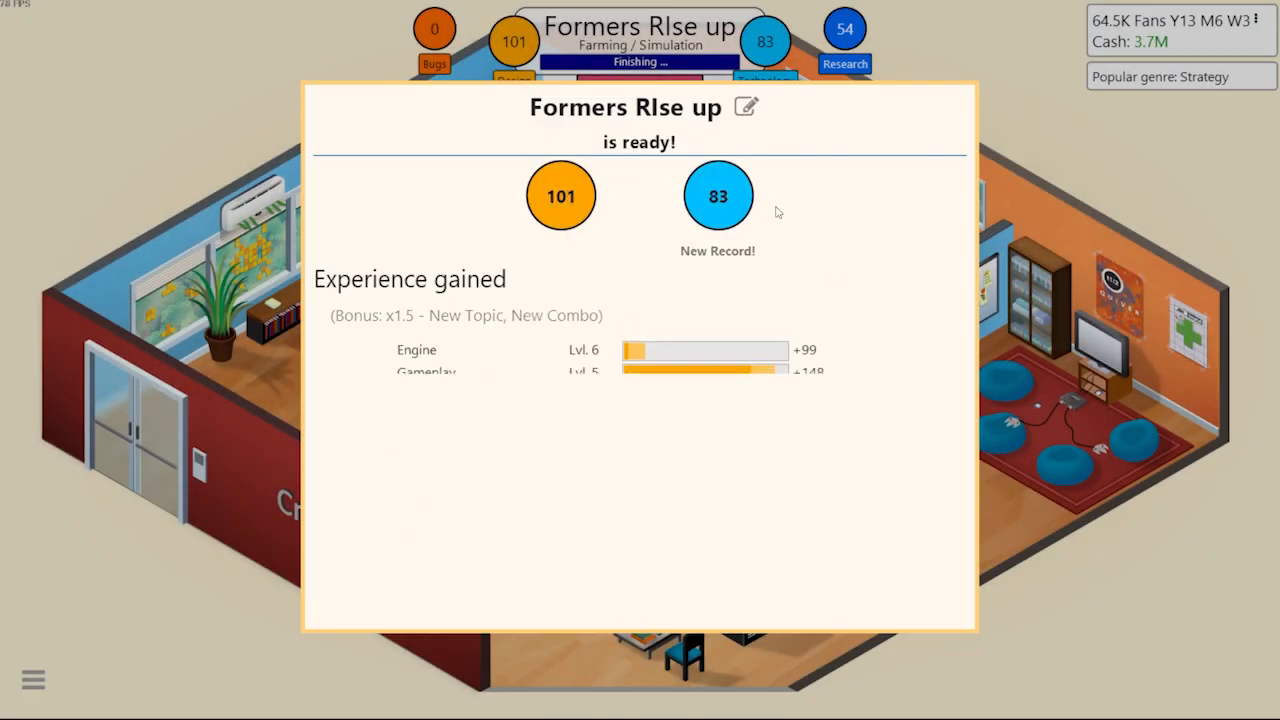
Dismiss the Formers RIse up summary and bring up a staff member's action menu
scroll("down", 3)
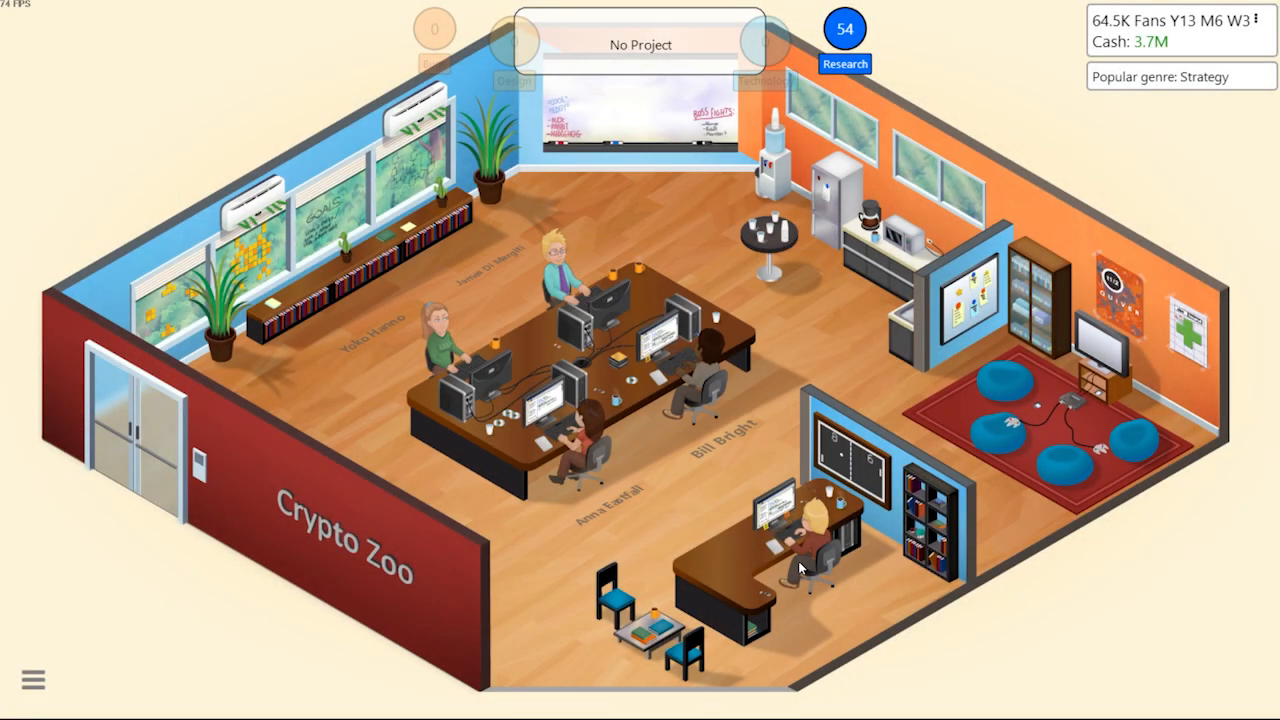
left_click(845, 28)
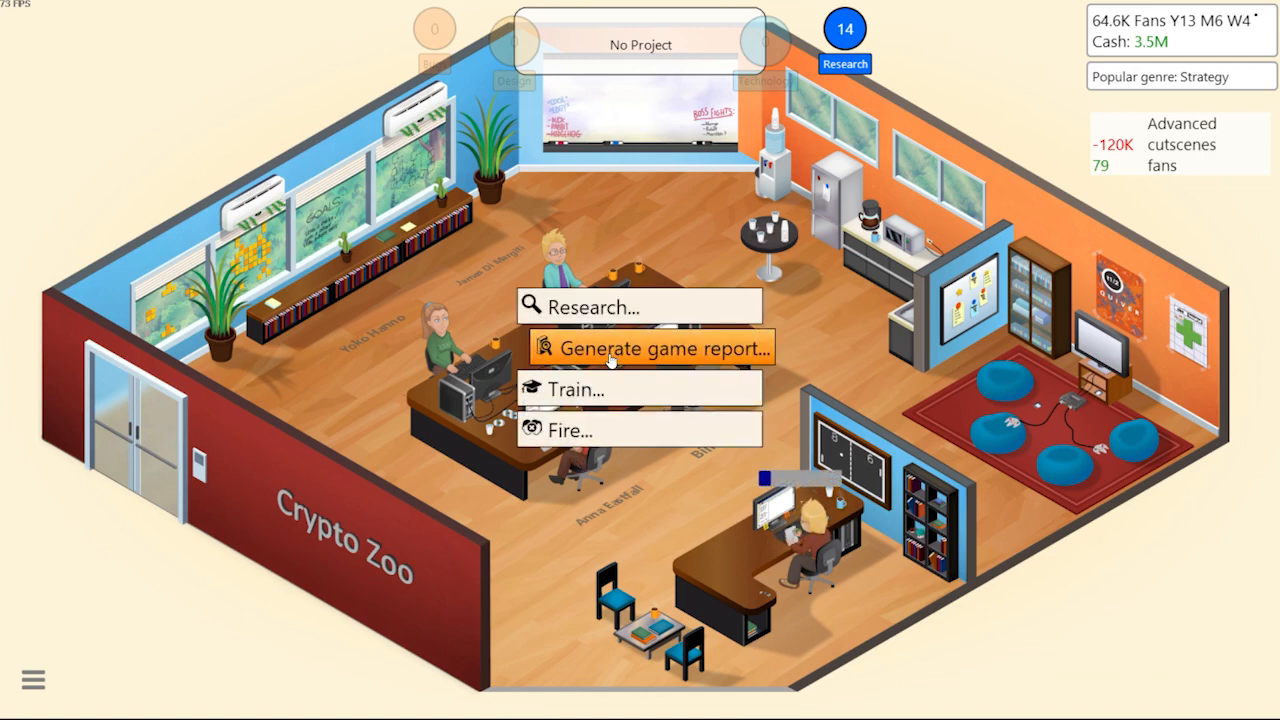
Generate the game report showing reviews of 10, 8, 10 and 10, then close it
left_click(651, 348)
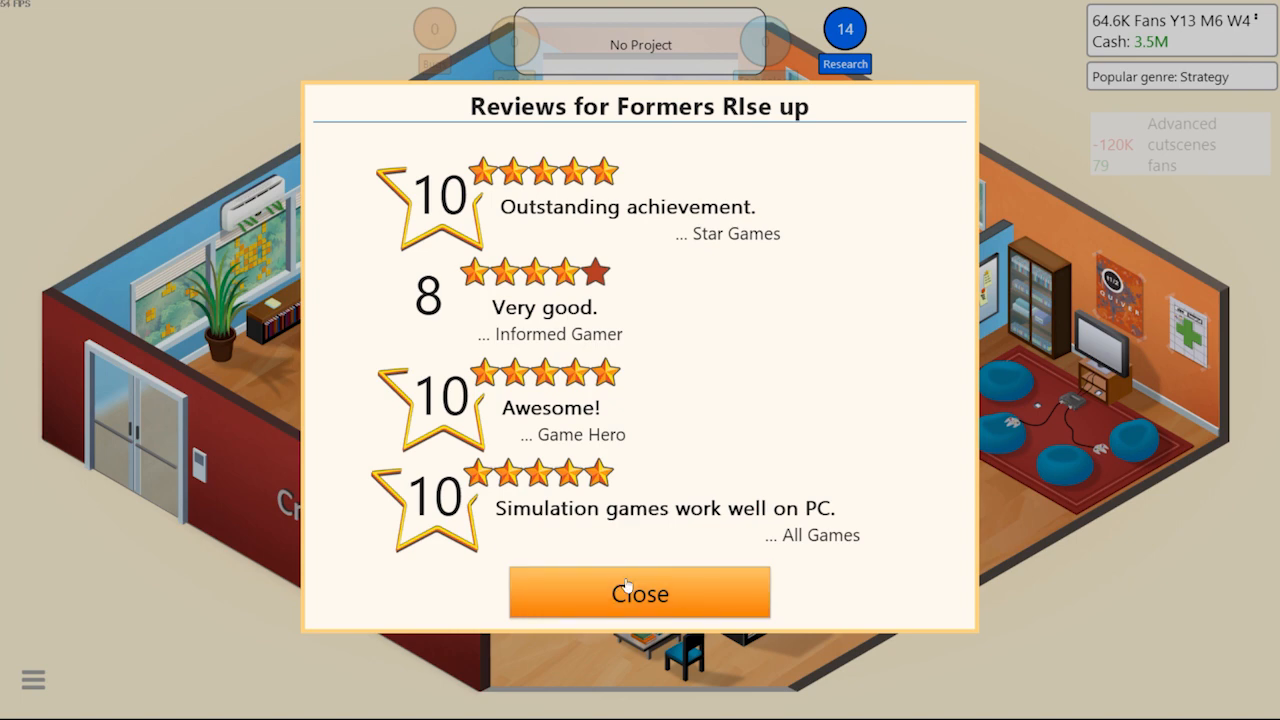
left_click(639, 592)
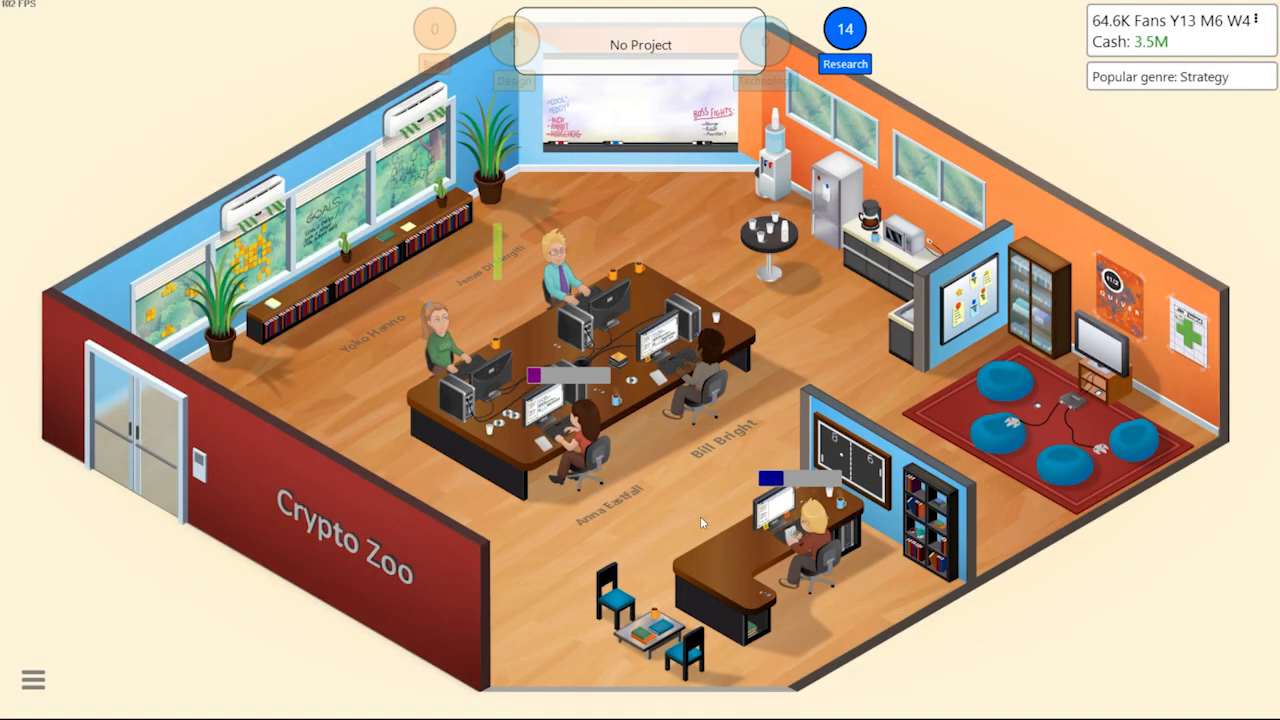